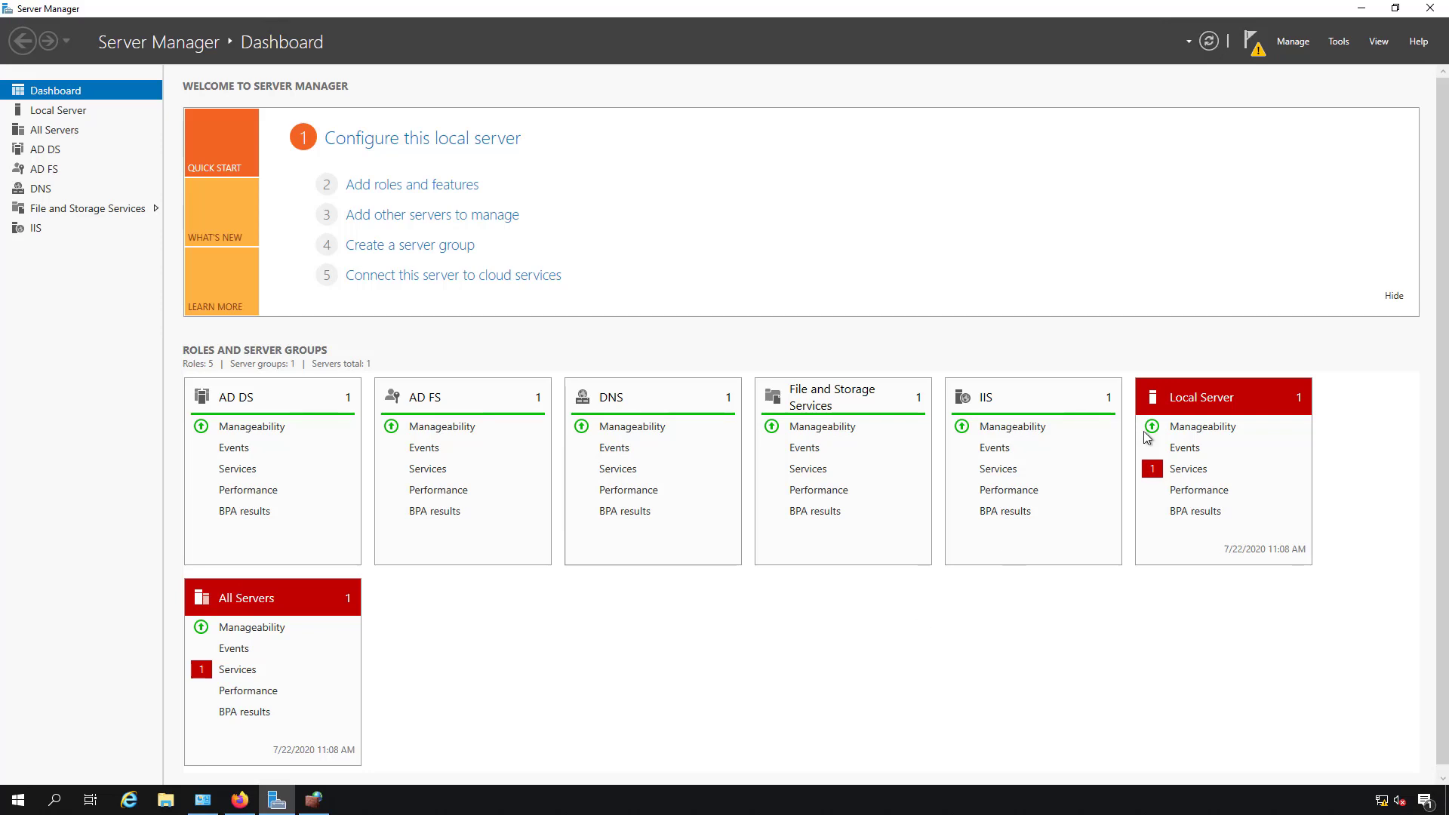
# Step: Launch Internet Information Services (IIS) Manager from Server Manager's Tools menu
pyautogui.click(1338, 41)
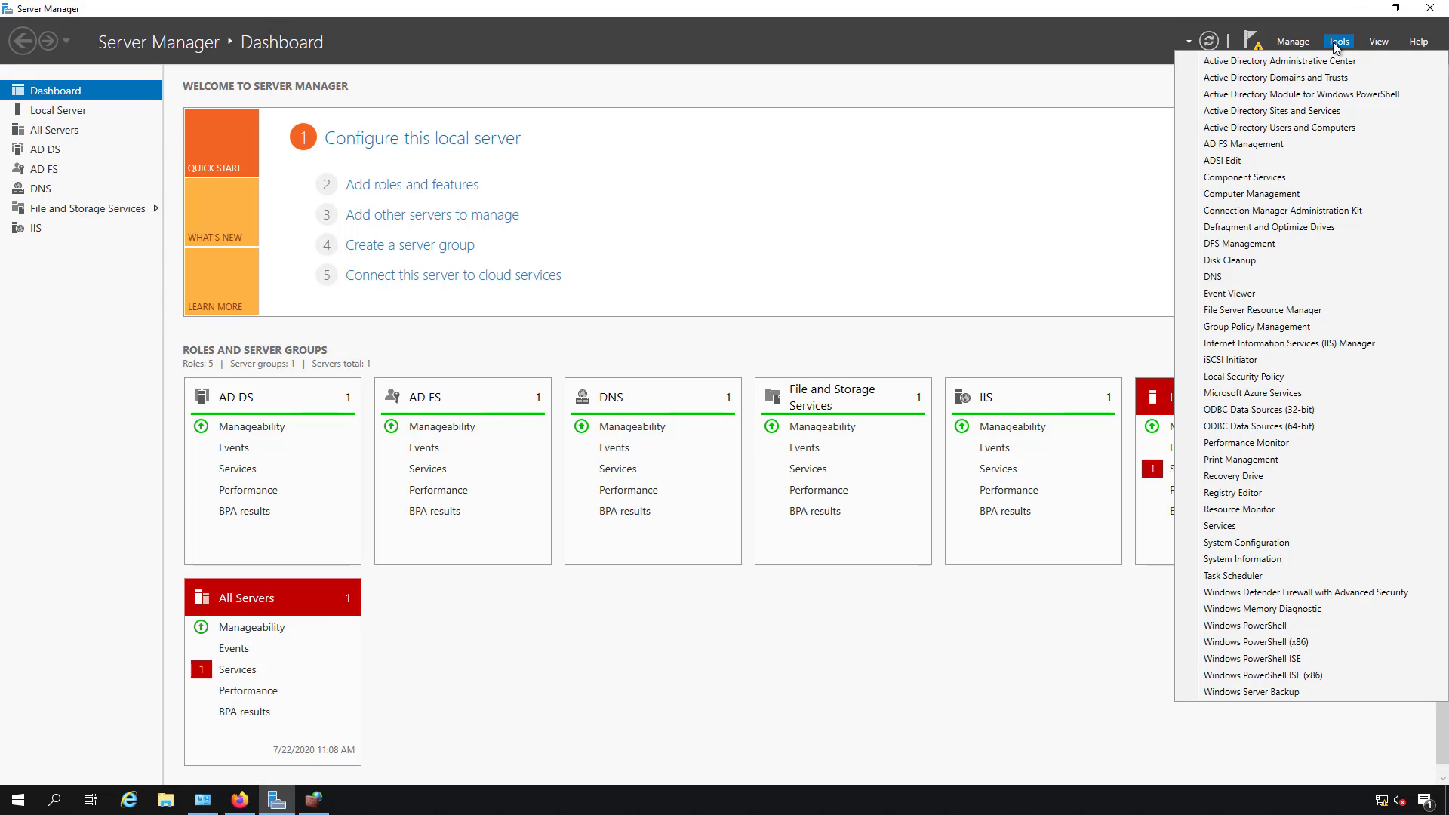
pyautogui.click(1289, 343)
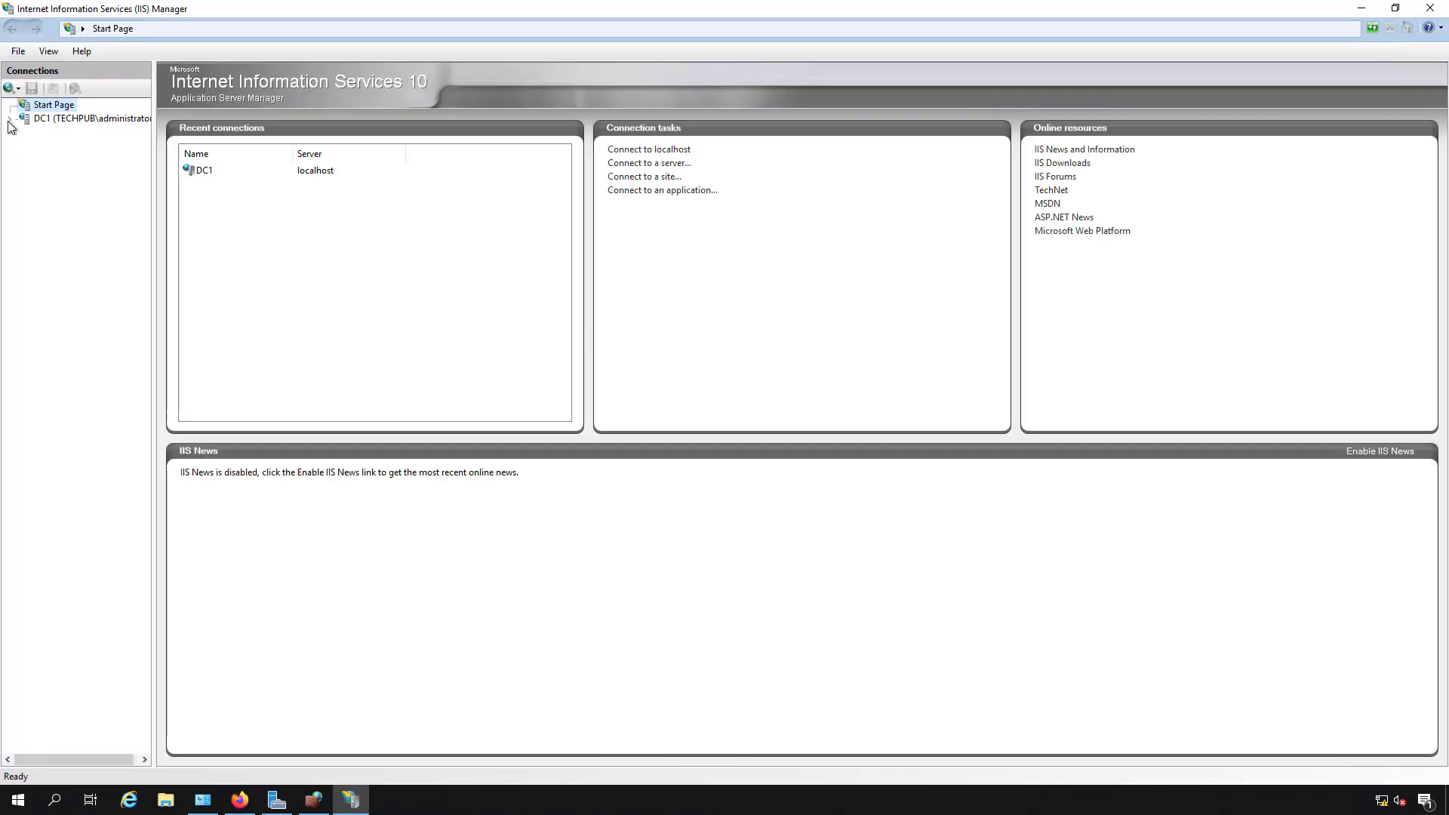
# Step: Expand the DC1 server node and its Sites list to reveal the Default Web Site
pyautogui.click(89, 118)
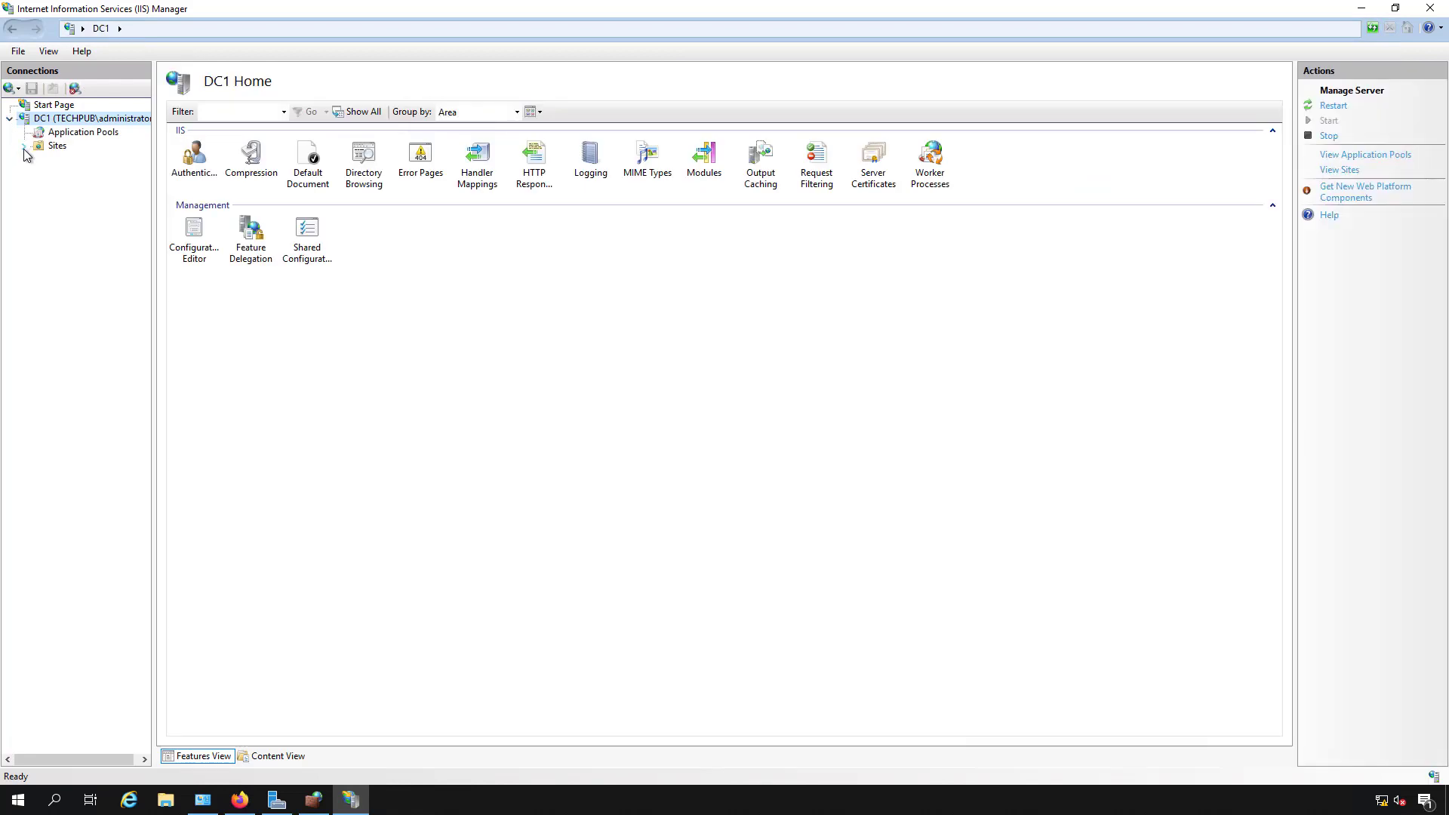
pyautogui.click(22, 145)
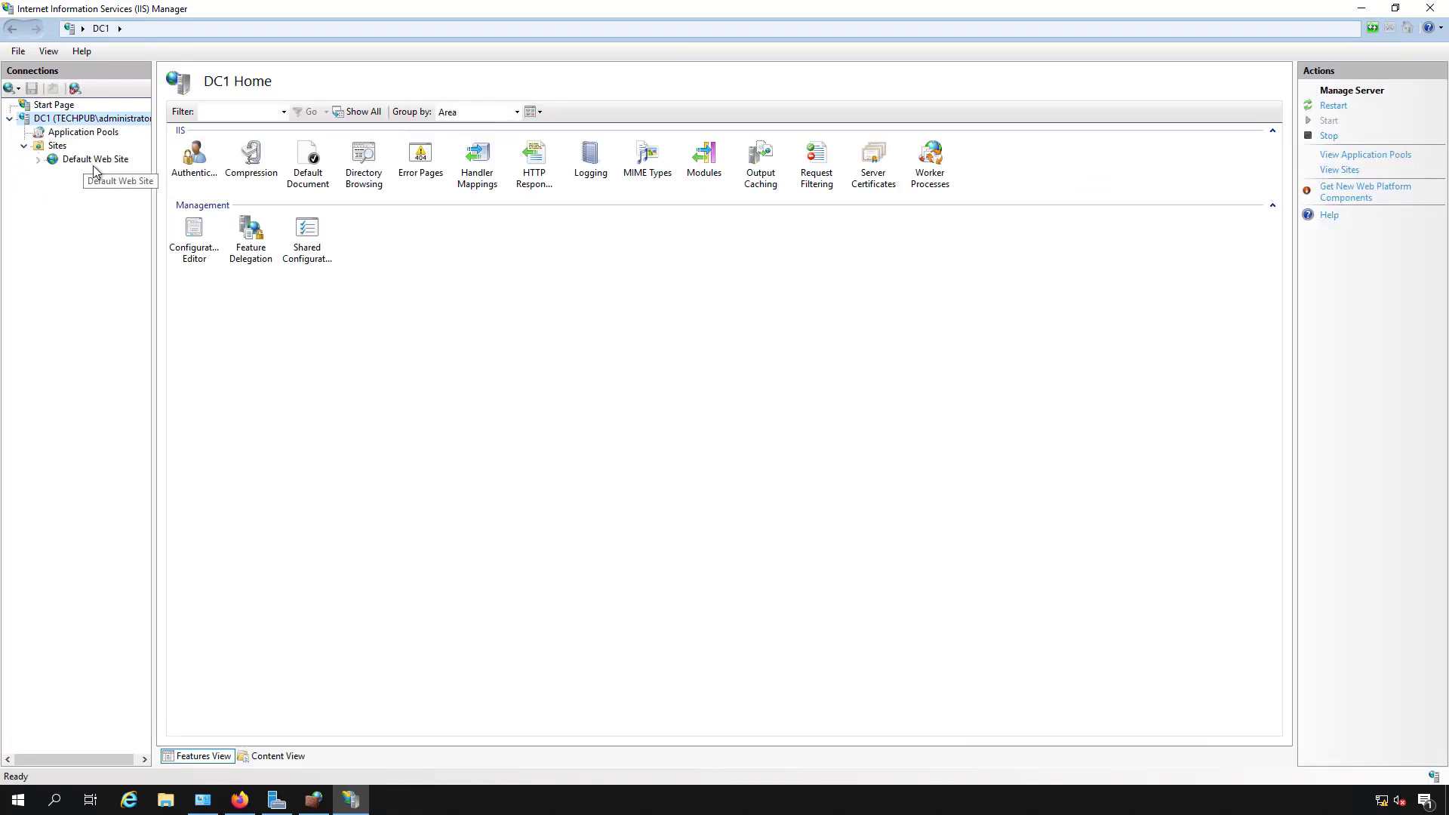
pyautogui.moveTo(216, 682)
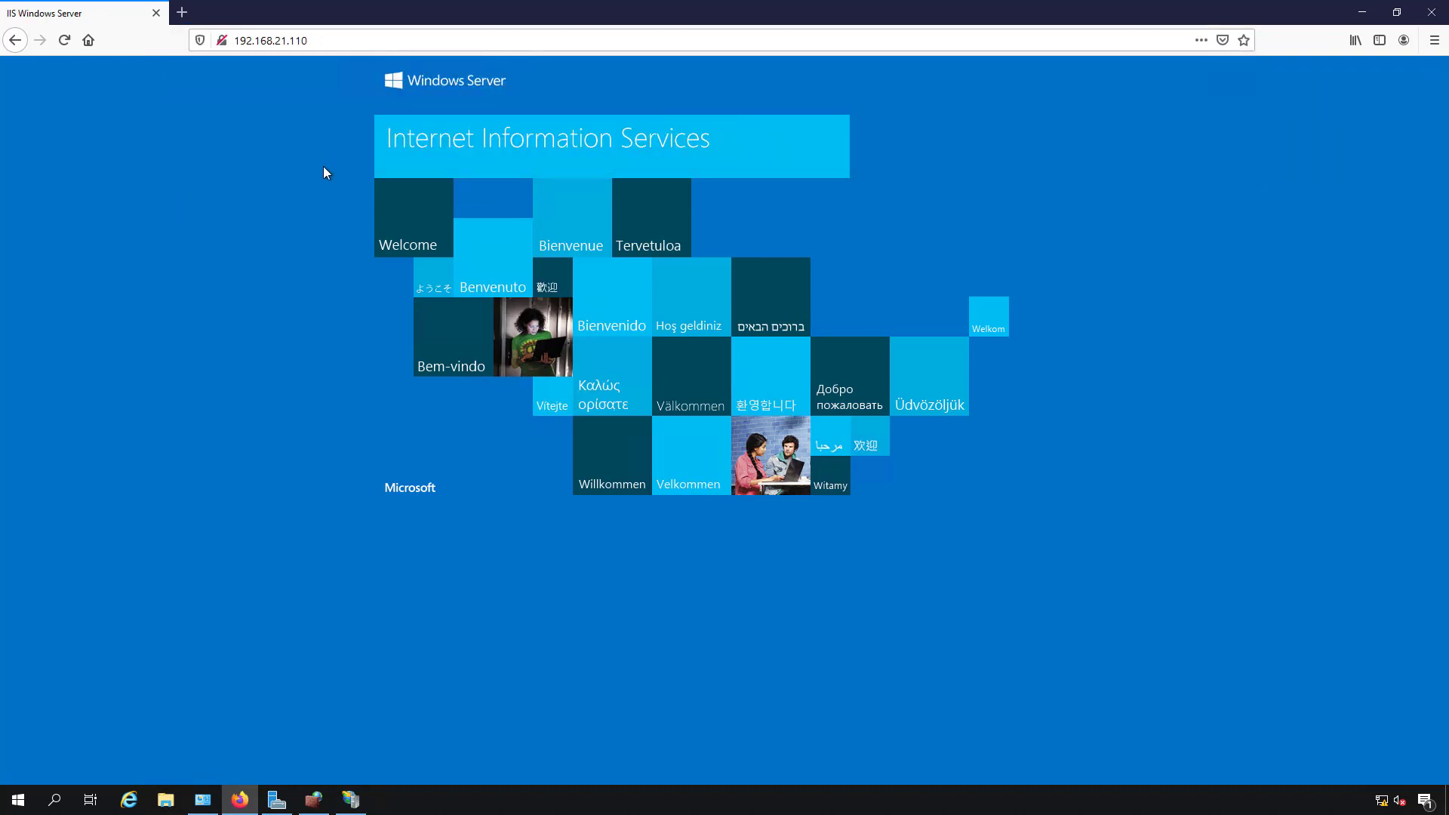
pyautogui.moveTo(348, 263)
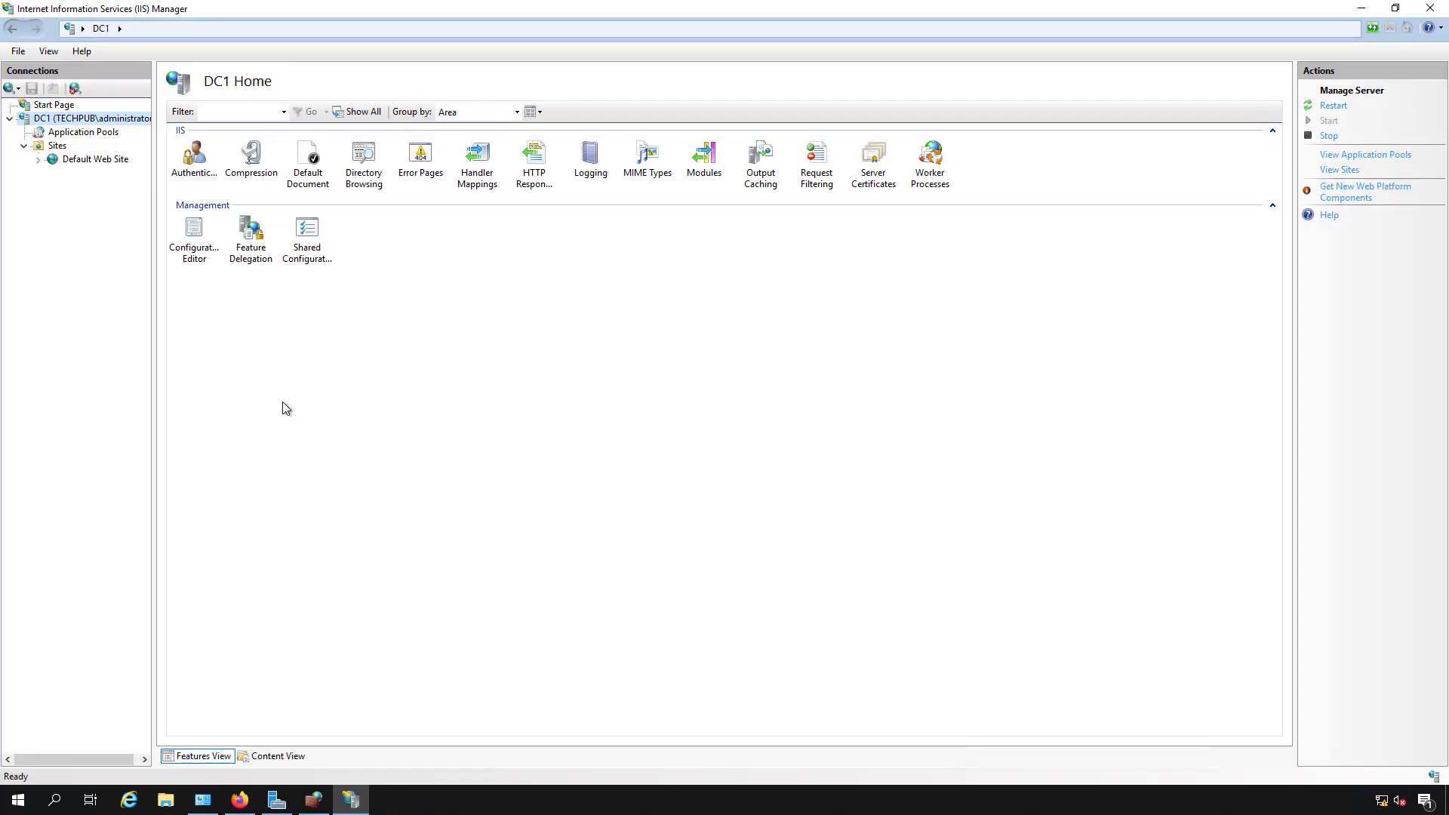
pyautogui.moveTo(139, 326)
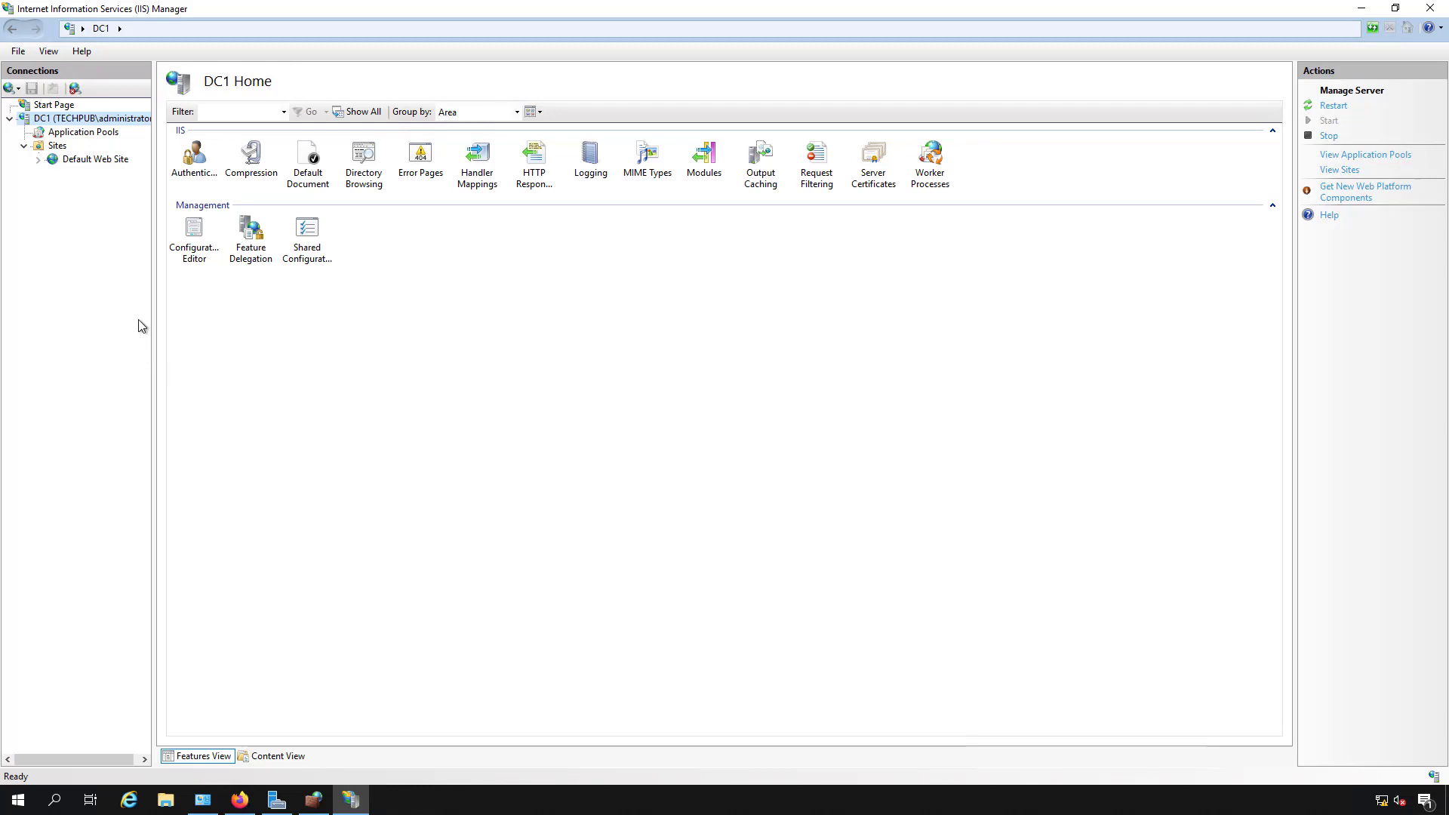
# Step: Begin adding a new website under Sites and name it Welcome
pyautogui.click(57, 146)
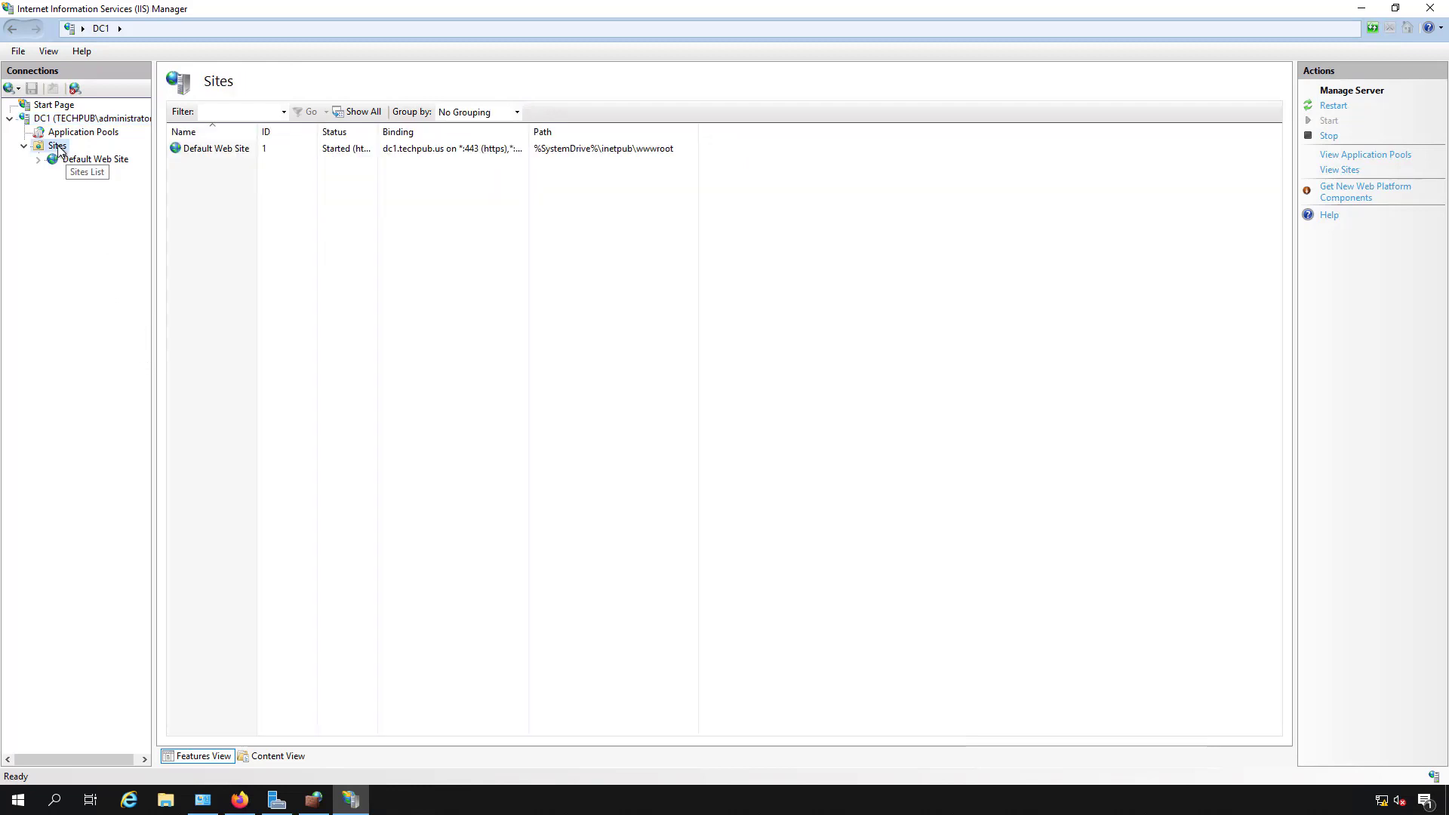
pyautogui.rightClick(55, 147)
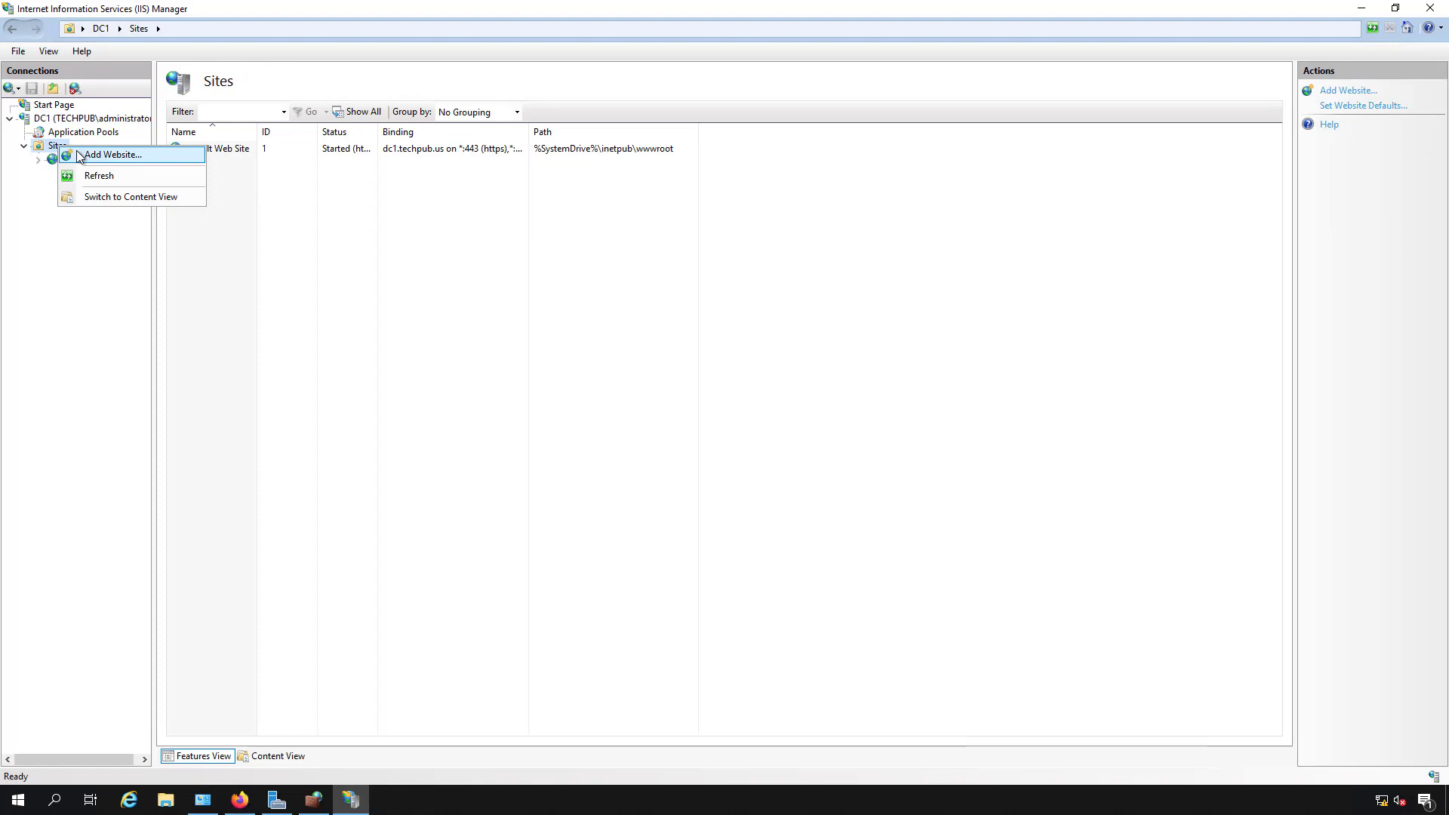
pyautogui.click(114, 154)
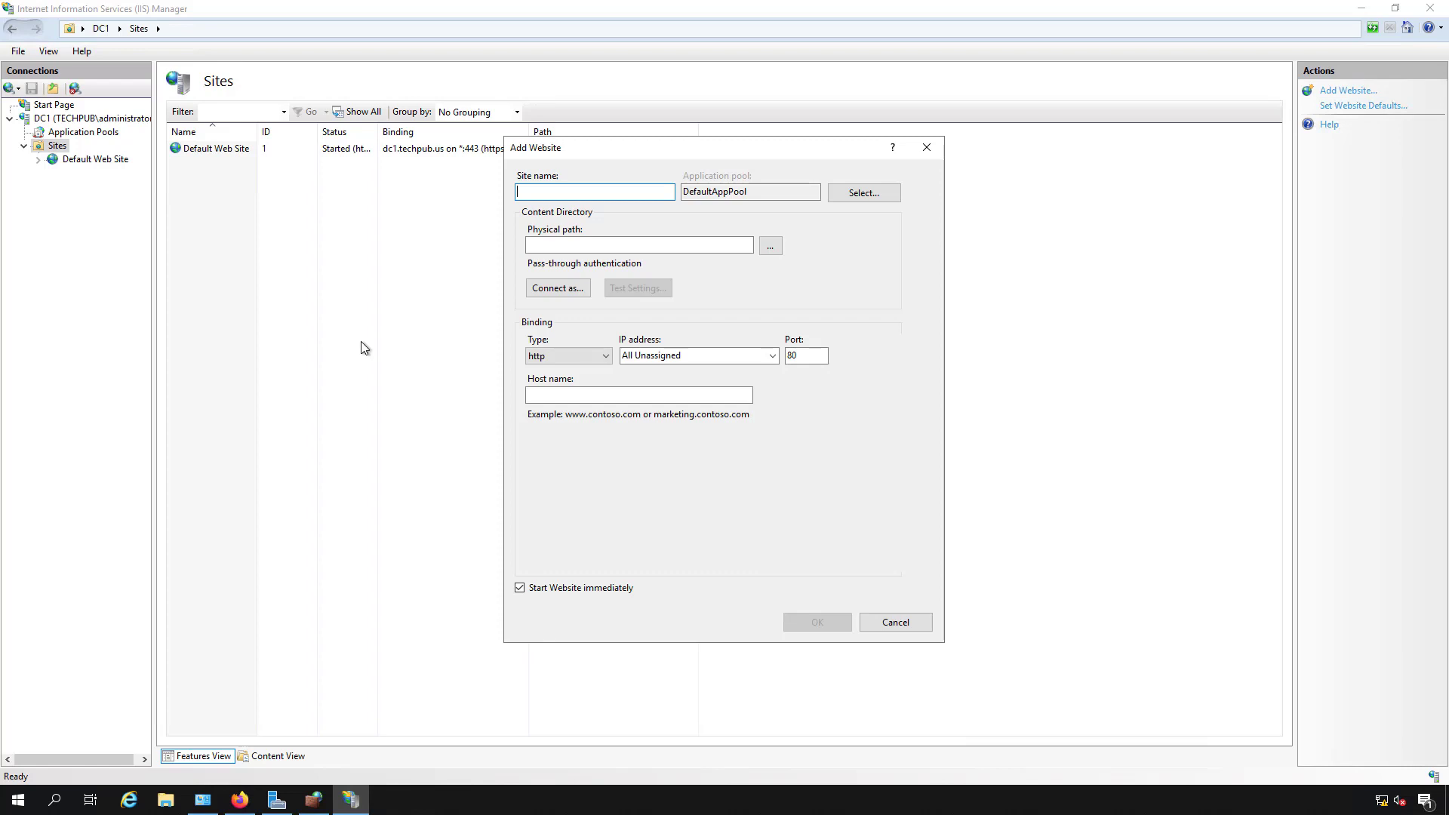
pyautogui.moveTo(436, 353)
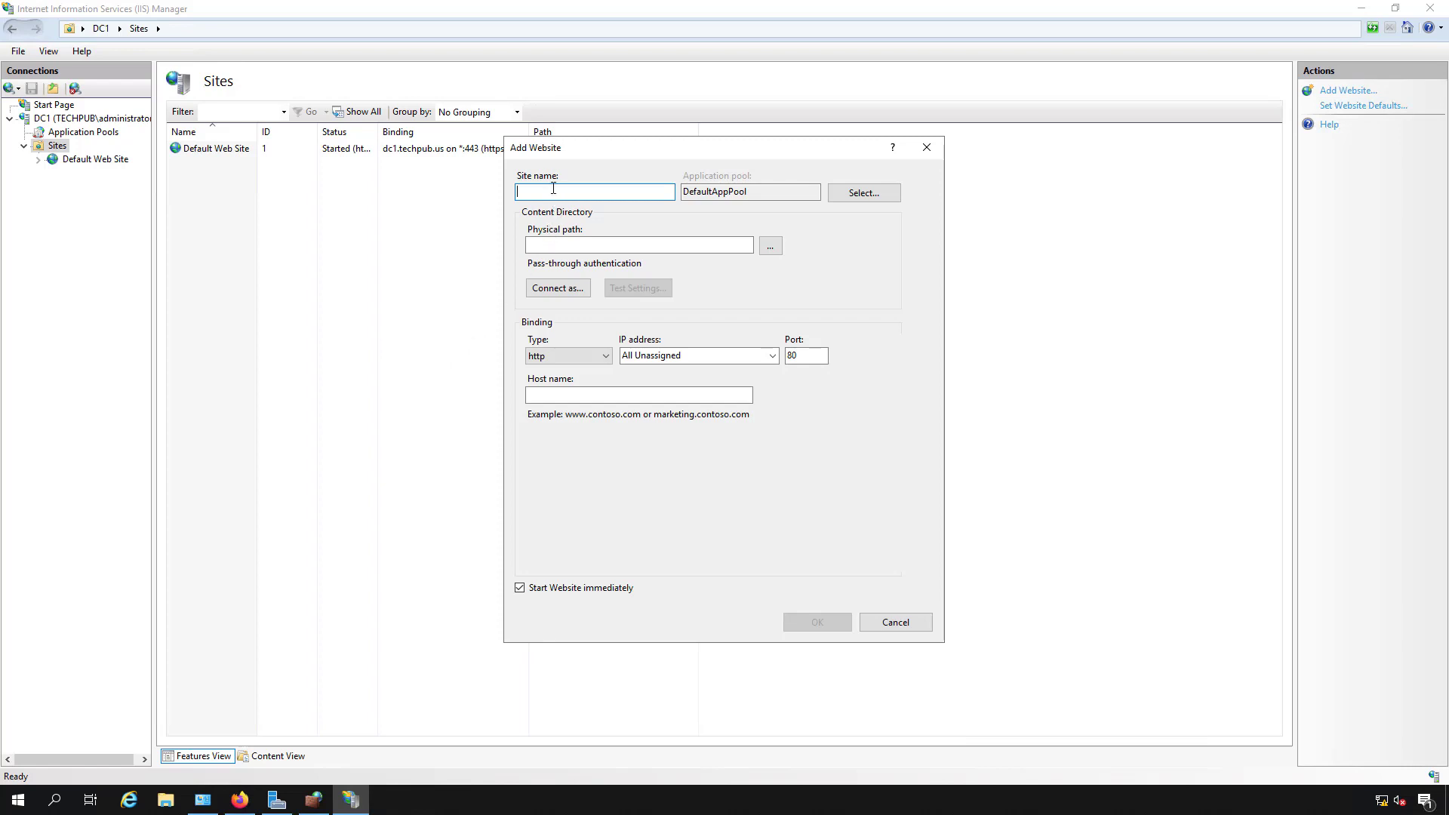
pyautogui.write('Welcome')
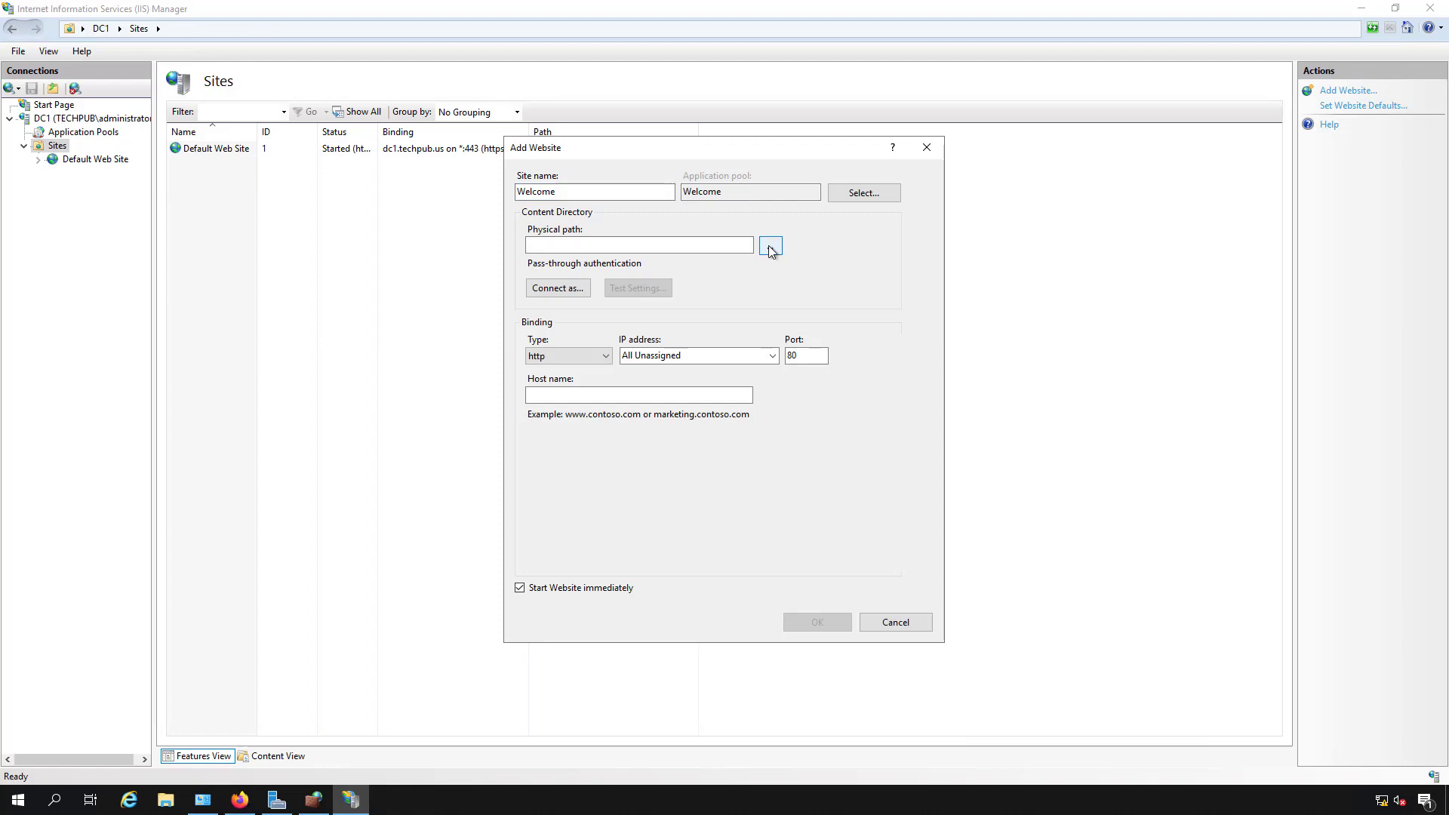
# Step: Create a new Welcome folder inside C:\inetpub and use it as the site's physical path
pyautogui.click(770, 244)
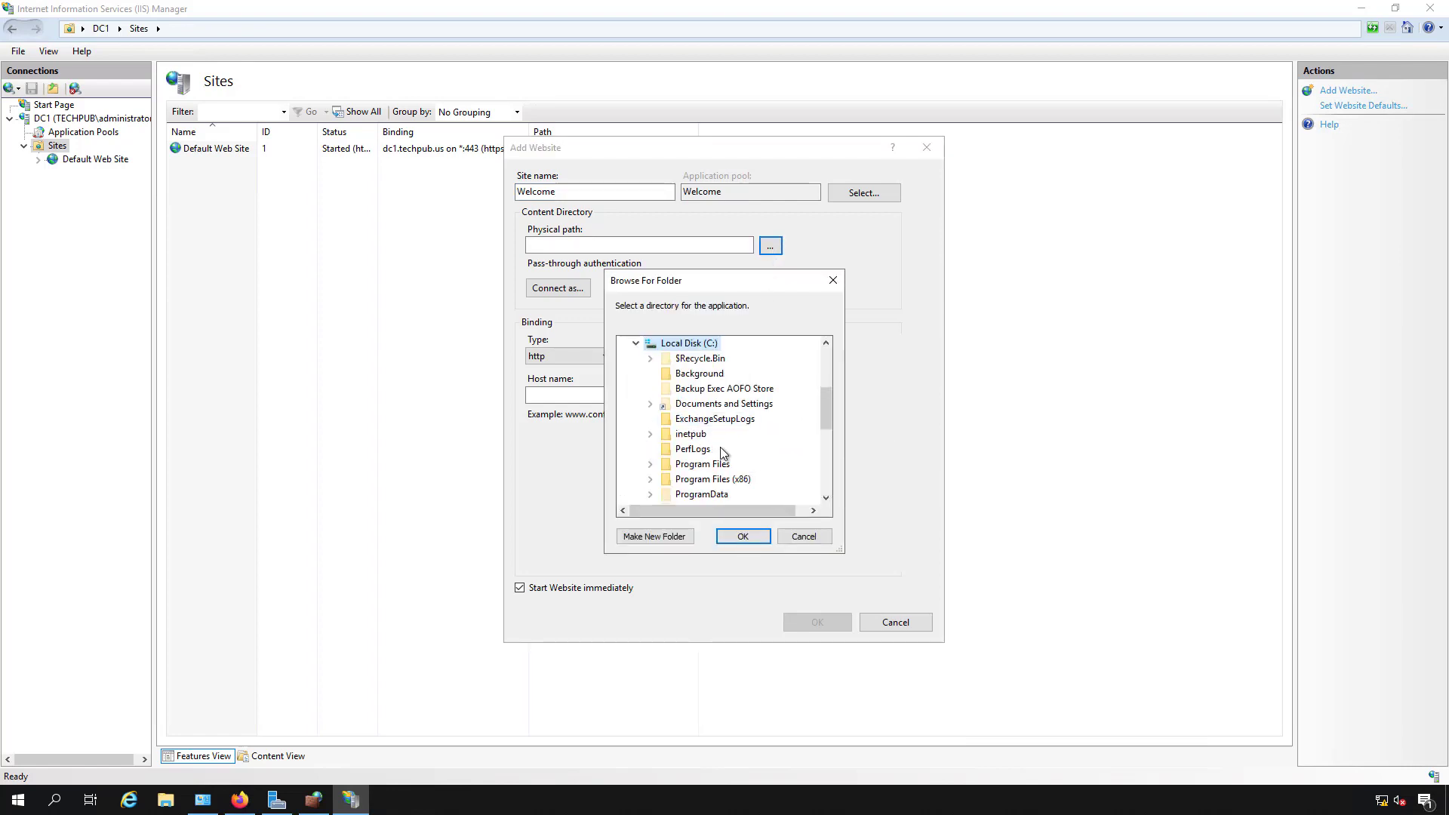
pyautogui.moveTo(690, 435)
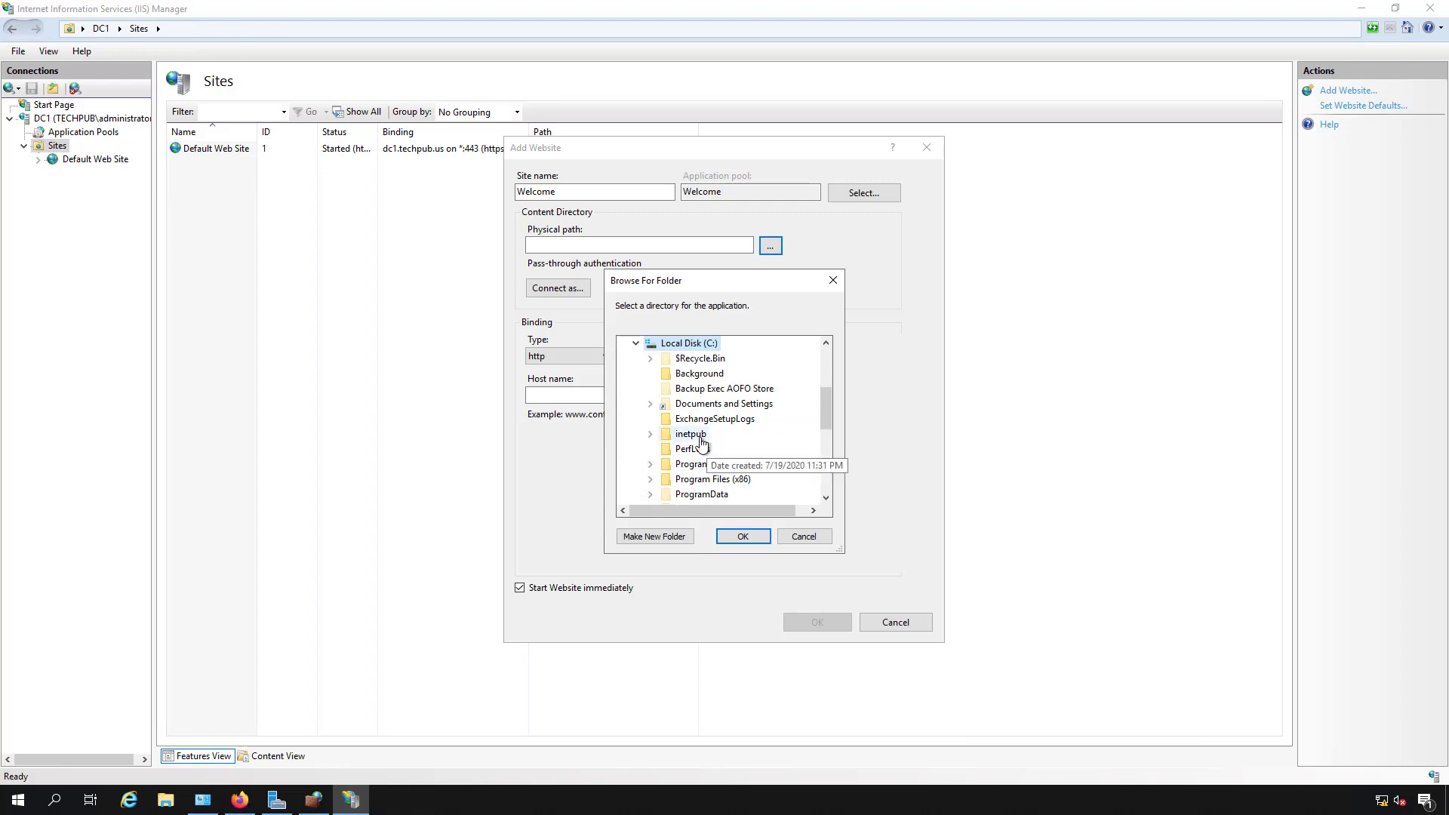
pyautogui.moveTo(691, 437)
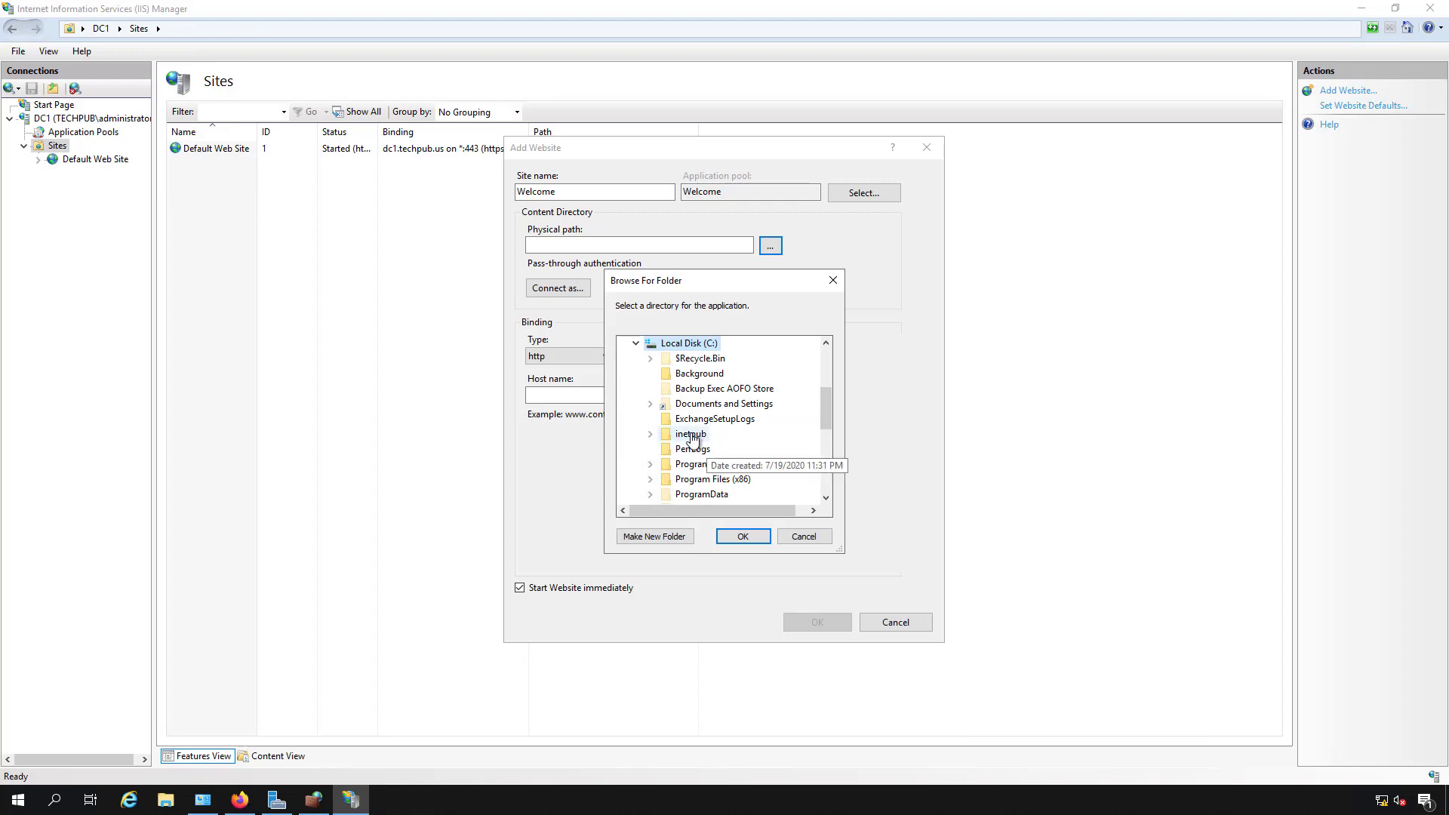
pyautogui.click(650, 435)
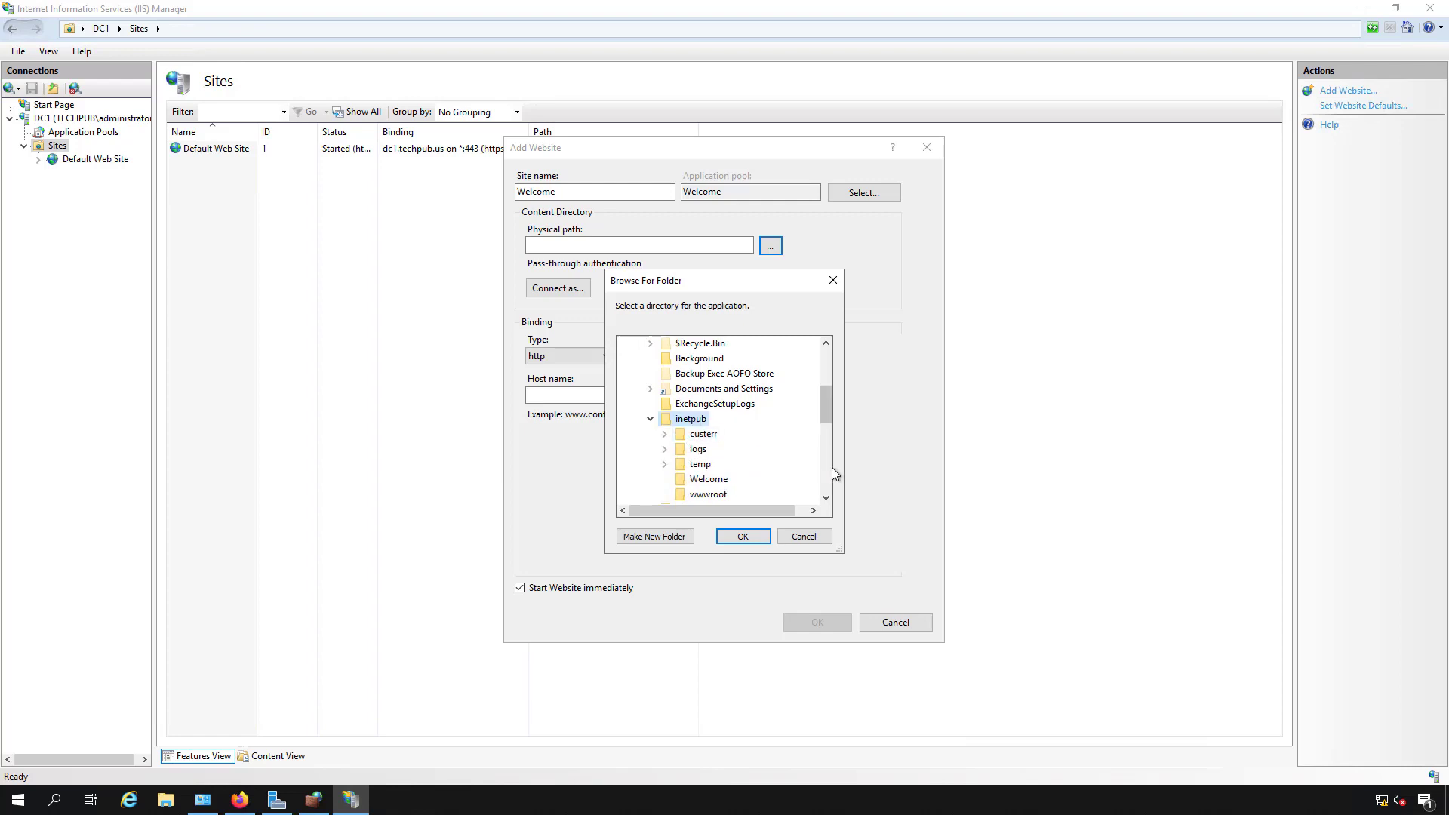
pyautogui.click(653, 536)
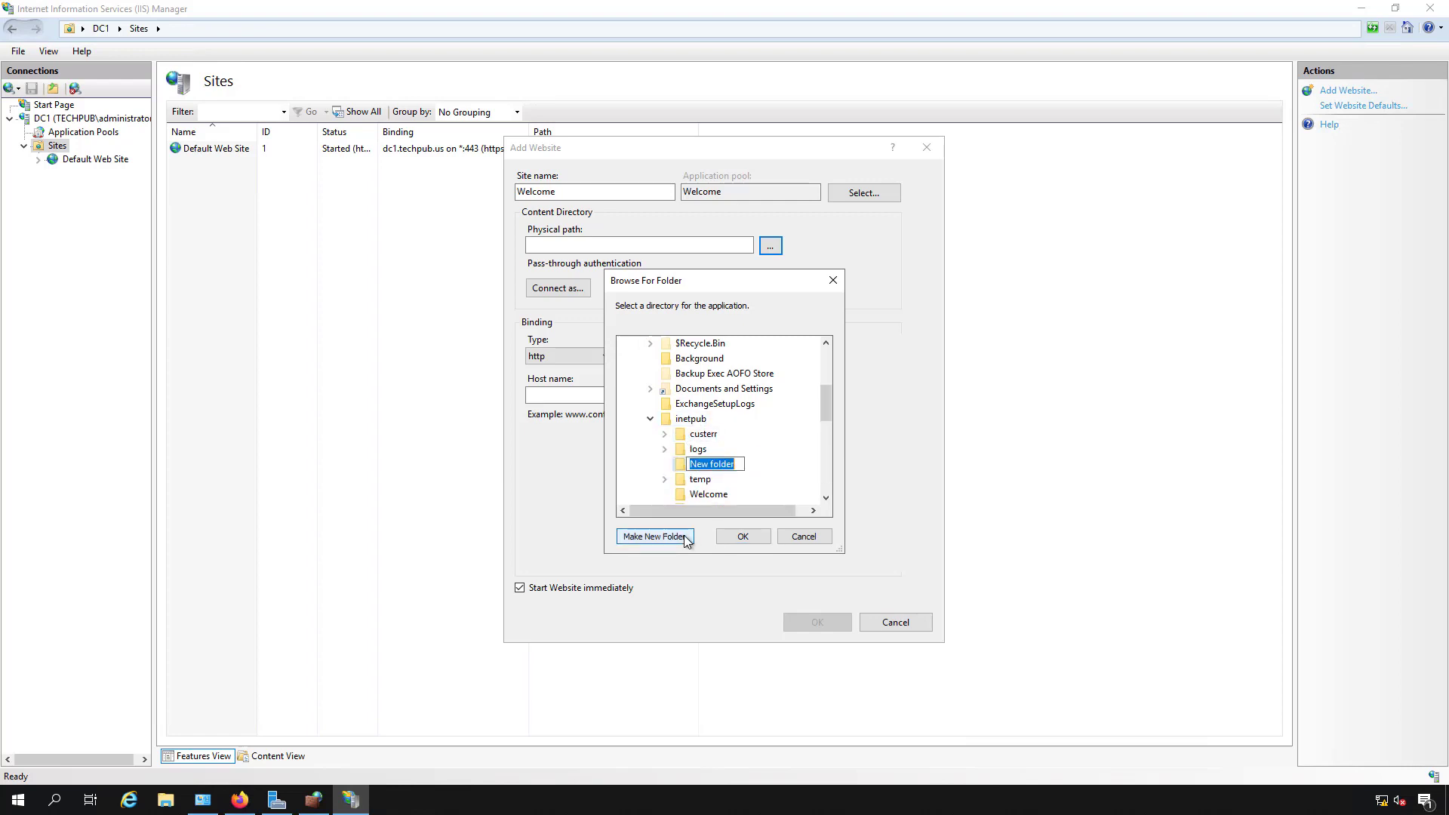
pyautogui.write('Welcome')
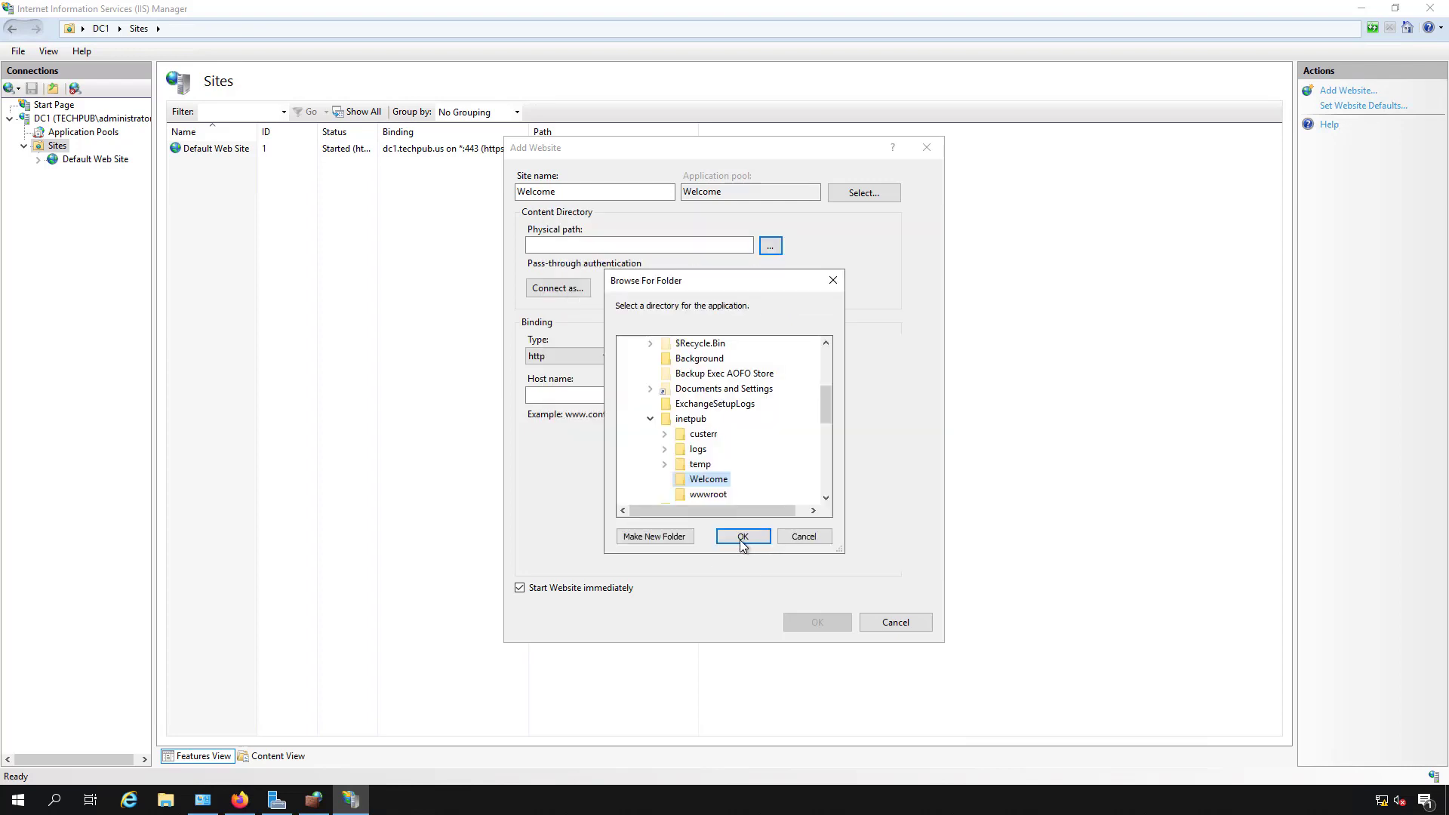
pyautogui.click(742, 536)
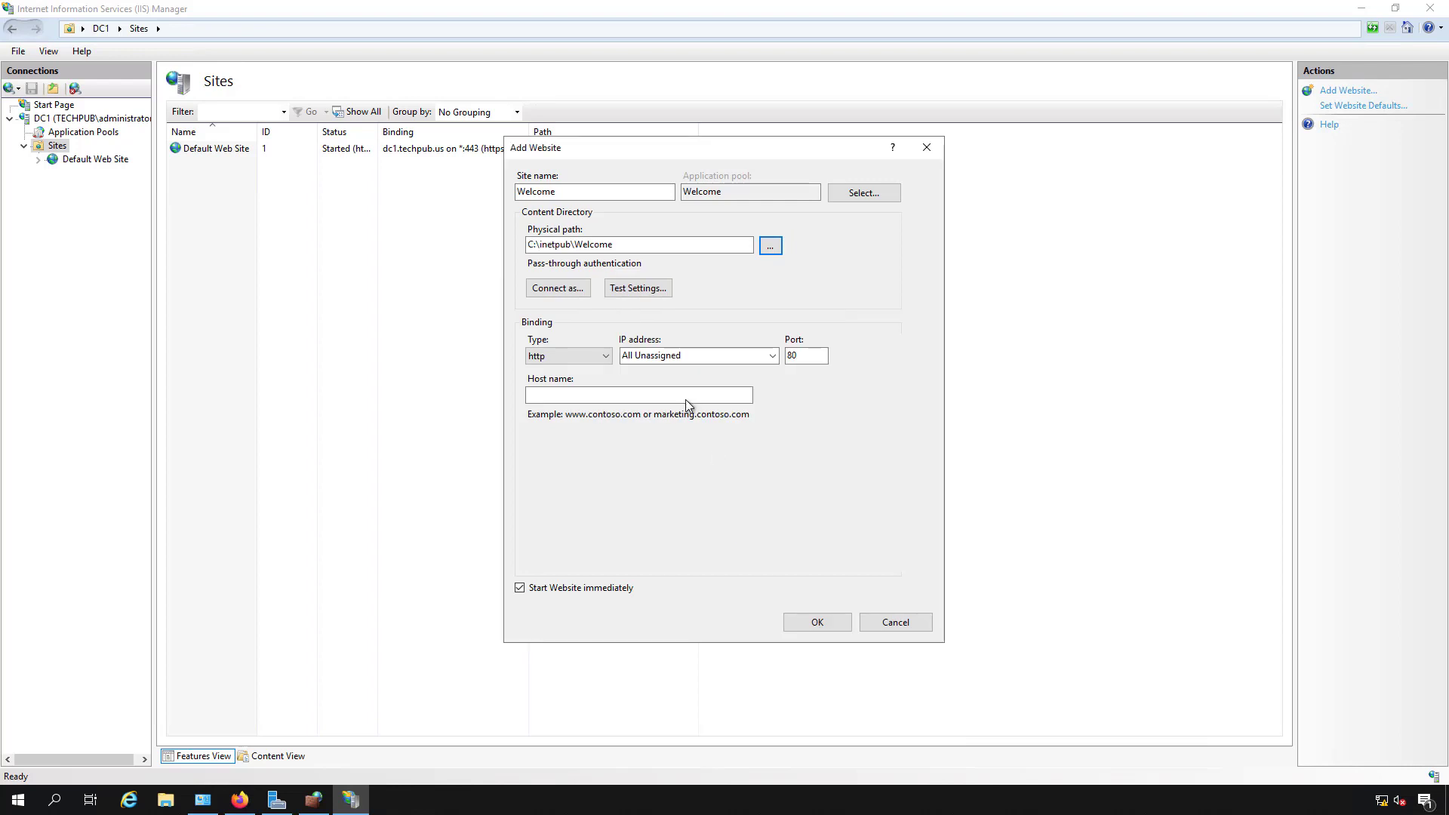
# Step: Switch the Welcome site's binding type to https on port 443 for all unassigned addresses
pyautogui.click(640, 245)
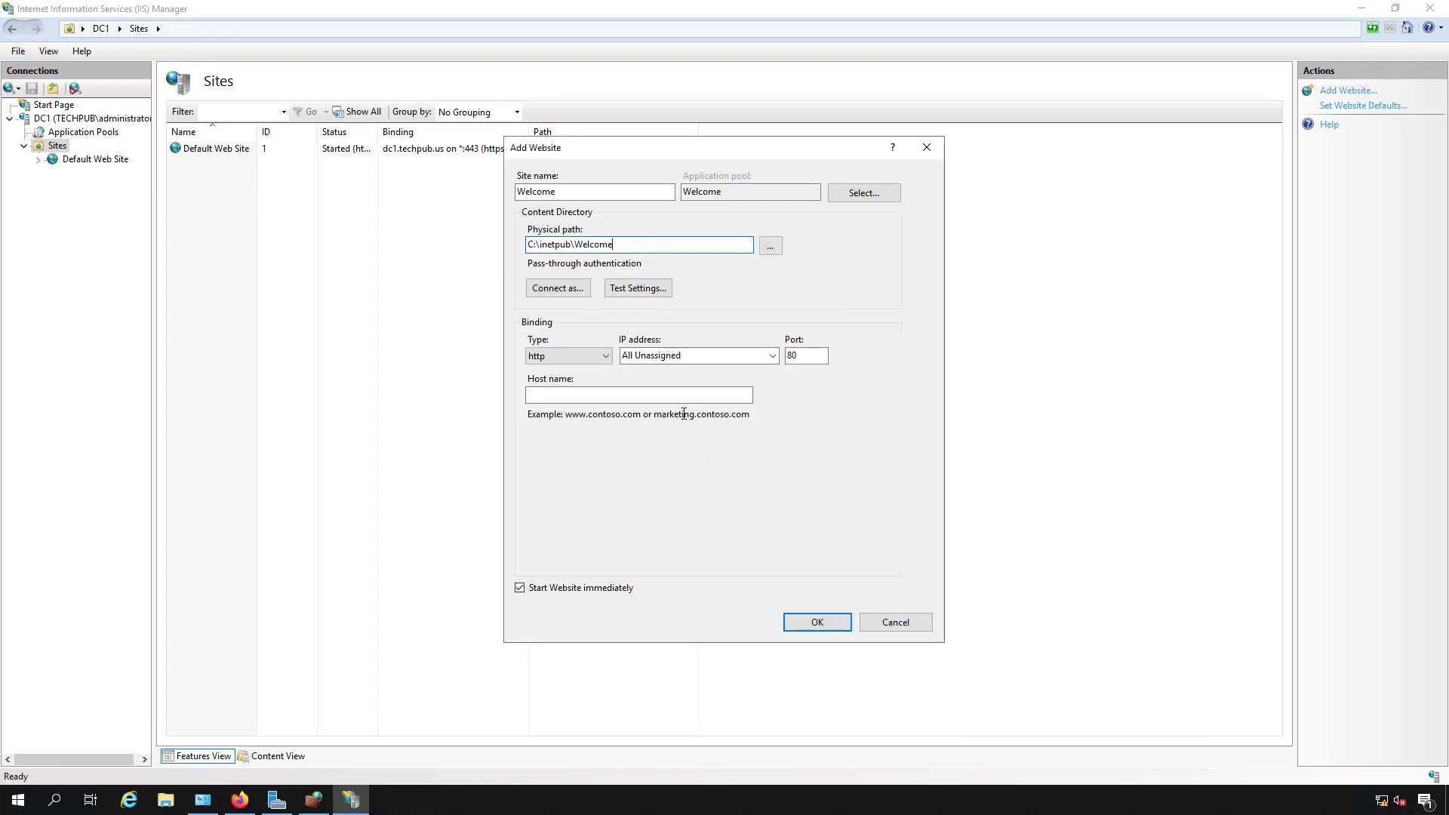
pyautogui.moveTo(853, 404)
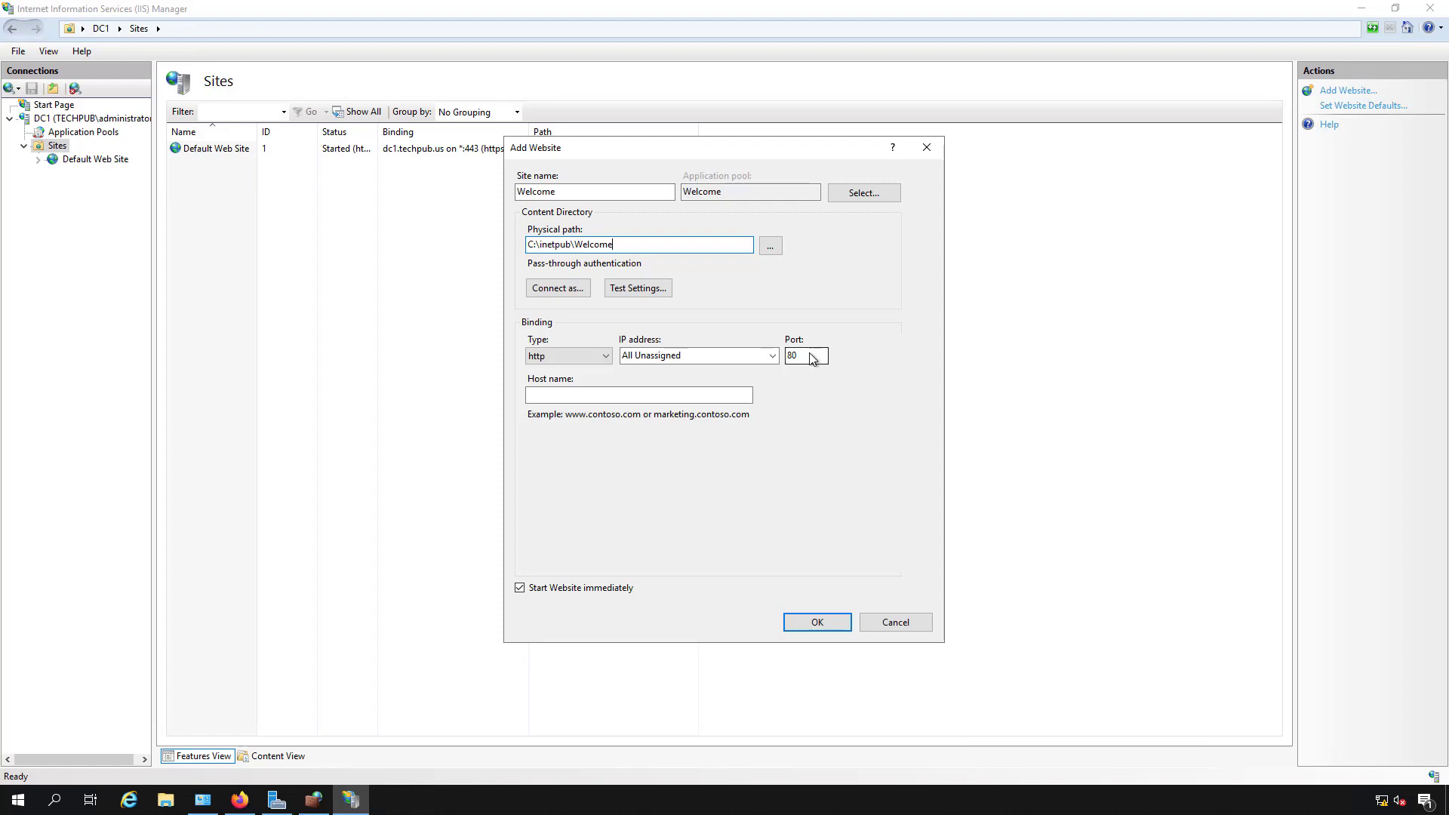
pyautogui.click(603, 356)
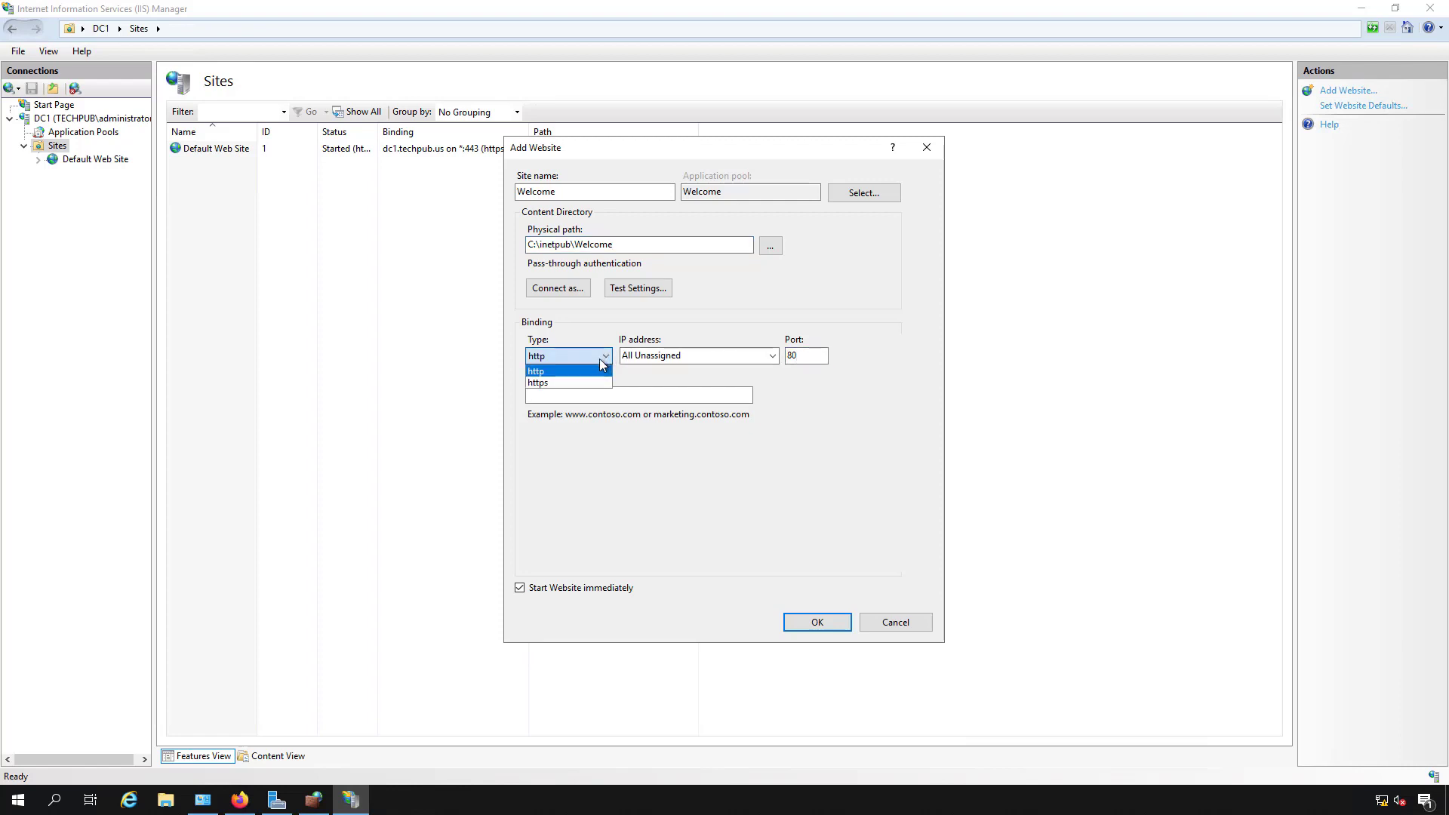
pyautogui.click(538, 382)
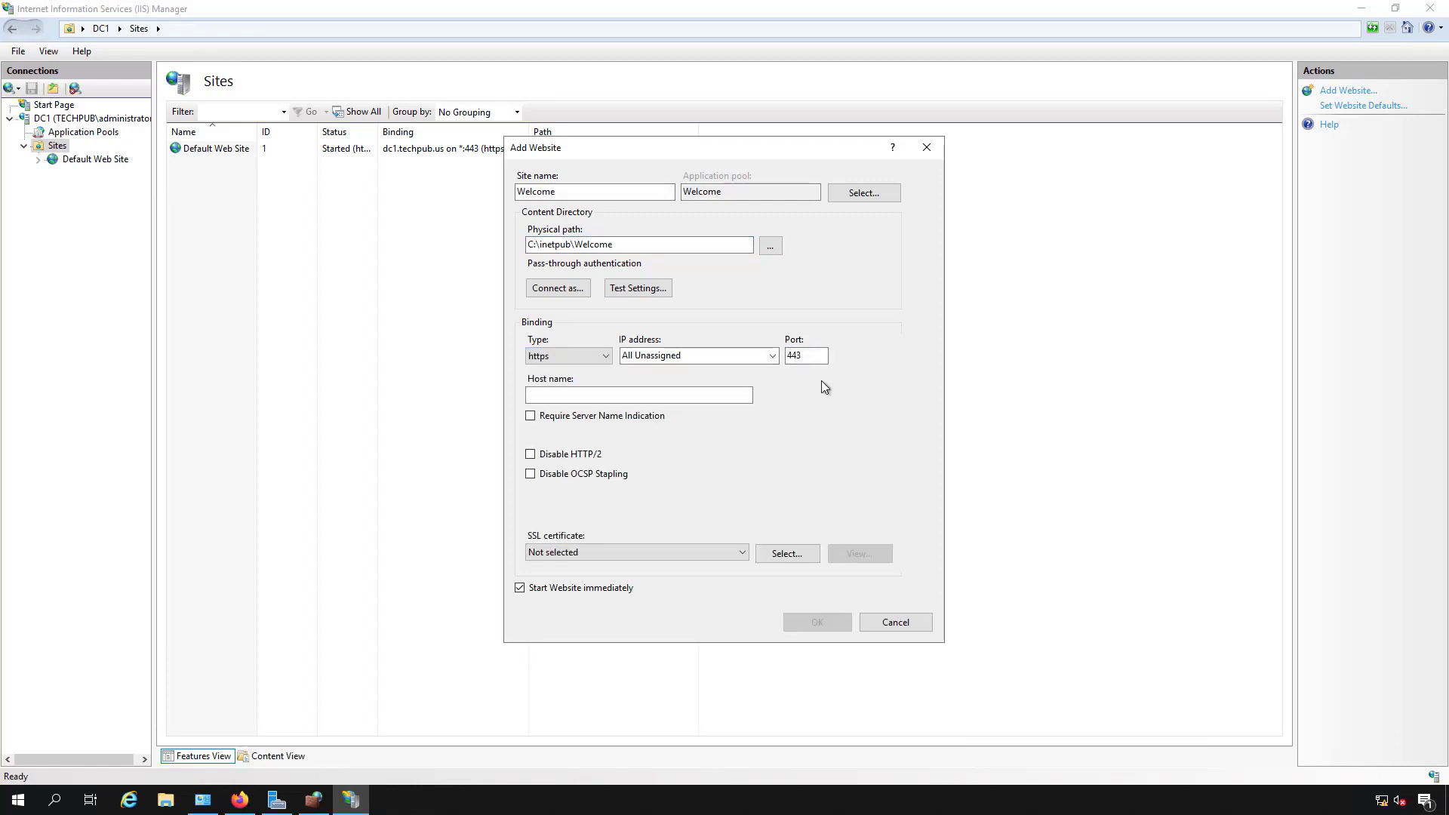
pyautogui.click(805, 356)
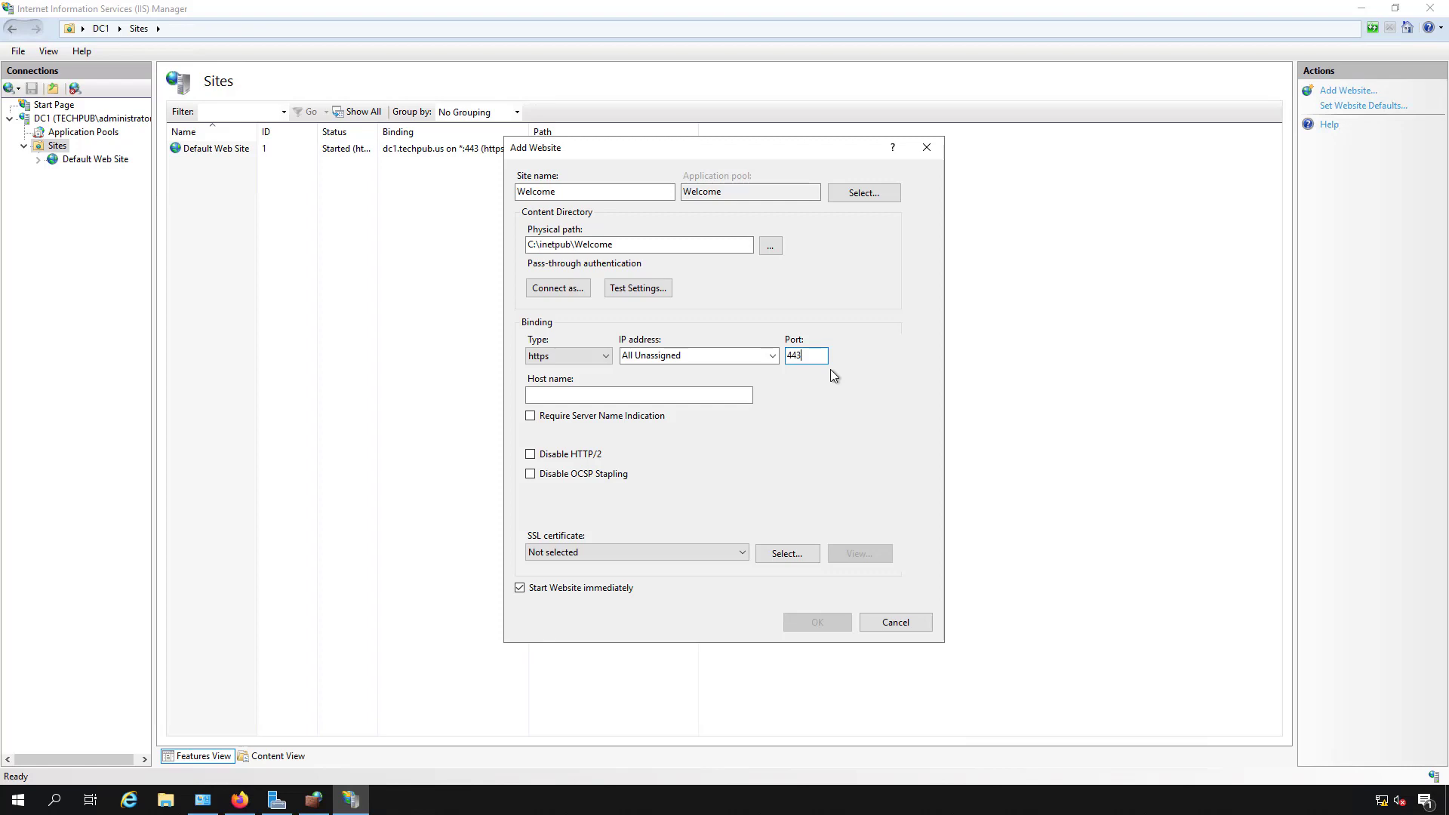
pyautogui.click(637, 394)
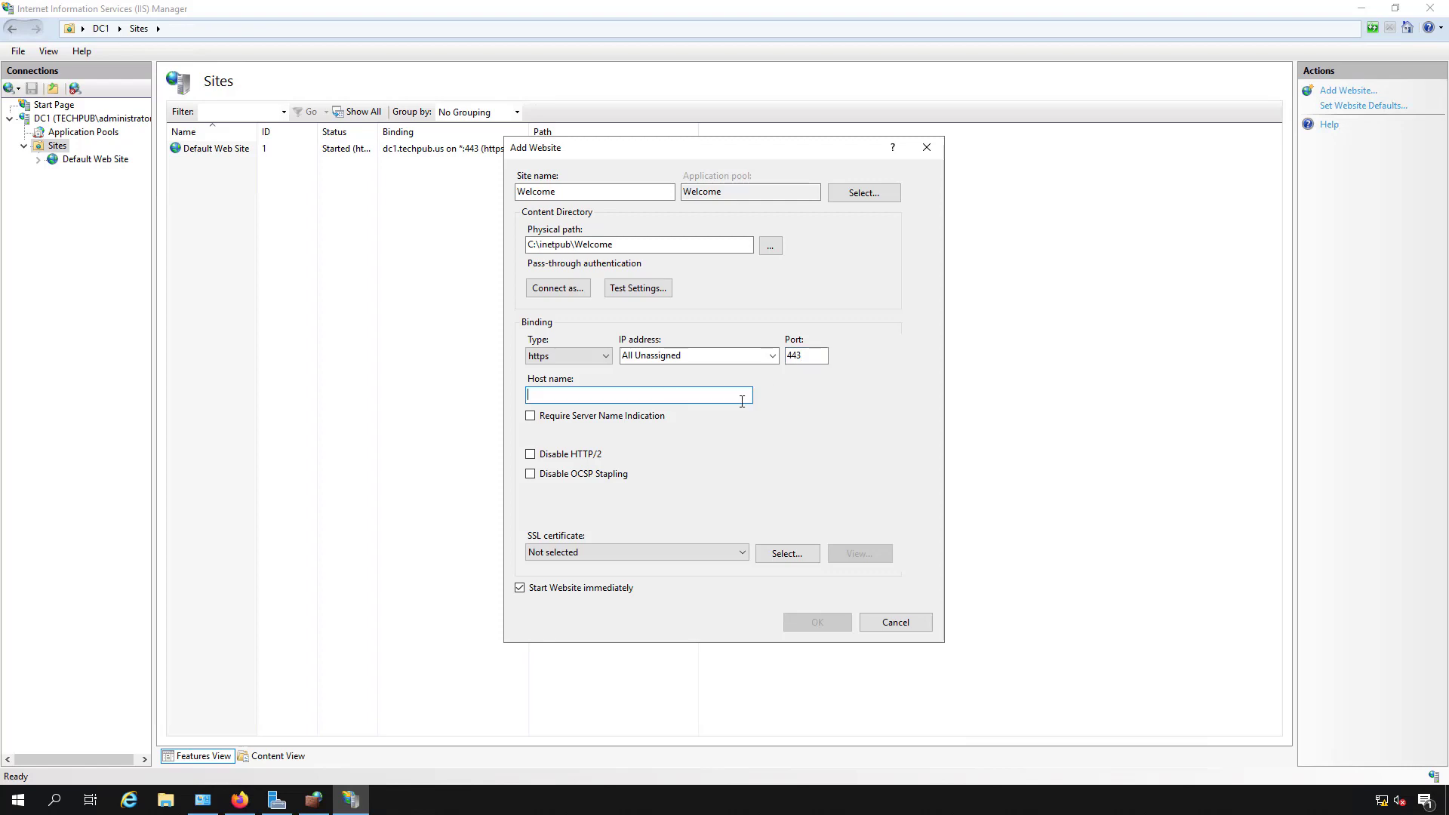
pyautogui.moveTo(806, 409)
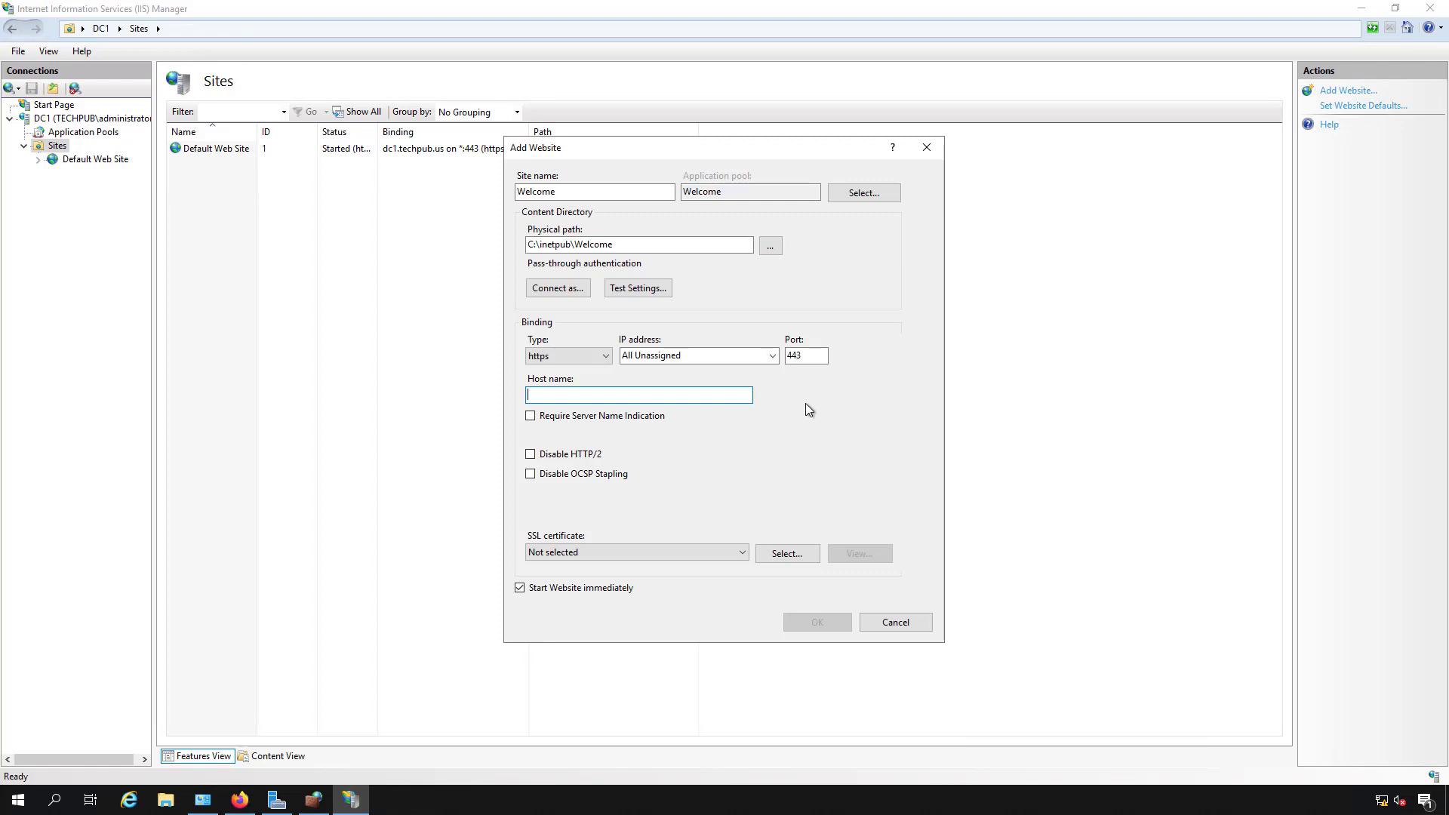
pyautogui.moveTo(803, 381)
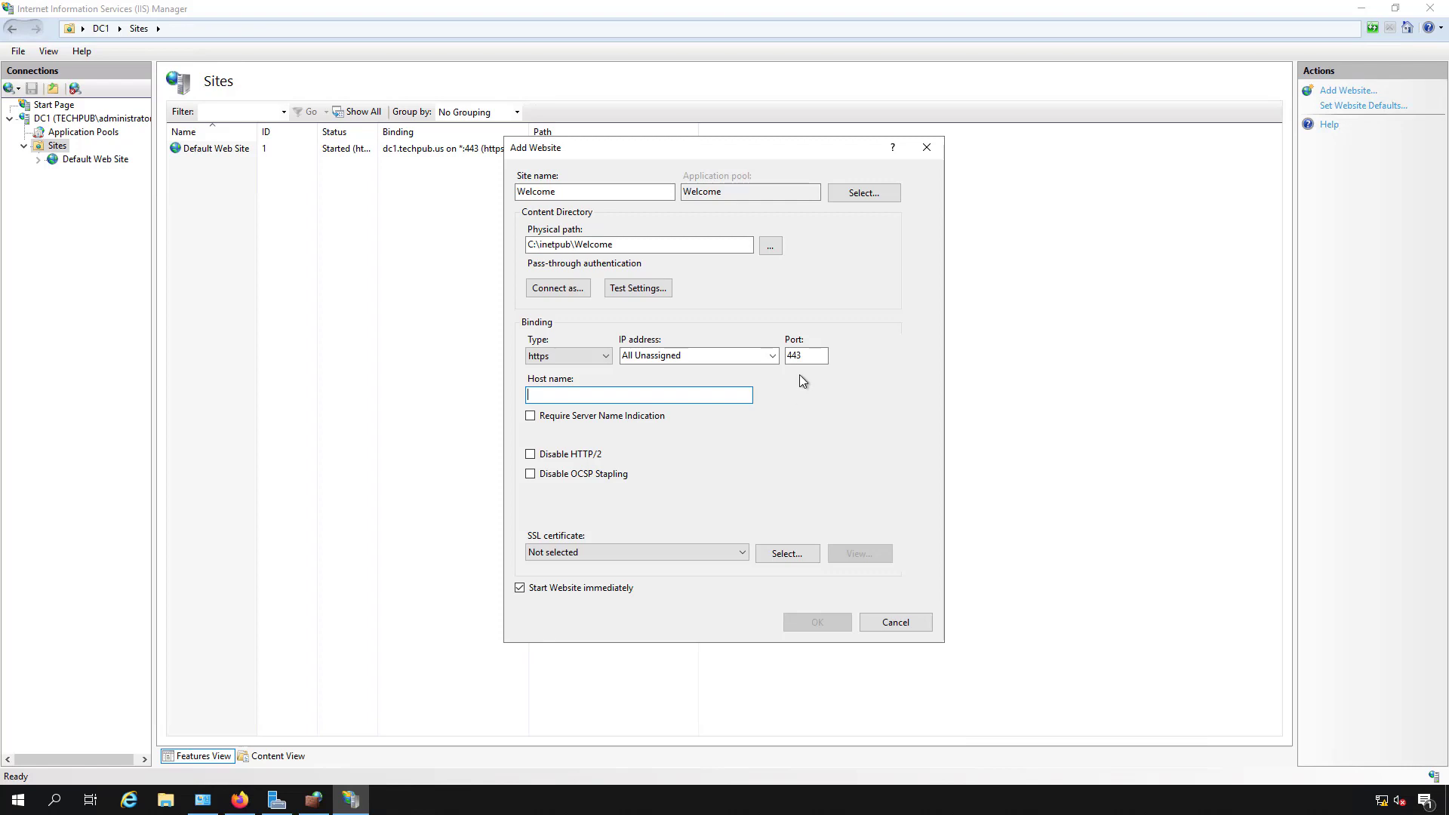
# Step: Clear the binding's port number in preparation for a custom port
pyautogui.click(804, 356)
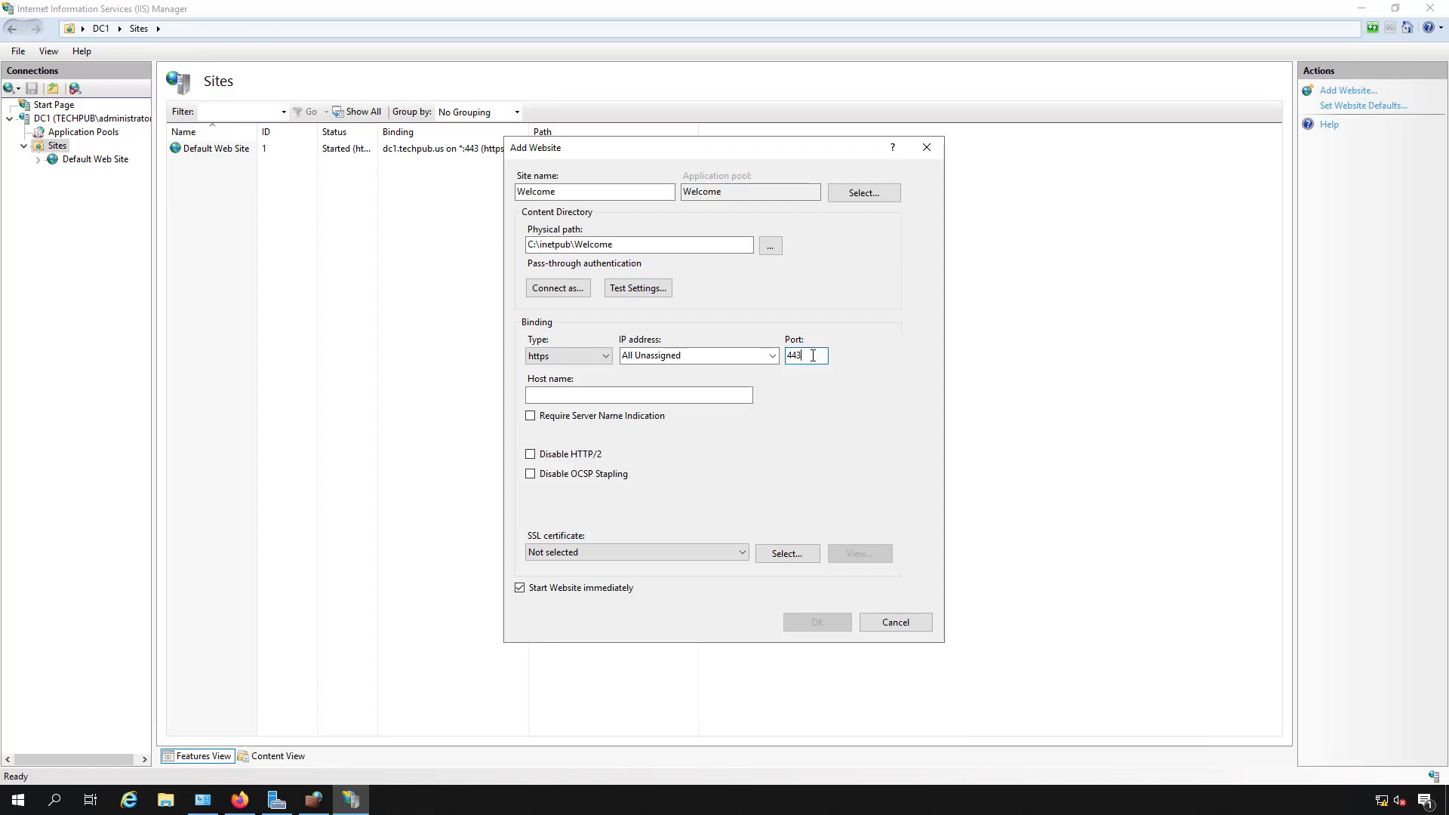
pyautogui.press('Backspace')
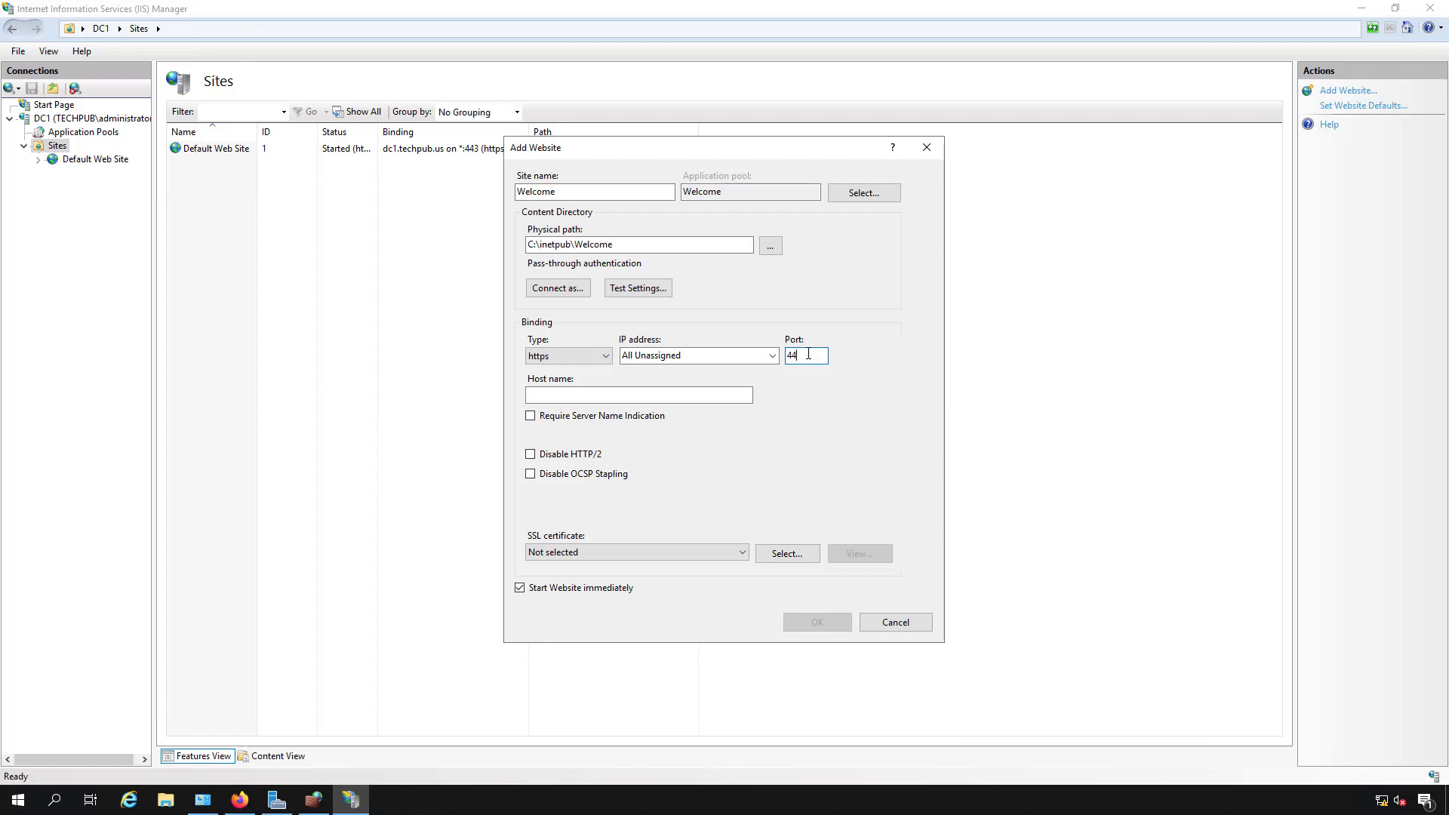
pyautogui.click(637, 394)
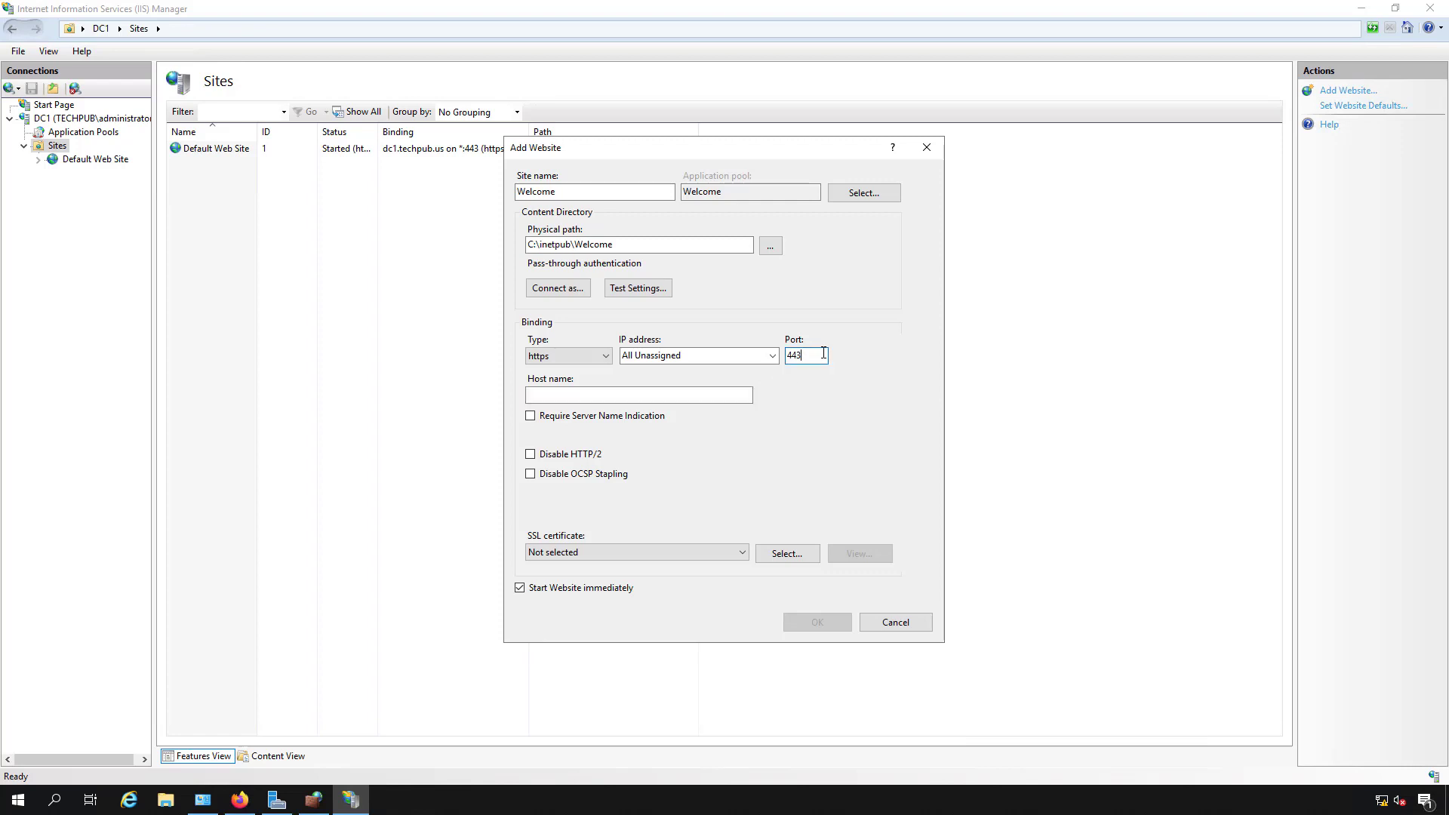
# Step: Create the Welcome site with a plain http binding on port 81
pyautogui.click(604, 357)
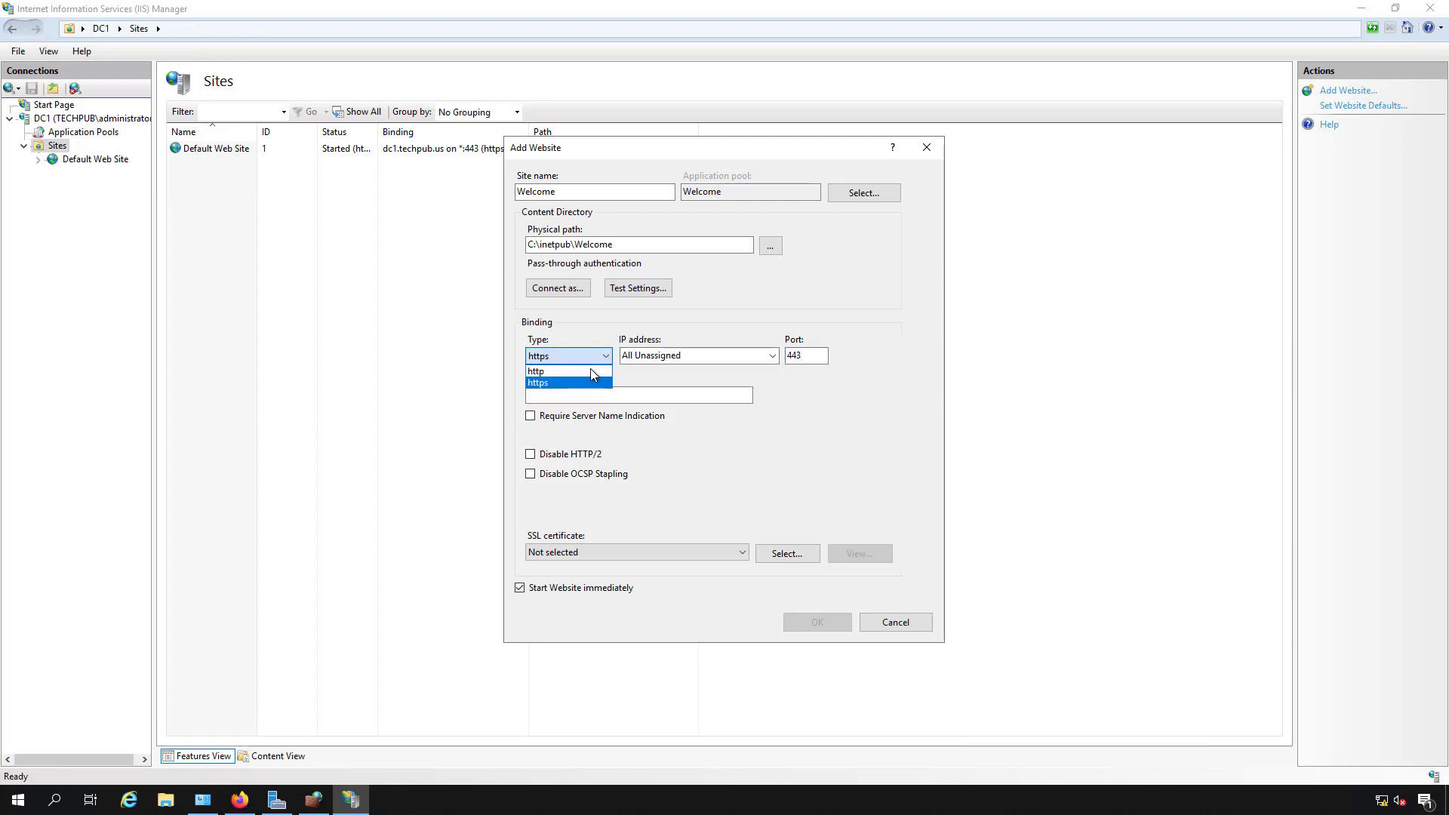
pyautogui.click(536, 371)
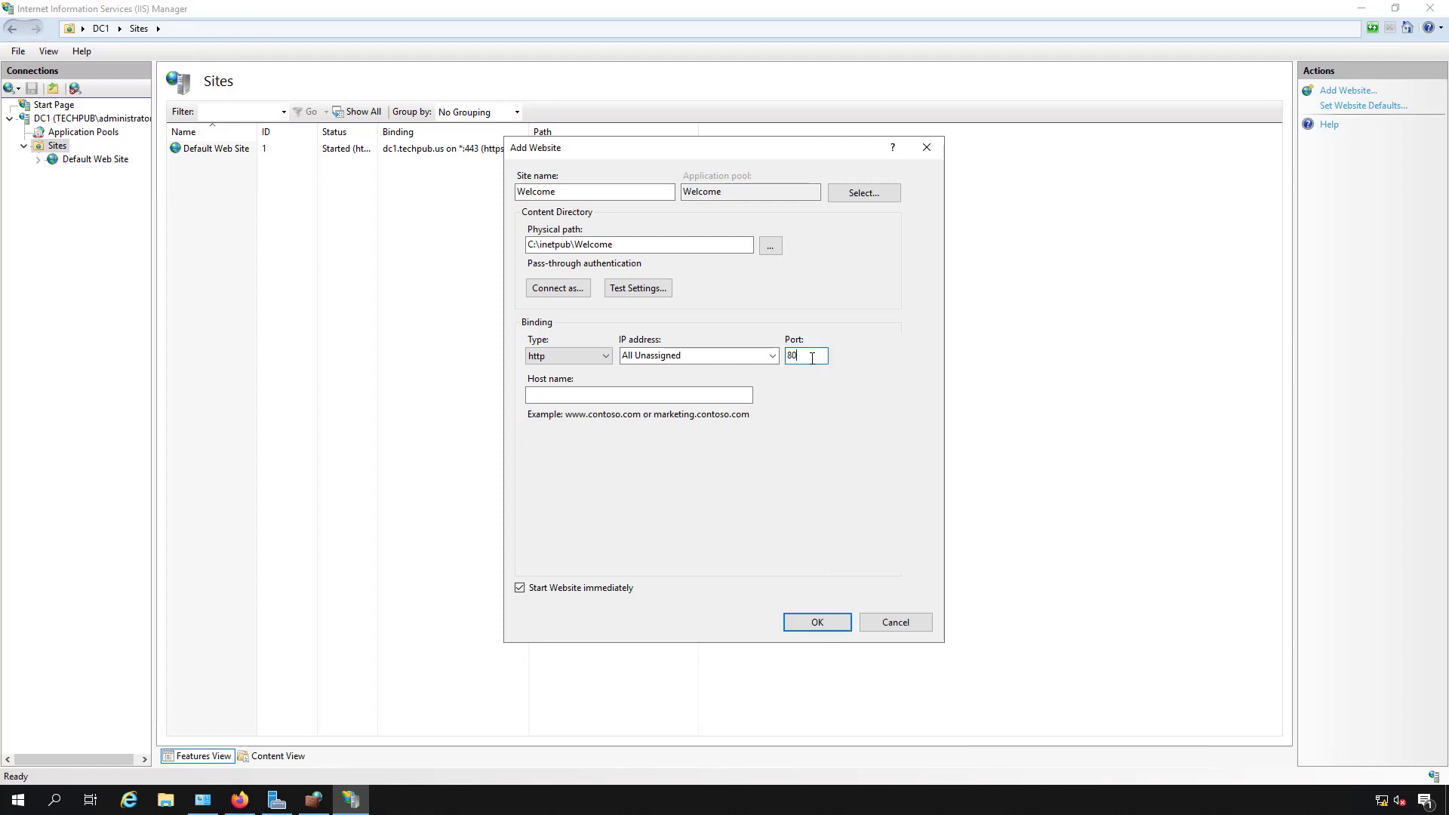
pyautogui.write('1')
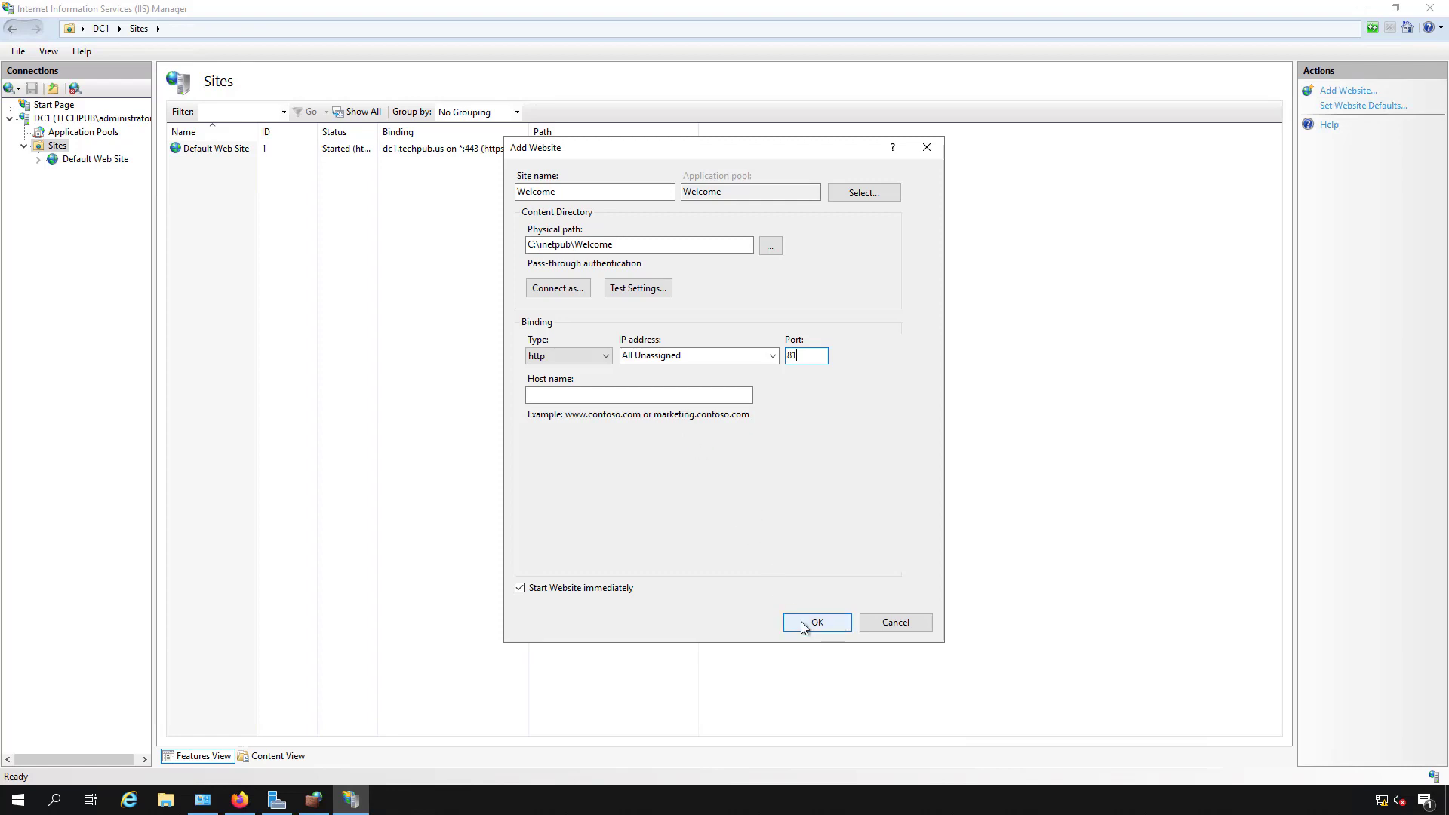
pyautogui.click(816, 622)
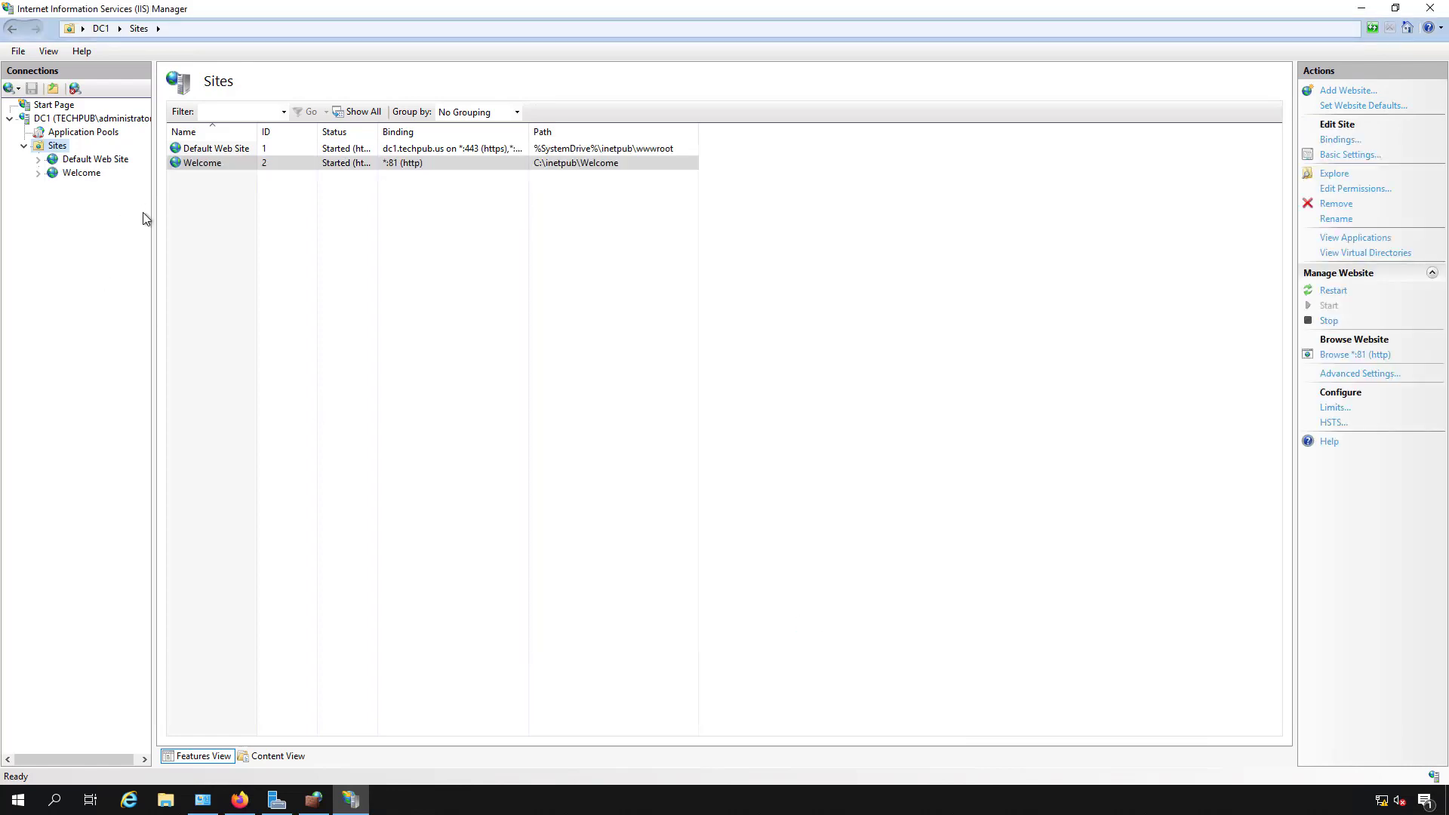
pyautogui.moveTo(96, 159)
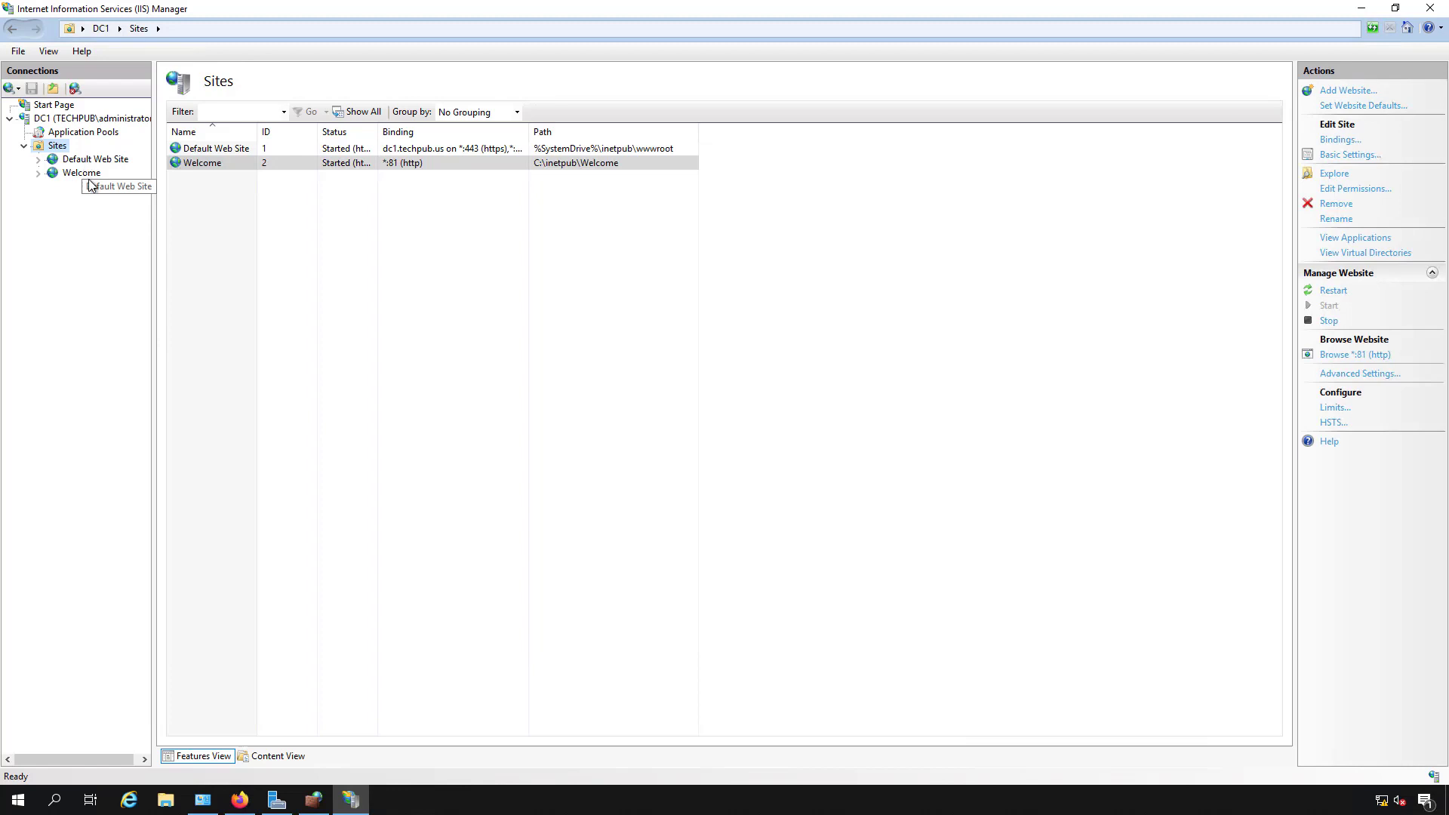
# Step: Show the Welcome site's Default Document list with its inherited entries
pyautogui.click(81, 172)
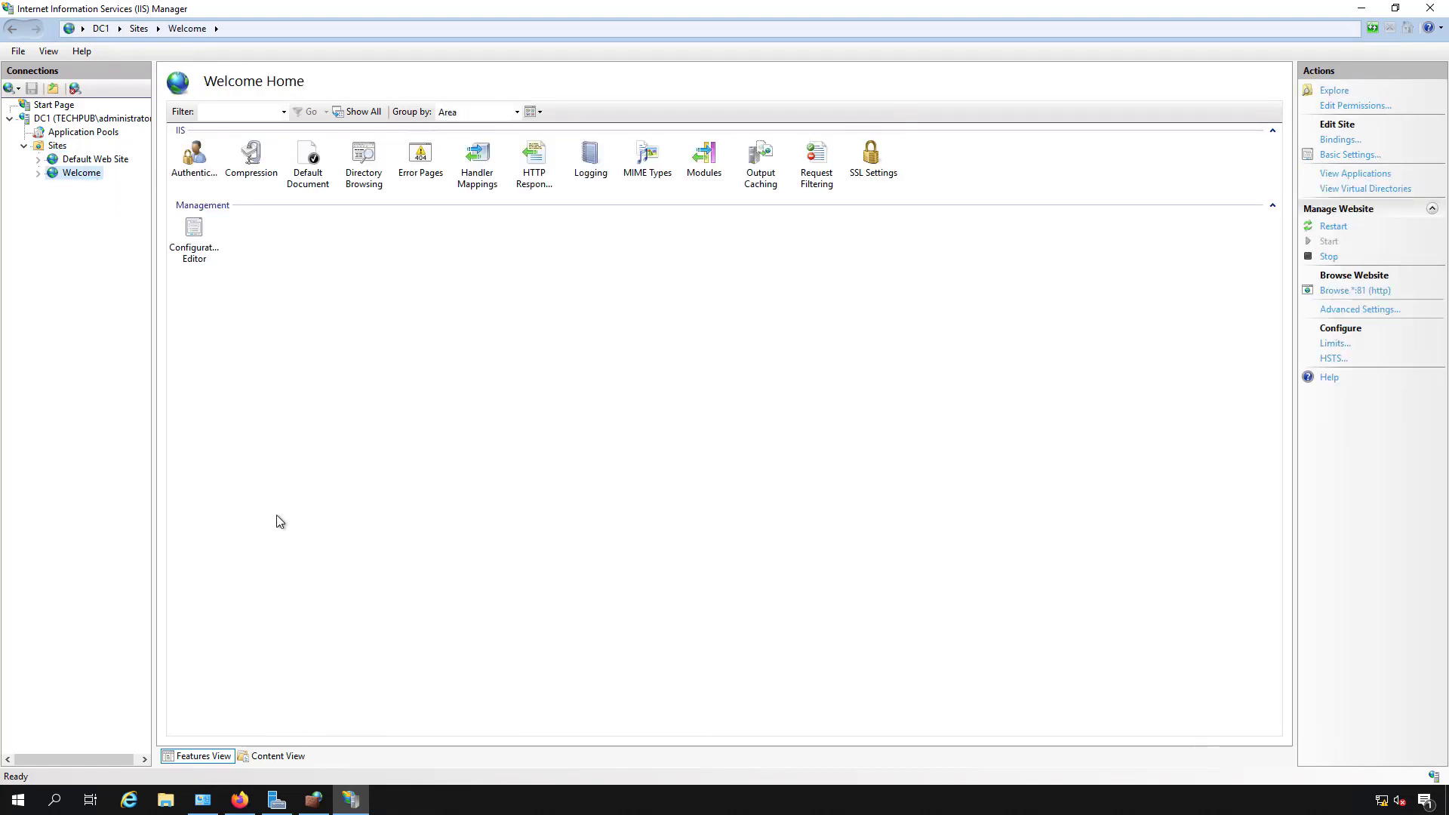
pyautogui.click(307, 157)
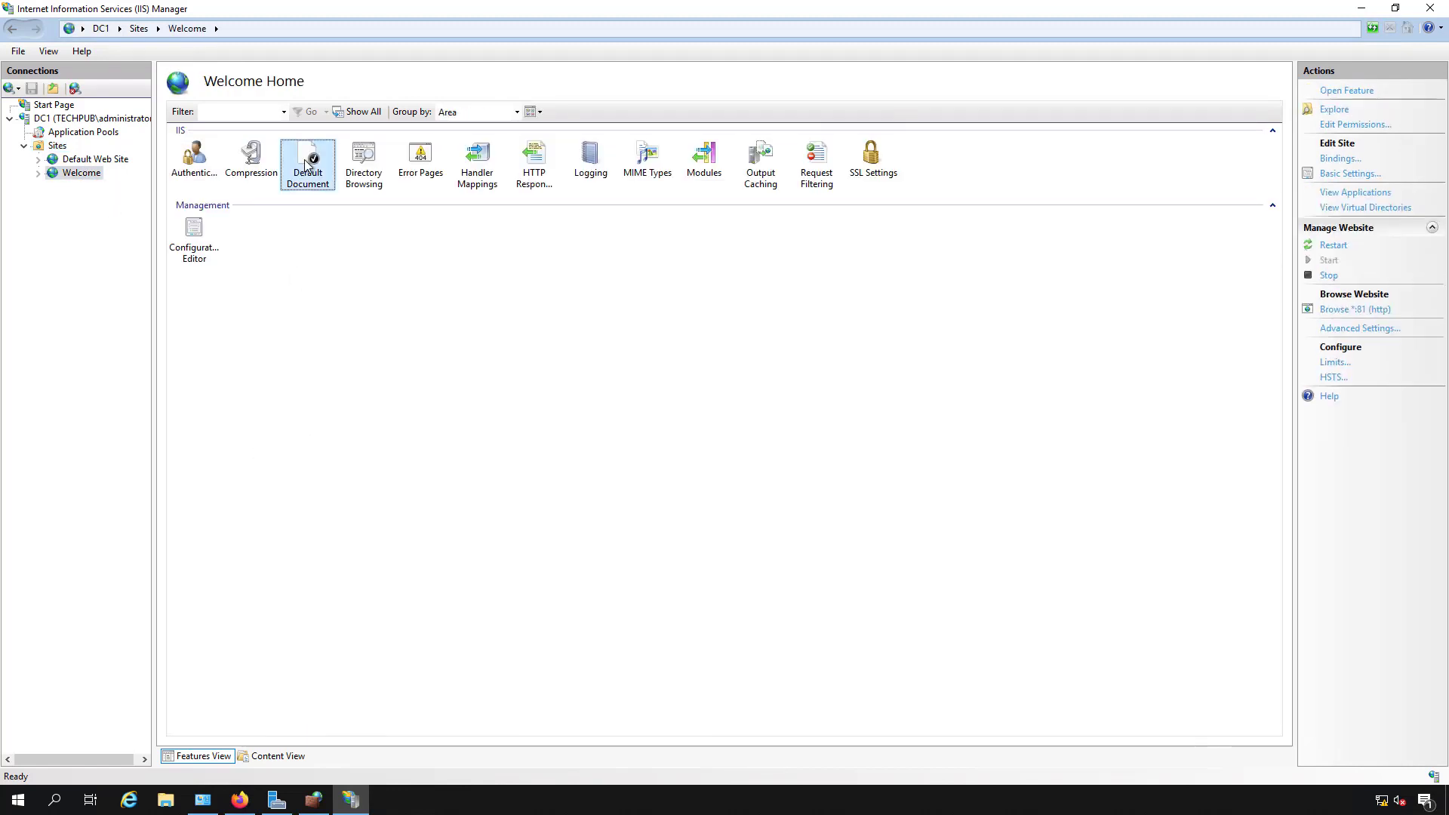
pyautogui.doubleClick(307, 157)
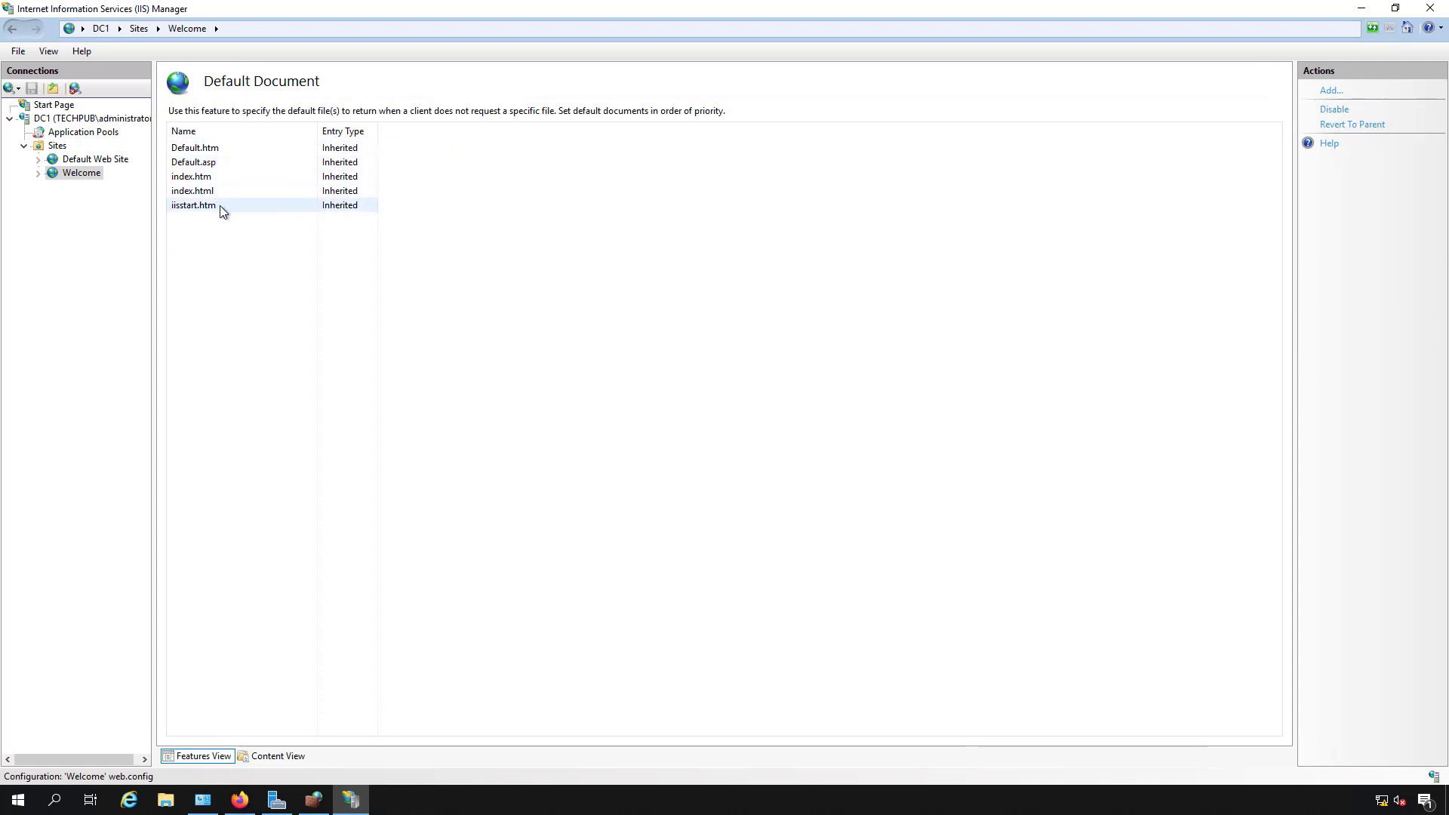
pyautogui.moveTo(229, 208)
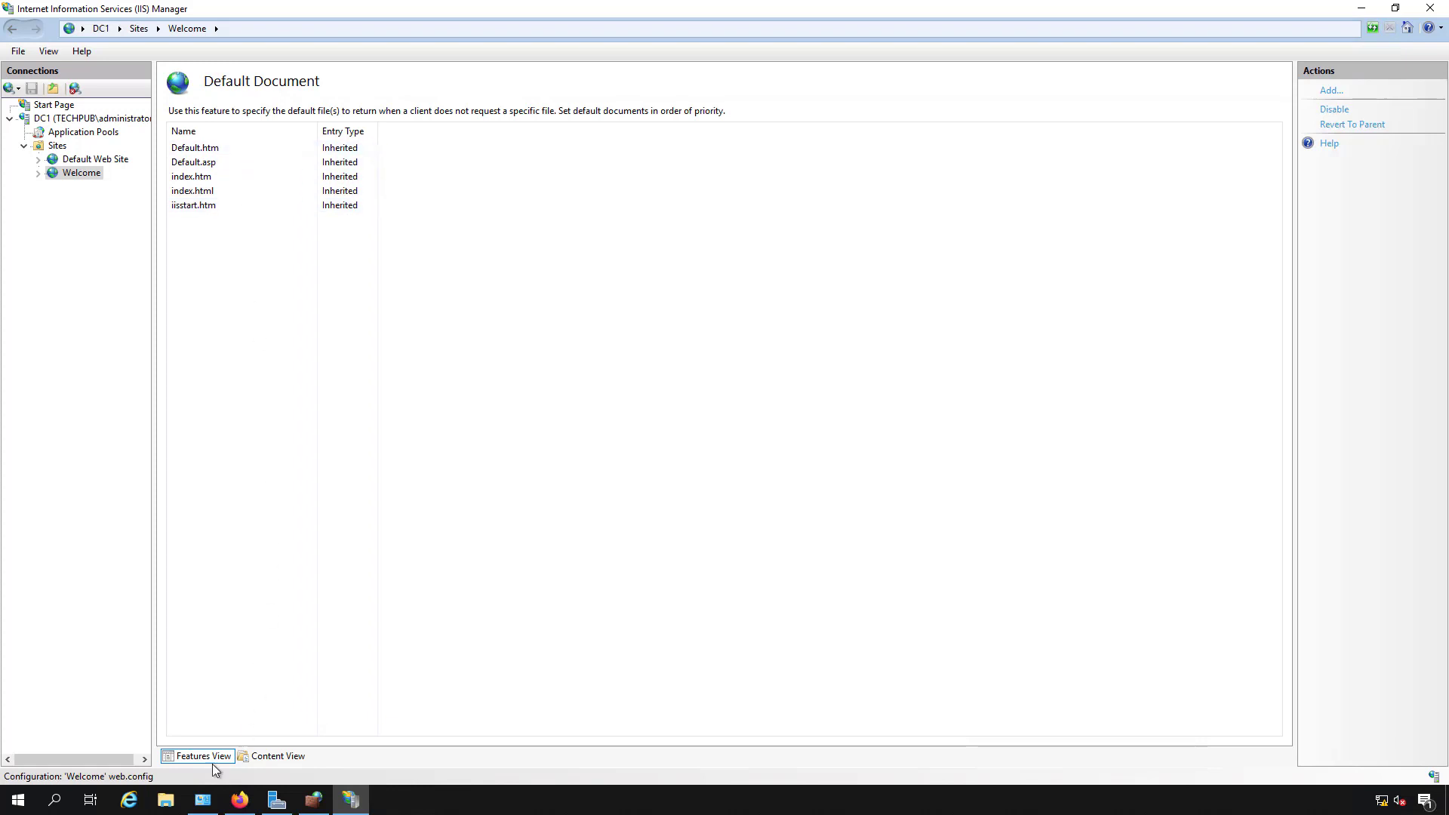
# Step: Browse in File Explorer to the empty C:\inetpub\Welcome folder
pyautogui.click(165, 801)
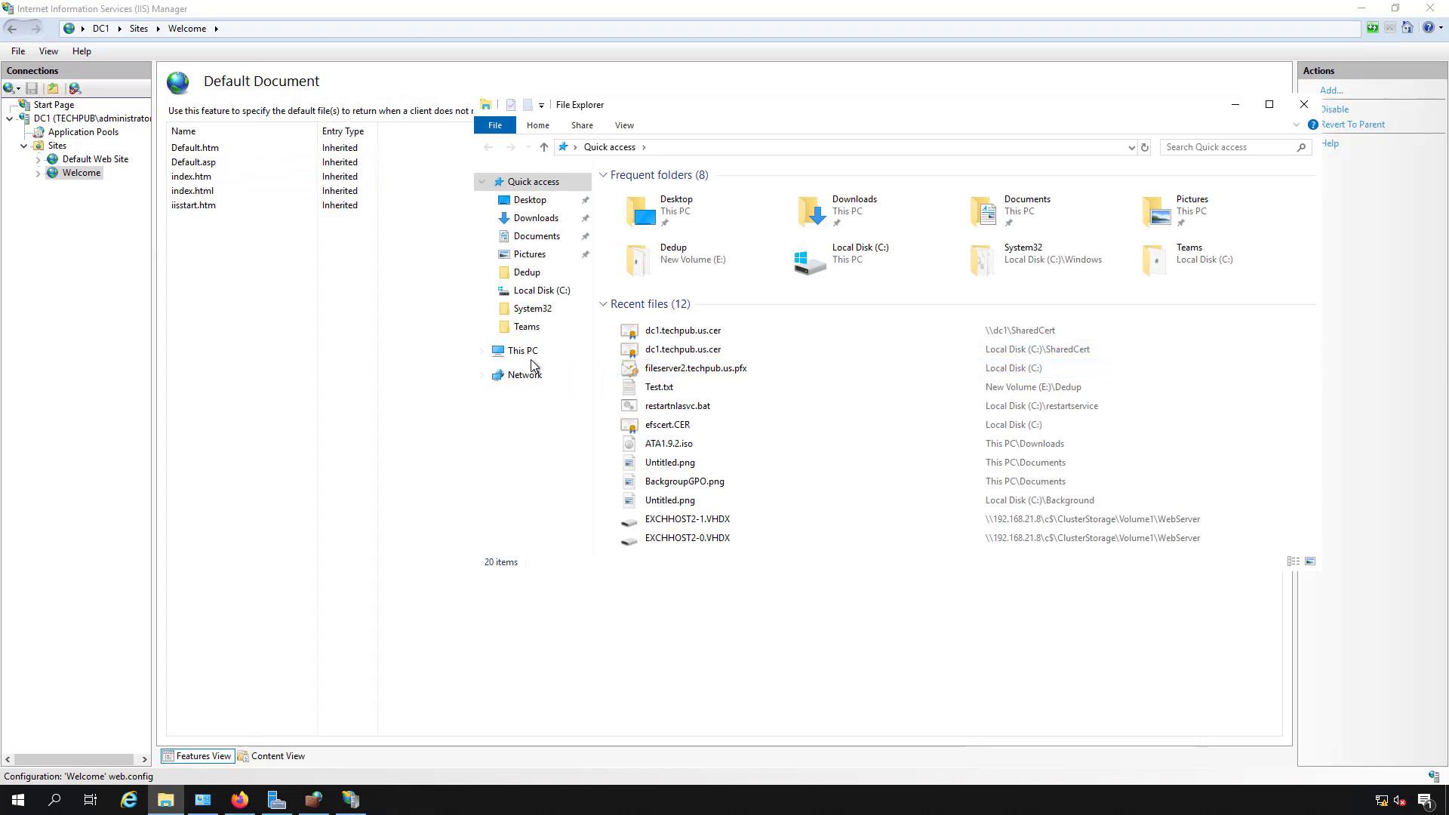
pyautogui.click(524, 350)
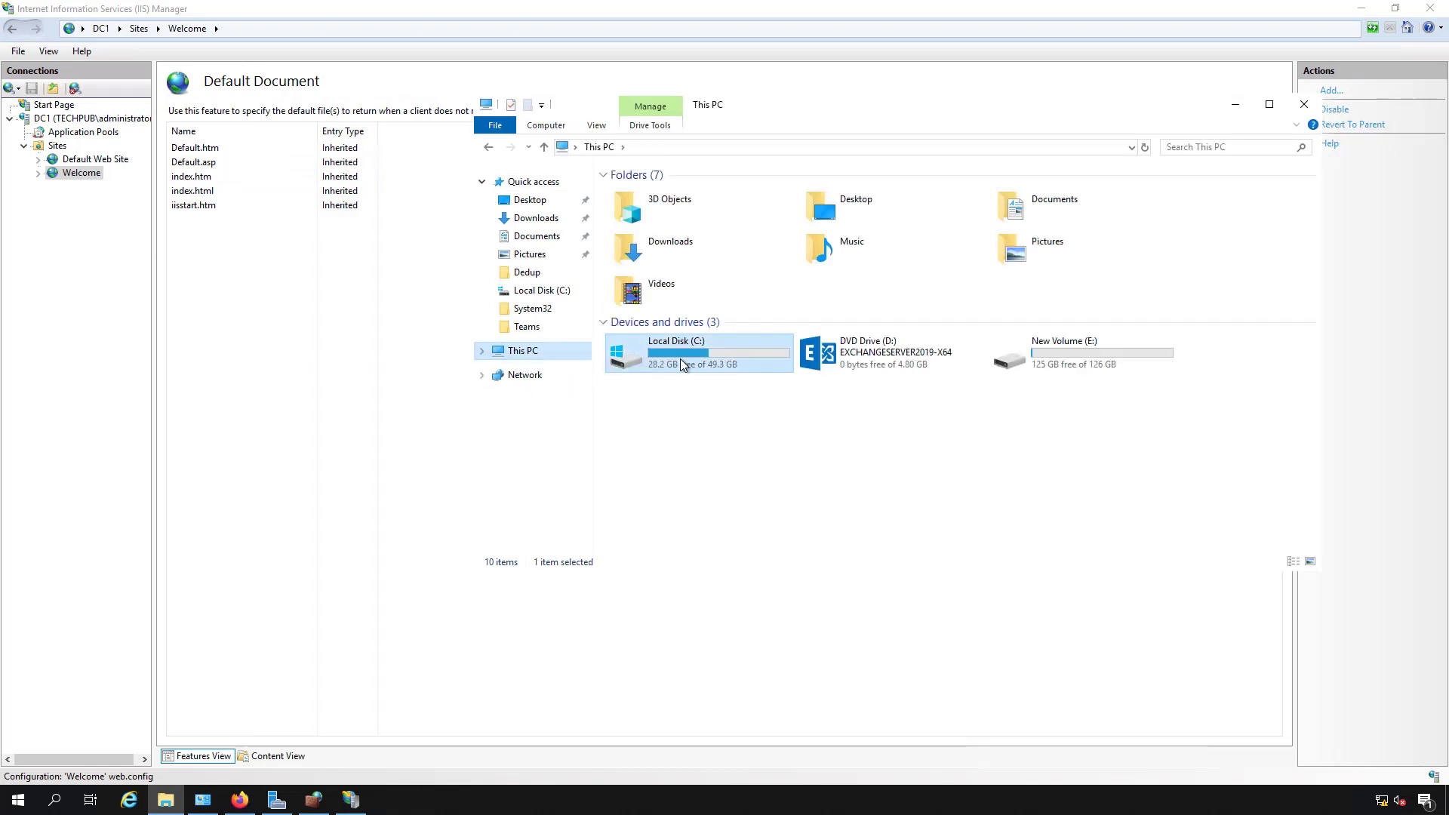
pyautogui.doubleClick(673, 353)
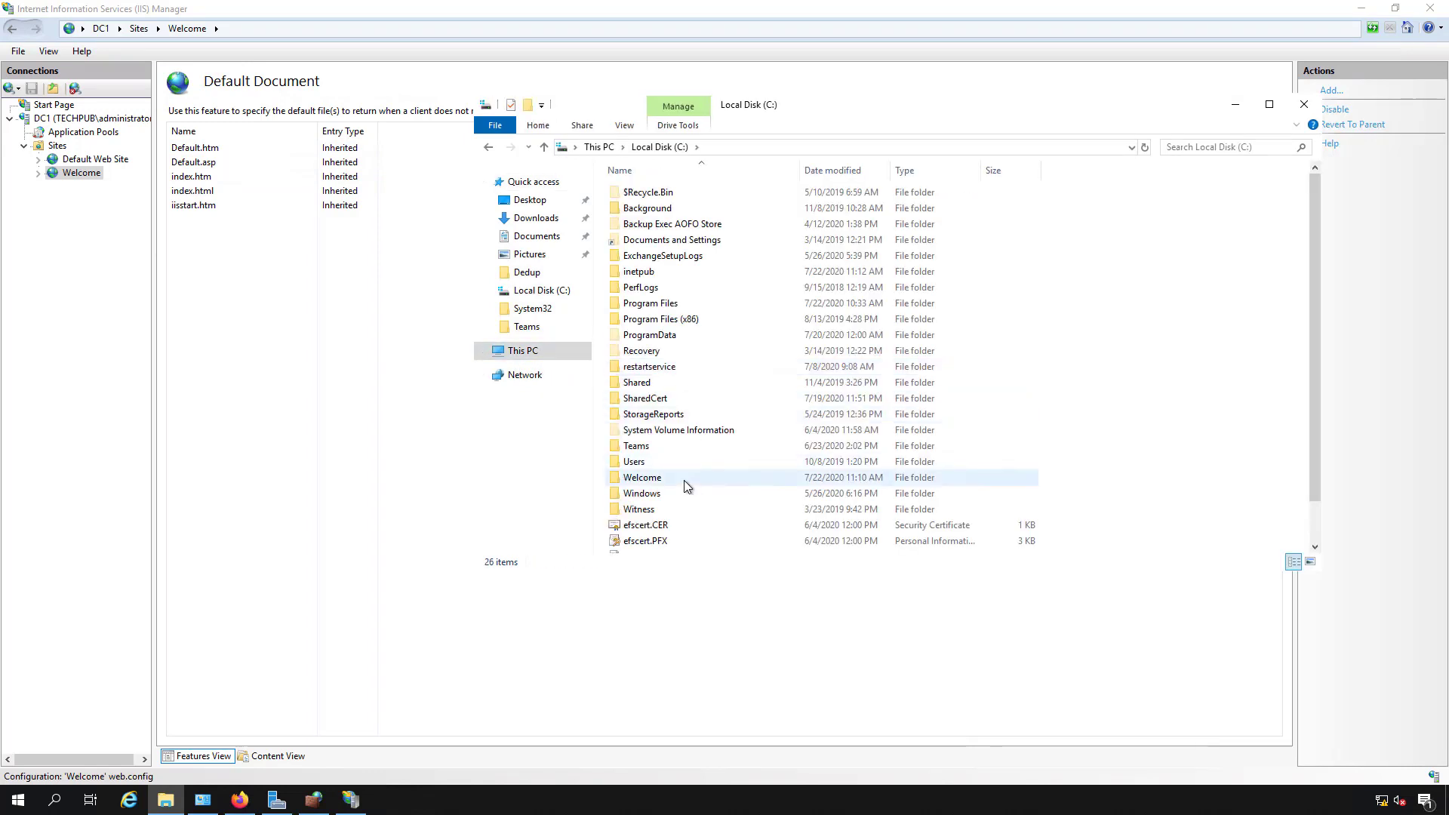
pyautogui.doubleClick(638, 270)
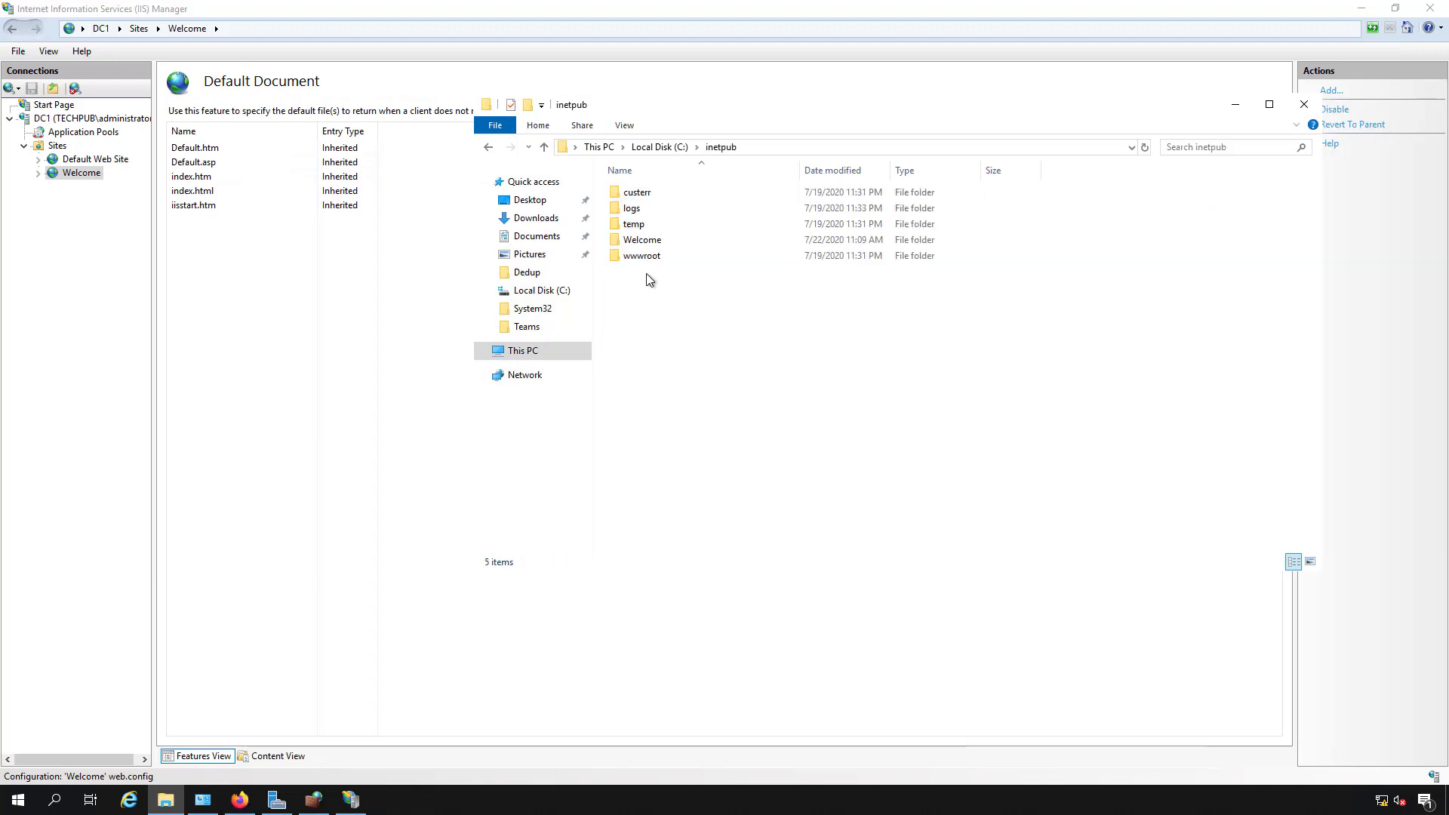
pyautogui.doubleClick(643, 240)
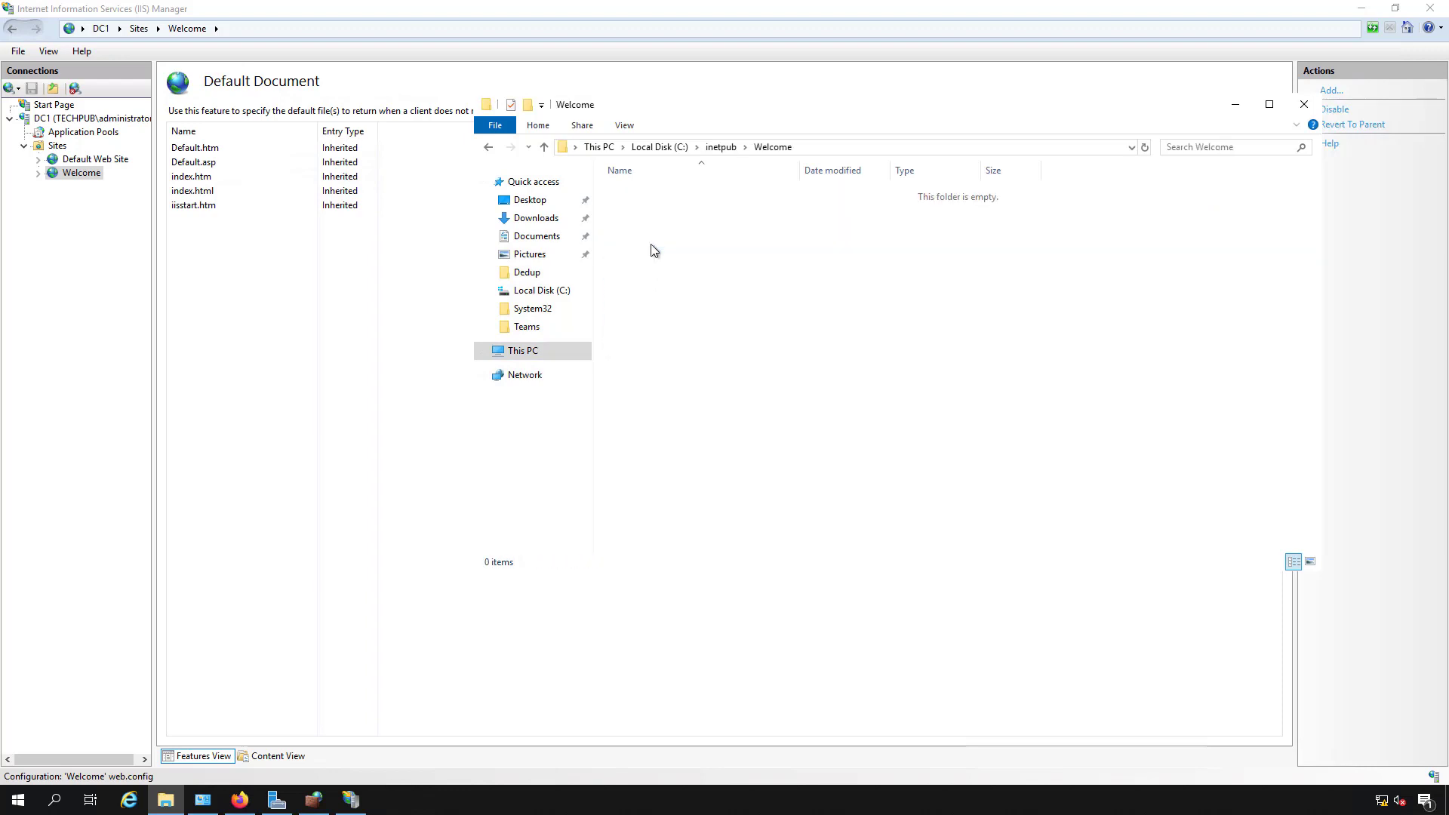
pyautogui.click(623, 125)
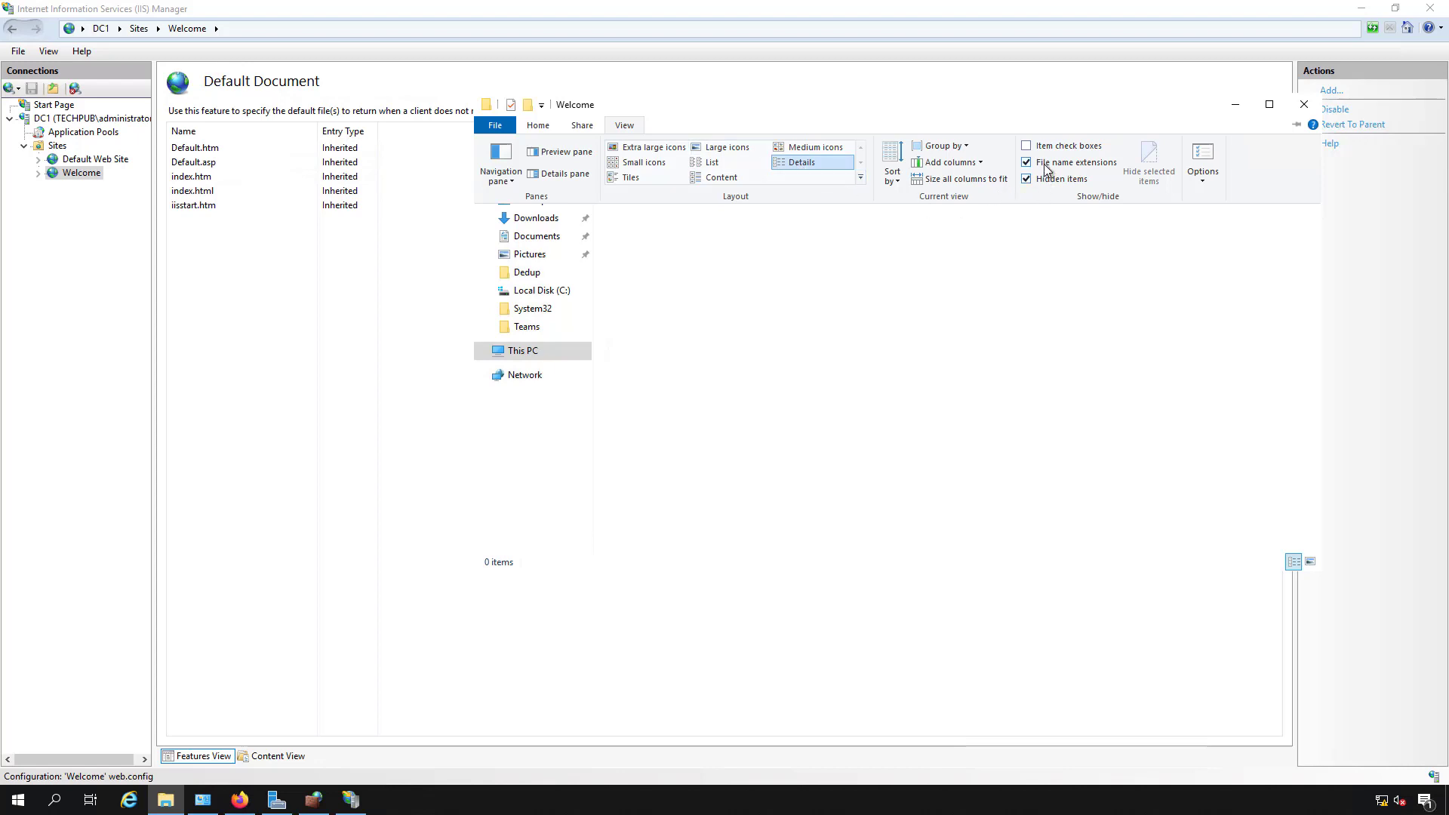
pyautogui.click(624, 125)
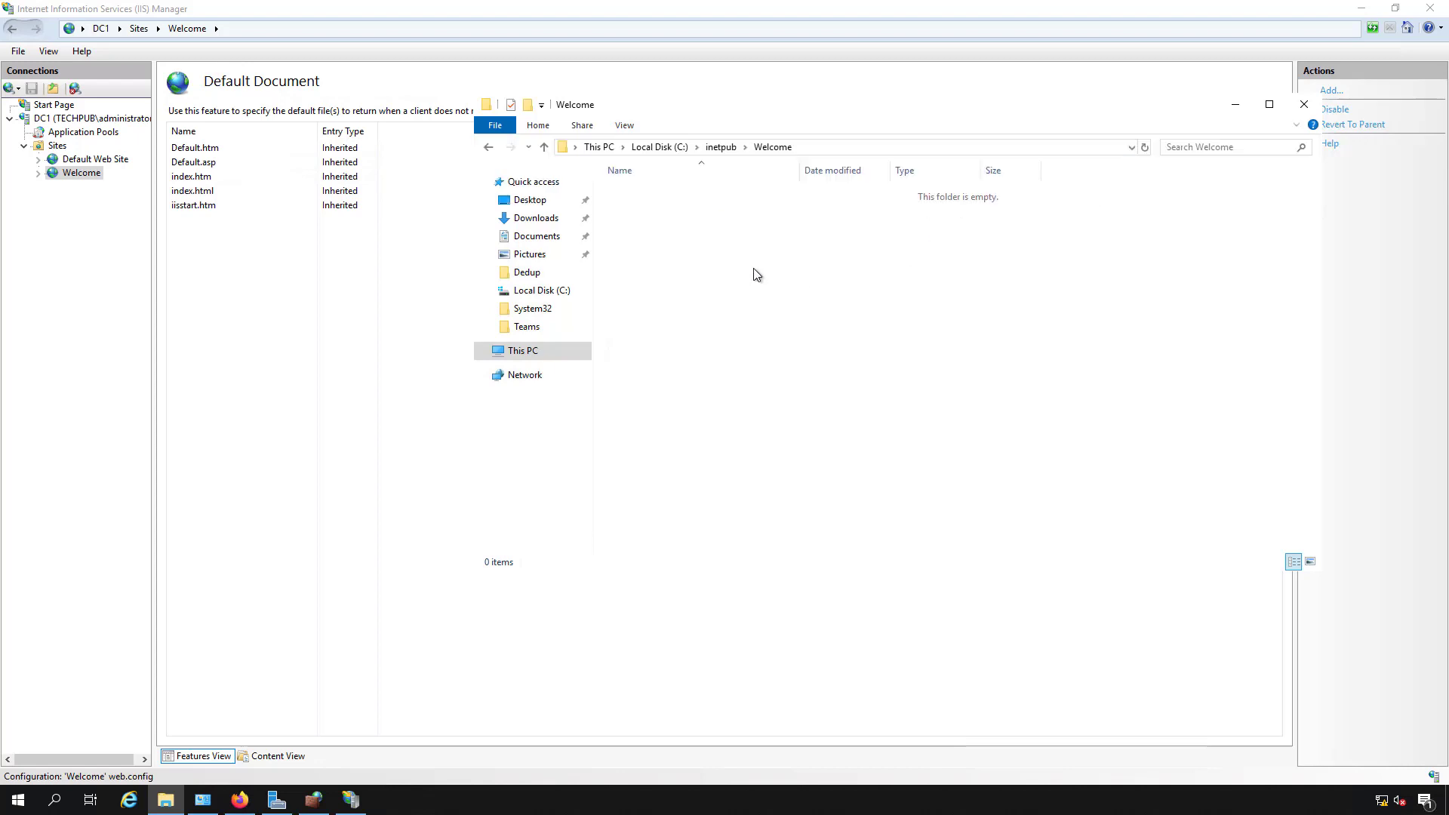
pyautogui.moveTo(755, 293)
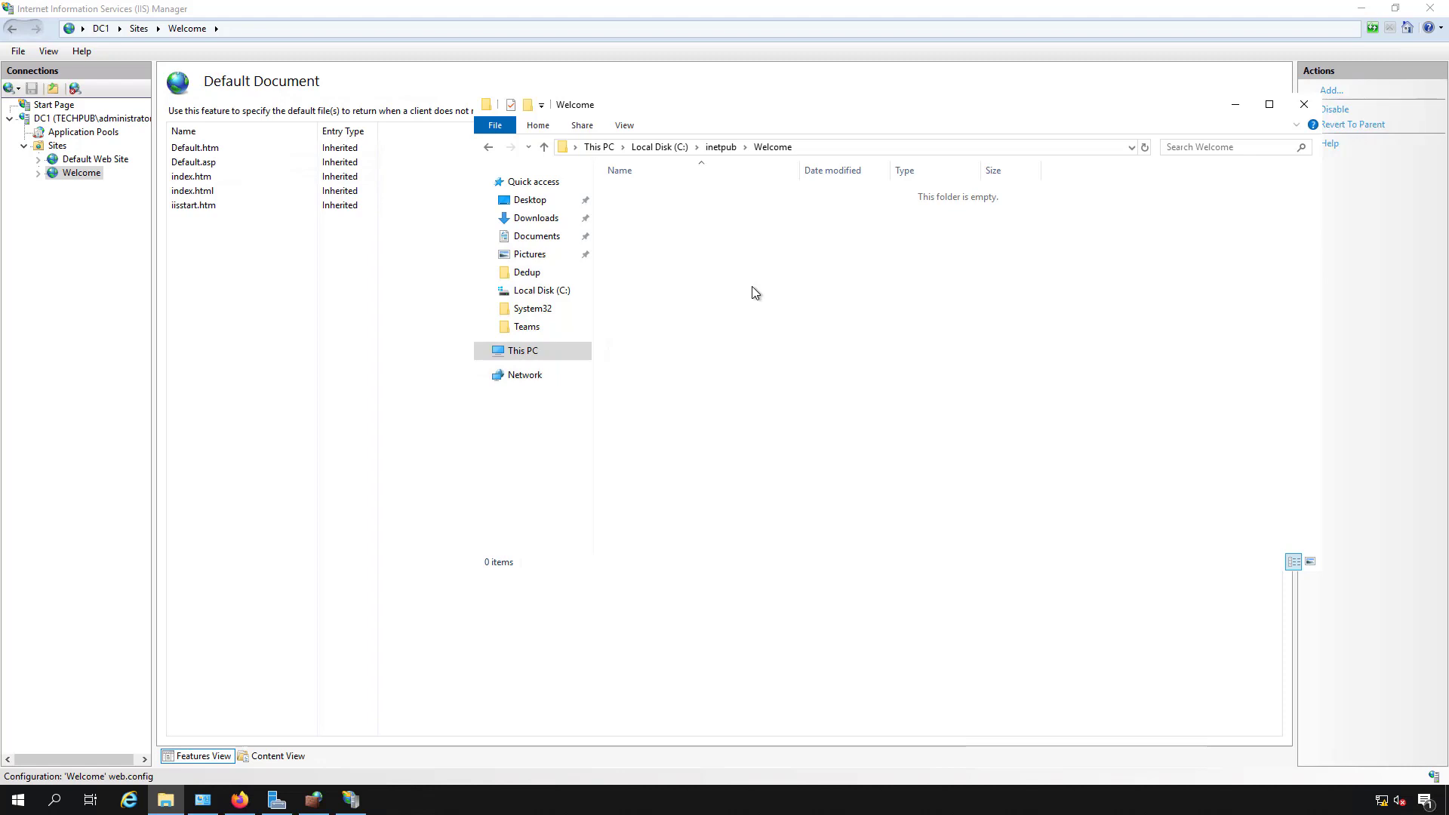
# Step: Create a new text document in the Welcome folder containing 'Welcome to my site'
pyautogui.rightClick(753, 293)
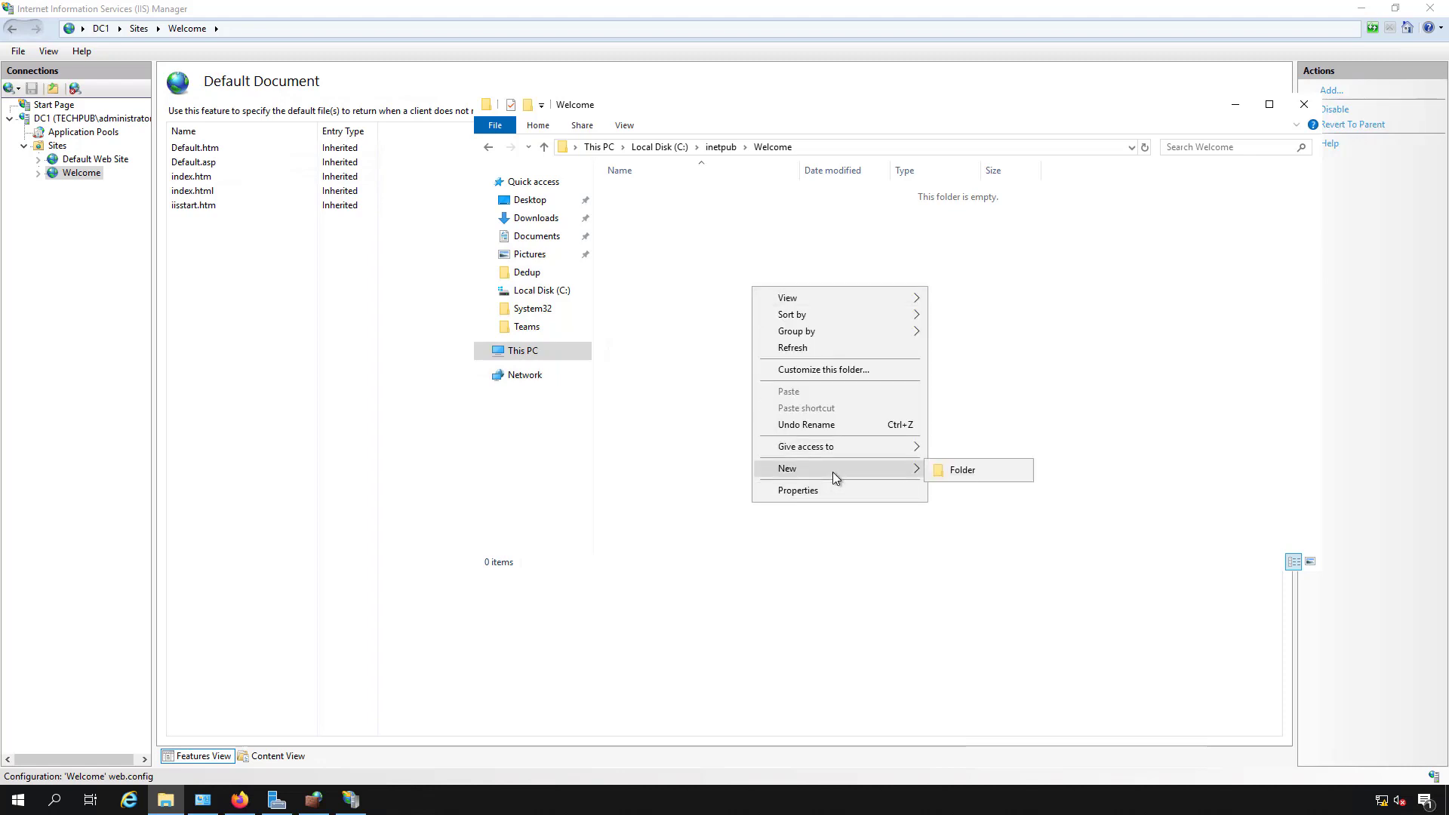
pyautogui.click(965, 284)
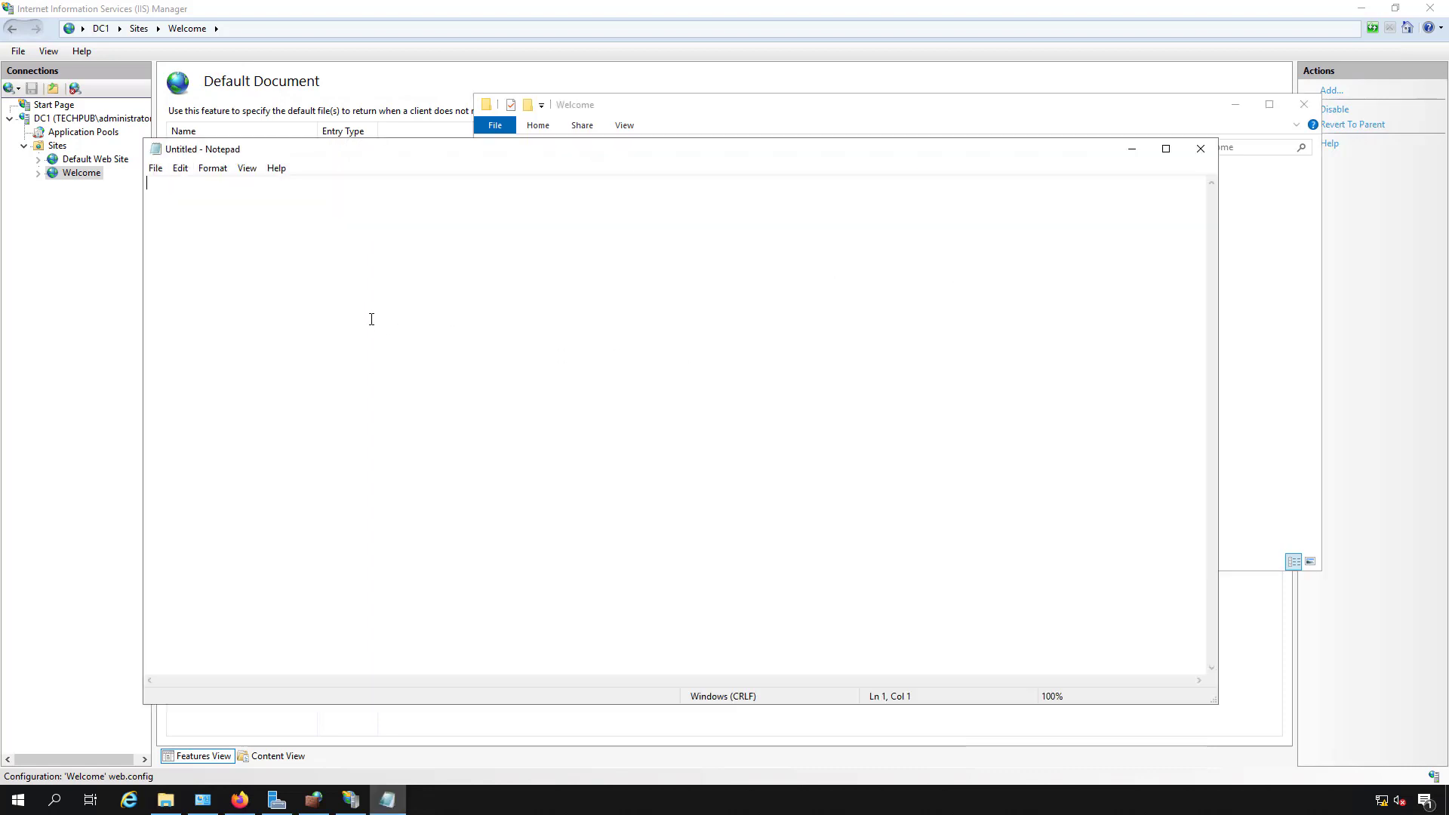
pyautogui.write('Welcome')
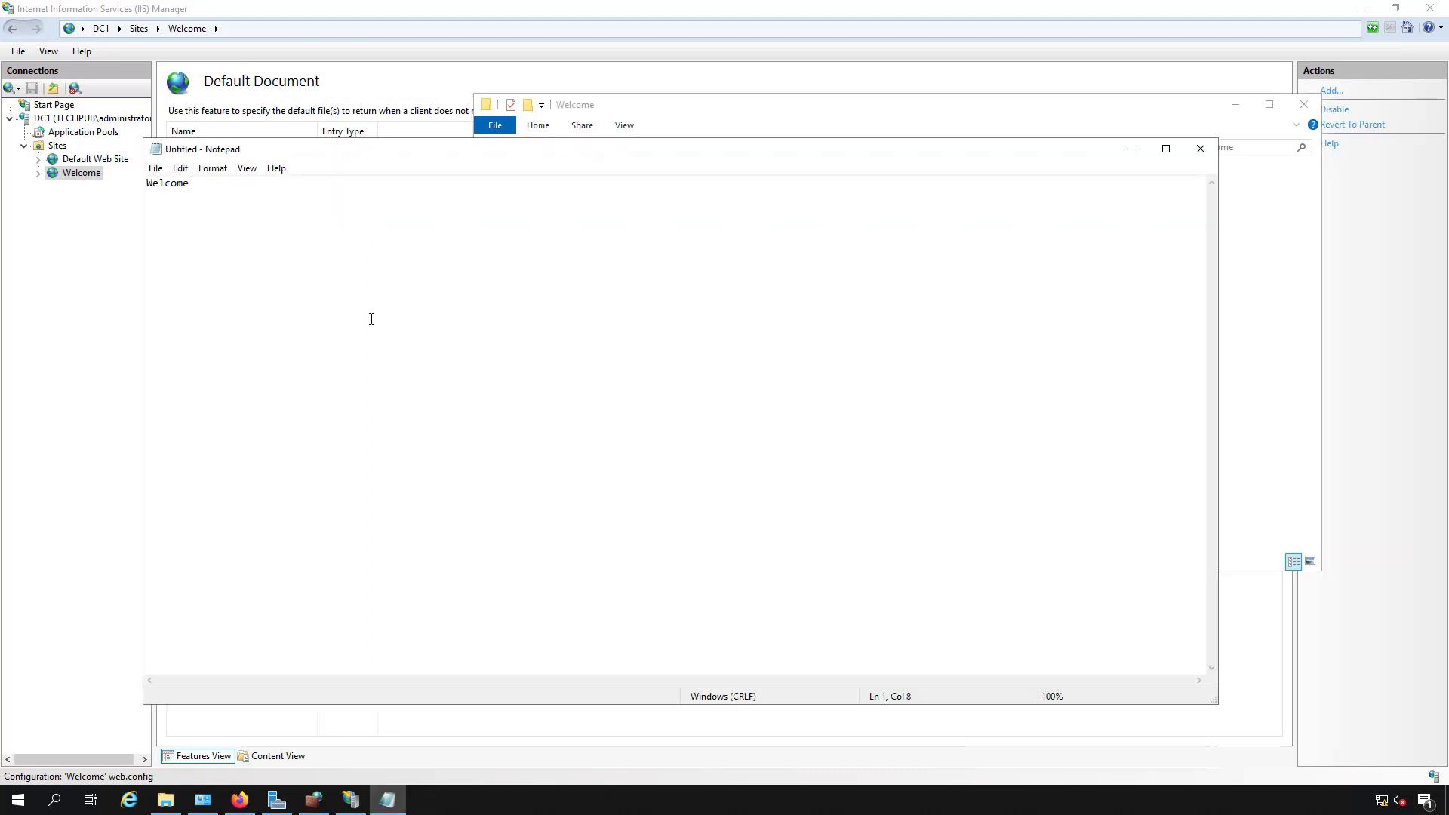
pyautogui.write('to my site')
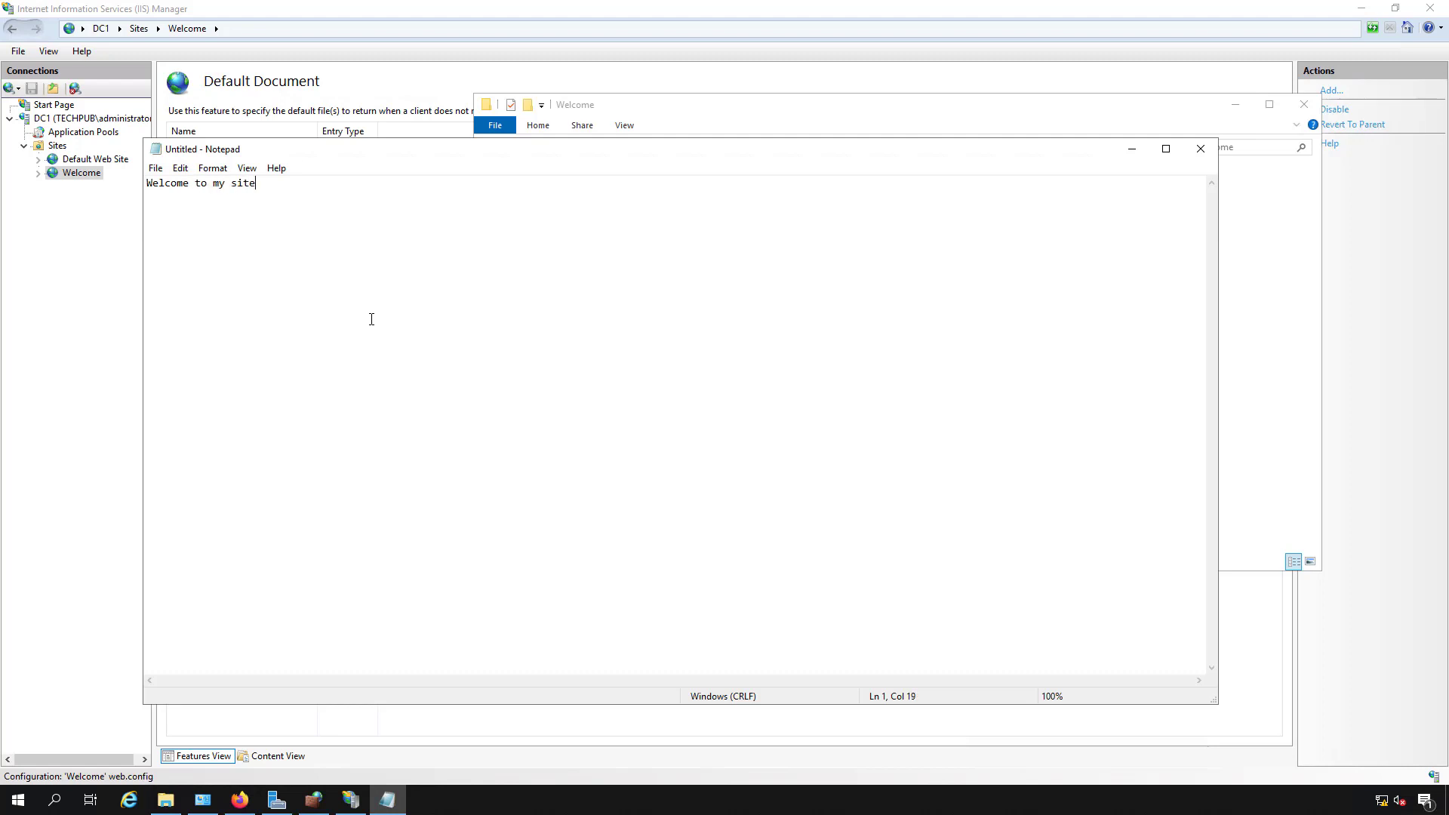
# Step: Save the page as default.htm in C:\inetpub\Welcome and close Notepad
pyautogui.click(156, 167)
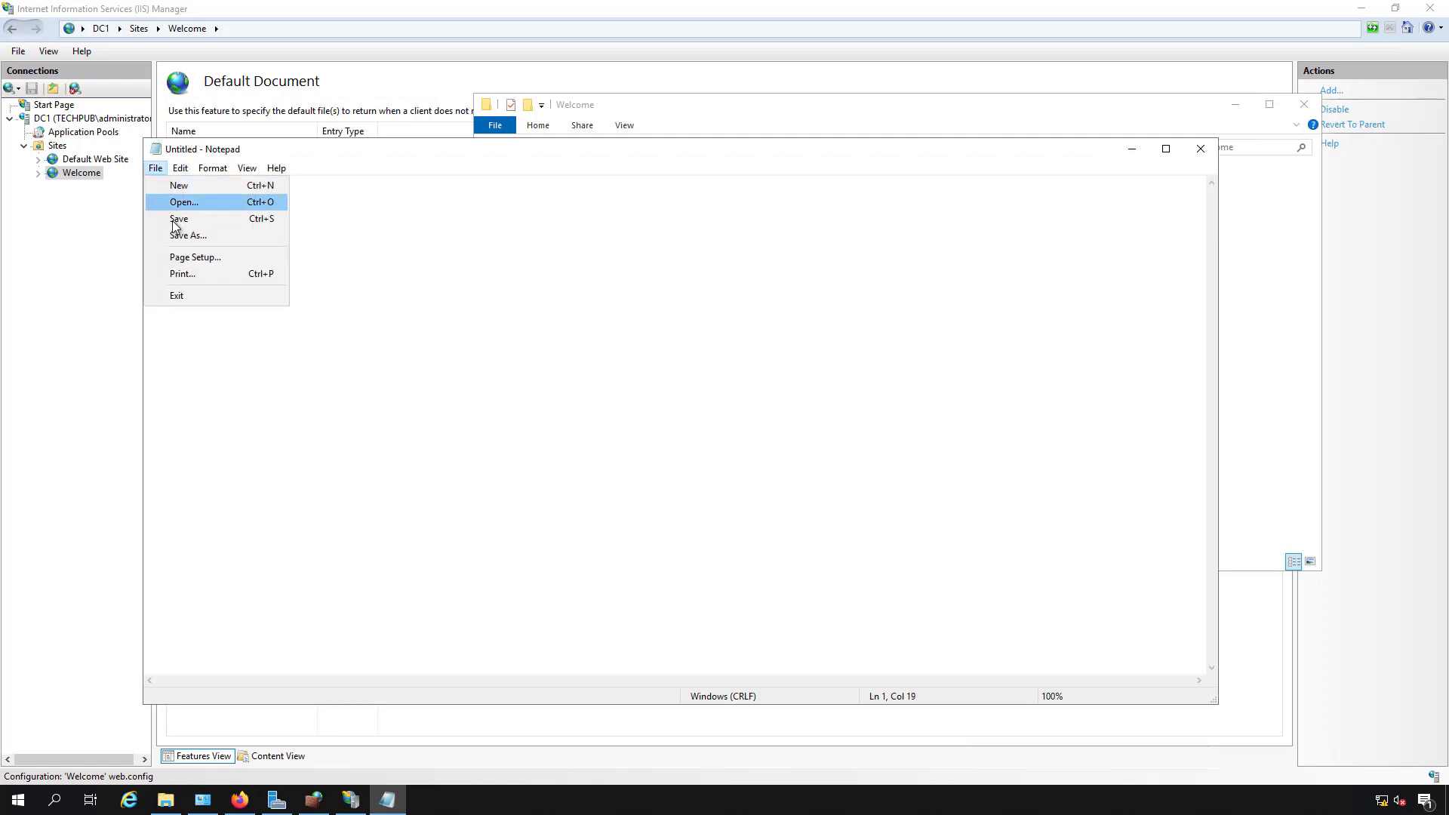
pyautogui.click(188, 236)
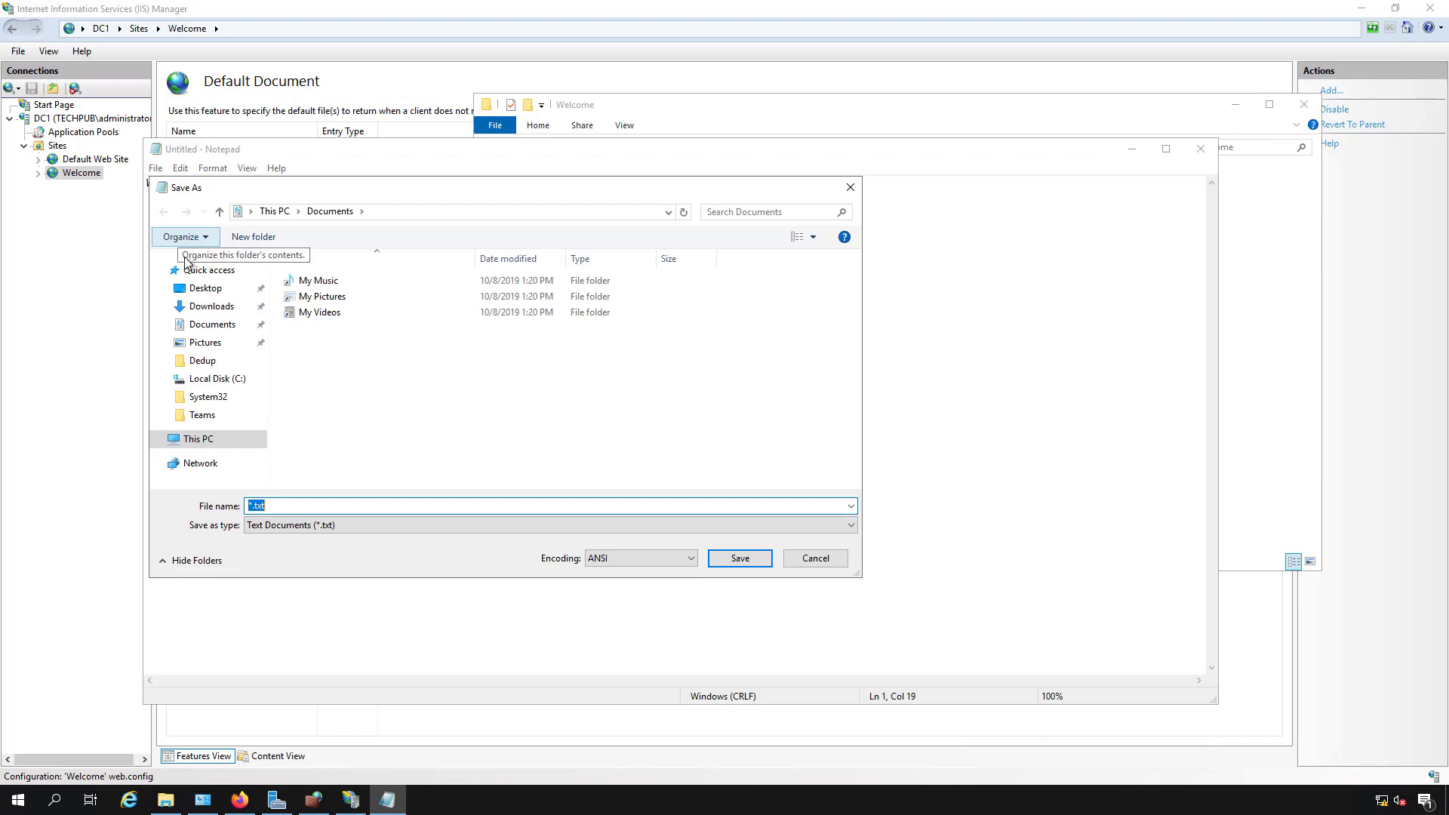
pyautogui.click(216, 379)
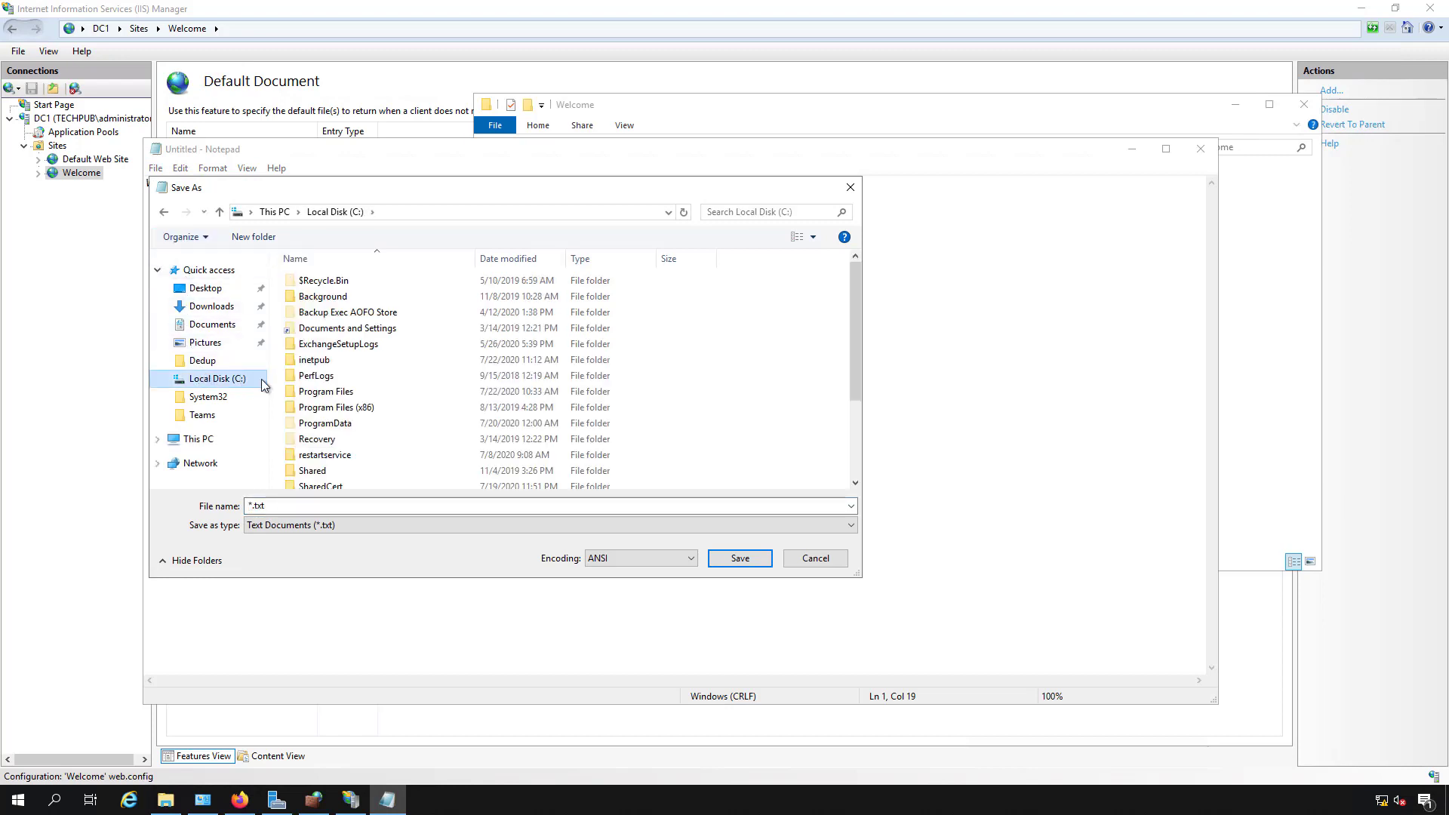
pyautogui.doubleClick(314, 359)
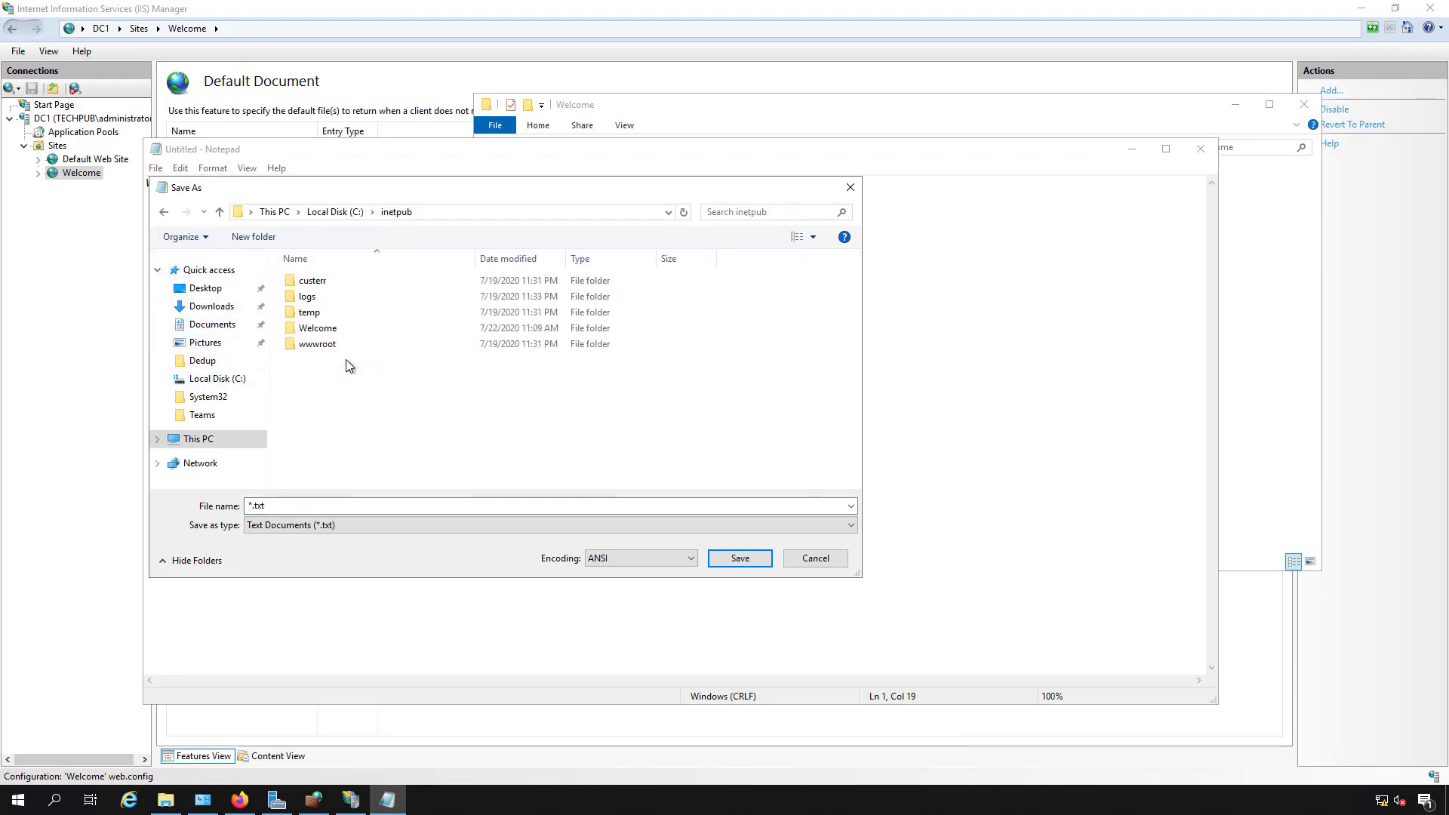
pyautogui.doubleClick(319, 327)
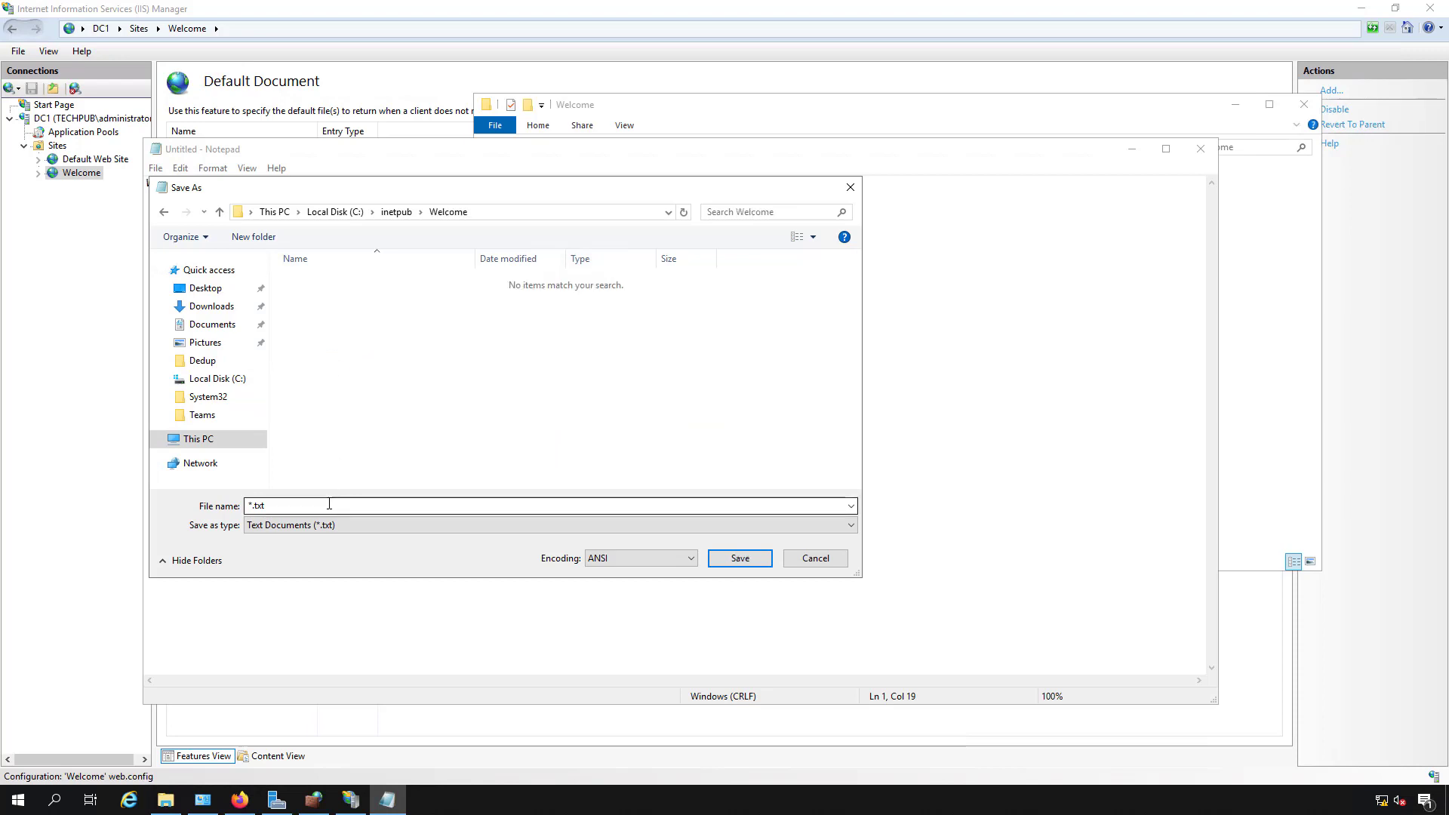
pyautogui.write('default.htm')
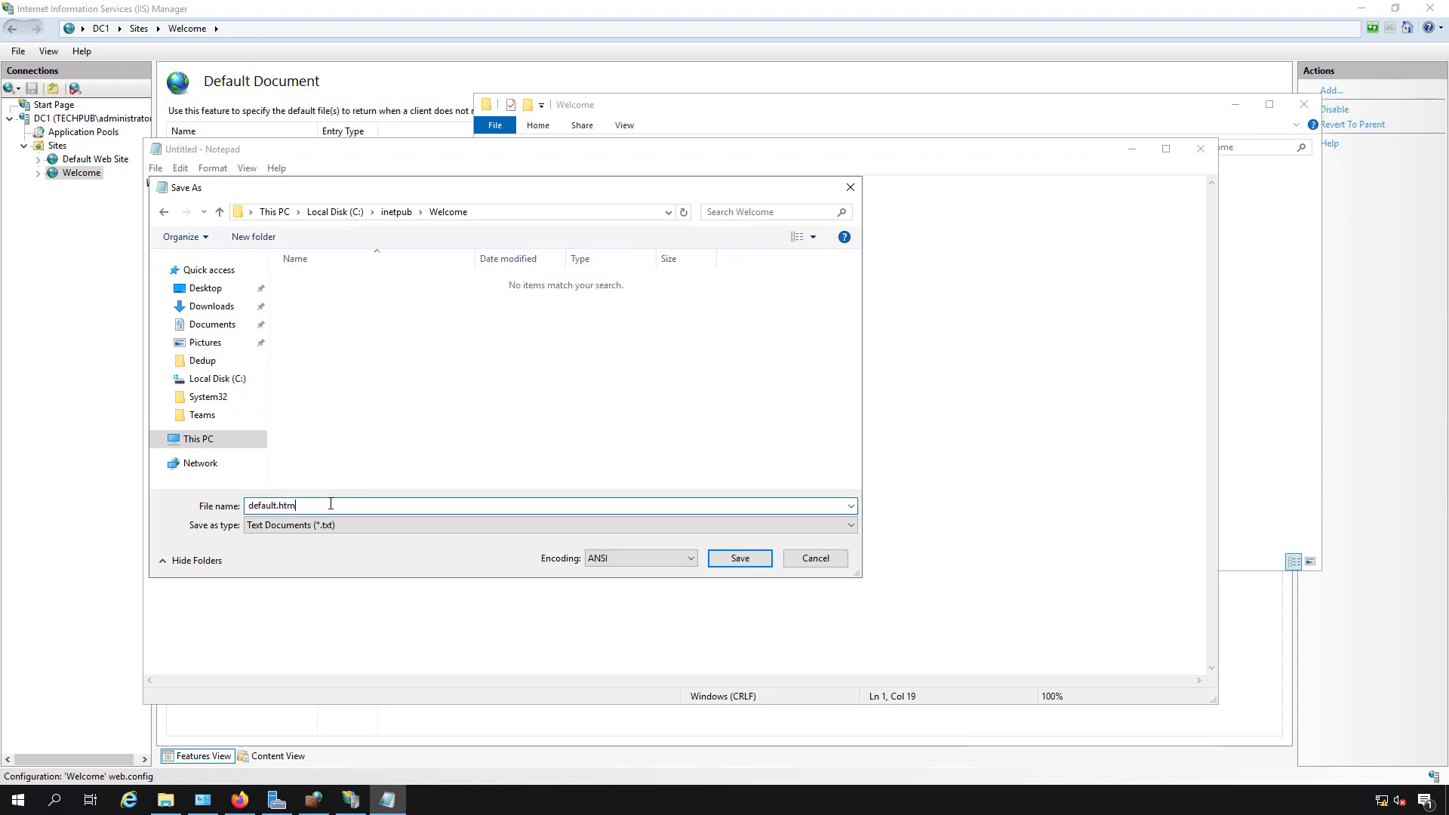
pyautogui.click(738, 558)
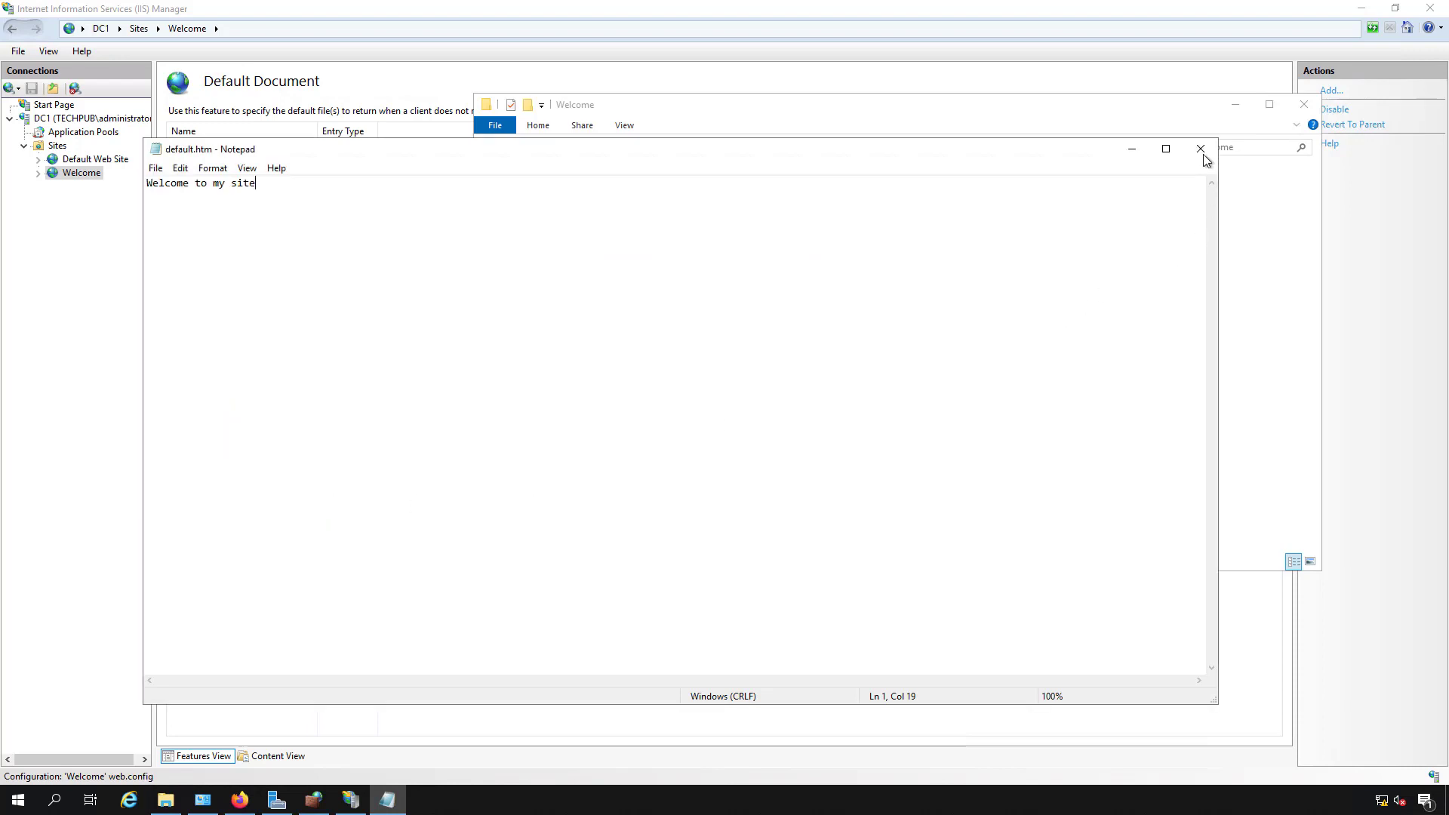
# Step: Show file name extensions so the folder's only page appears as default.htm
pyautogui.click(1201, 149)
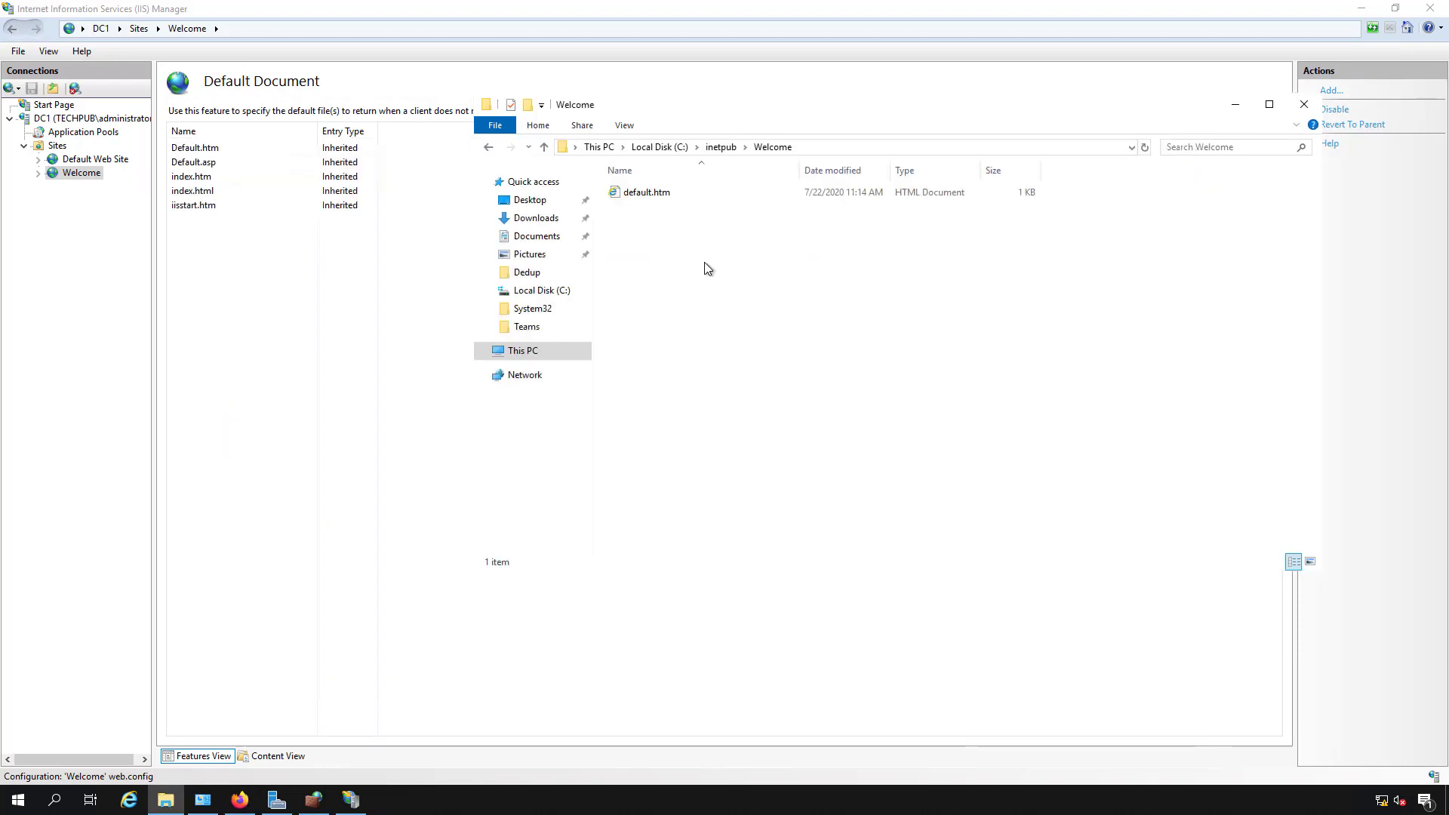
pyautogui.click(624, 125)
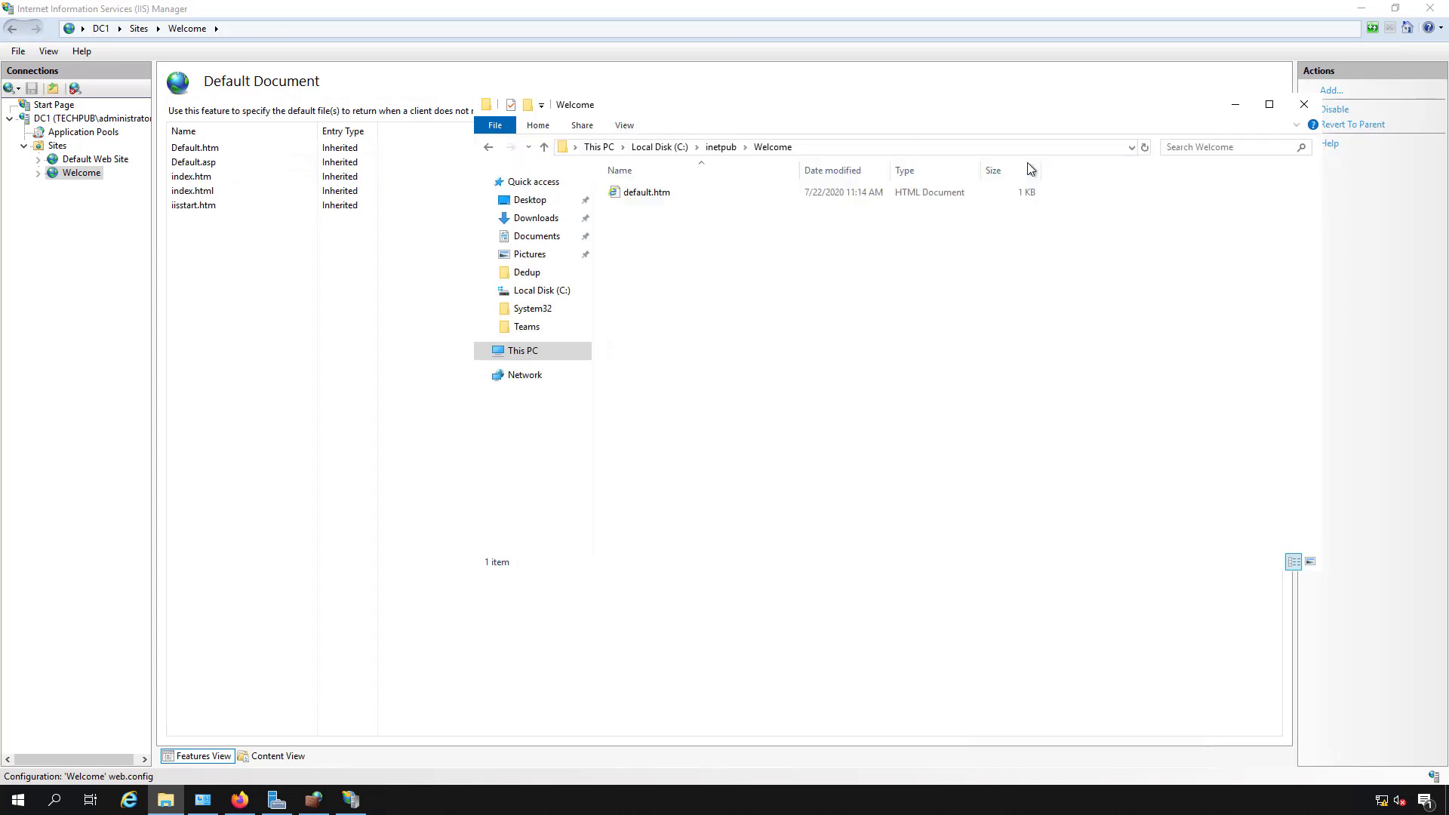
pyautogui.click(644, 192)
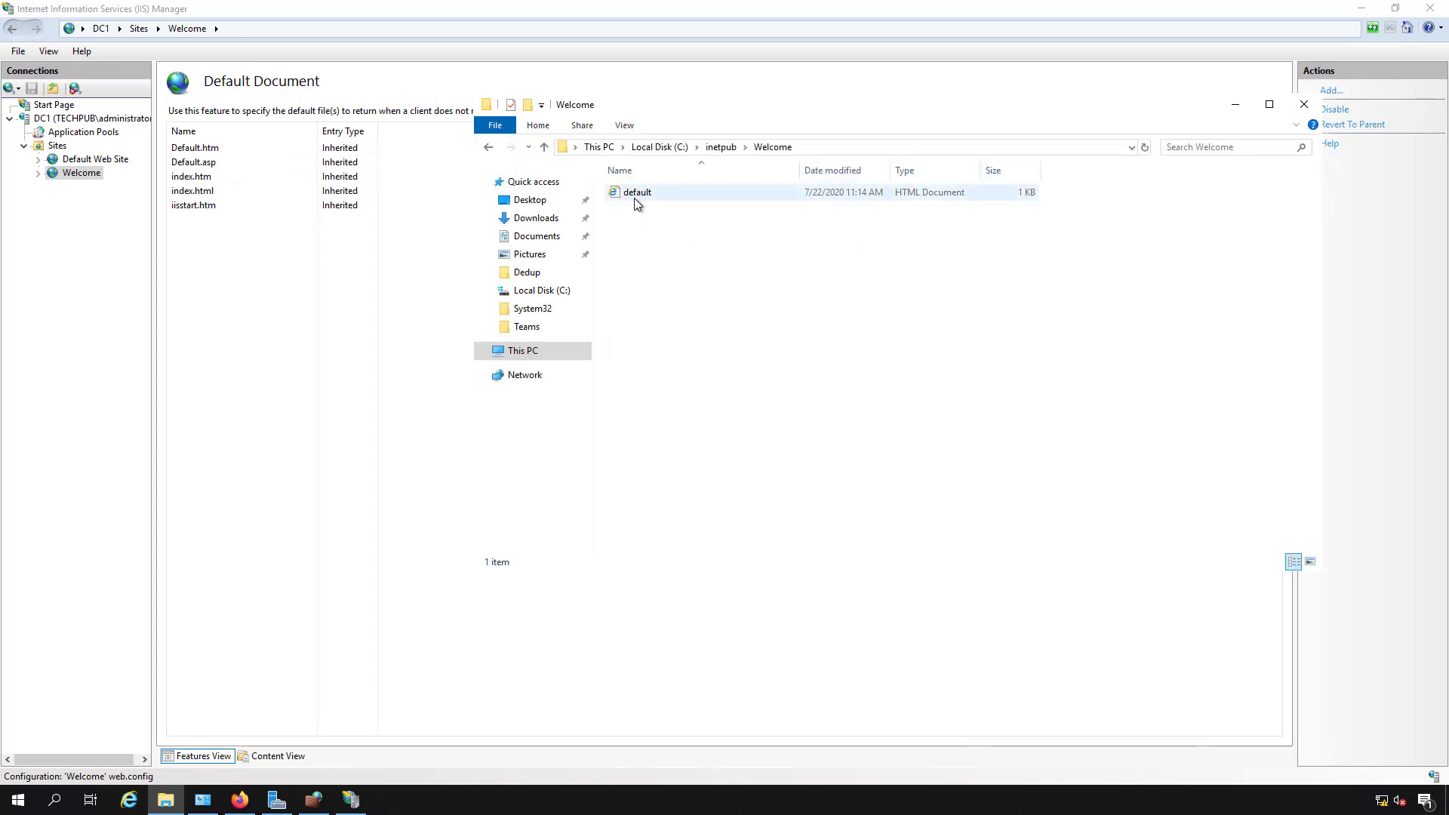
pyautogui.moveTo(665, 199)
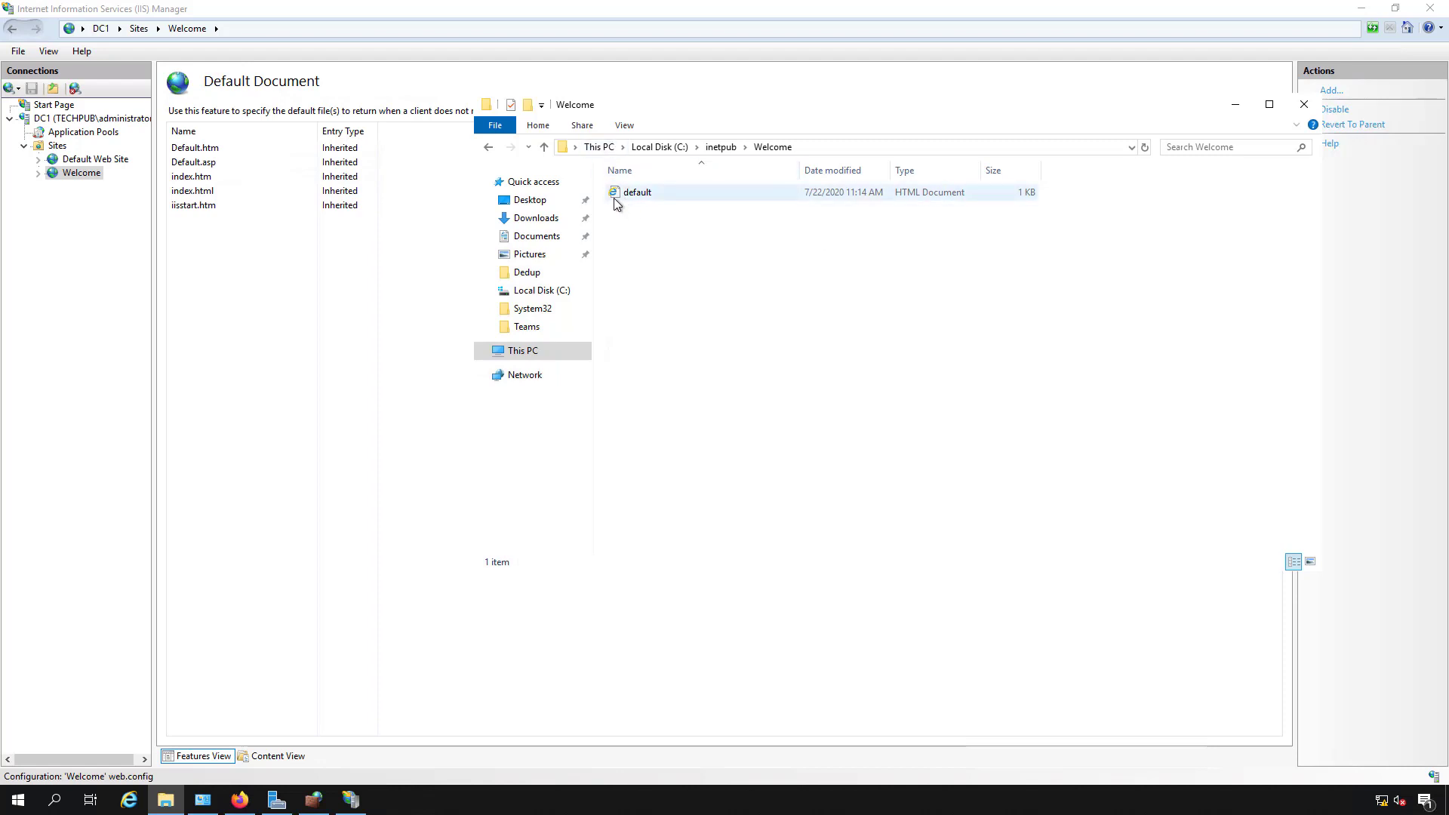
pyautogui.moveTo(637, 191)
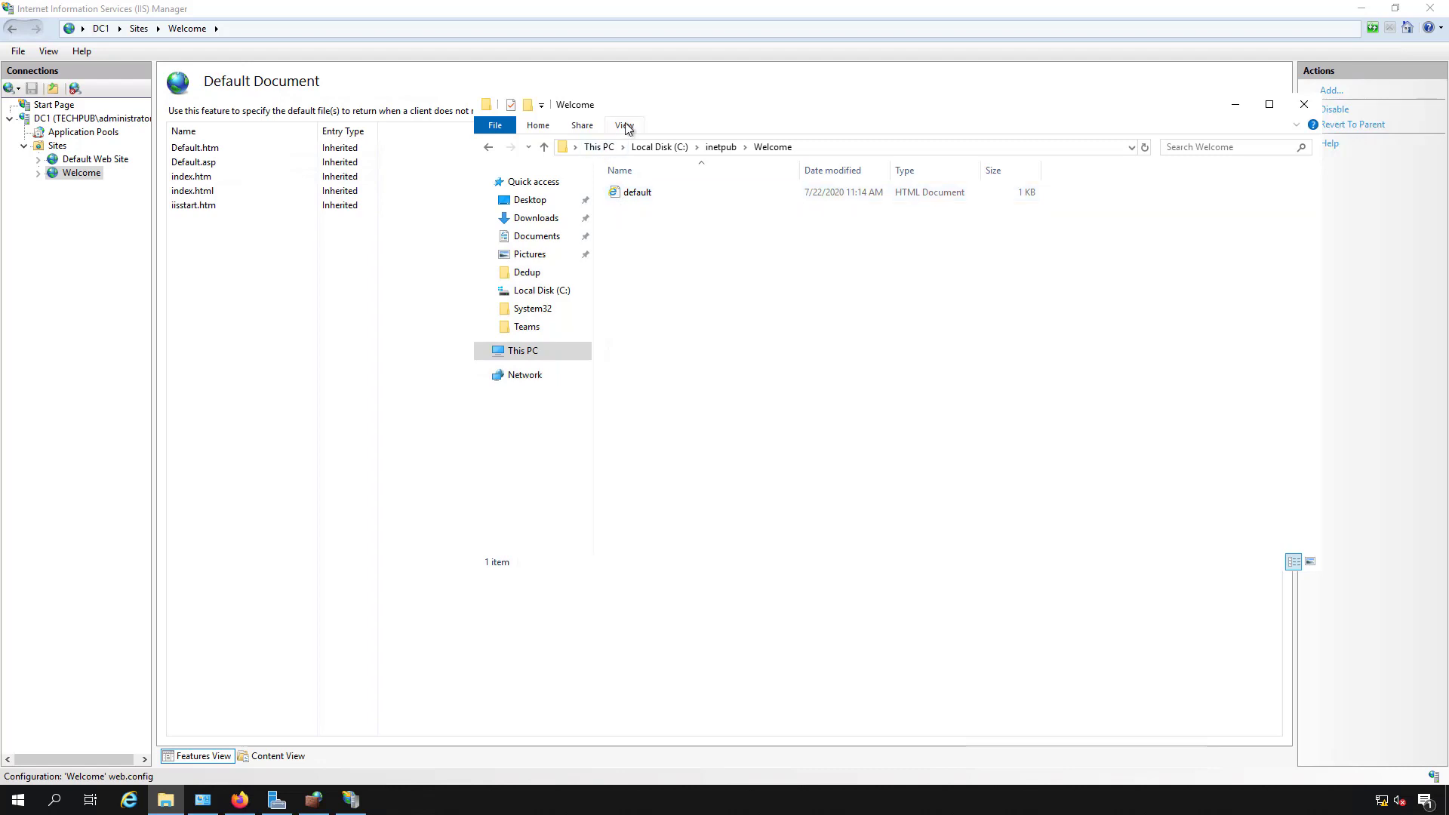
pyautogui.click(623, 125)
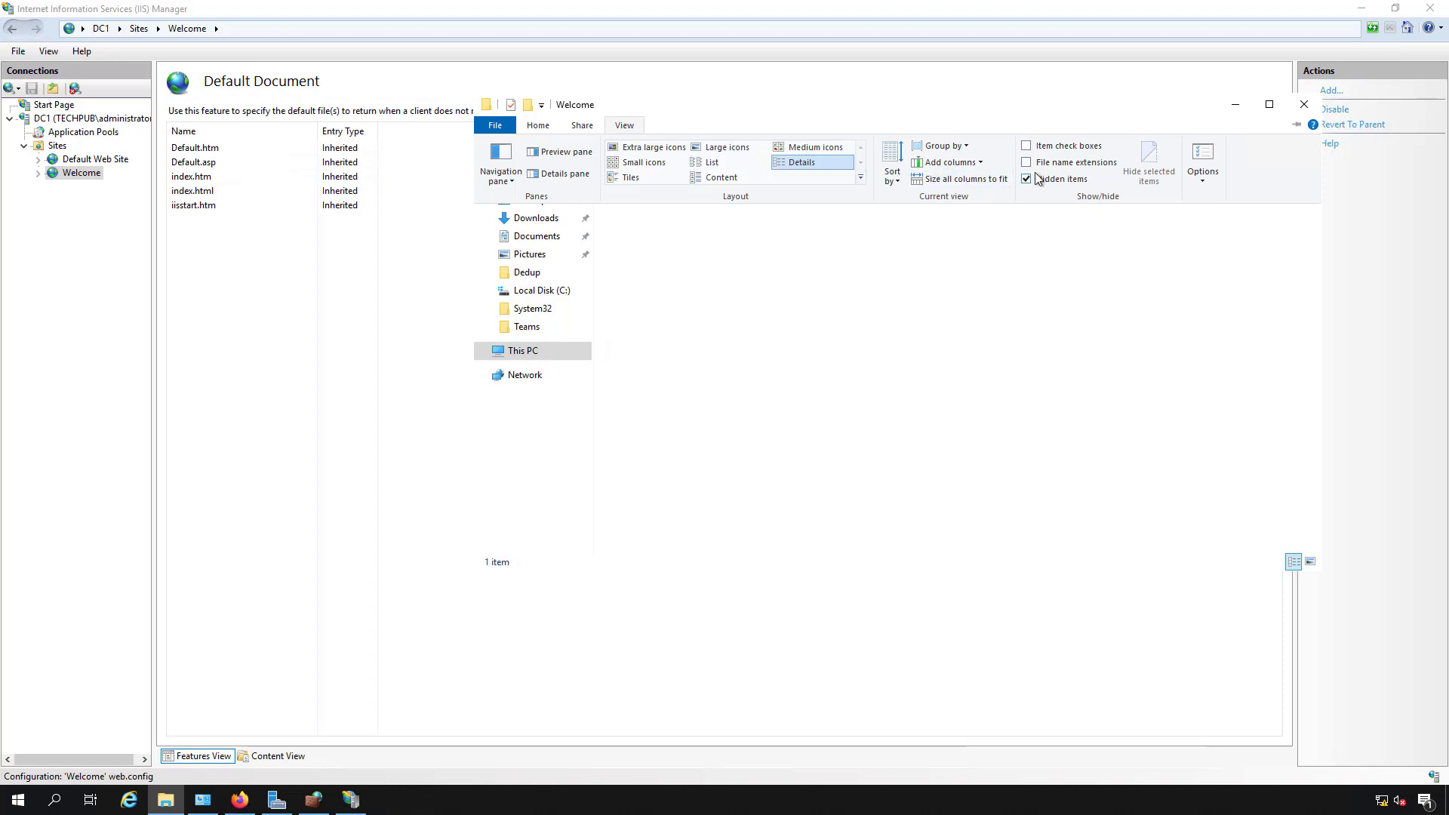
pyautogui.click(623, 125)
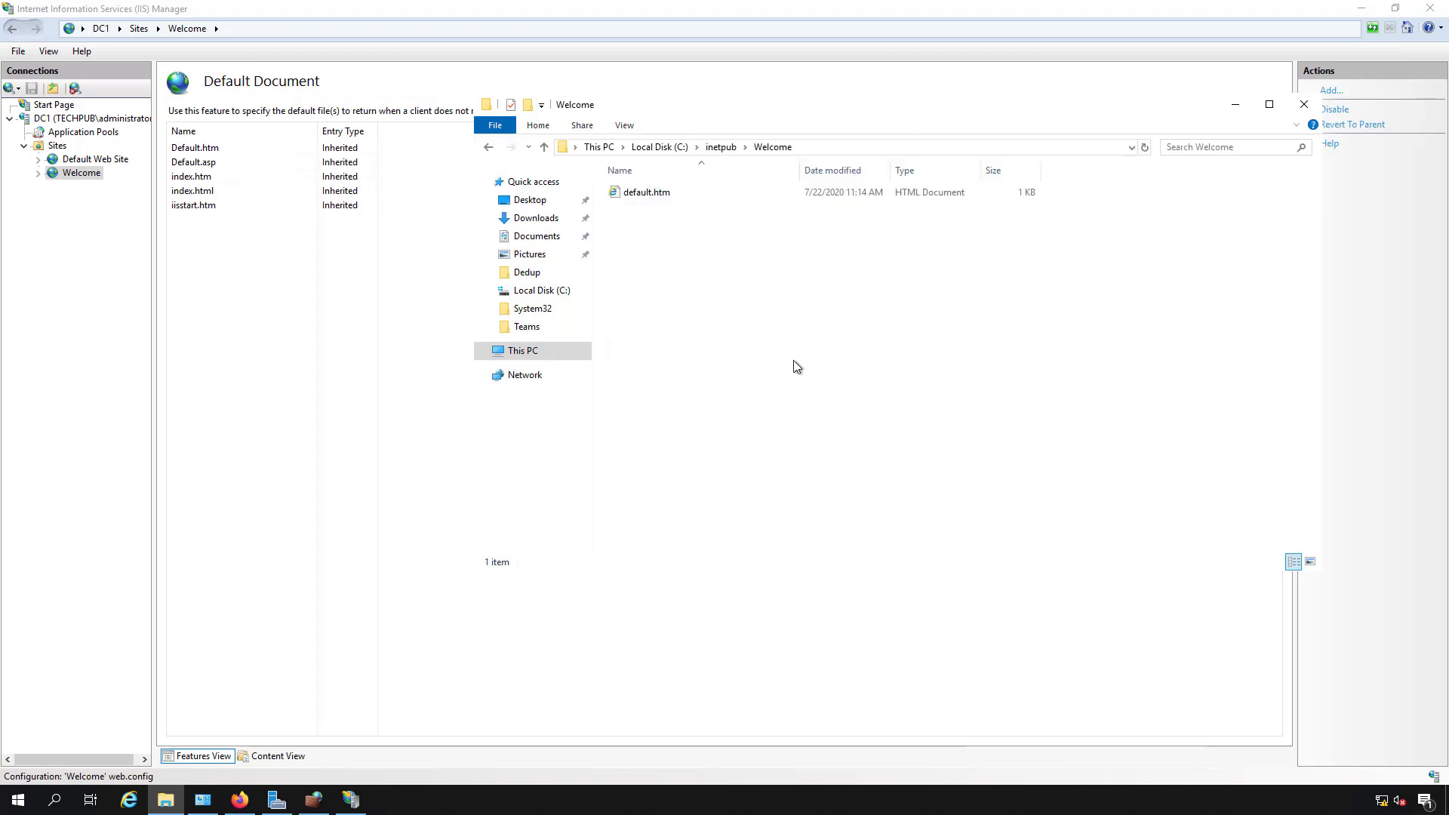
pyautogui.moveTo(513, 609)
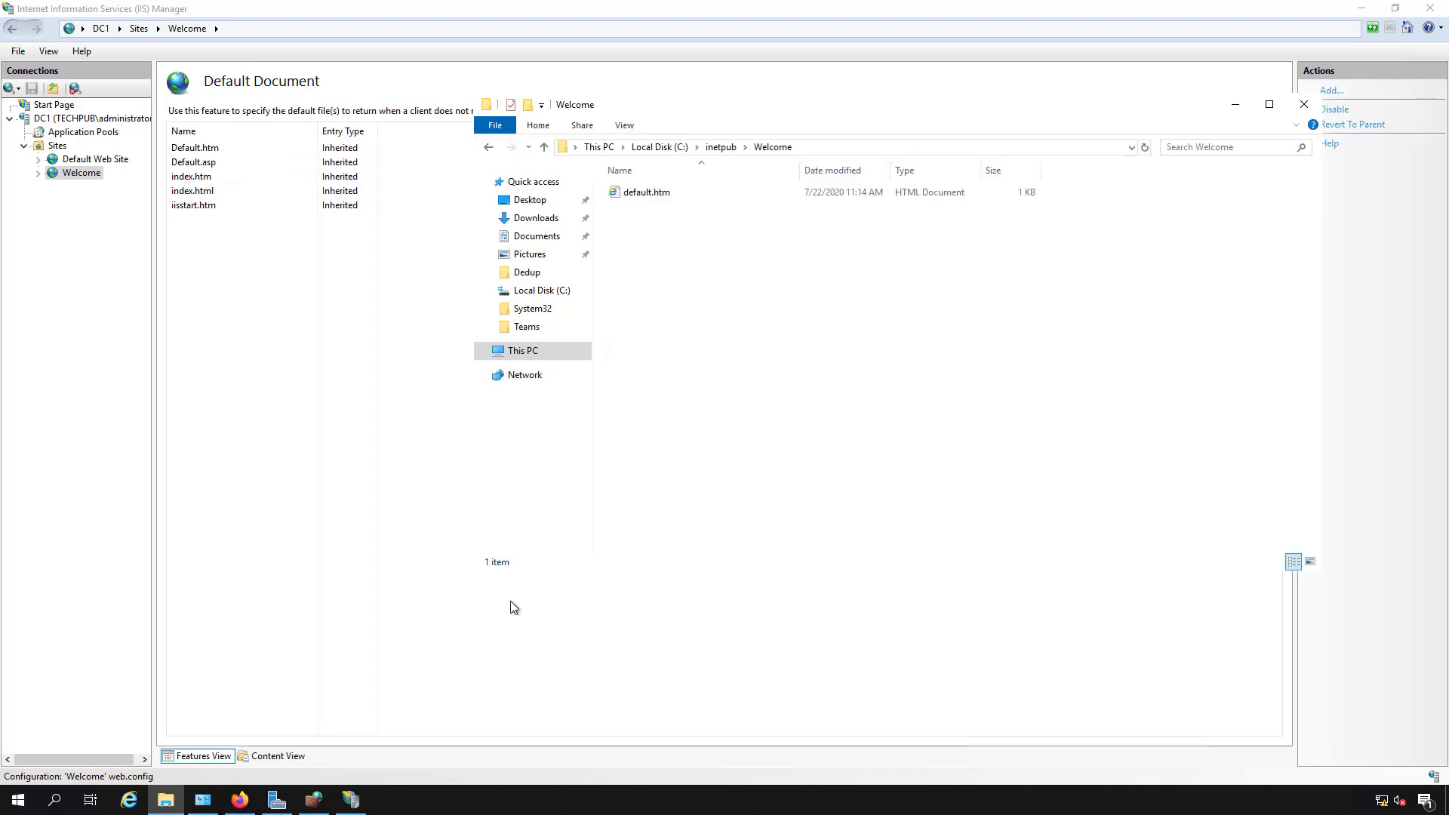
# Step: Browse to 192.168.21.110:81 in Firefox to test the Welcome site
pyautogui.click(239, 800)
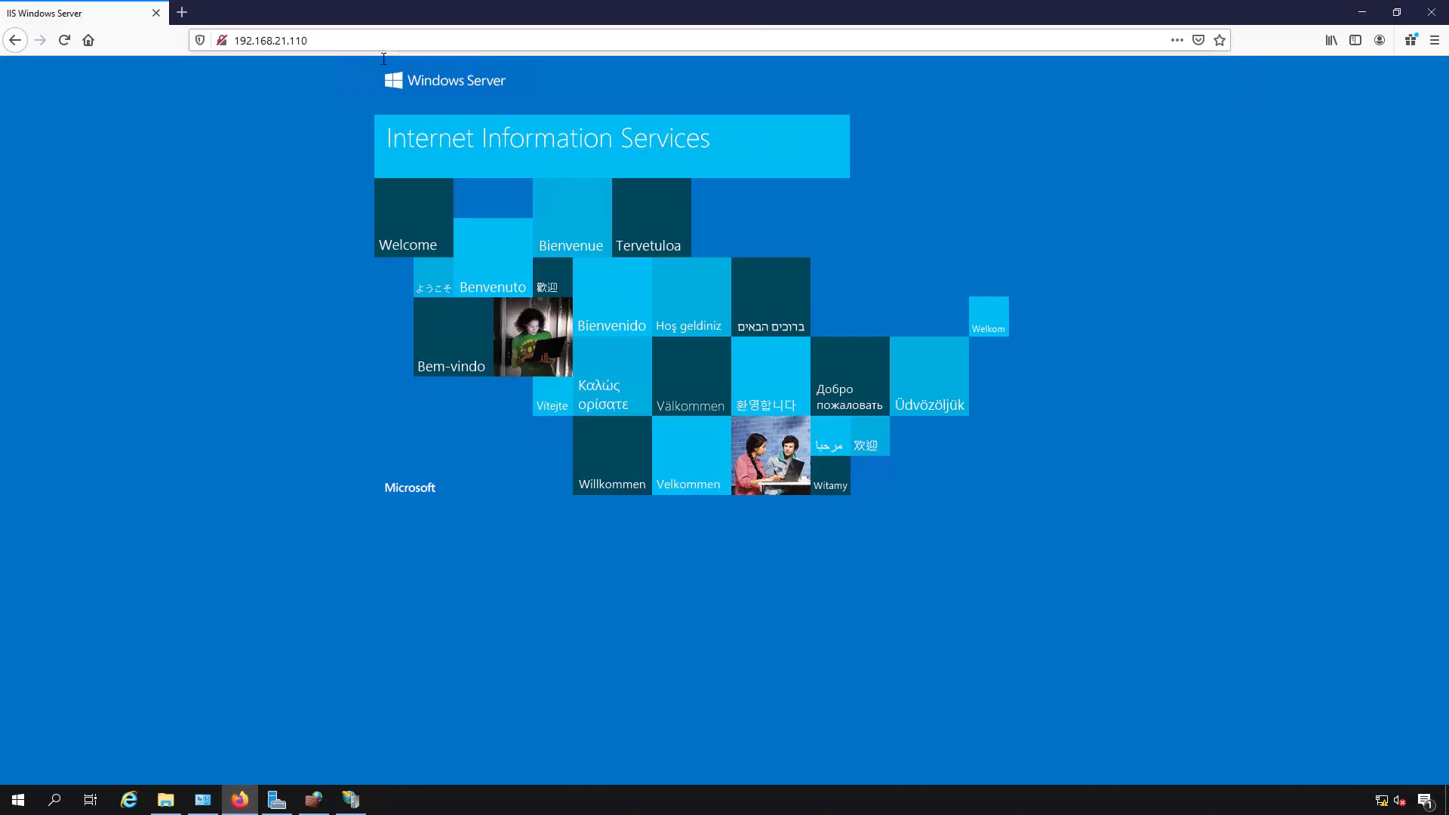
pyautogui.click(269, 39)
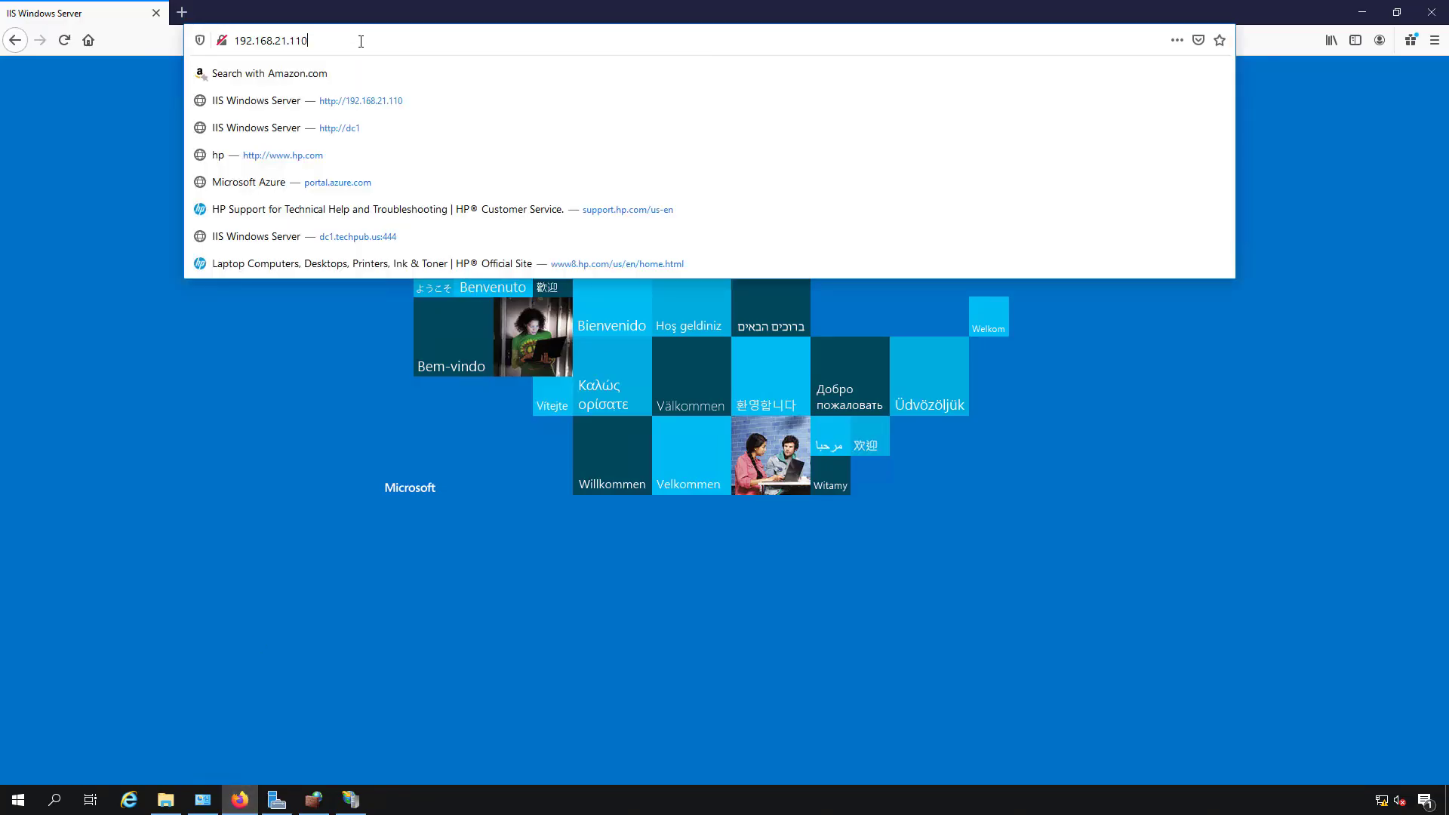
pyautogui.write(':81')
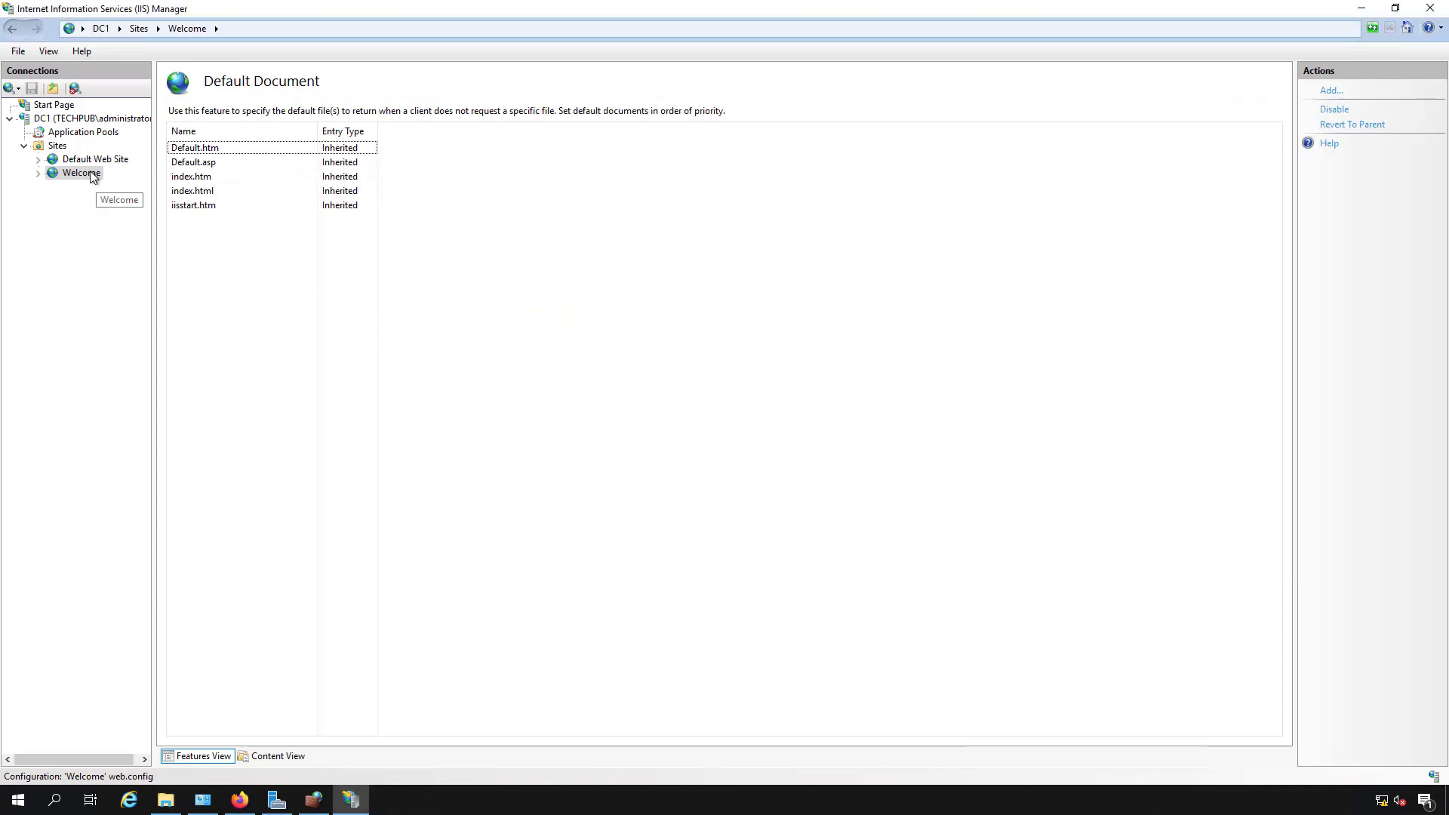
# Step: Bring up the Welcome site's http binding on port 81 for editing
pyautogui.click(81, 172)
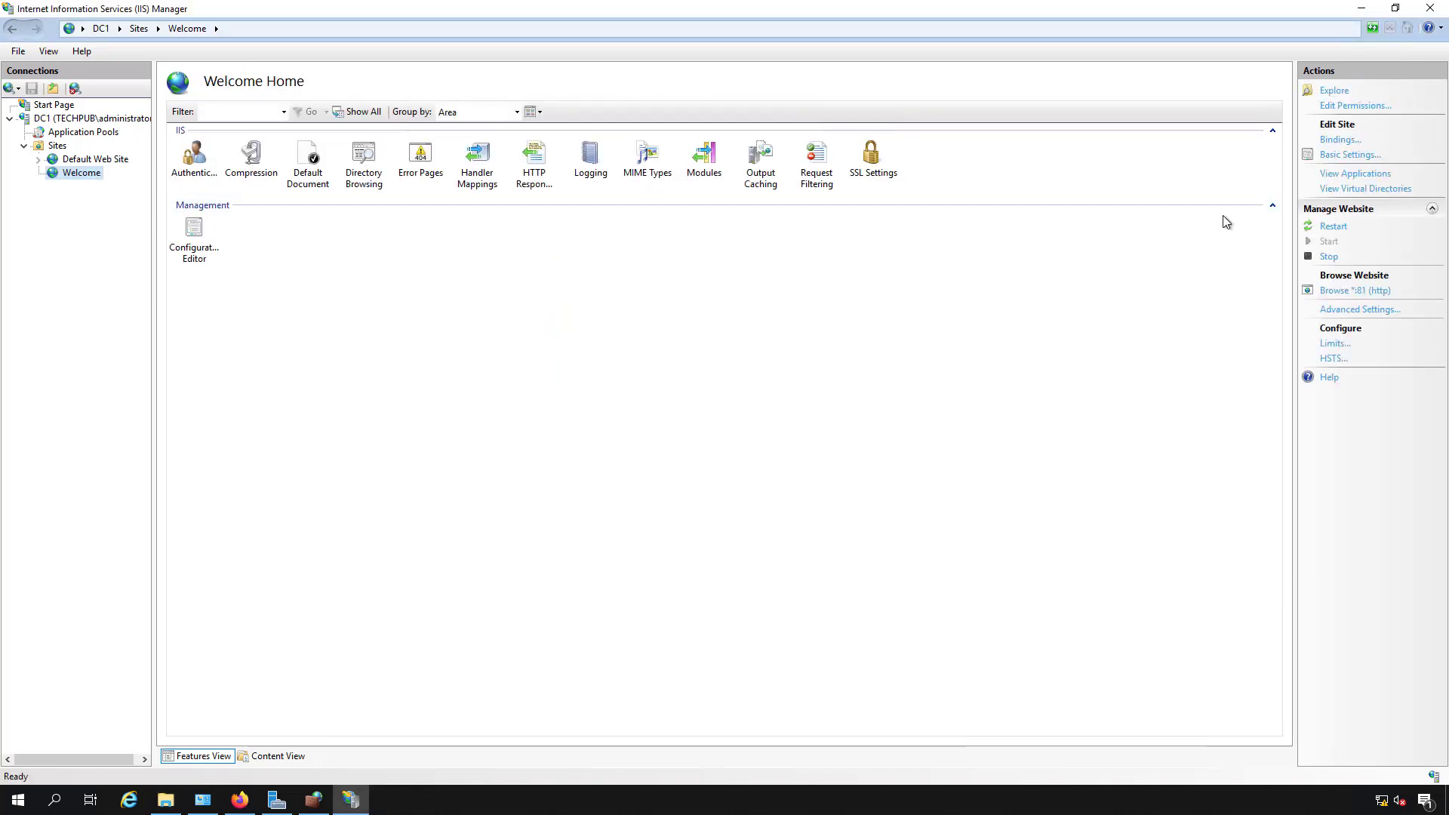
pyautogui.click(1339, 139)
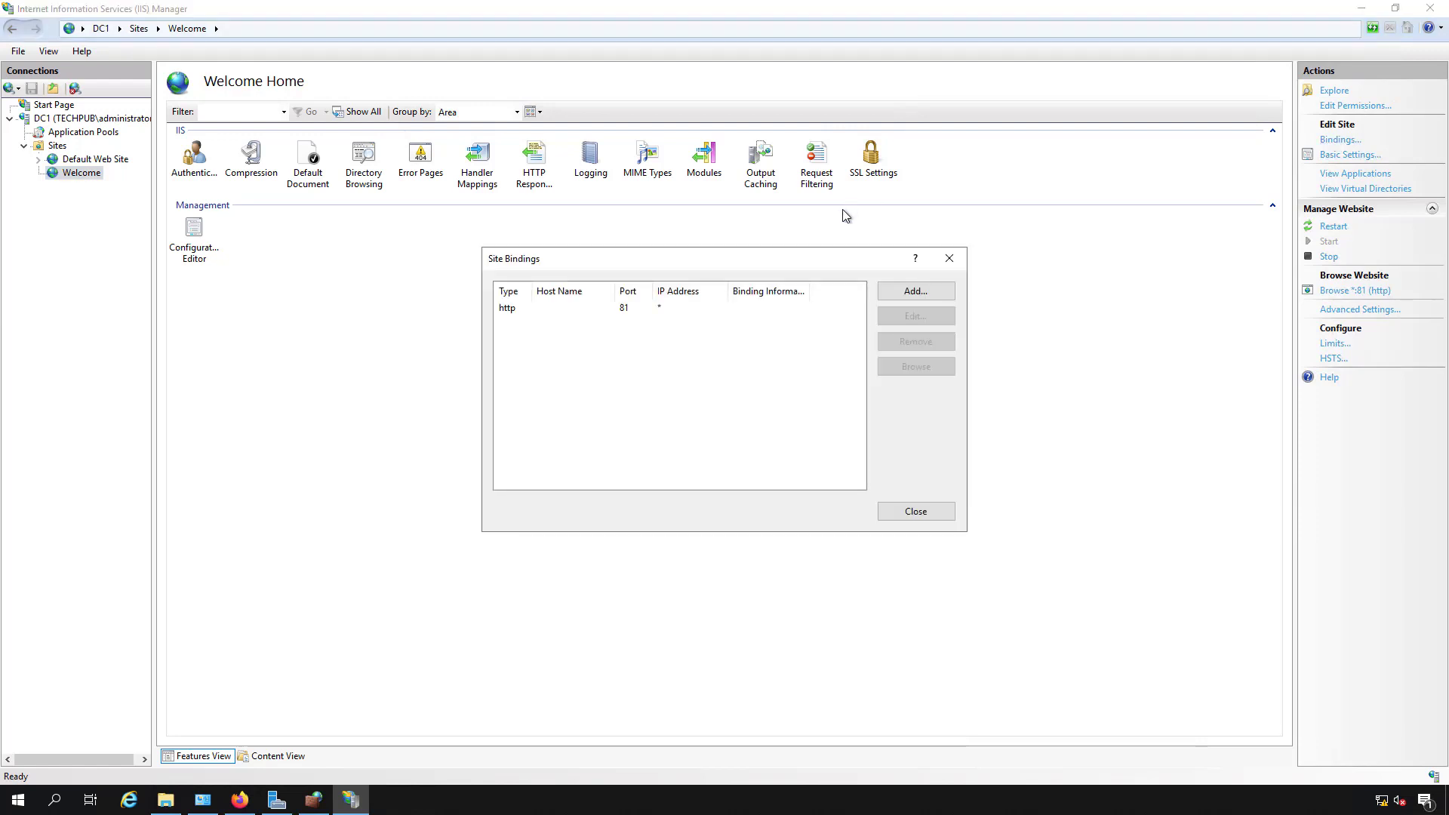
pyautogui.click(648, 306)
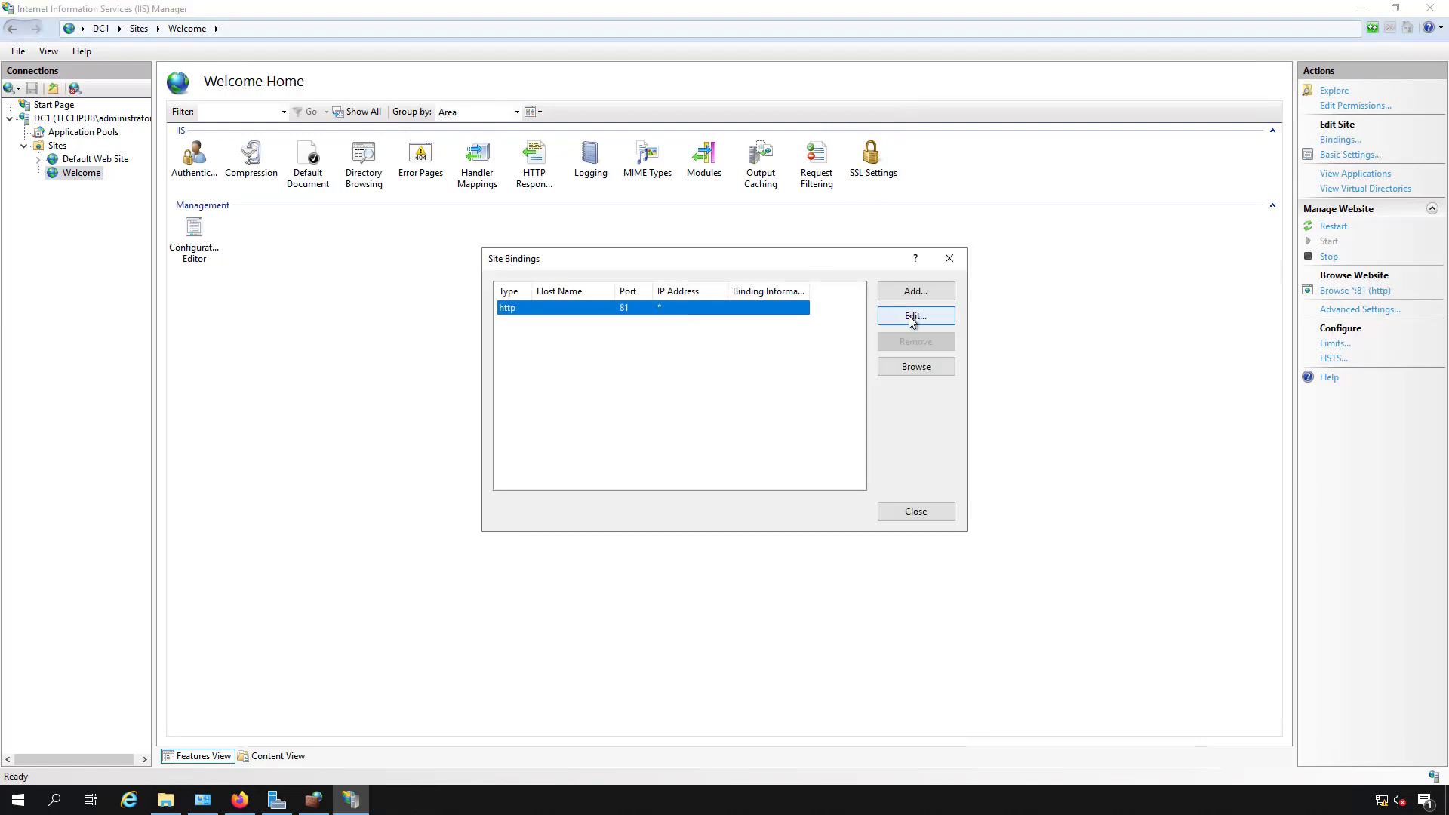
pyautogui.click(915, 316)
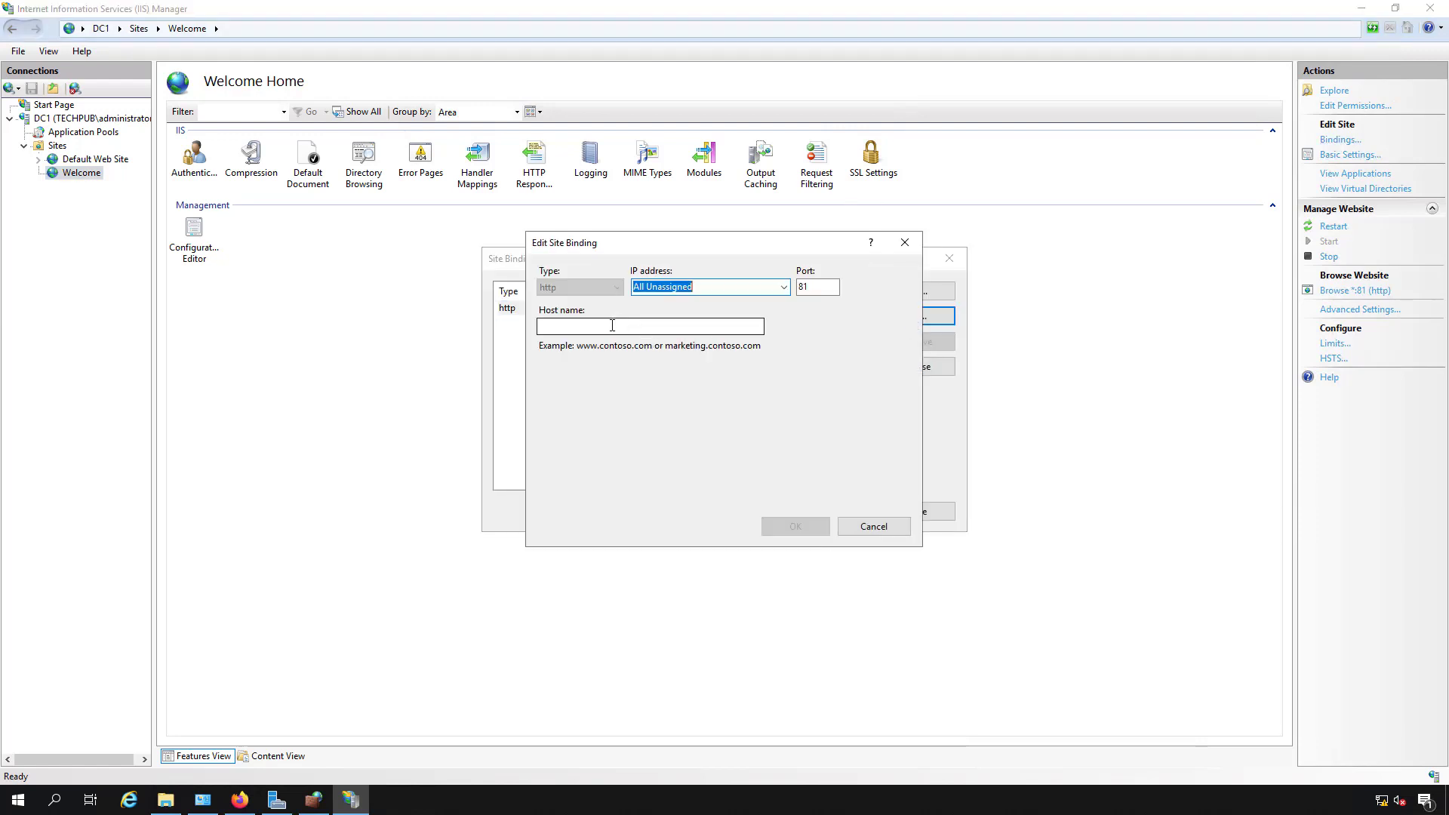
# Step: Set the binding's host name to welcome.techpub.us and confirm it
pyautogui.write('w')
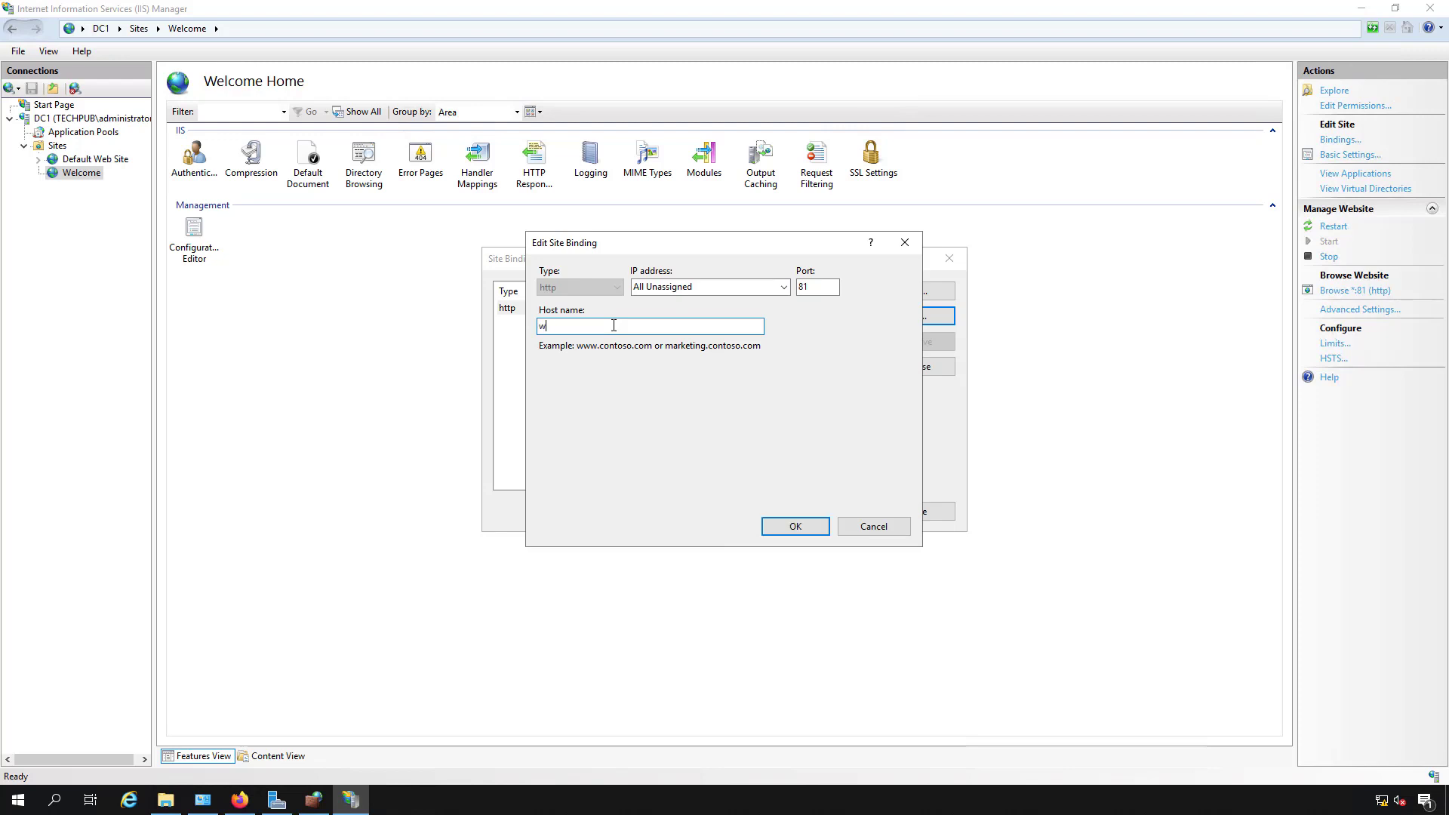
pyautogui.write('e3')
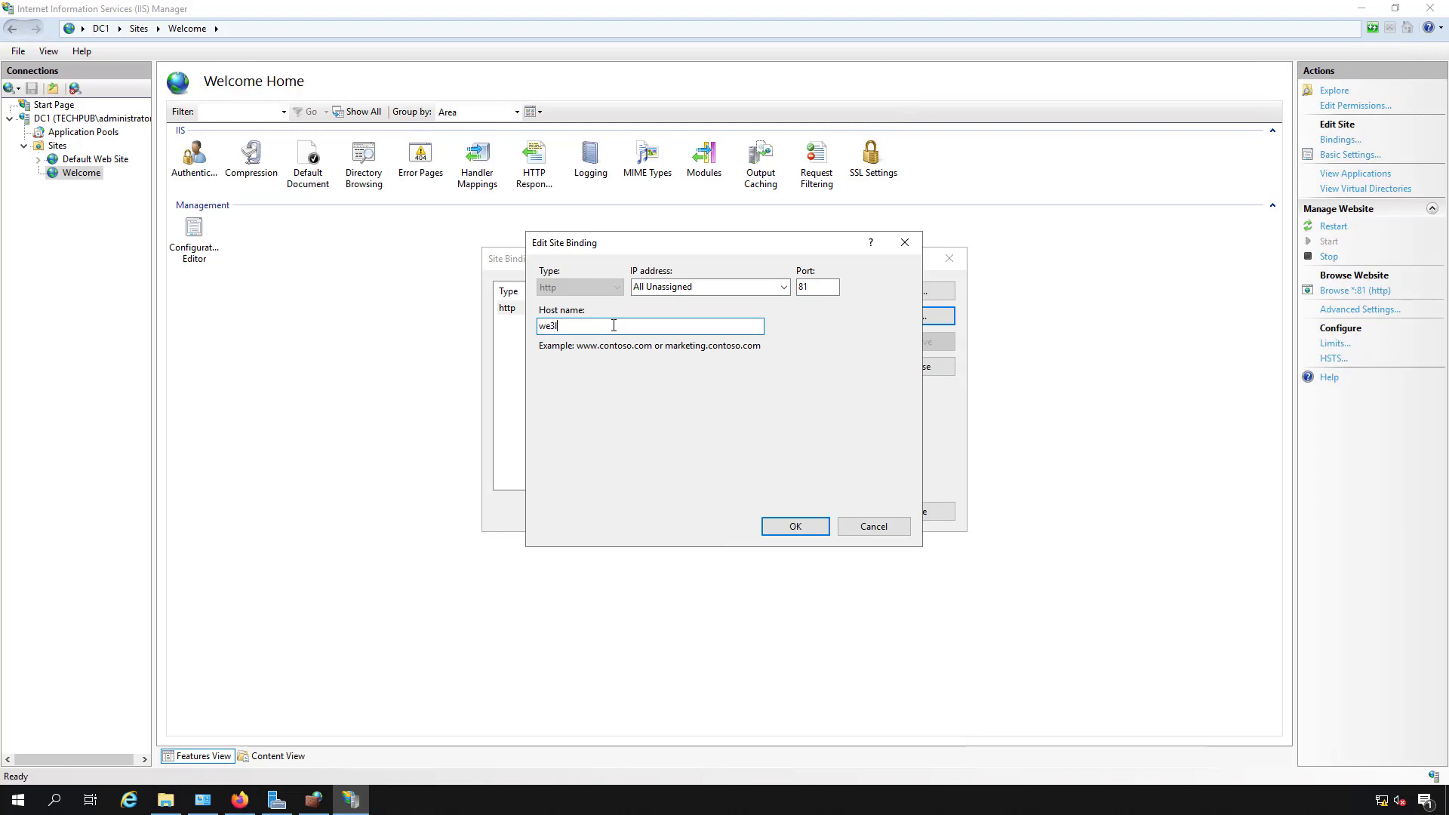
pyautogui.write('welcom')
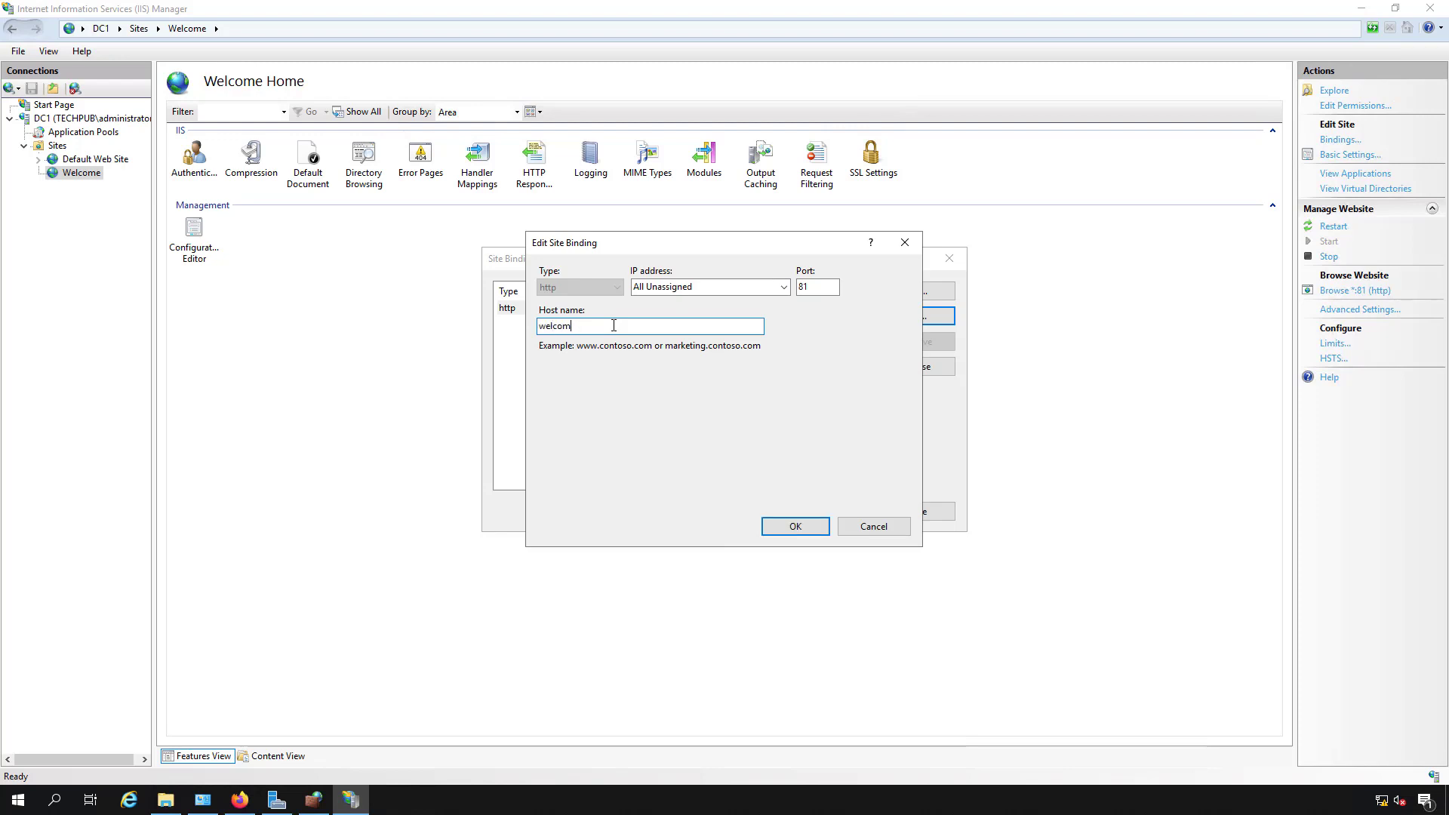
pyautogui.write('e')
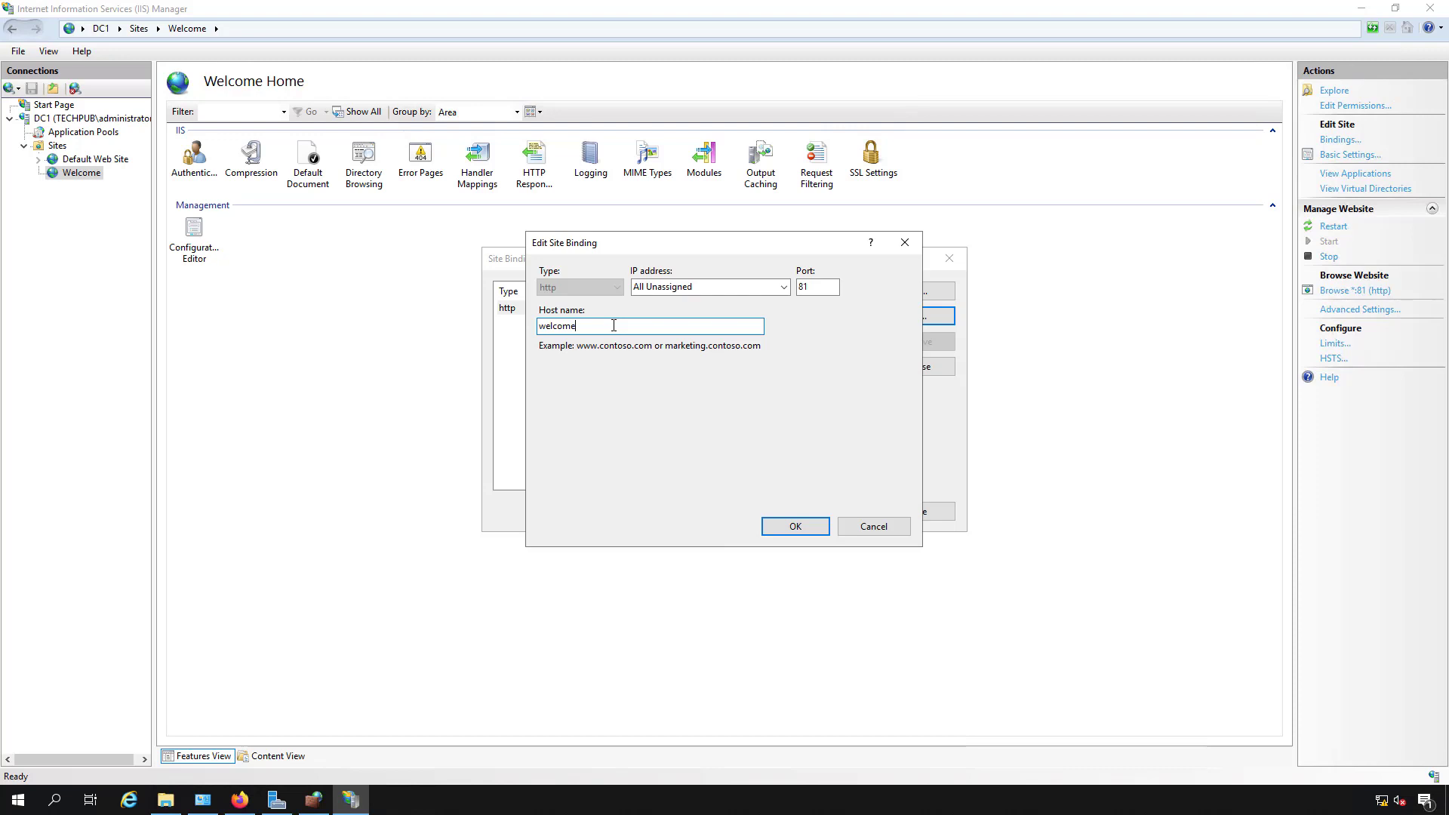
pyautogui.write('.techpub')
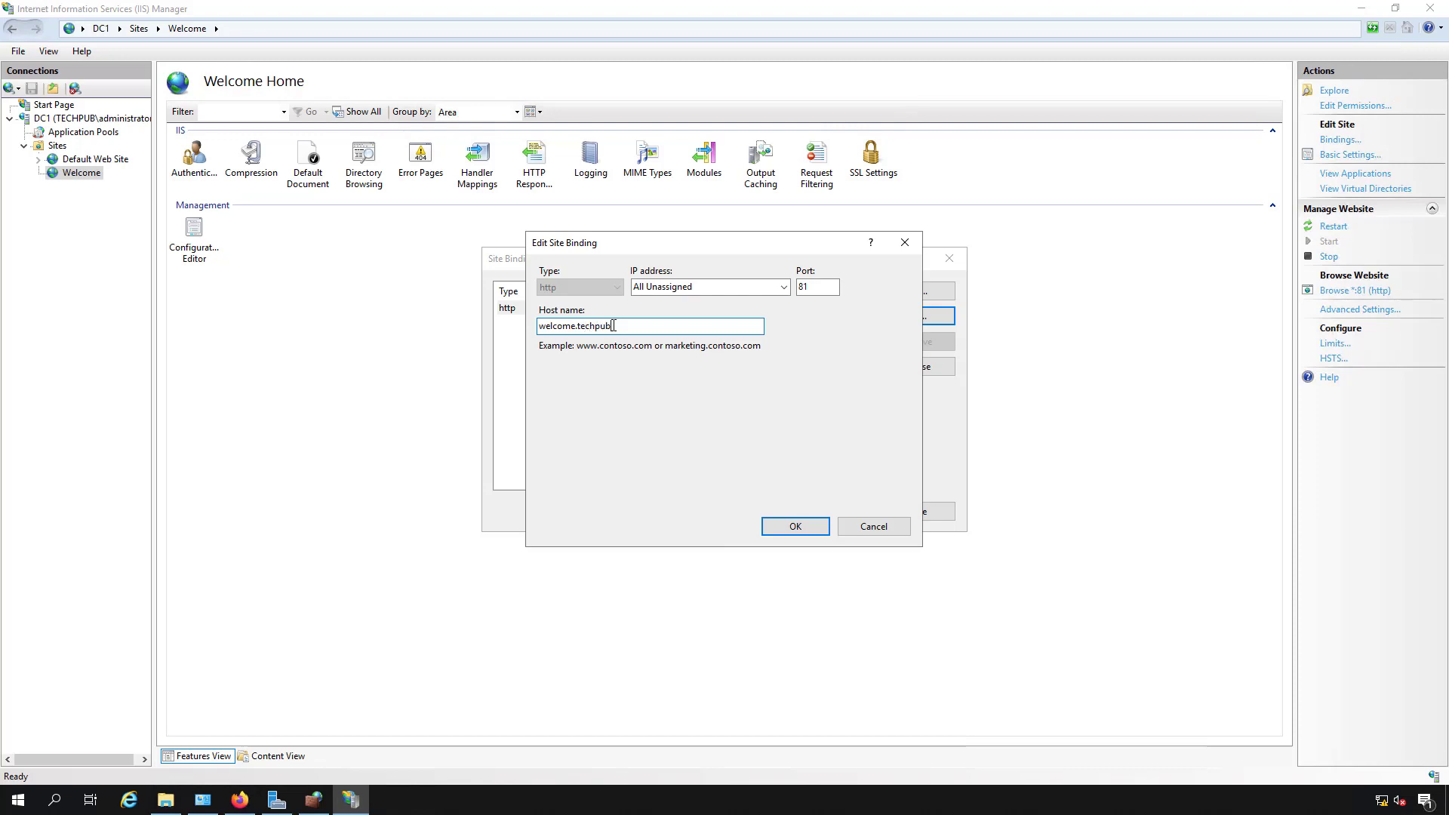
pyautogui.write('.us')
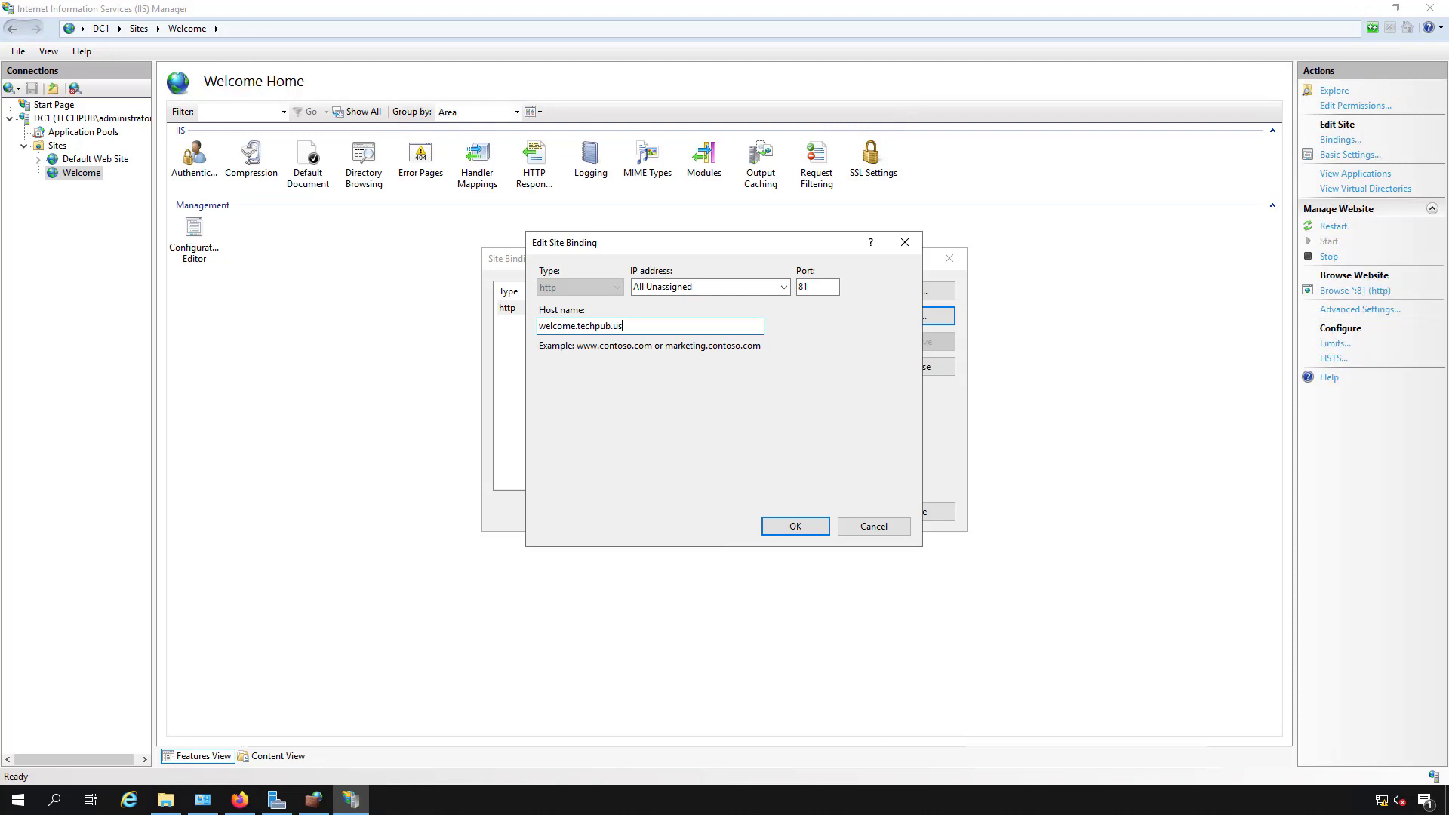
pyautogui.click(794, 525)
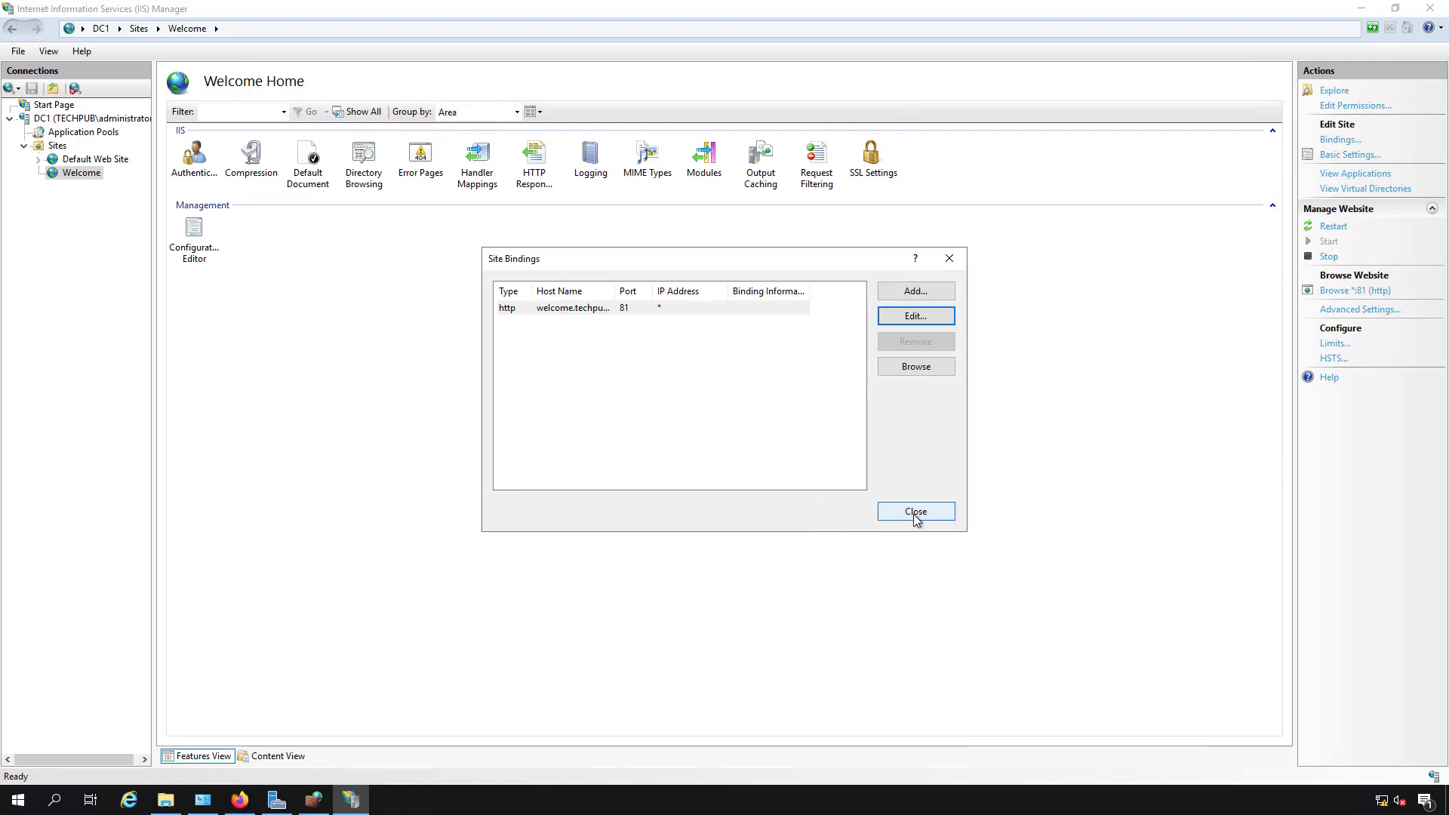
pyautogui.click(915, 512)
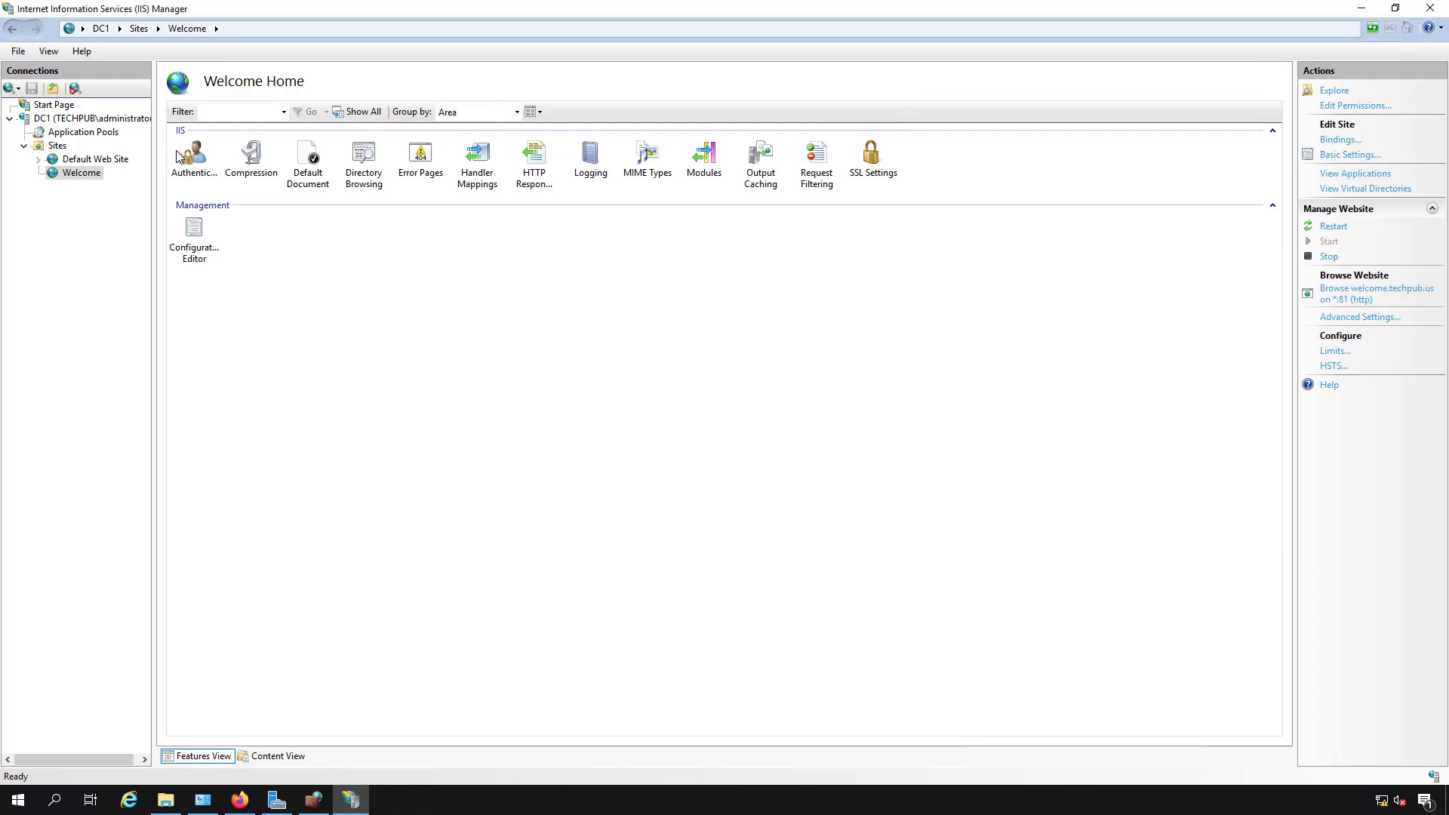
# Step: Delete the Default Web Site's https dc1.techpub.us binding
pyautogui.click(94, 159)
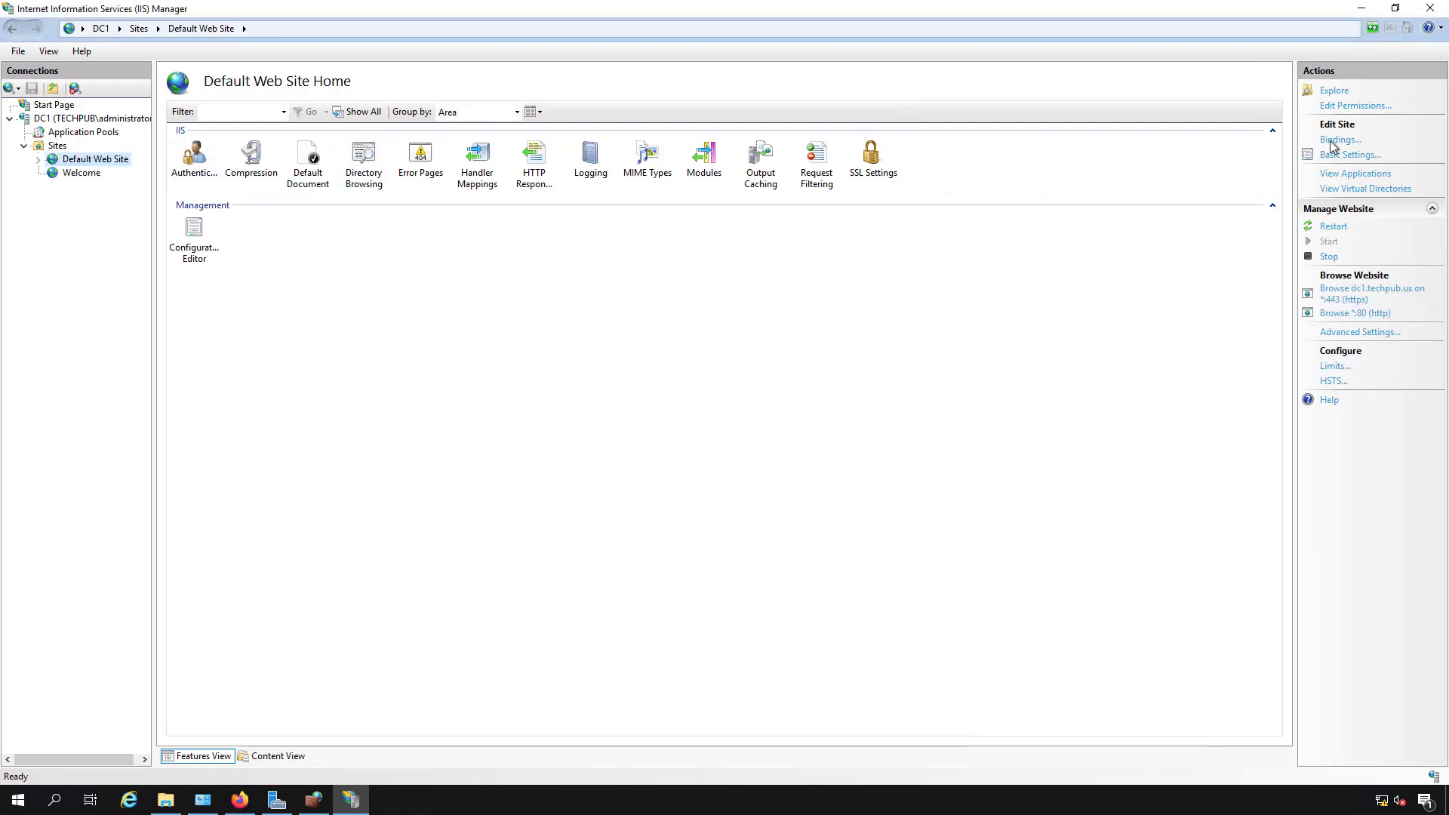
pyautogui.click(1339, 139)
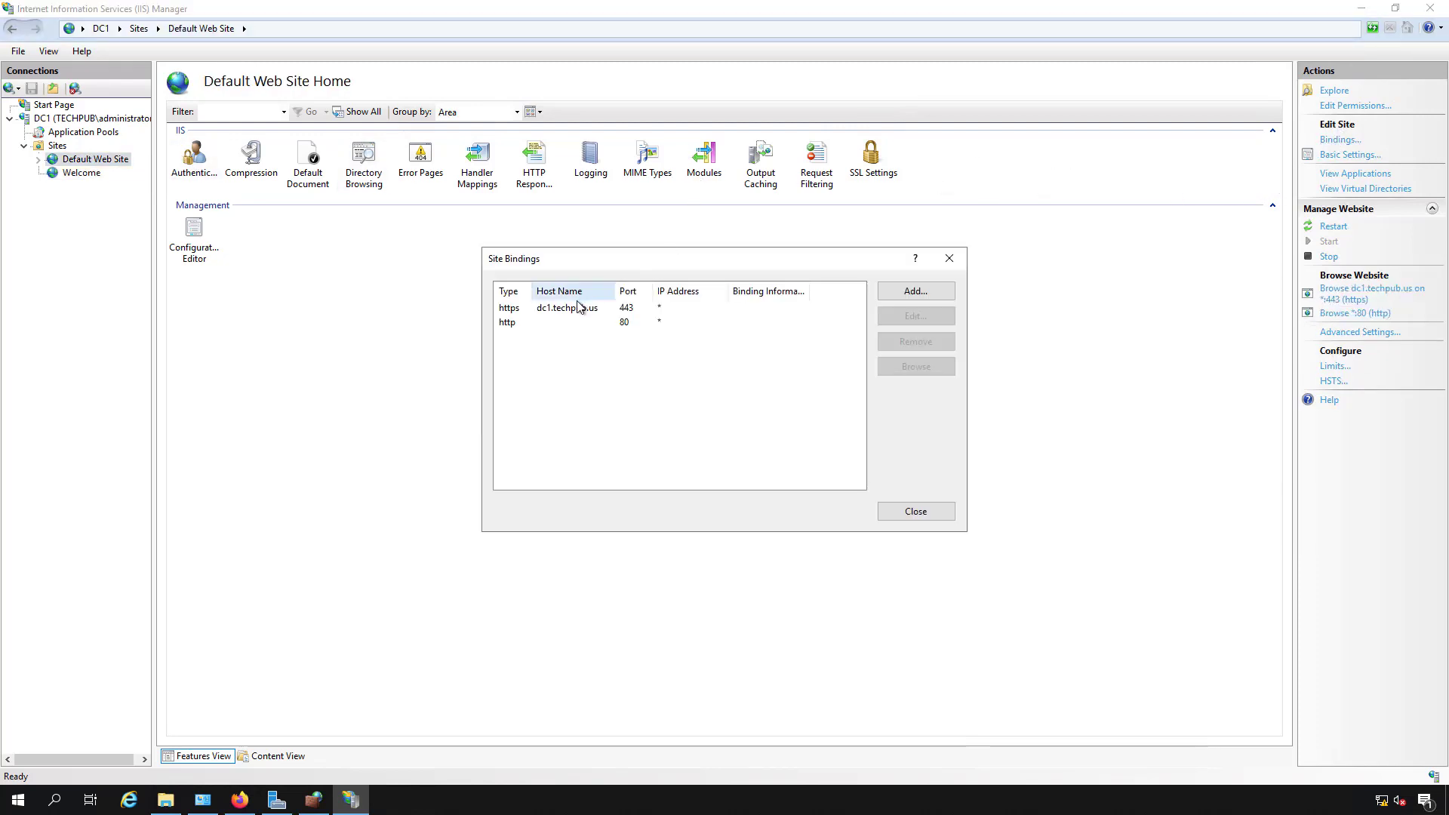
pyautogui.click(567, 308)
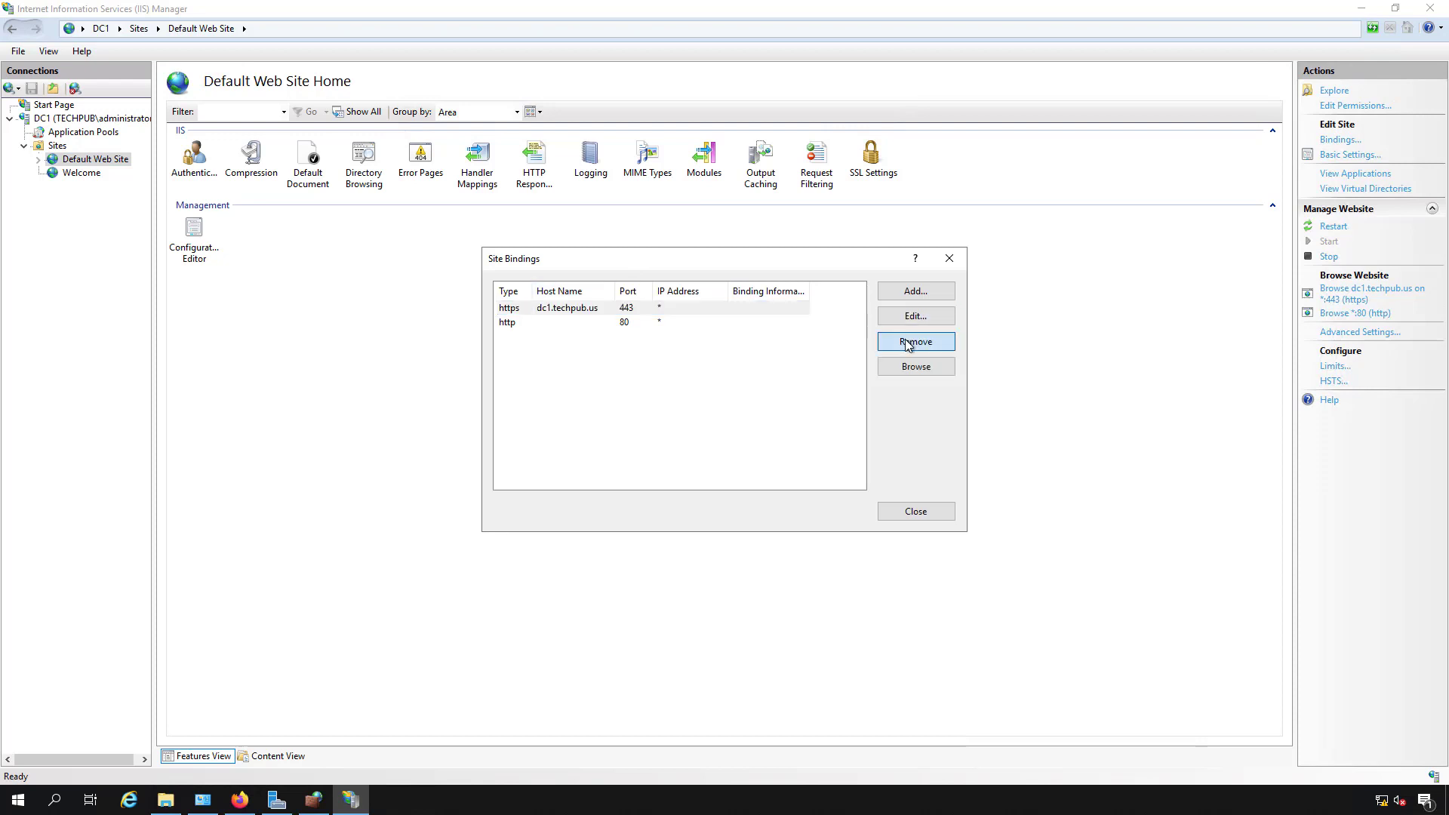
pyautogui.click(915, 343)
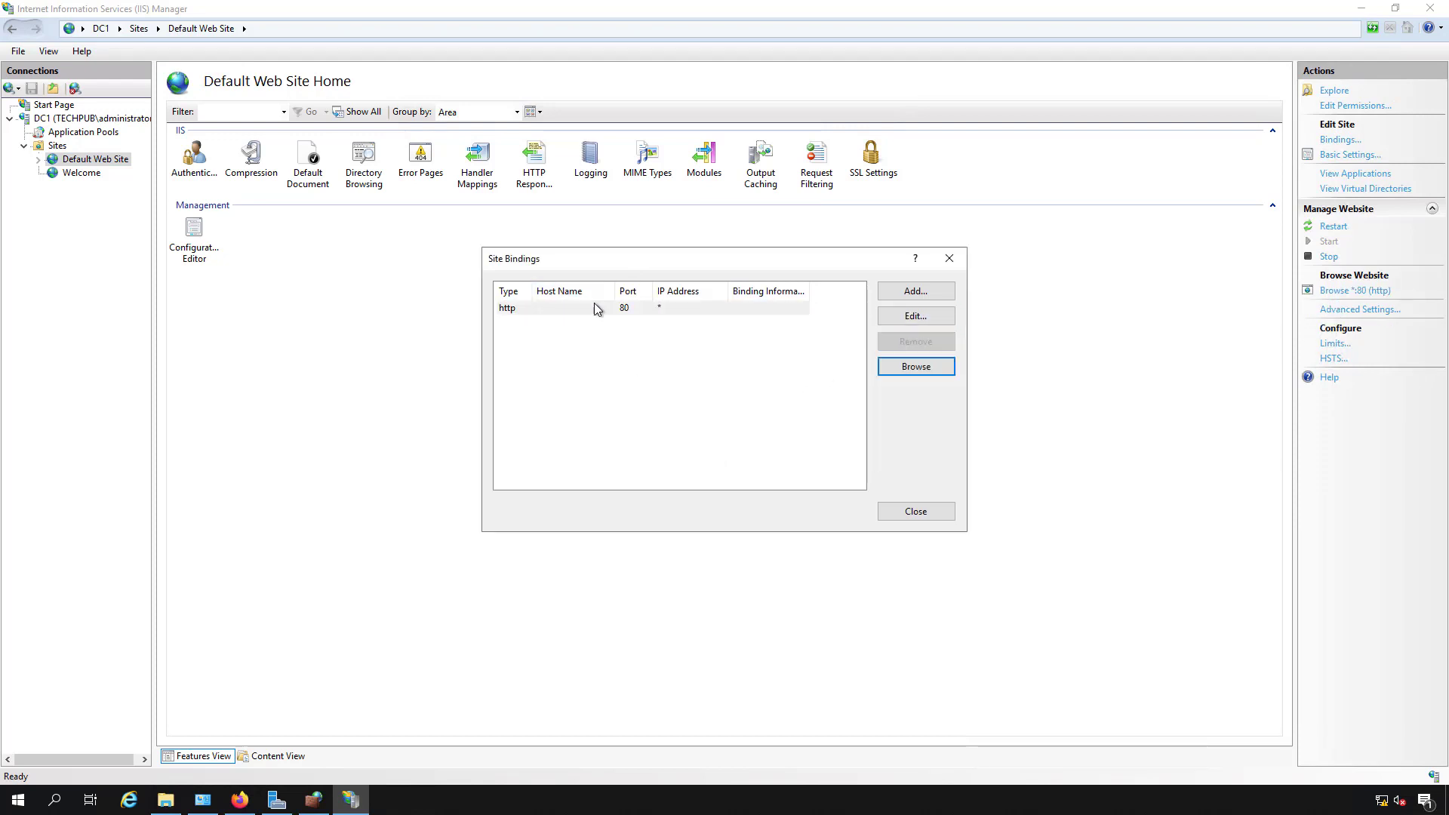
# Step: Set the Default Web Site's port 80 binding host name to default.techpub.us
pyautogui.click(915, 316)
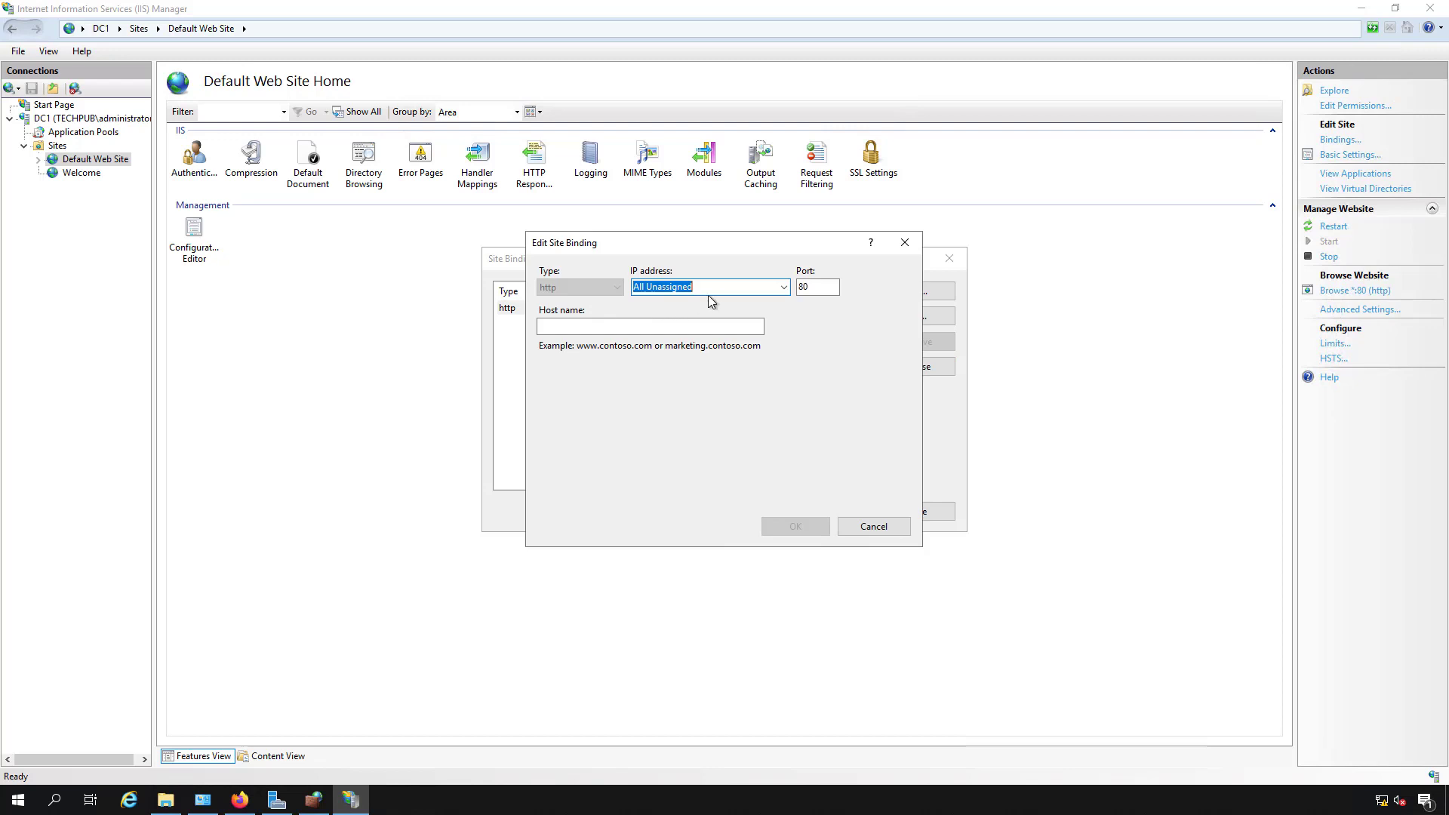
pyautogui.click(649, 326)
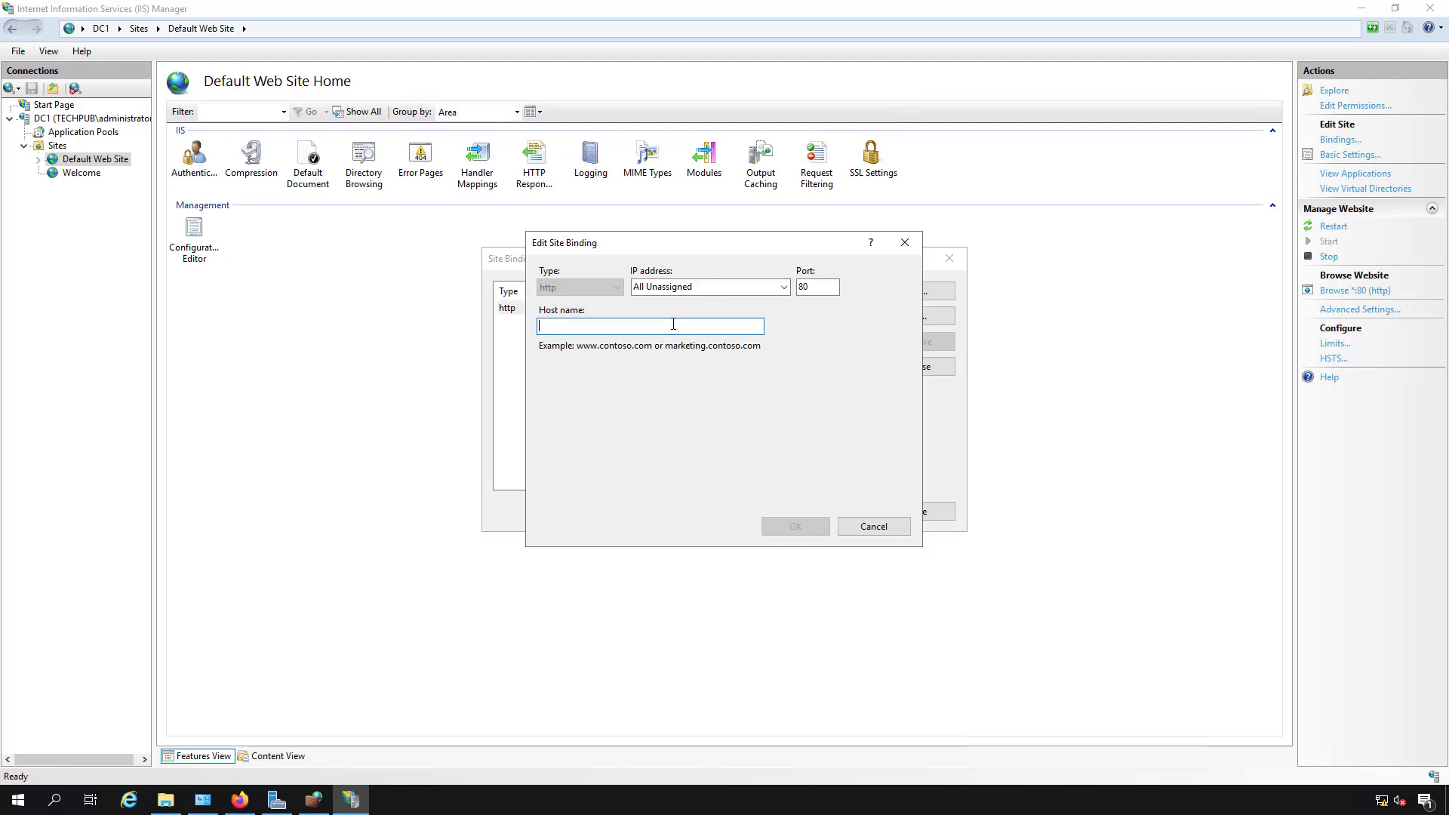
pyautogui.write('default')
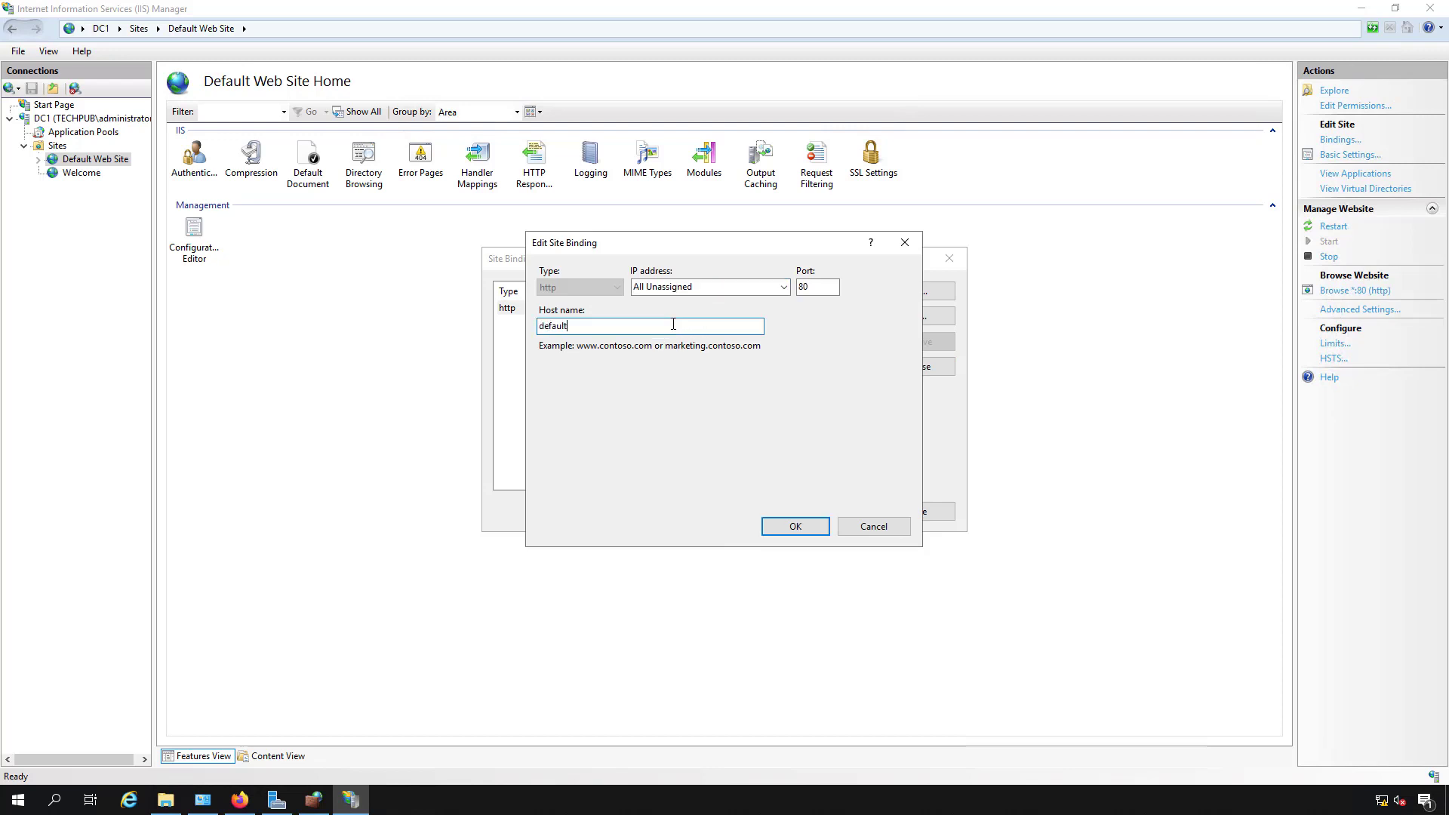
pyautogui.write('.techpub')
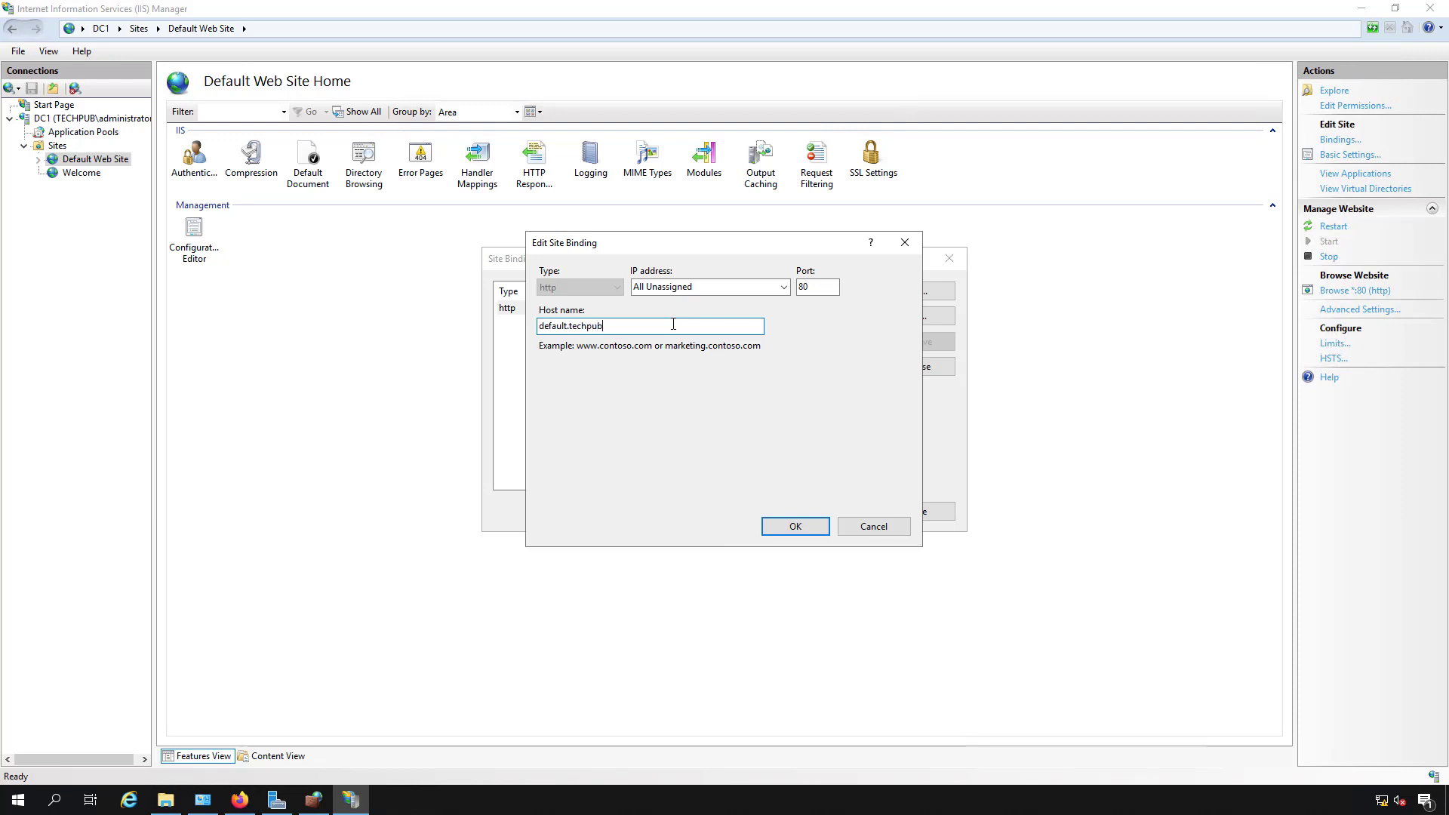
pyautogui.write('.us')
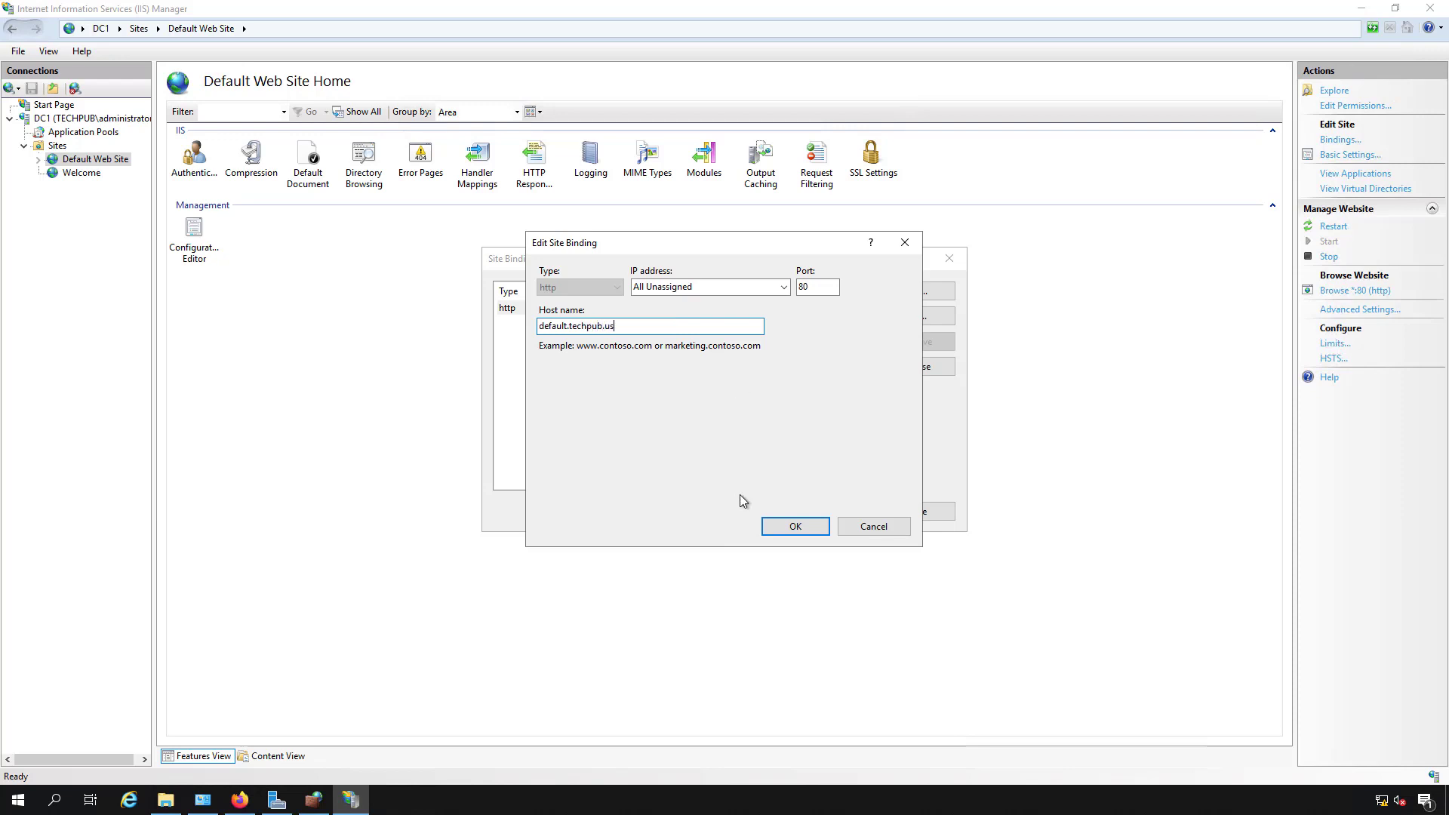
pyautogui.click(792, 525)
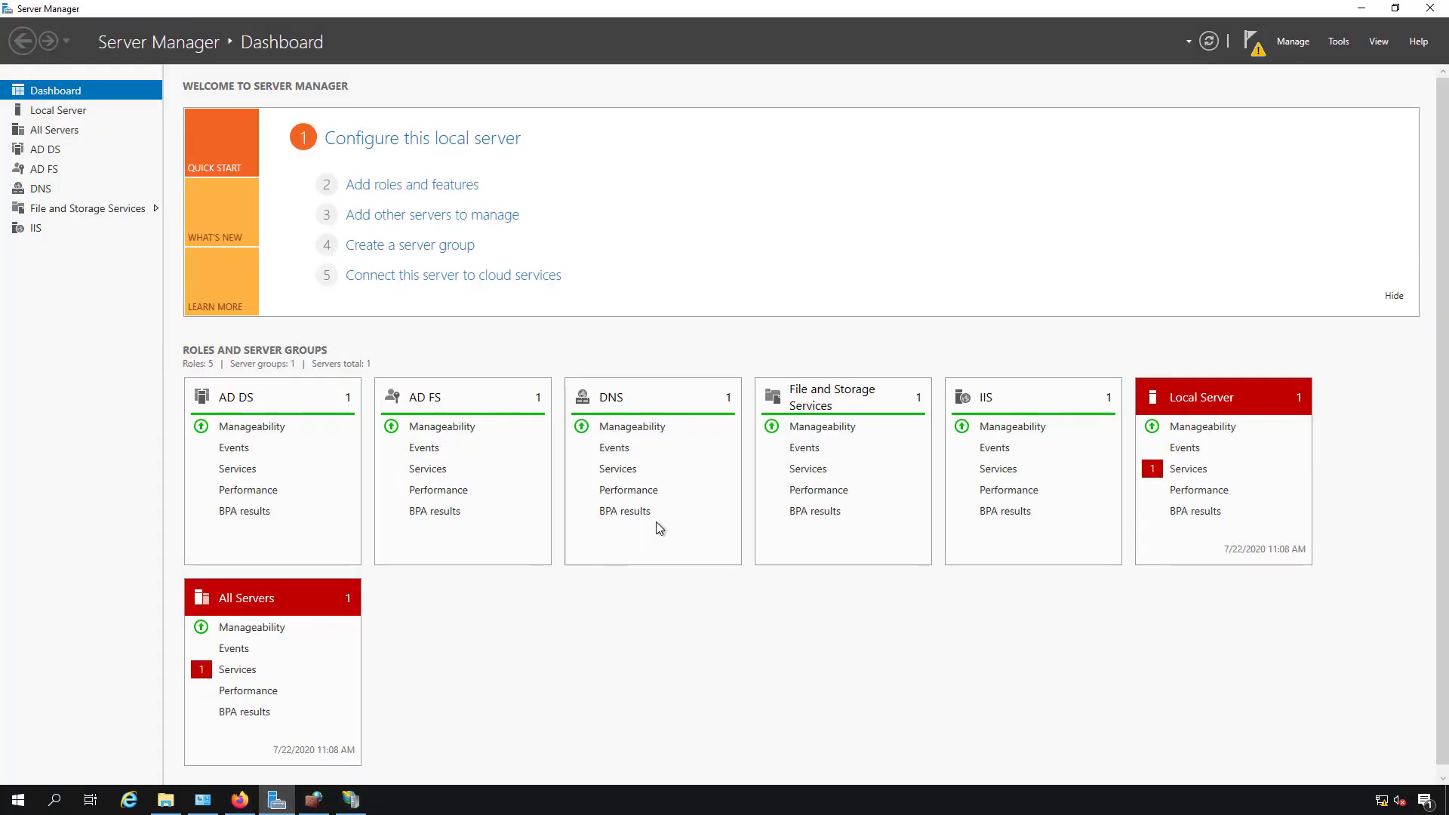
# Step: Launch DNS Manager from Tools and show the TechPub.us forward lookup zone's records
pyautogui.click(1338, 41)
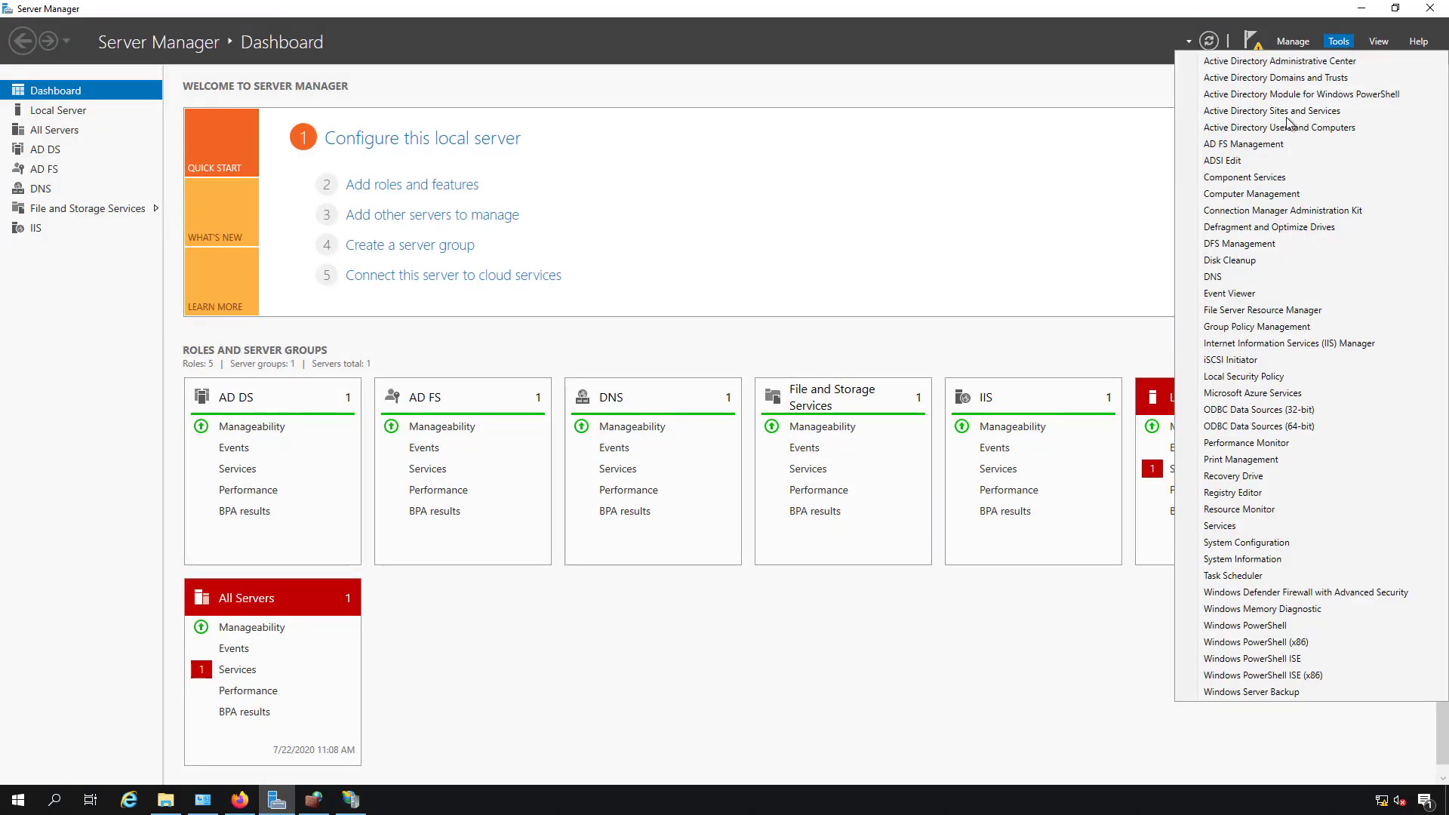
pyautogui.click(1212, 277)
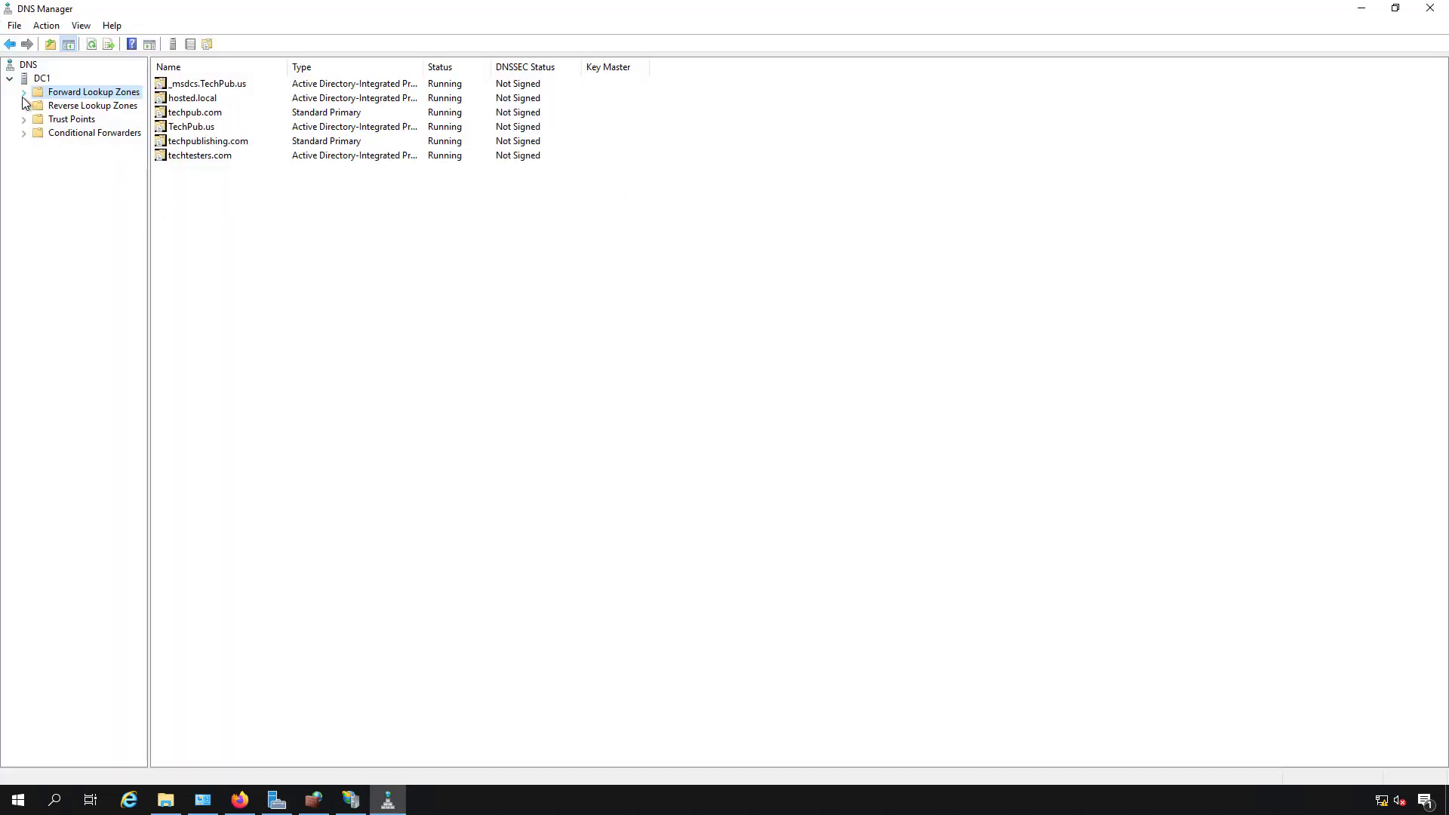
pyautogui.click(23, 92)
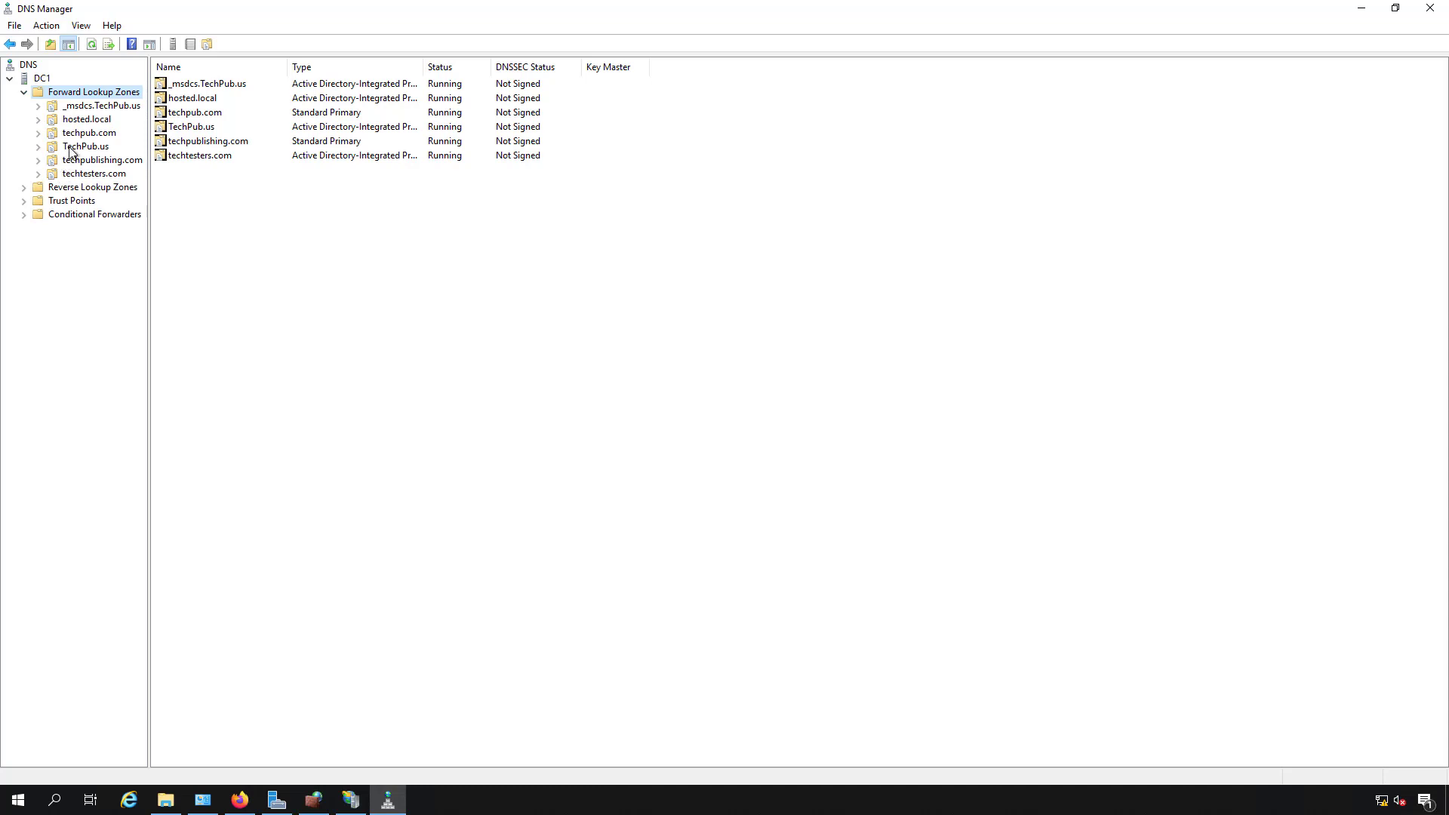
pyautogui.click(86, 147)
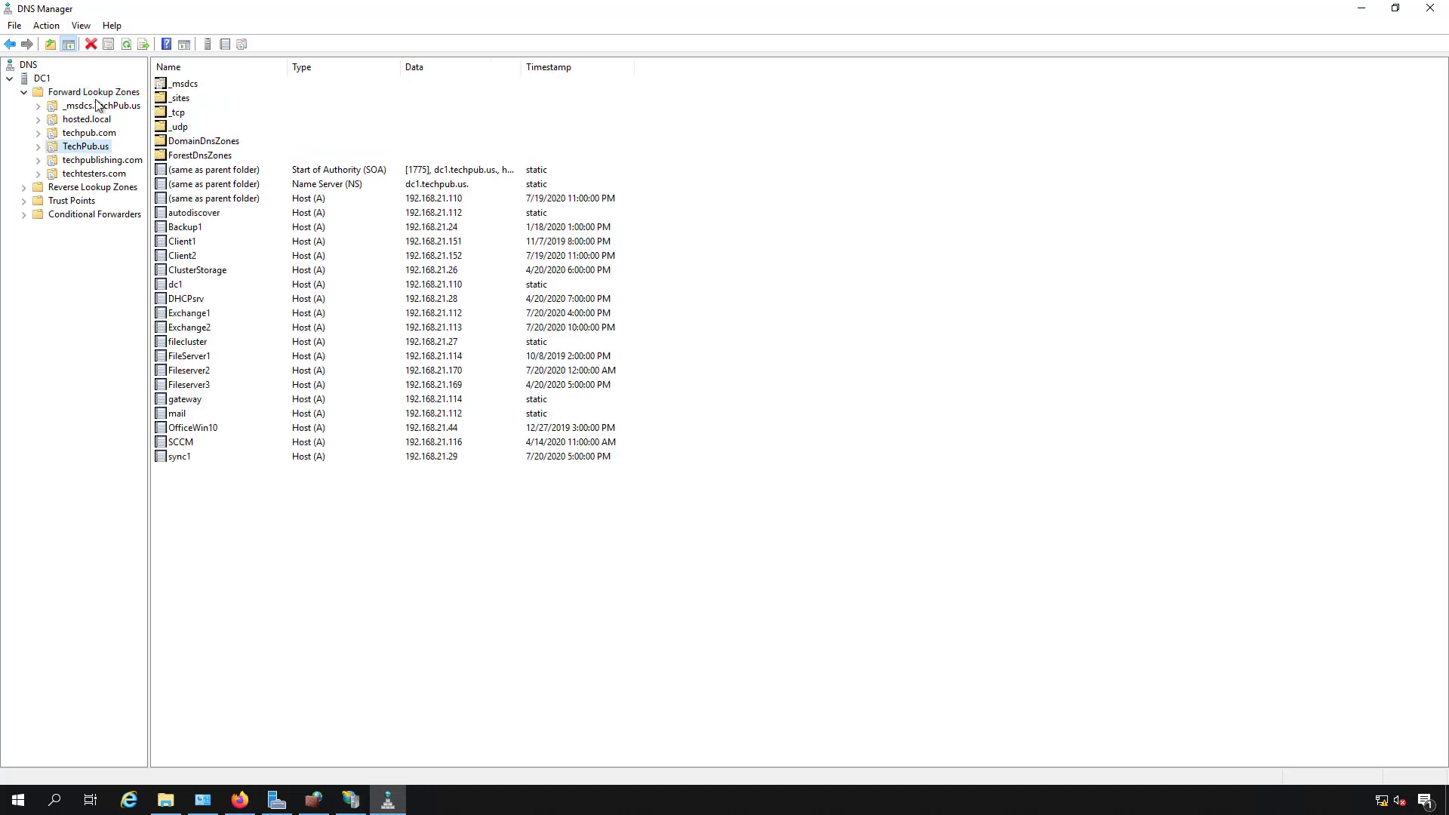
pyautogui.moveTo(94, 171)
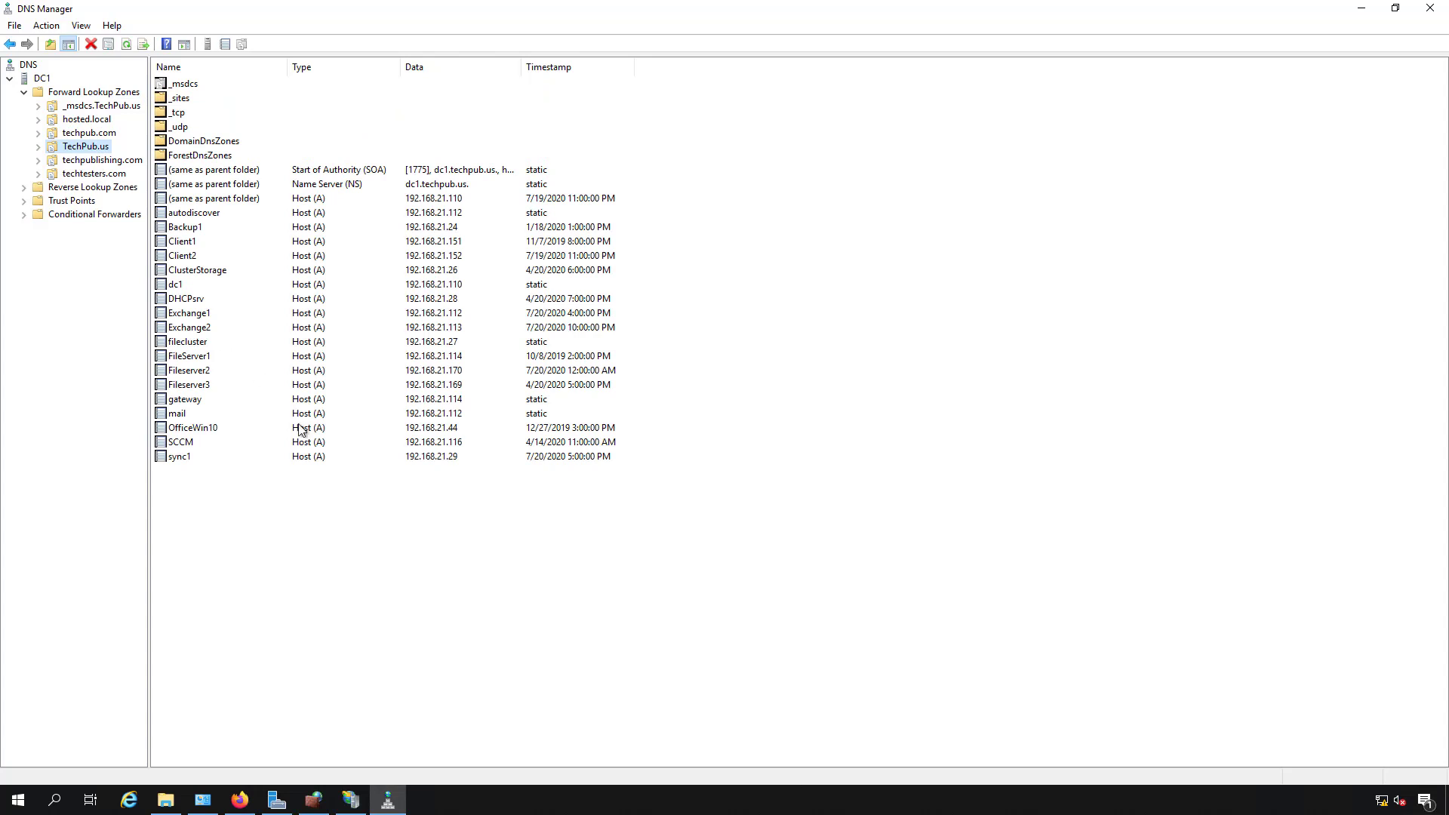
pyautogui.moveTo(417, 540)
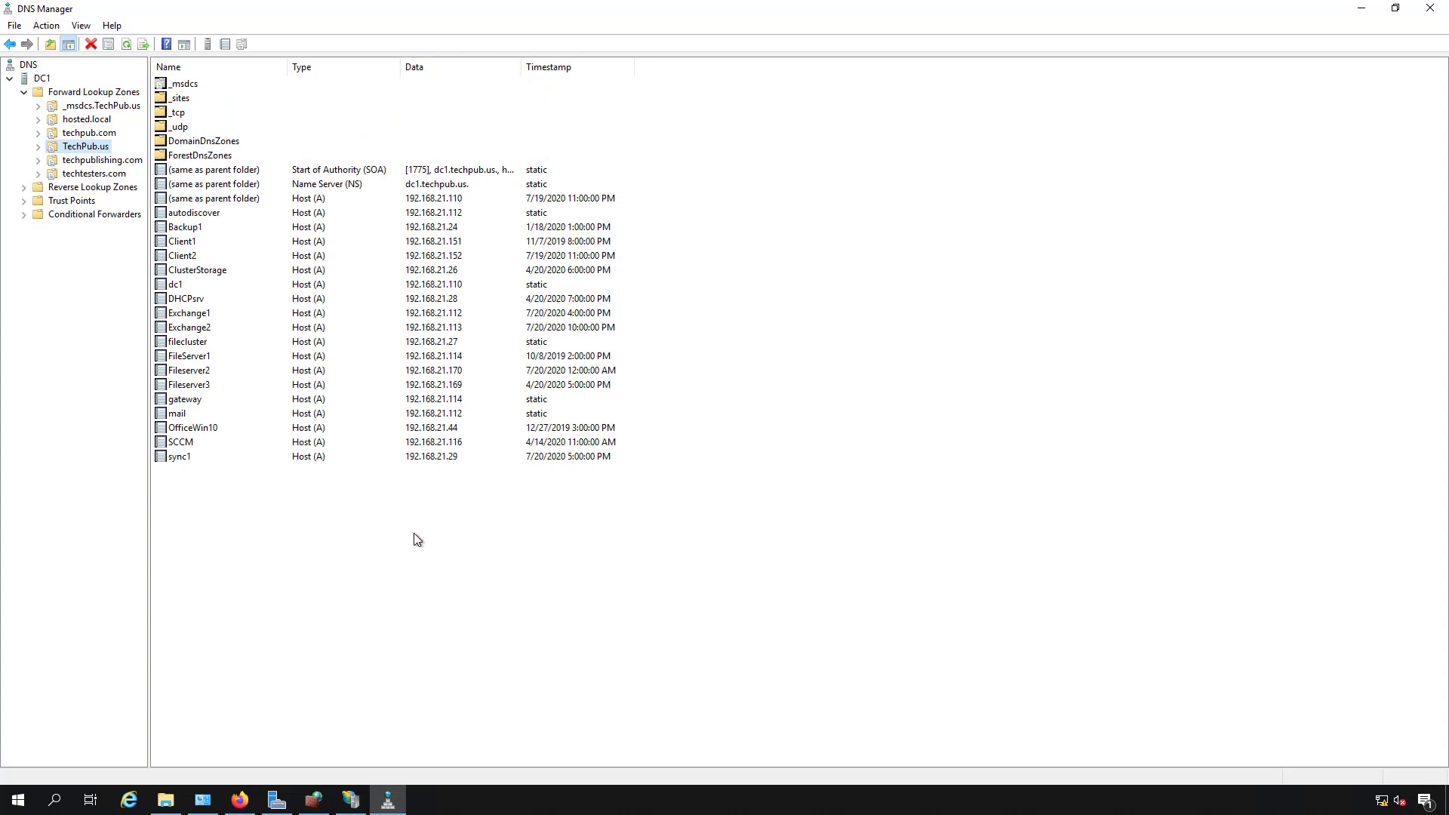
# Step: Add host record welcome pointing to 192.168.21.110 in TechPub.us
pyautogui.rightClick(417, 539)
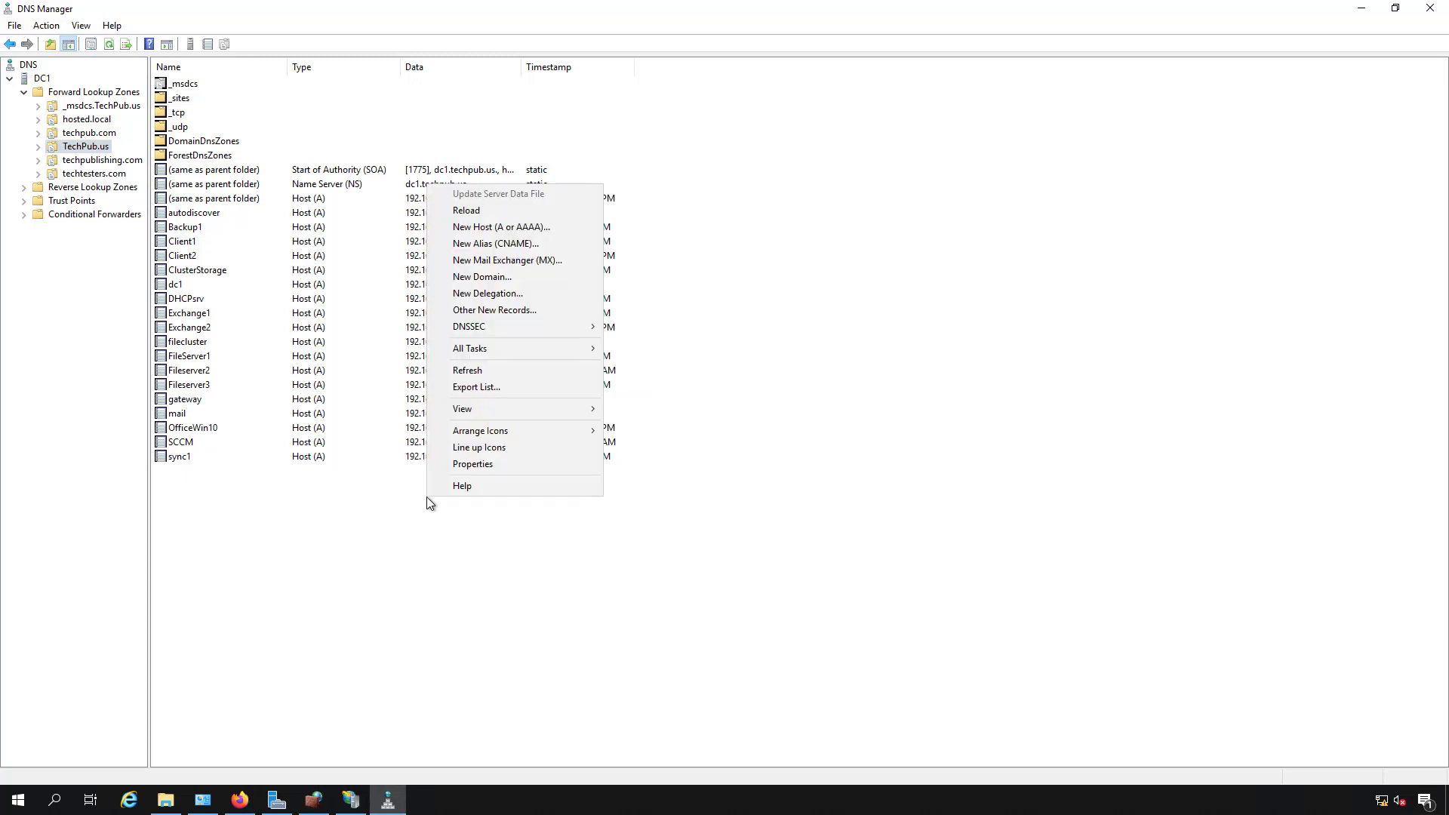
pyautogui.moveTo(480, 277)
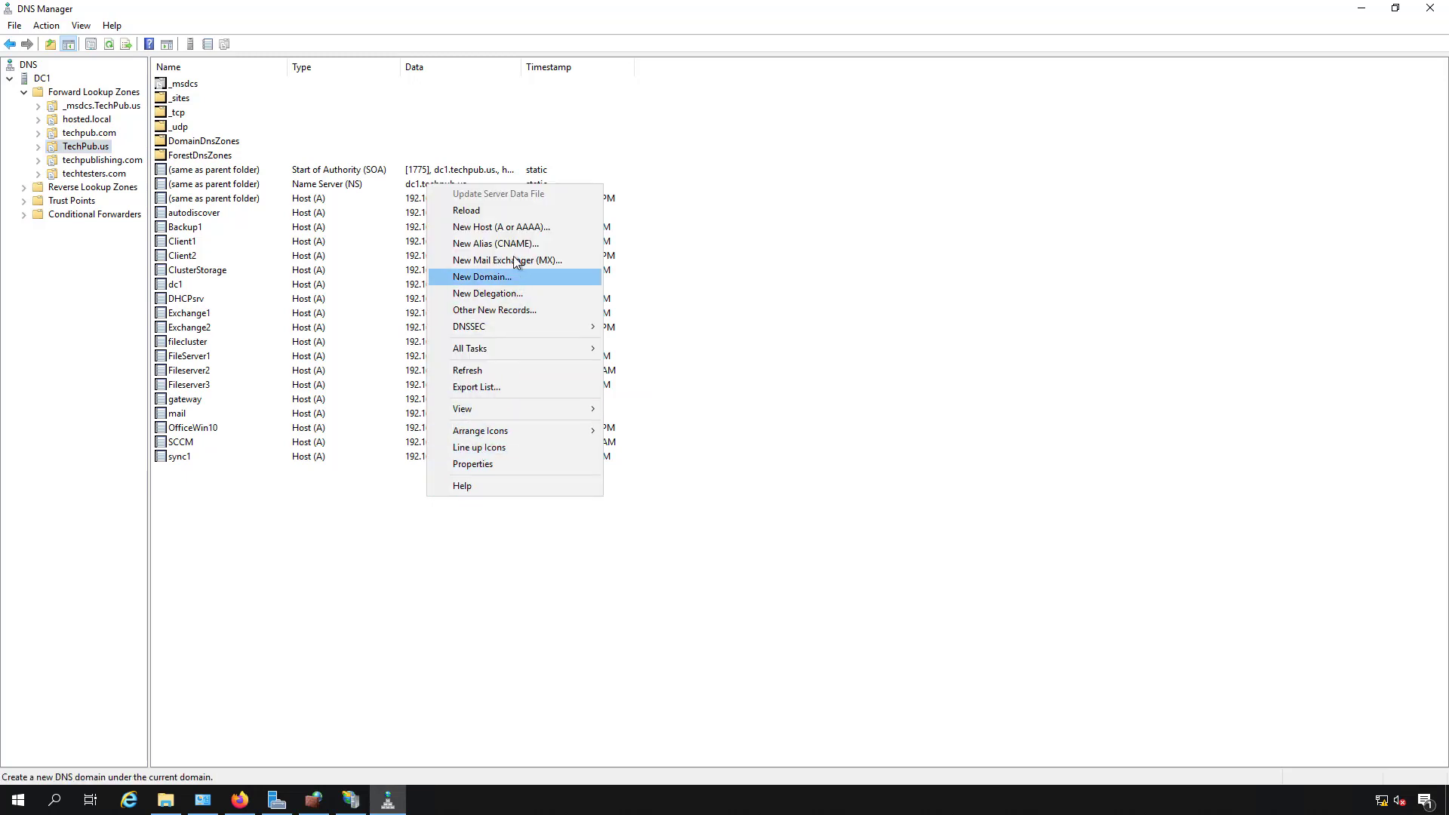
pyautogui.click(501, 227)
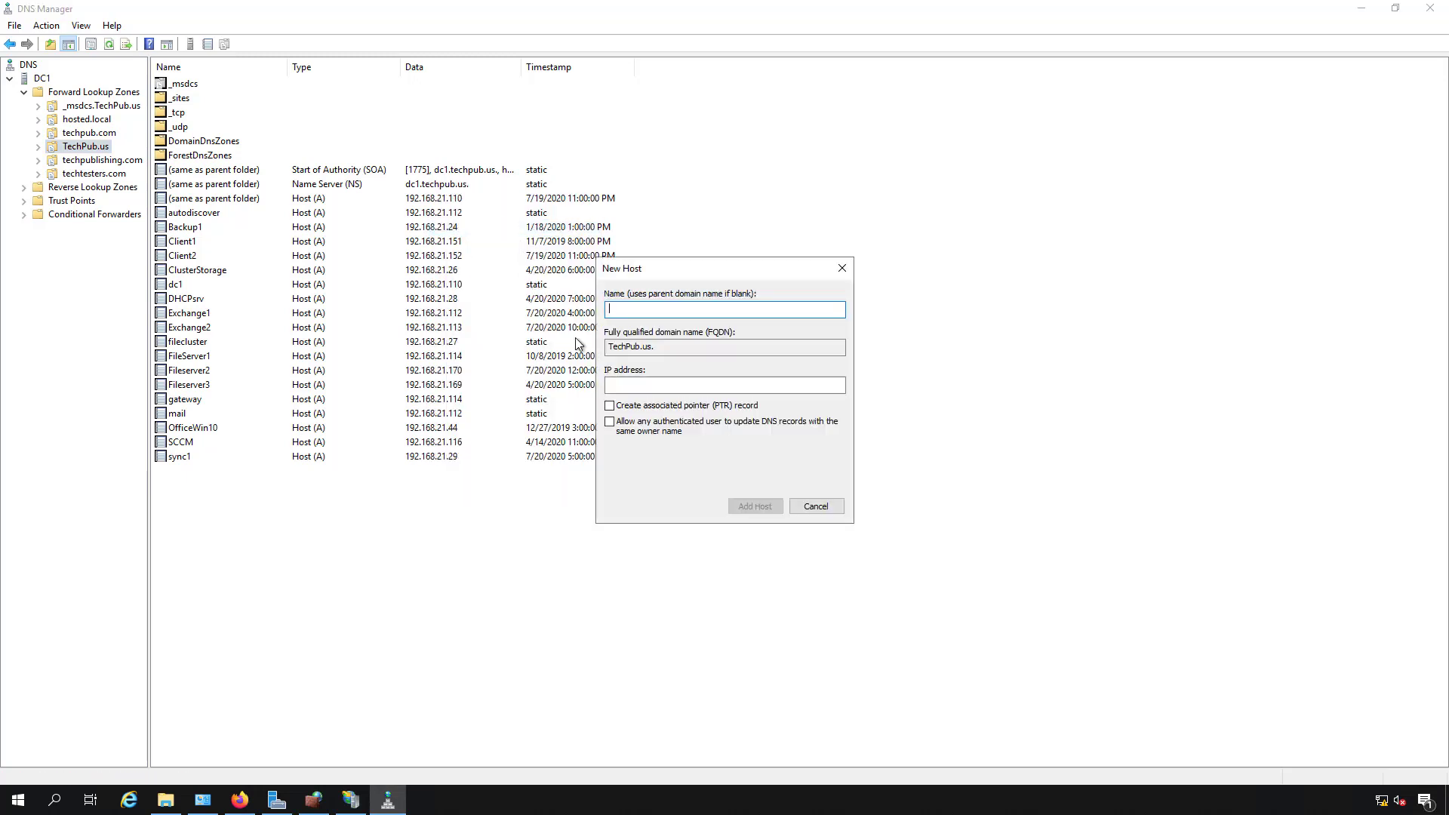
pyautogui.write('wec')
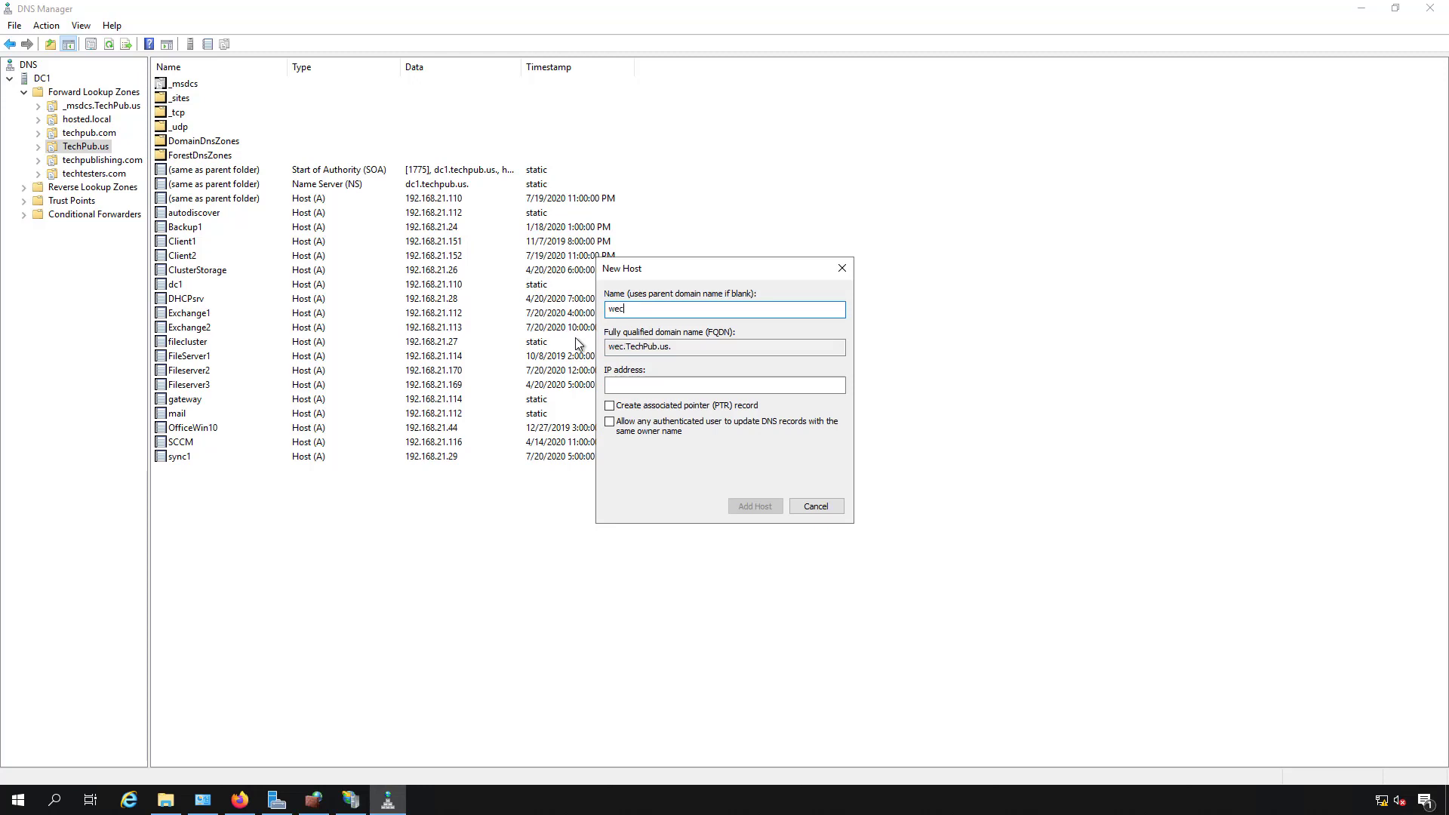
pyautogui.write('lcome')
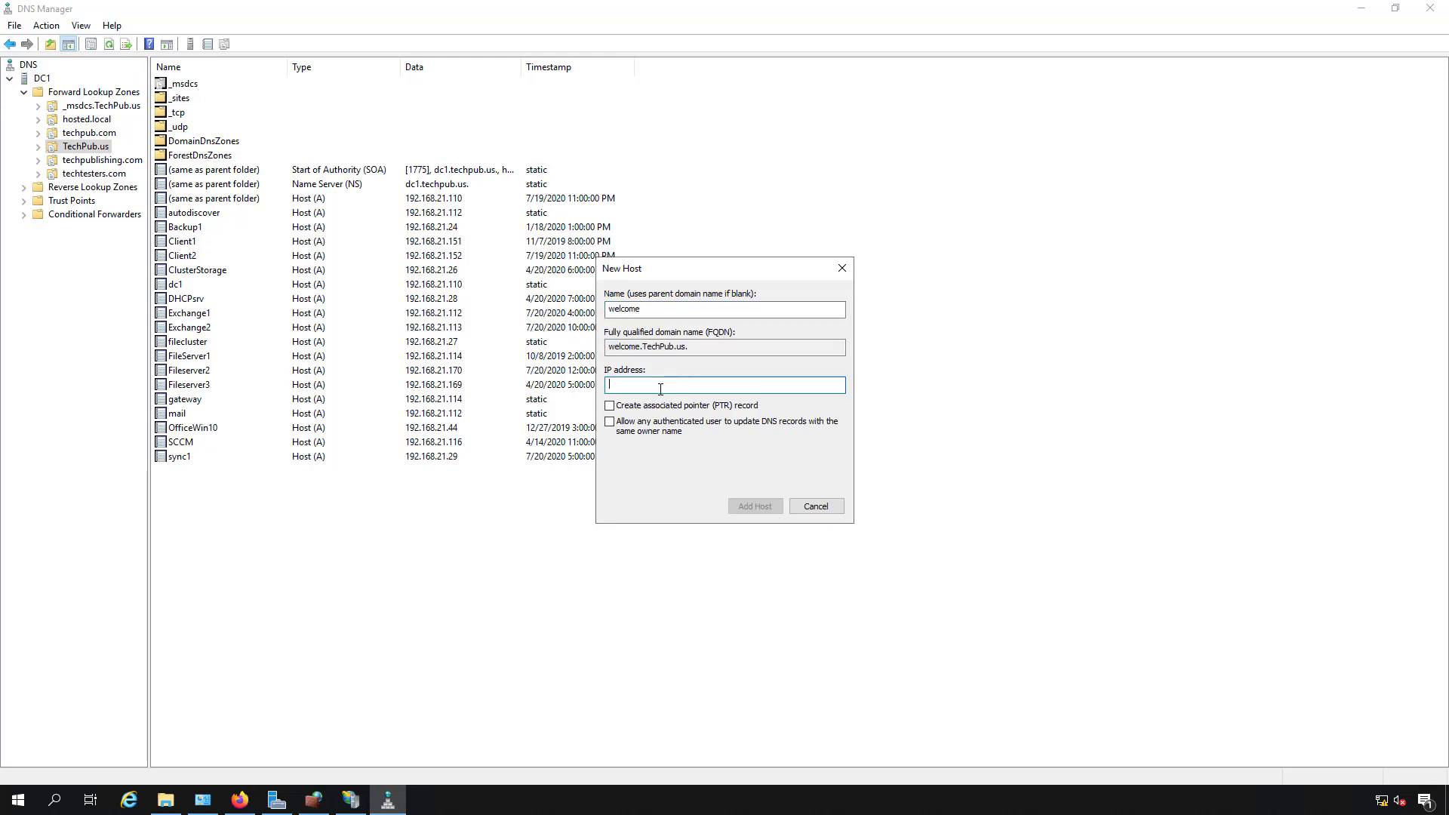
pyautogui.write('192.168.21.')
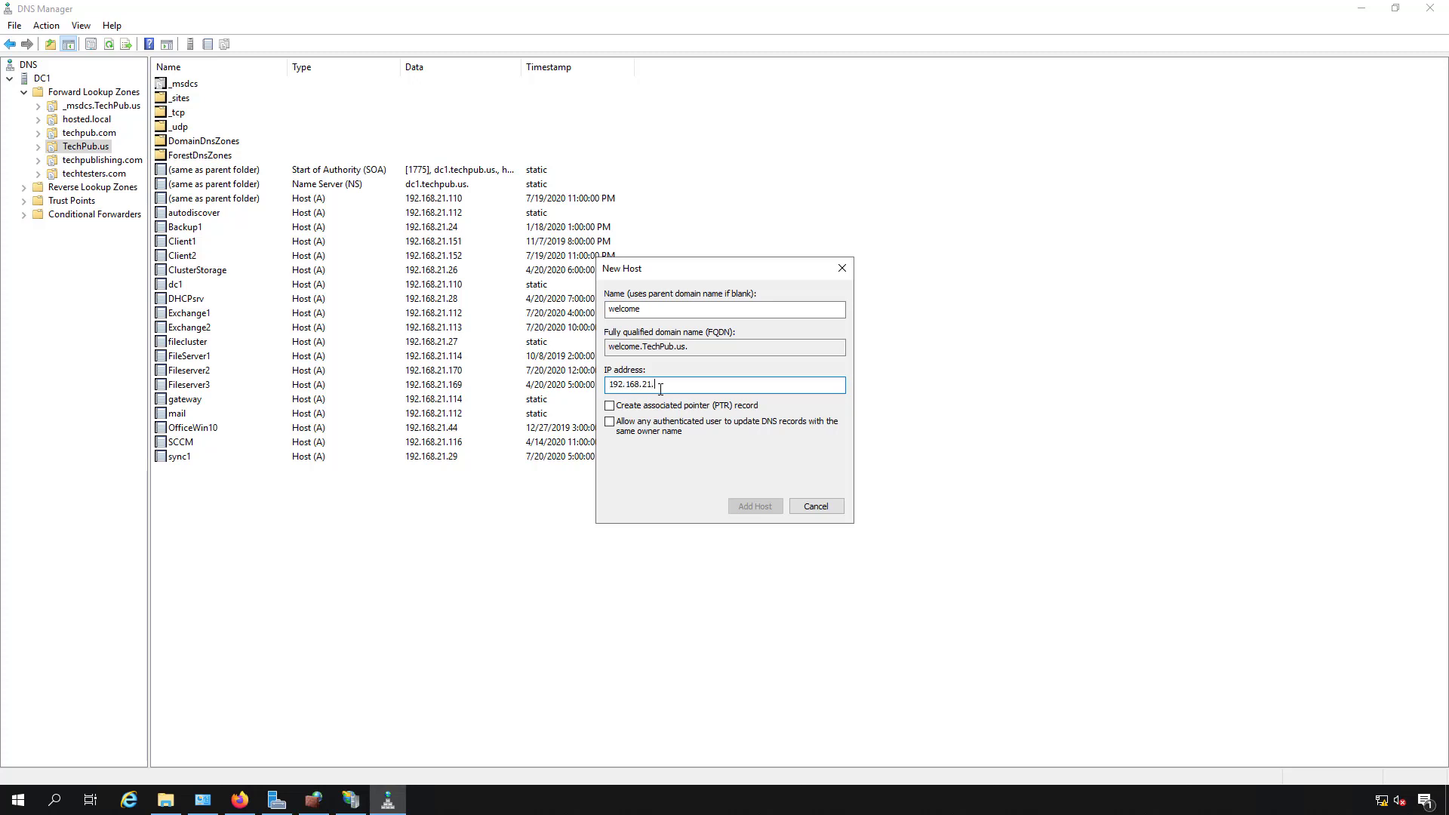
pyautogui.write('110')
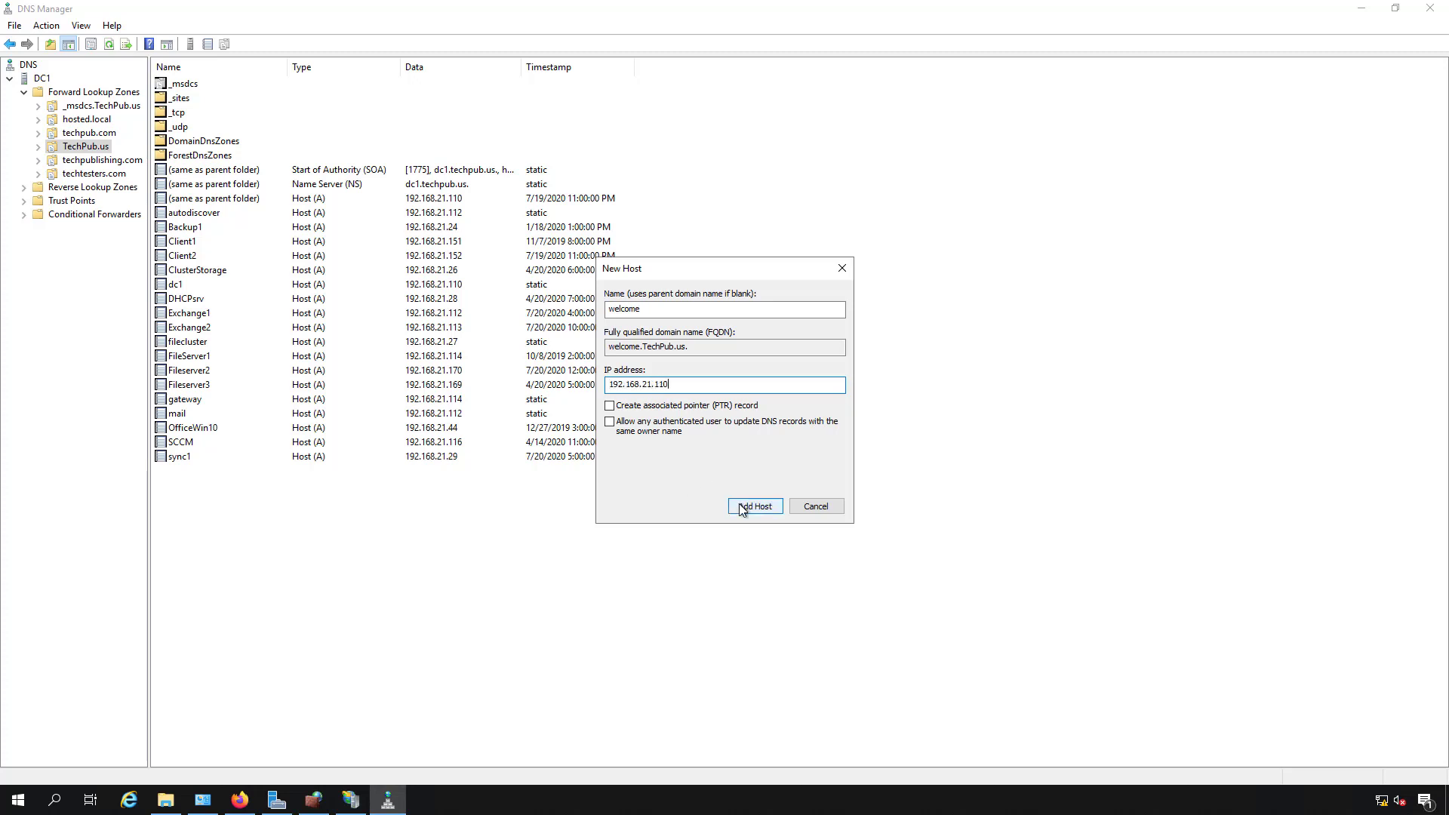
pyautogui.click(755, 506)
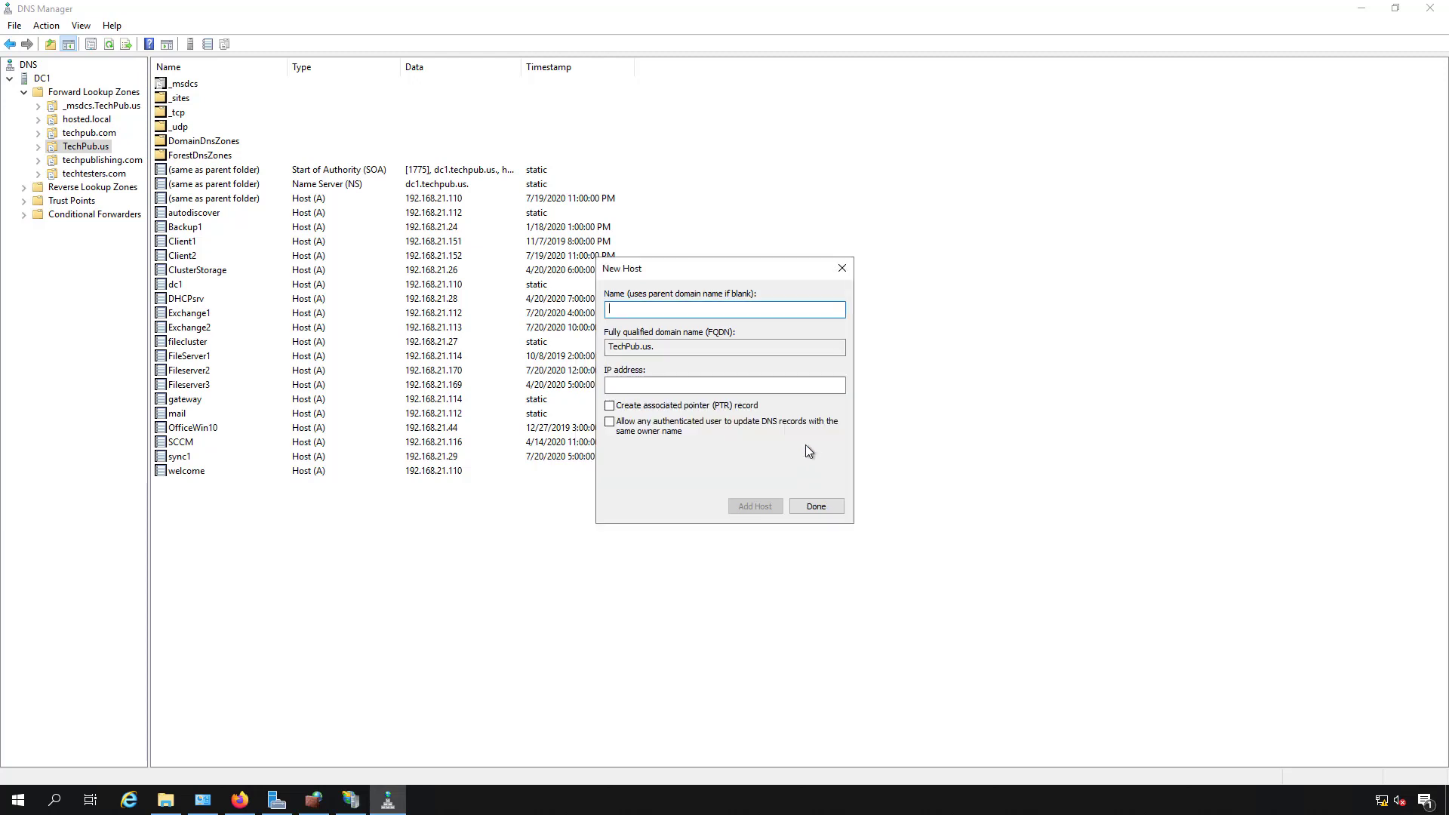
# Step: Add host record default pointing to 192.168.21.110
pyautogui.write('default')
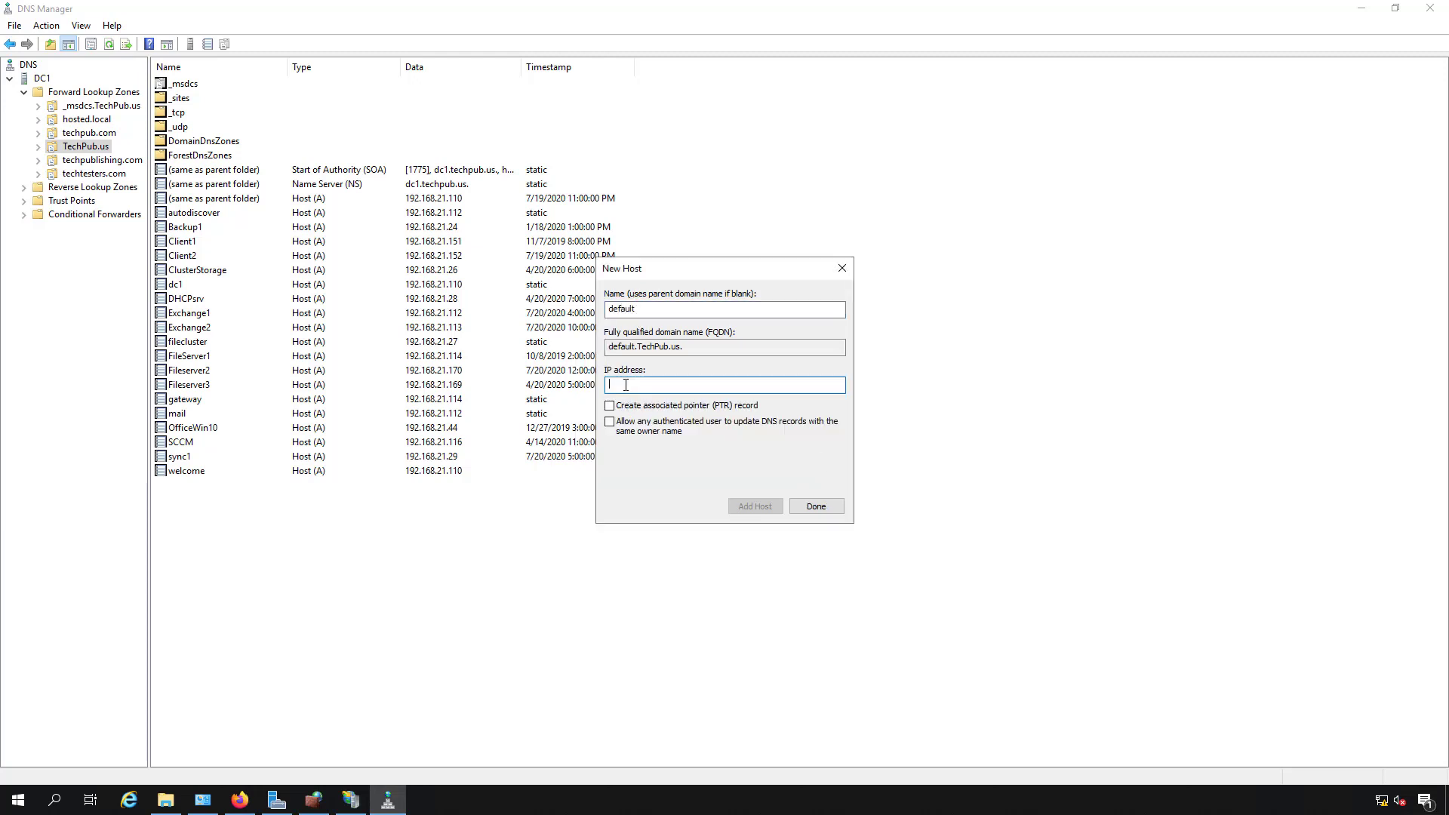
pyautogui.write('192.168.21.')
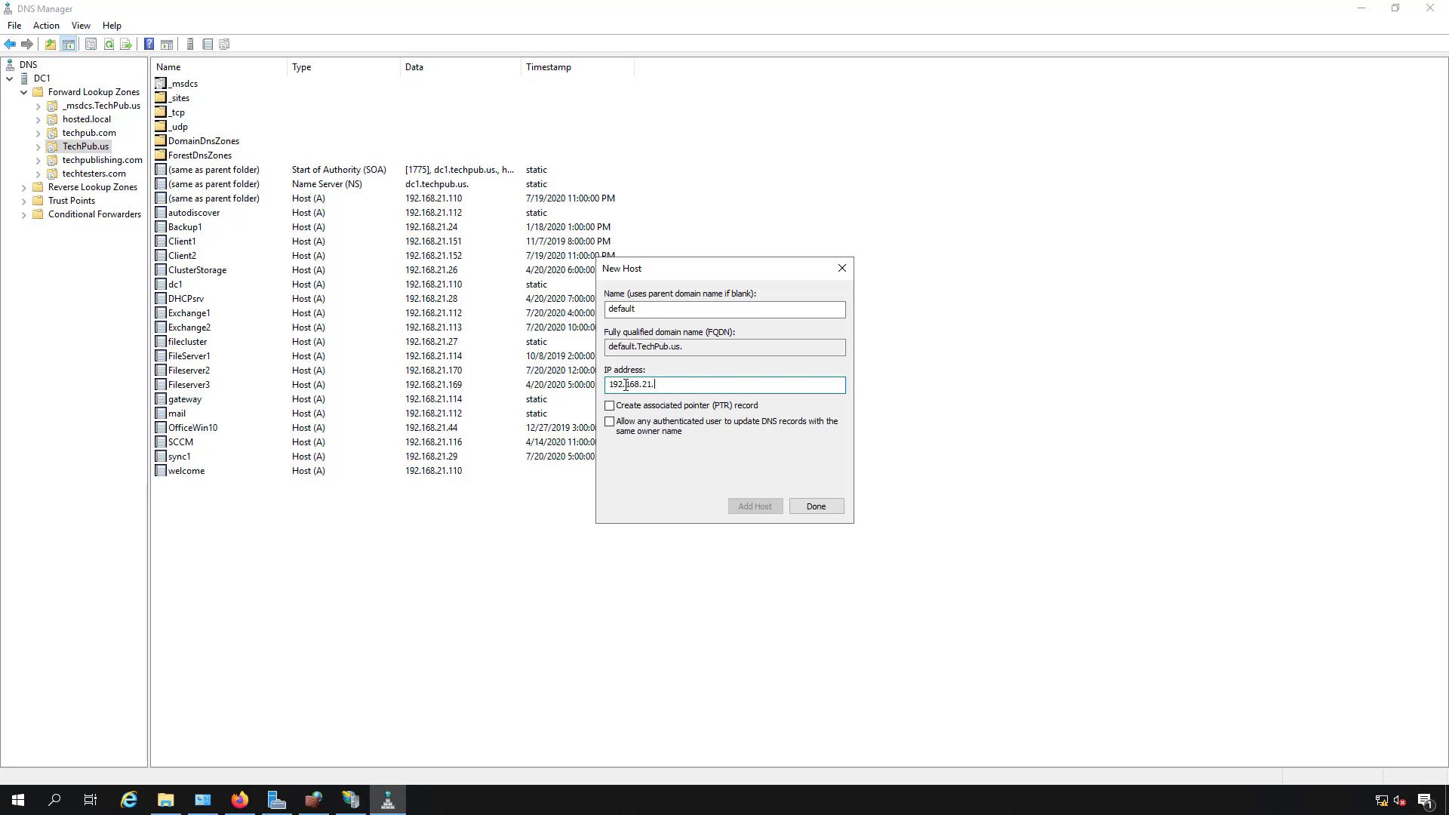
pyautogui.write('110')
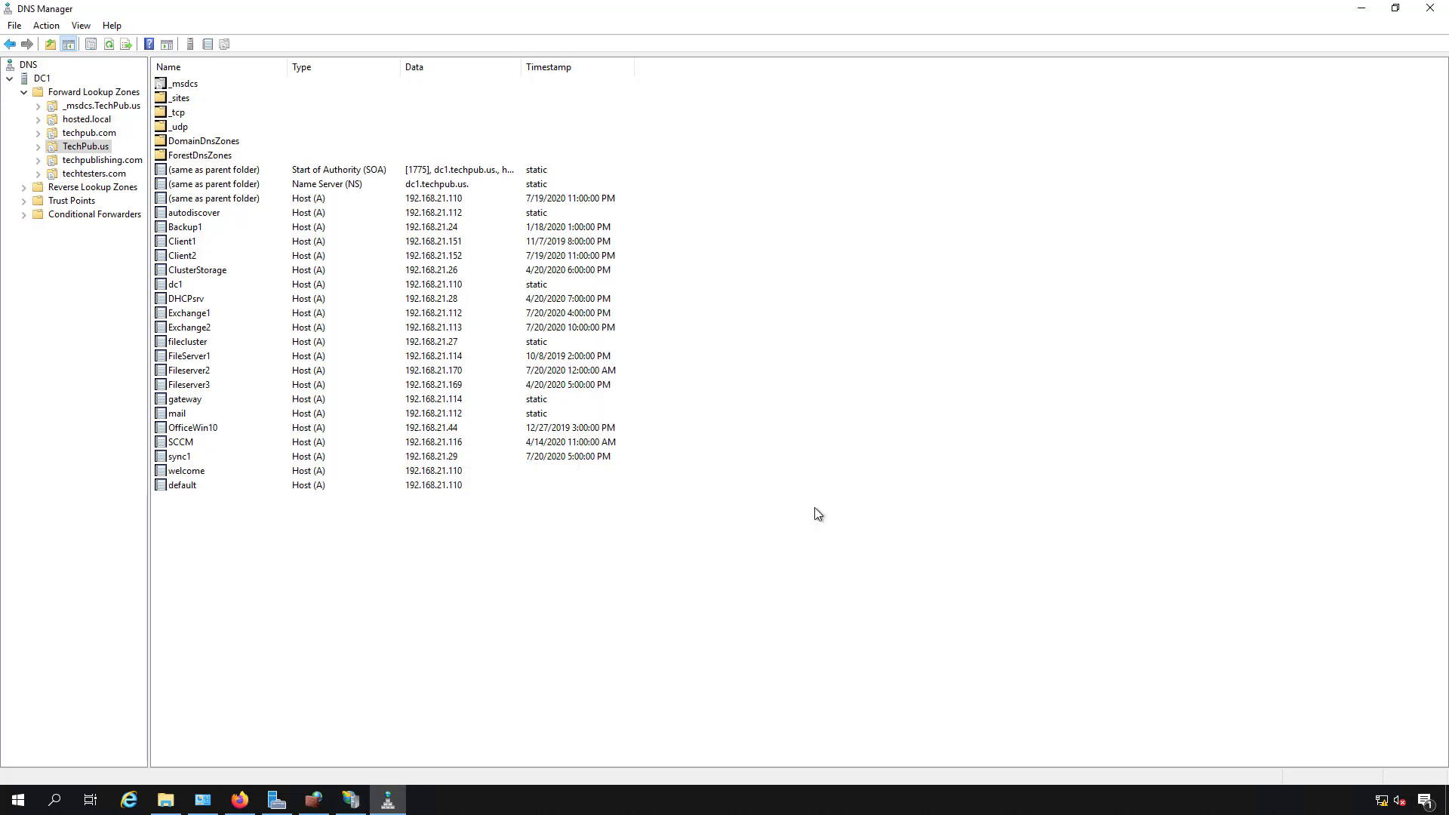
pyautogui.moveTo(441, 624)
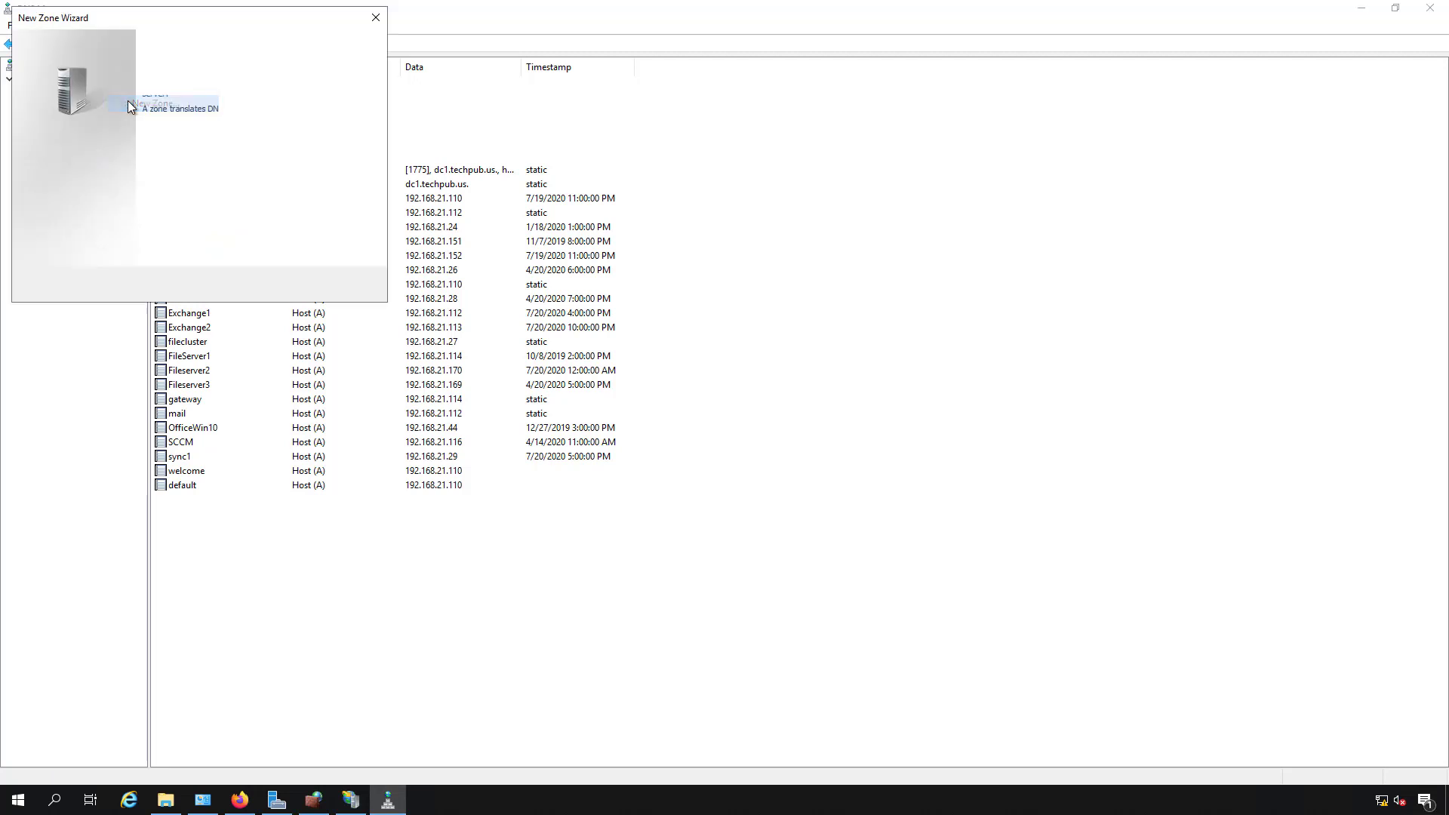
# Step: Step through the New Zone Wizard to the Zone Name page, then cancel it
pyautogui.click(285, 285)
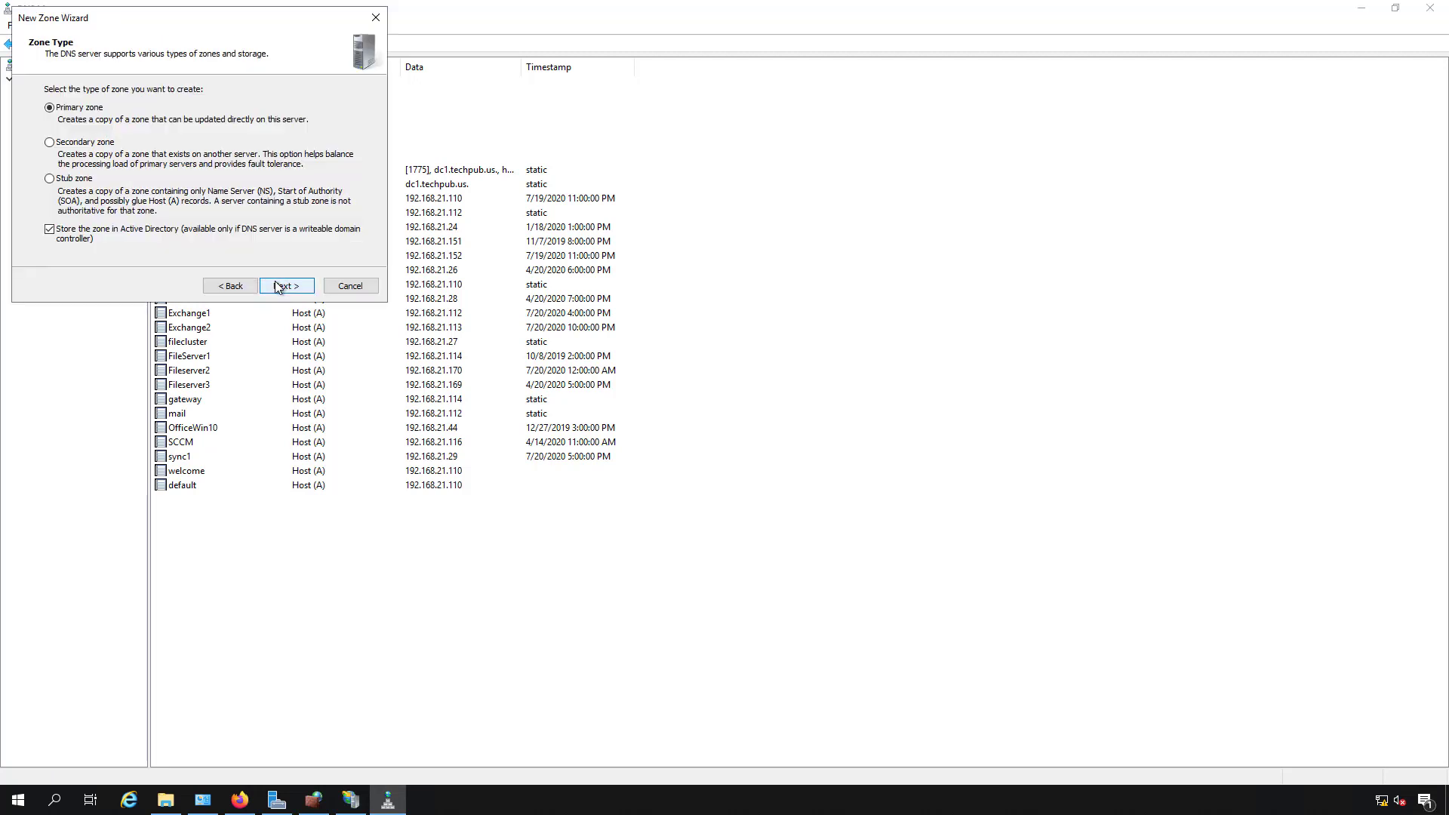
pyautogui.moveTo(62, 240)
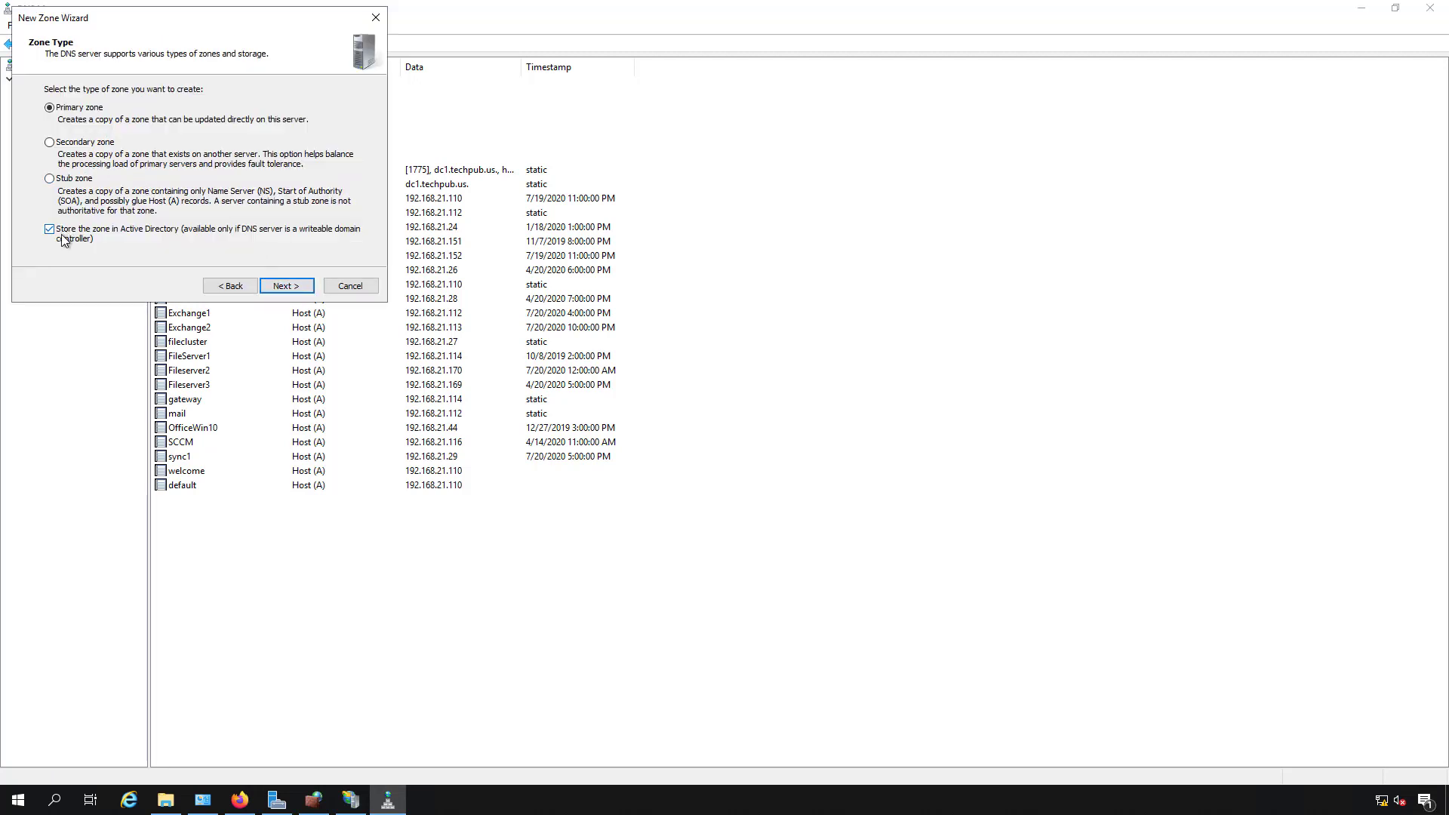
pyautogui.click(287, 286)
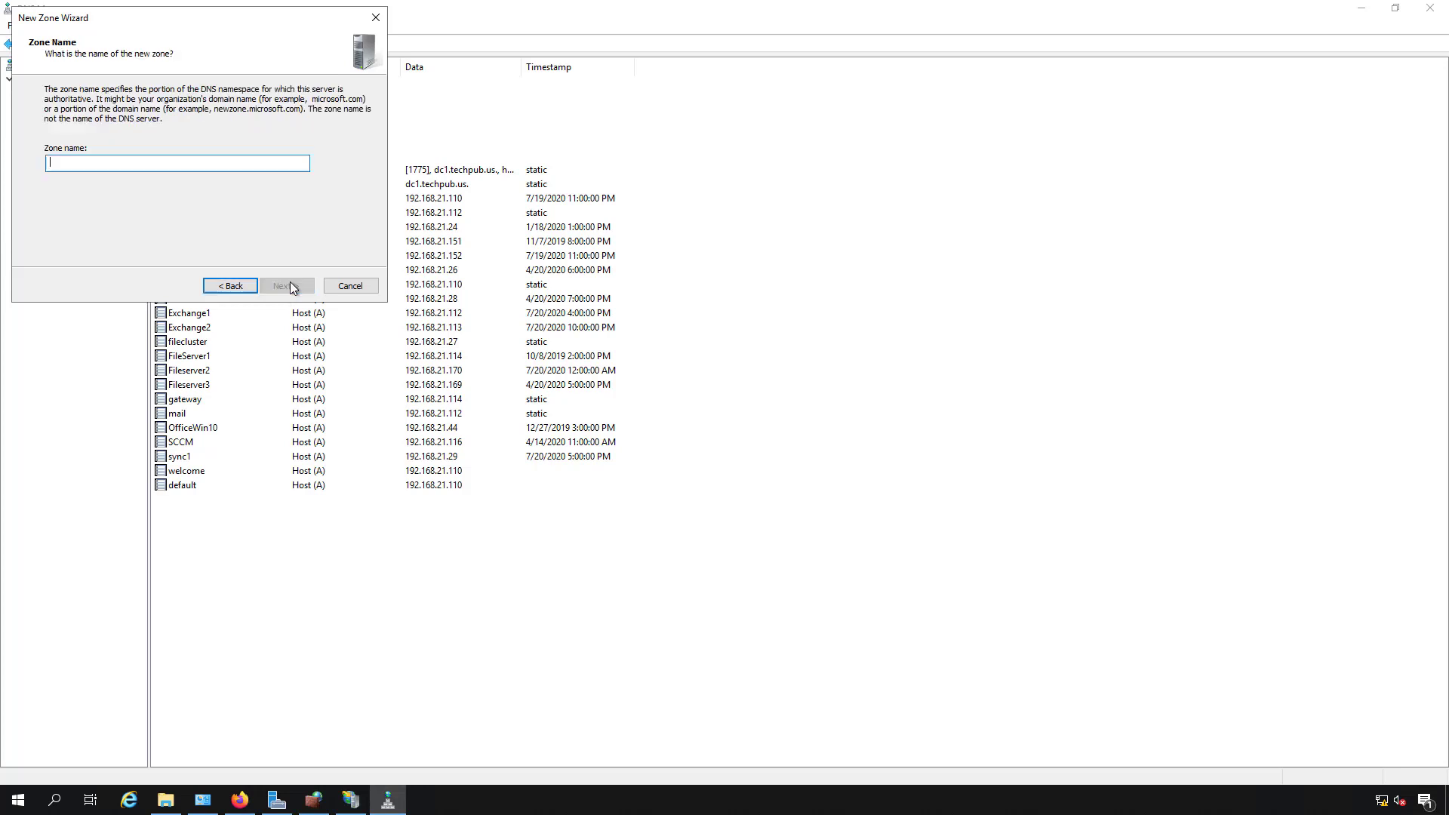
pyautogui.moveTo(176, 163)
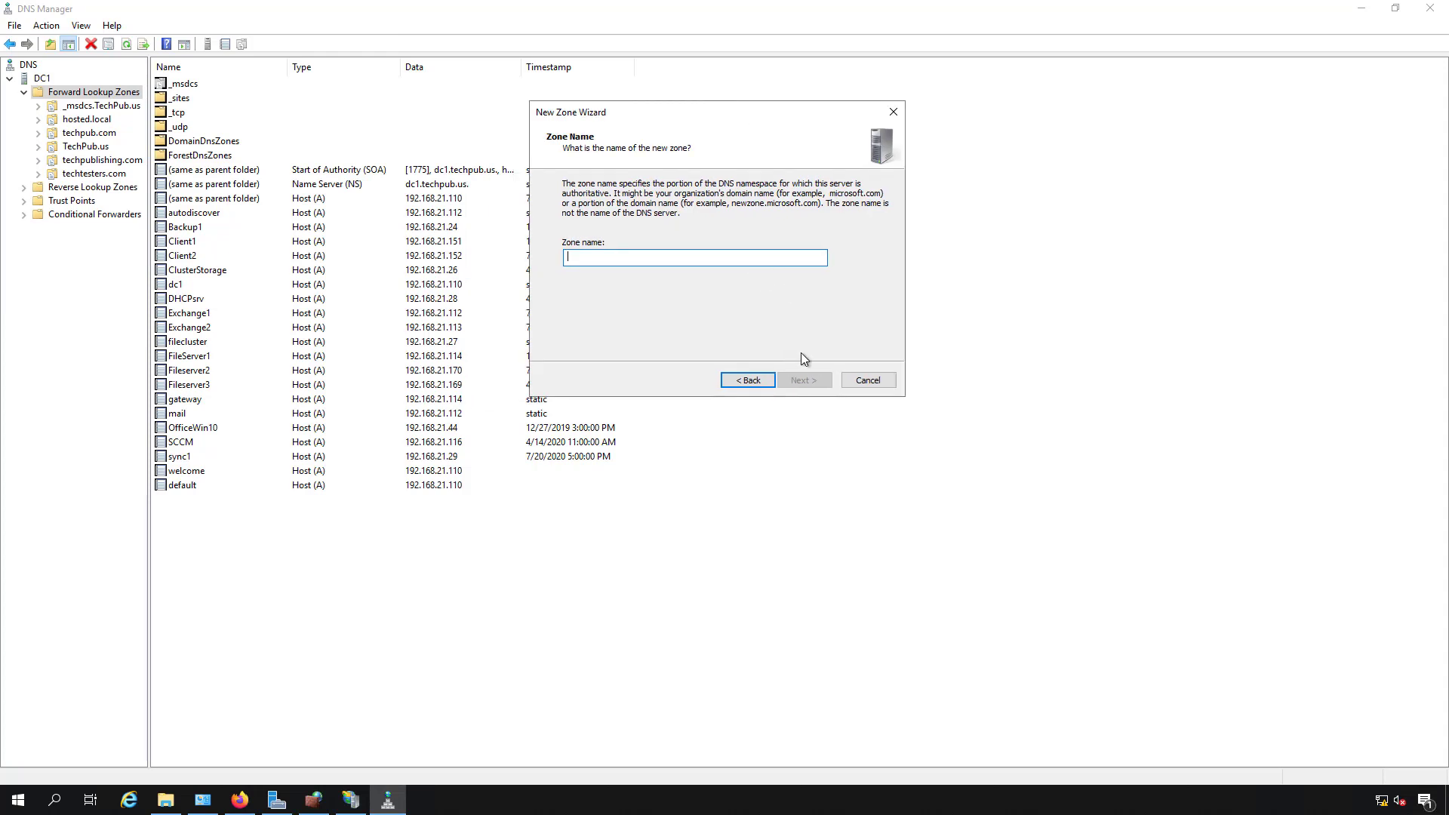
pyautogui.moveTo(867, 381)
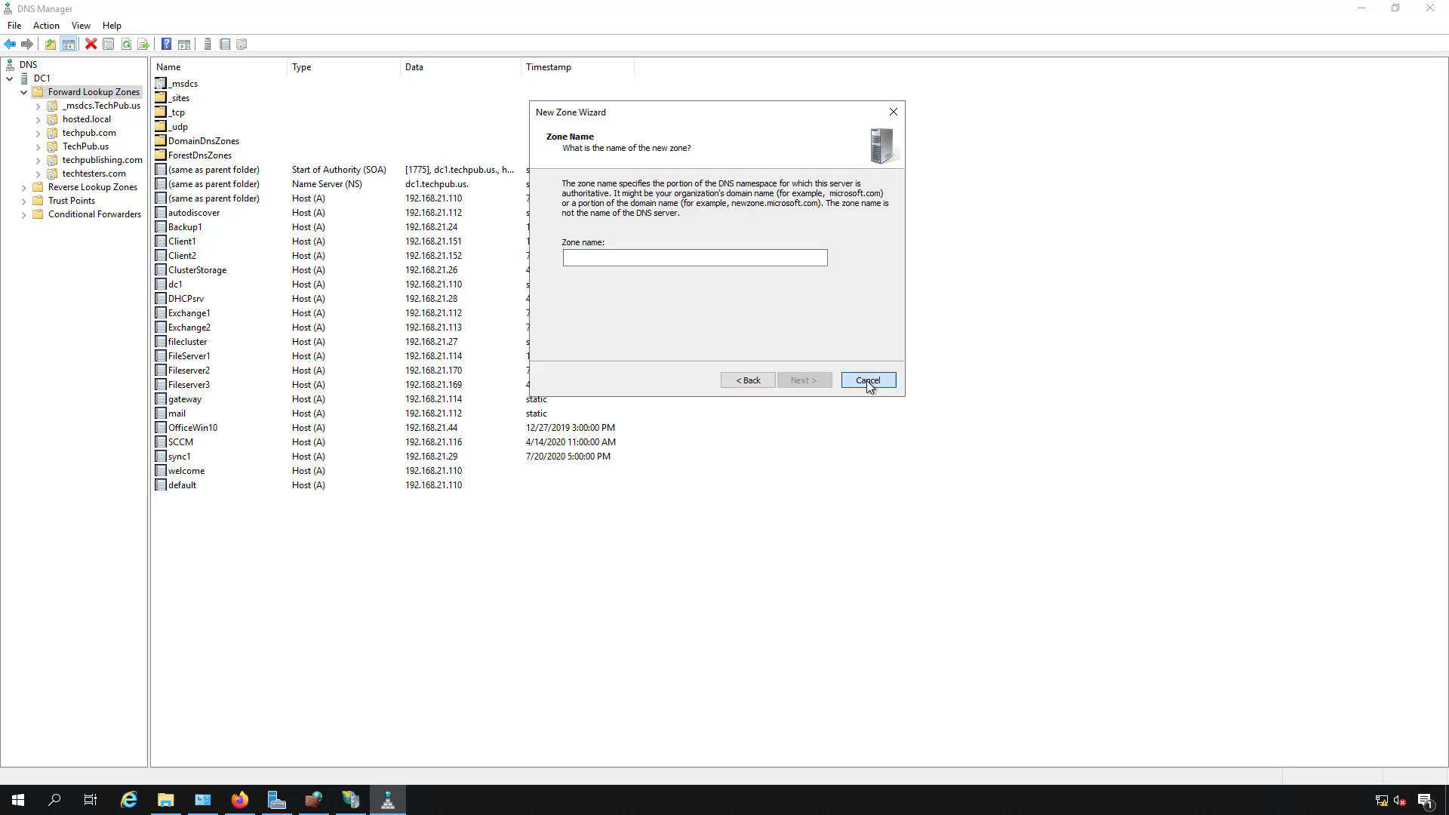
pyautogui.click(866, 380)
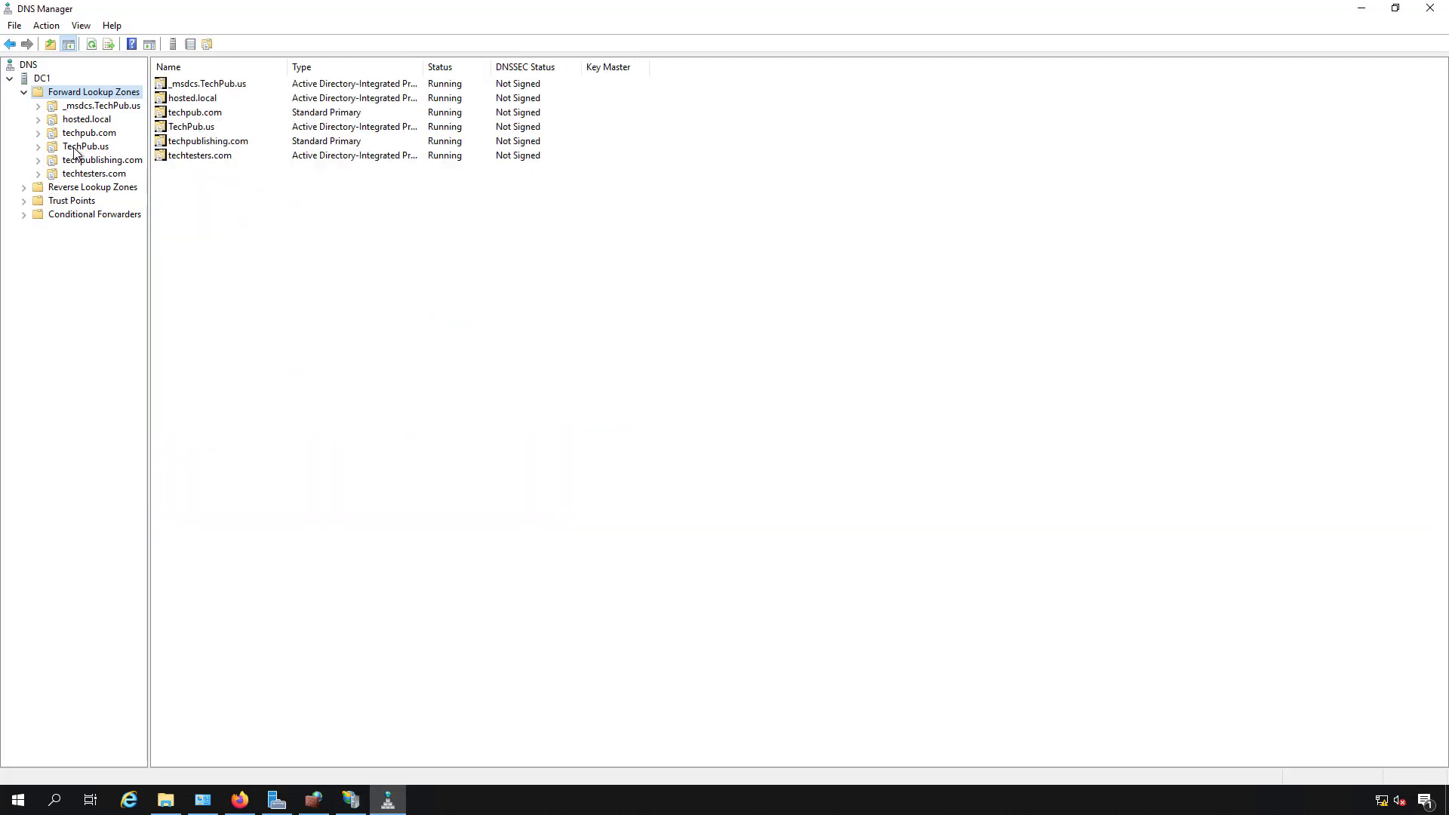
# Step: Return to IIS Manager and show the Welcome site's home page
pyautogui.click(85, 146)
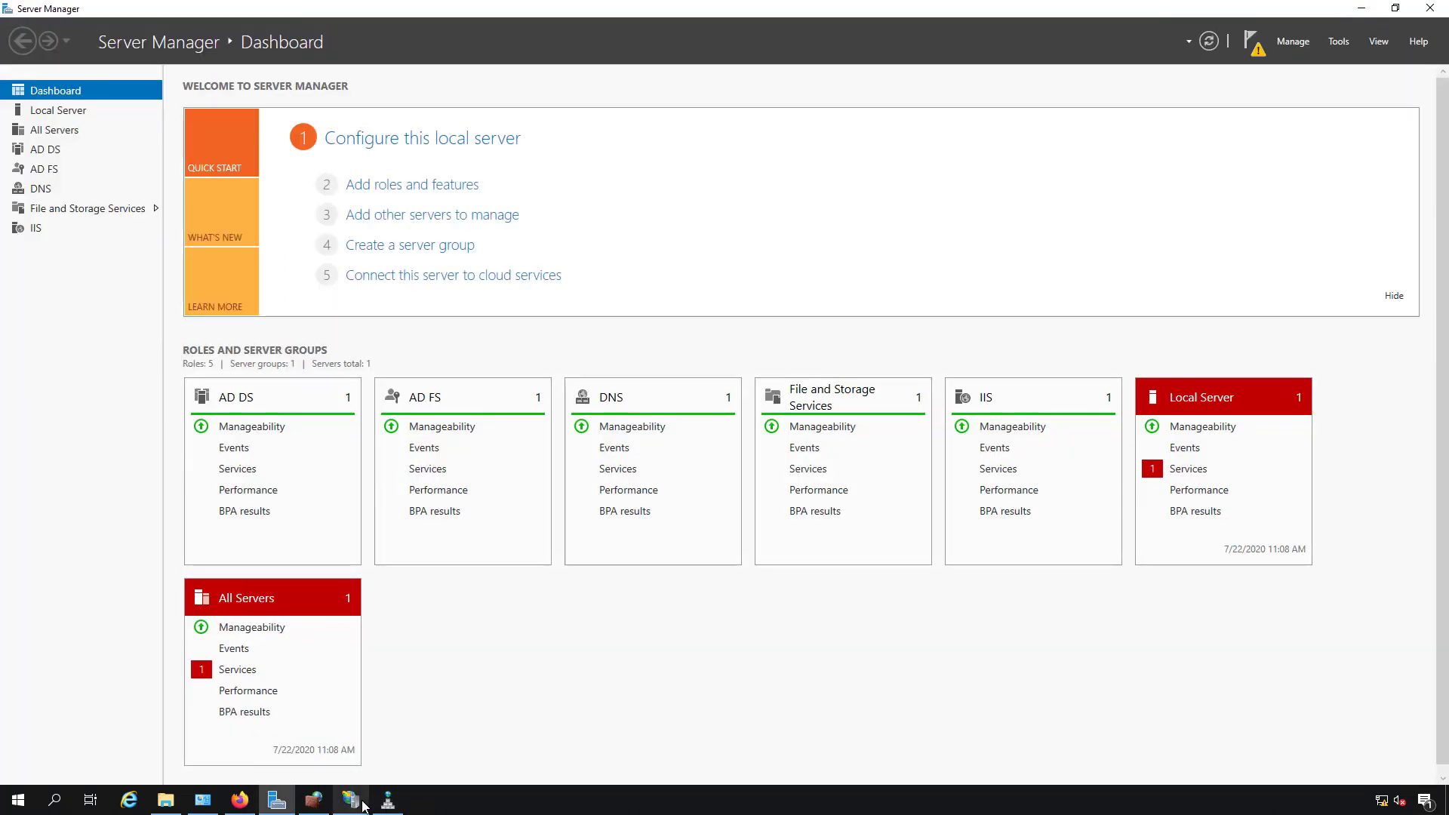
pyautogui.click(349, 800)
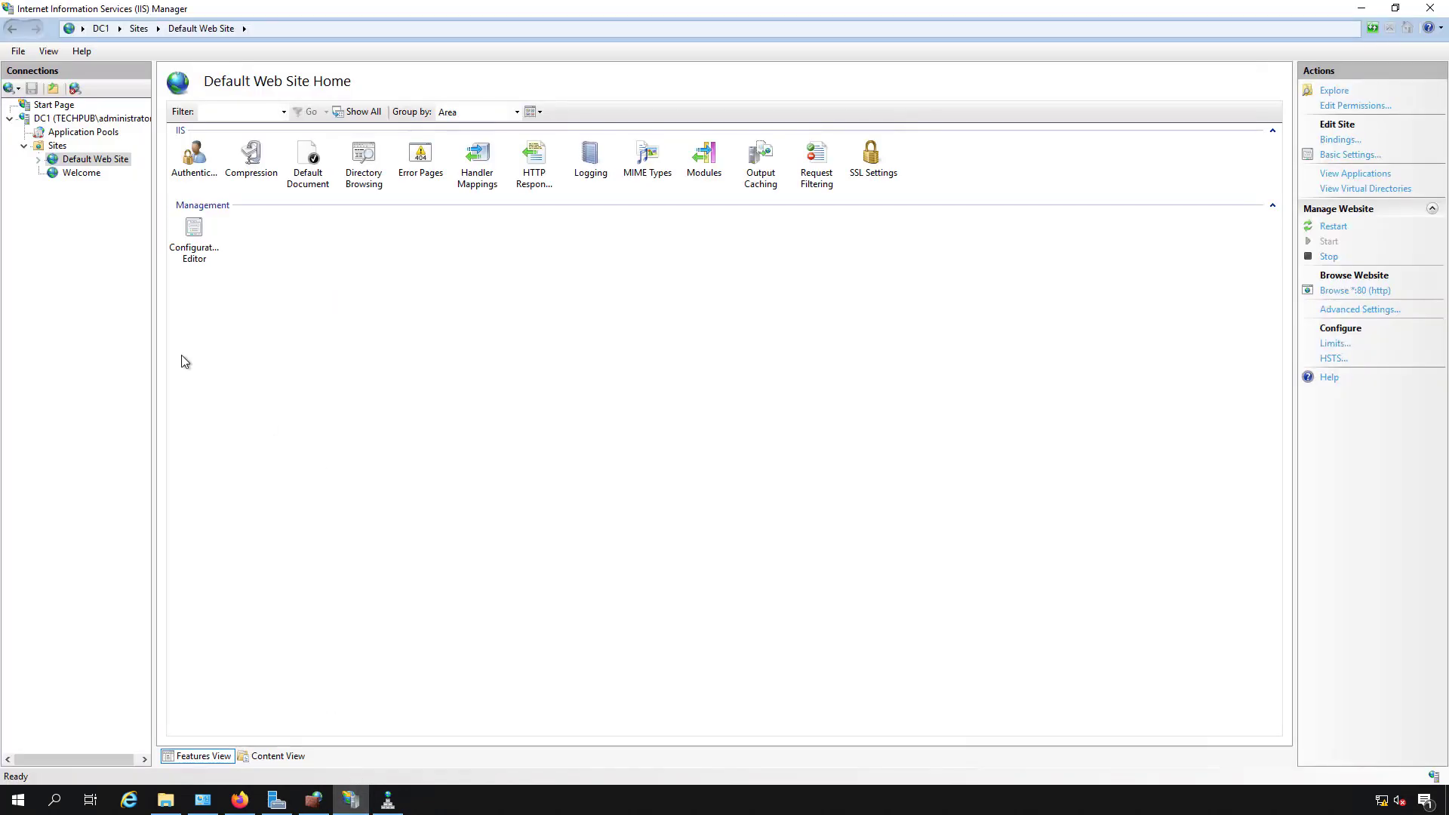
pyautogui.click(82, 172)
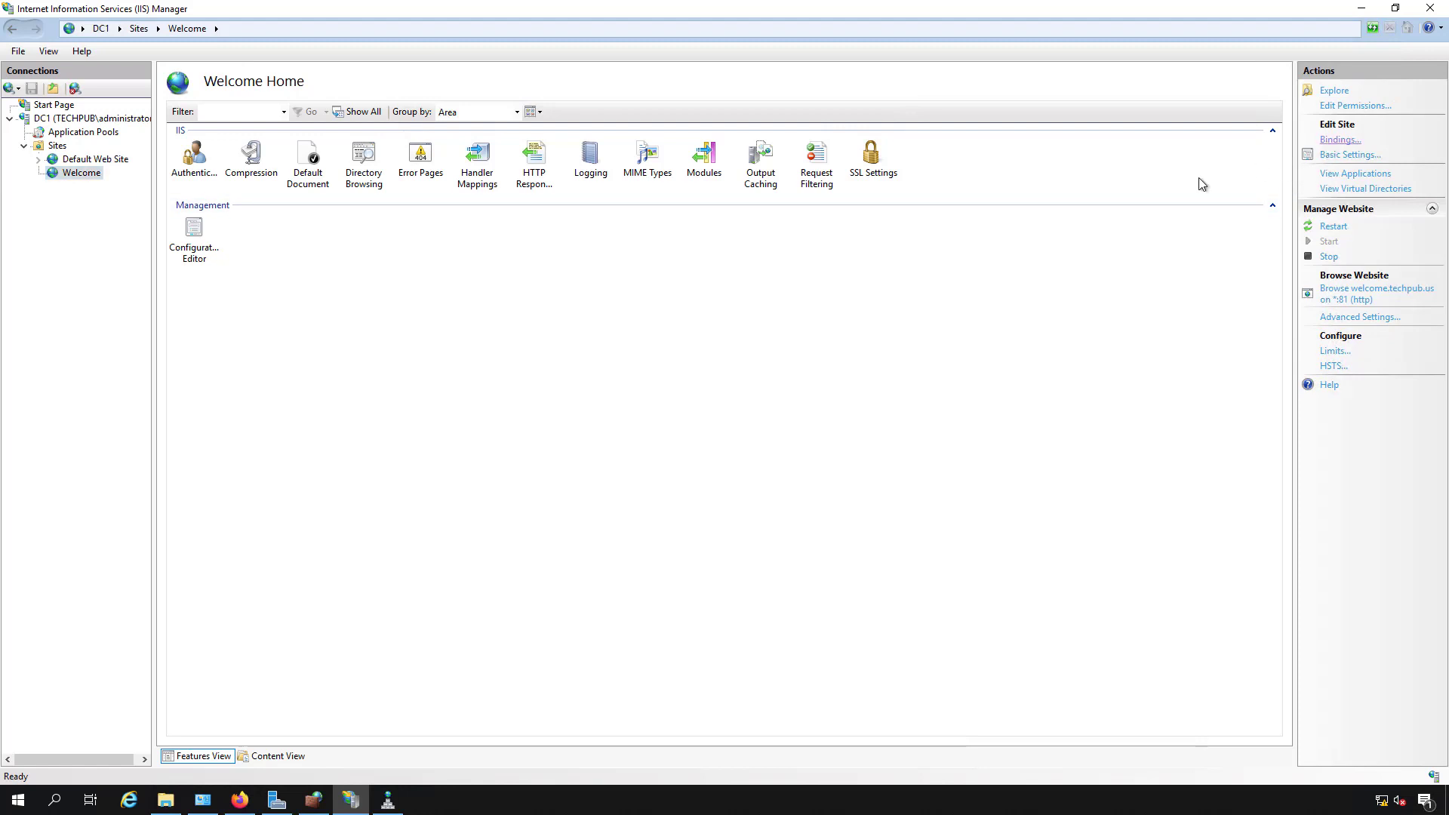
# Step: Change the Welcome site's welcome.techpub.us binding to port 80
pyautogui.click(1339, 138)
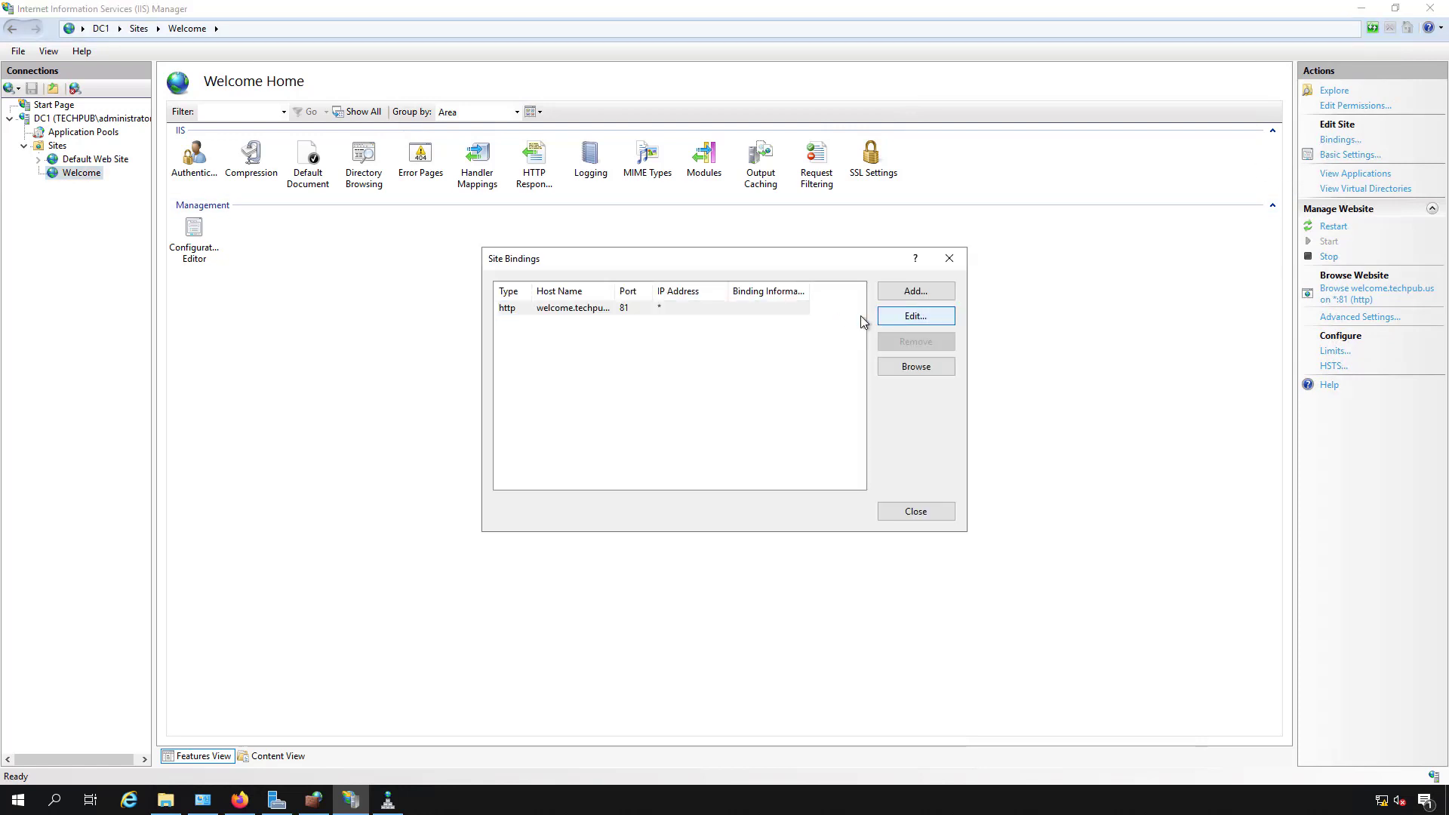
pyautogui.click(914, 315)
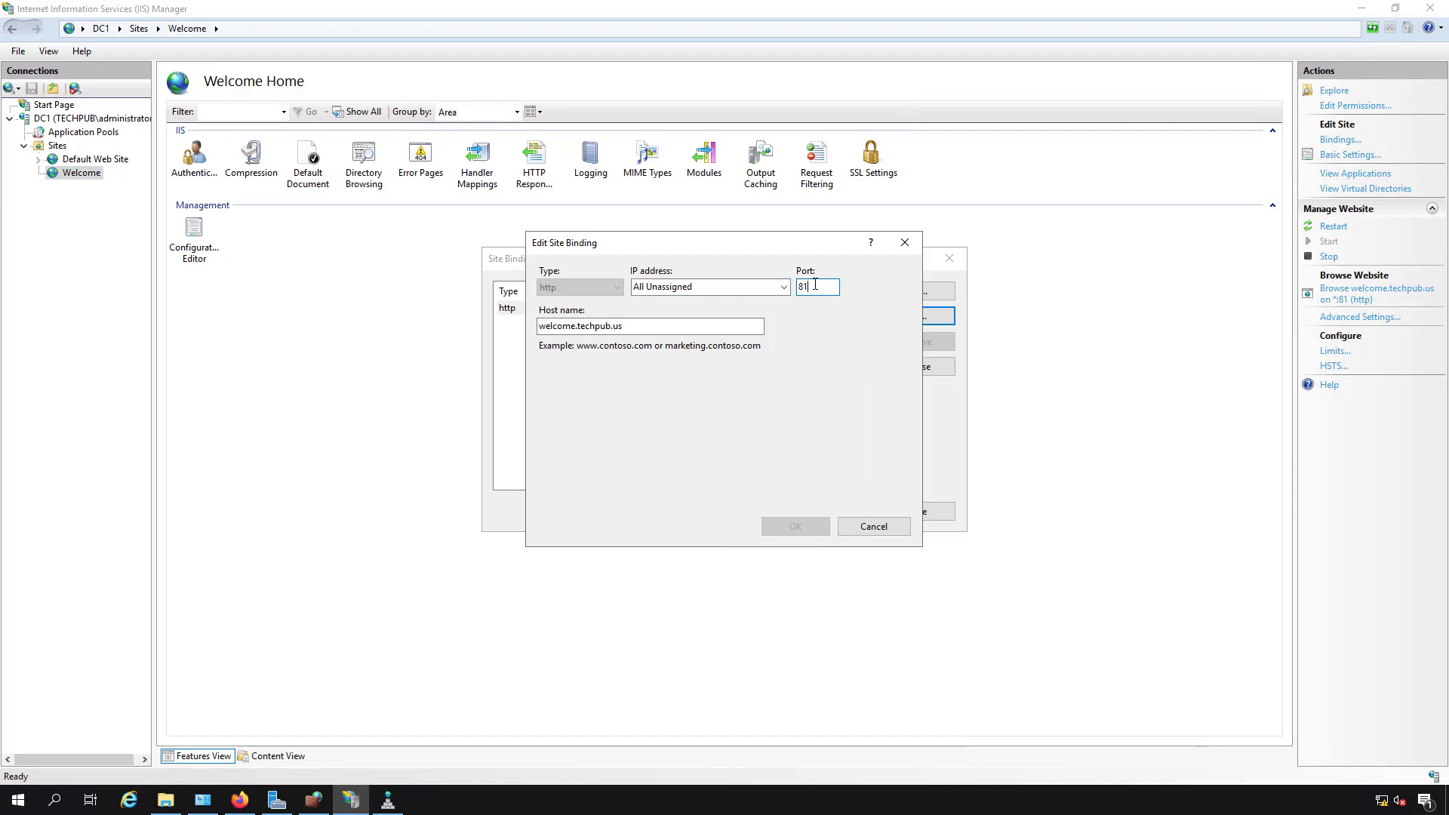
pyautogui.write('80')
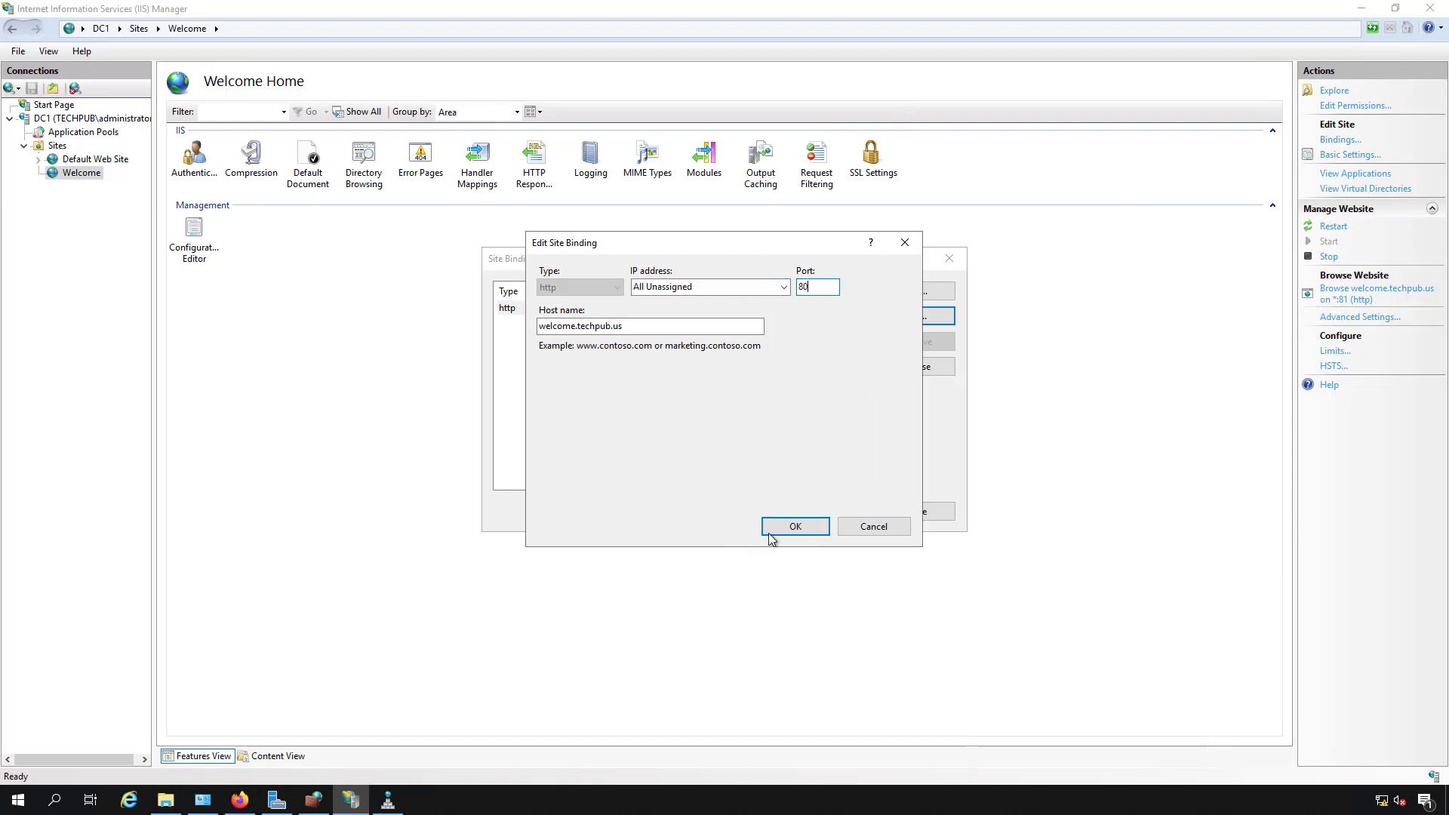
pyautogui.click(794, 525)
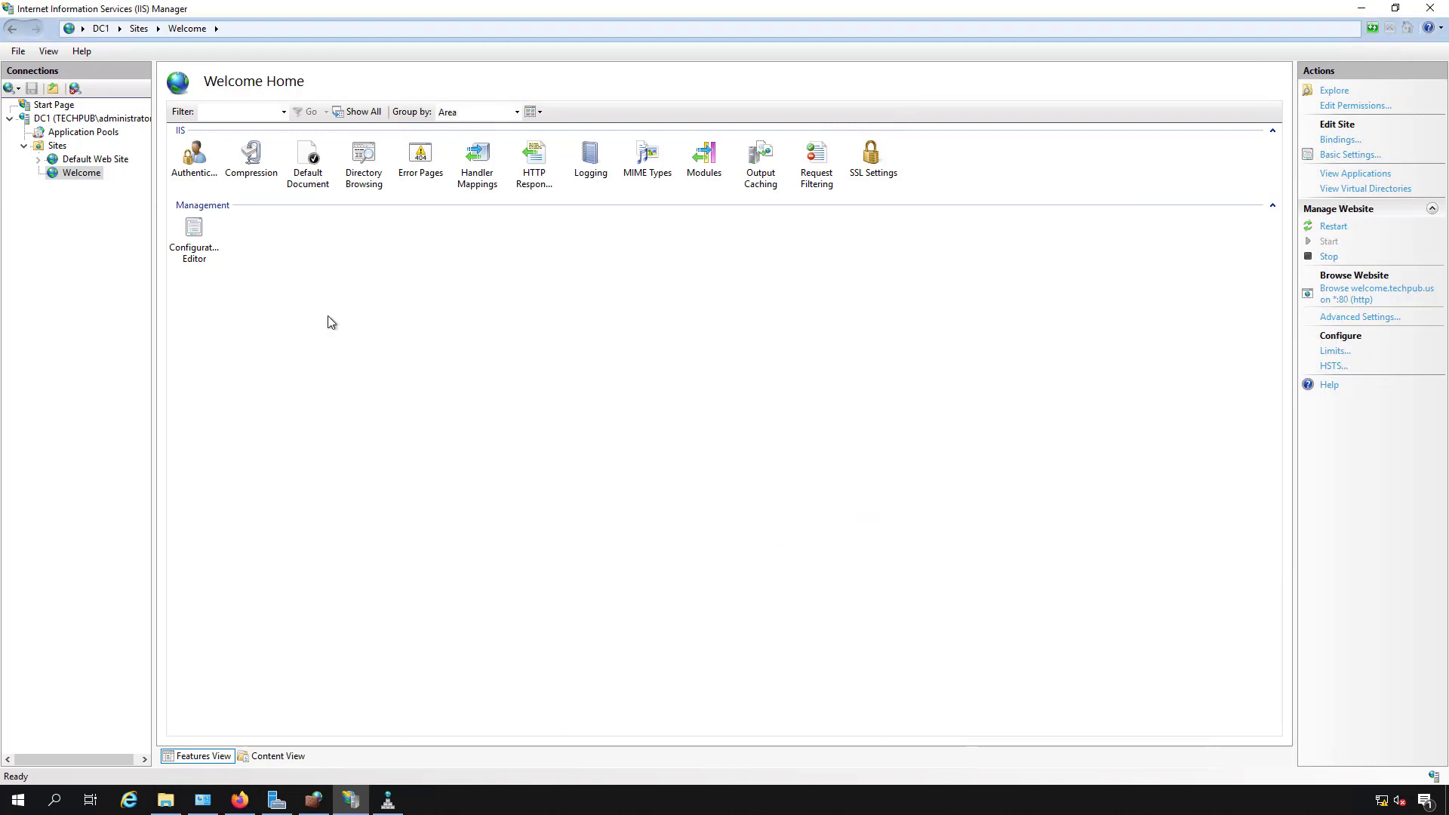
# Step: Review the Default Web Site's bindings to confirm it also uses port 80
pyautogui.click(95, 158)
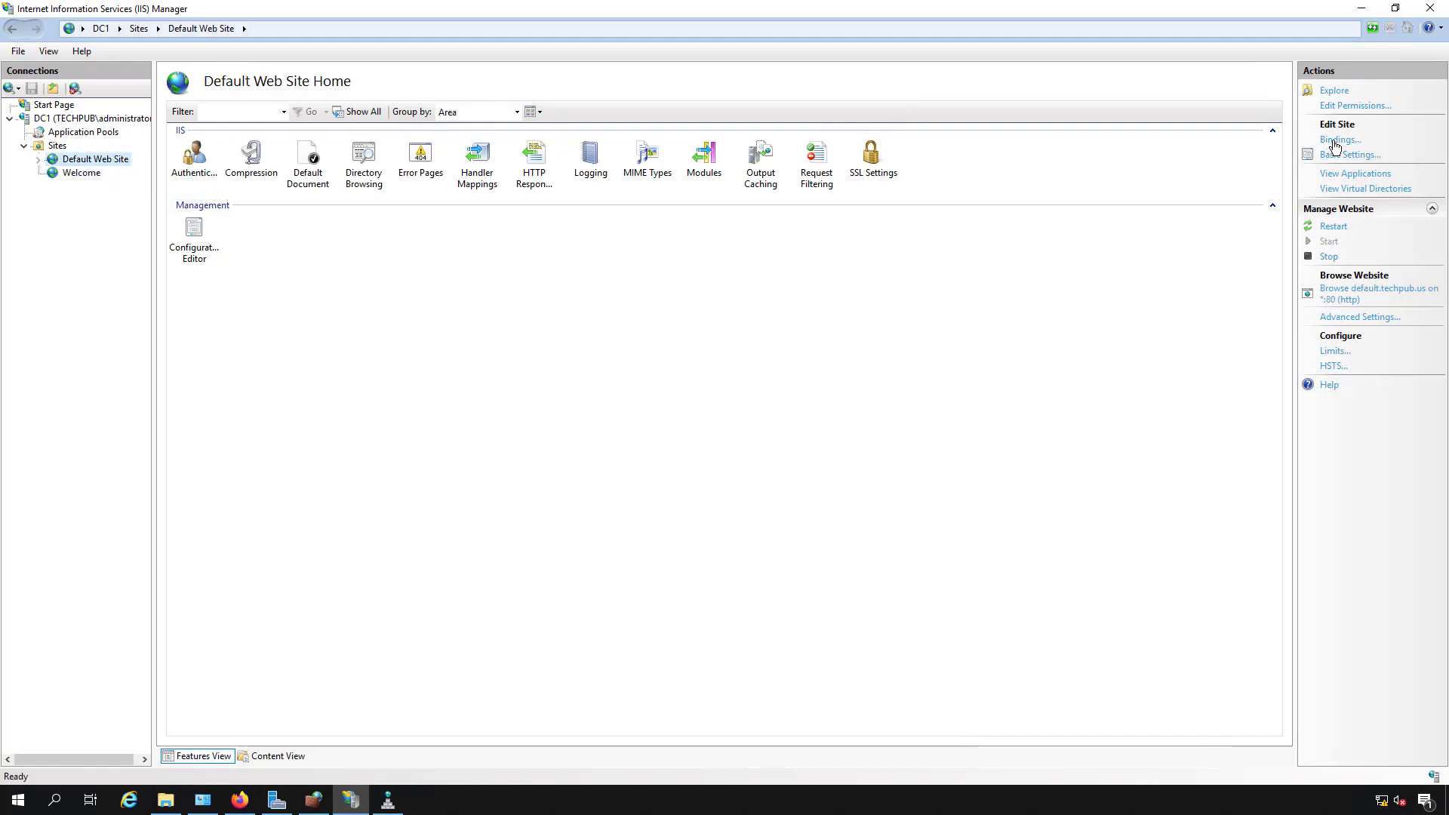
pyautogui.click(1339, 139)
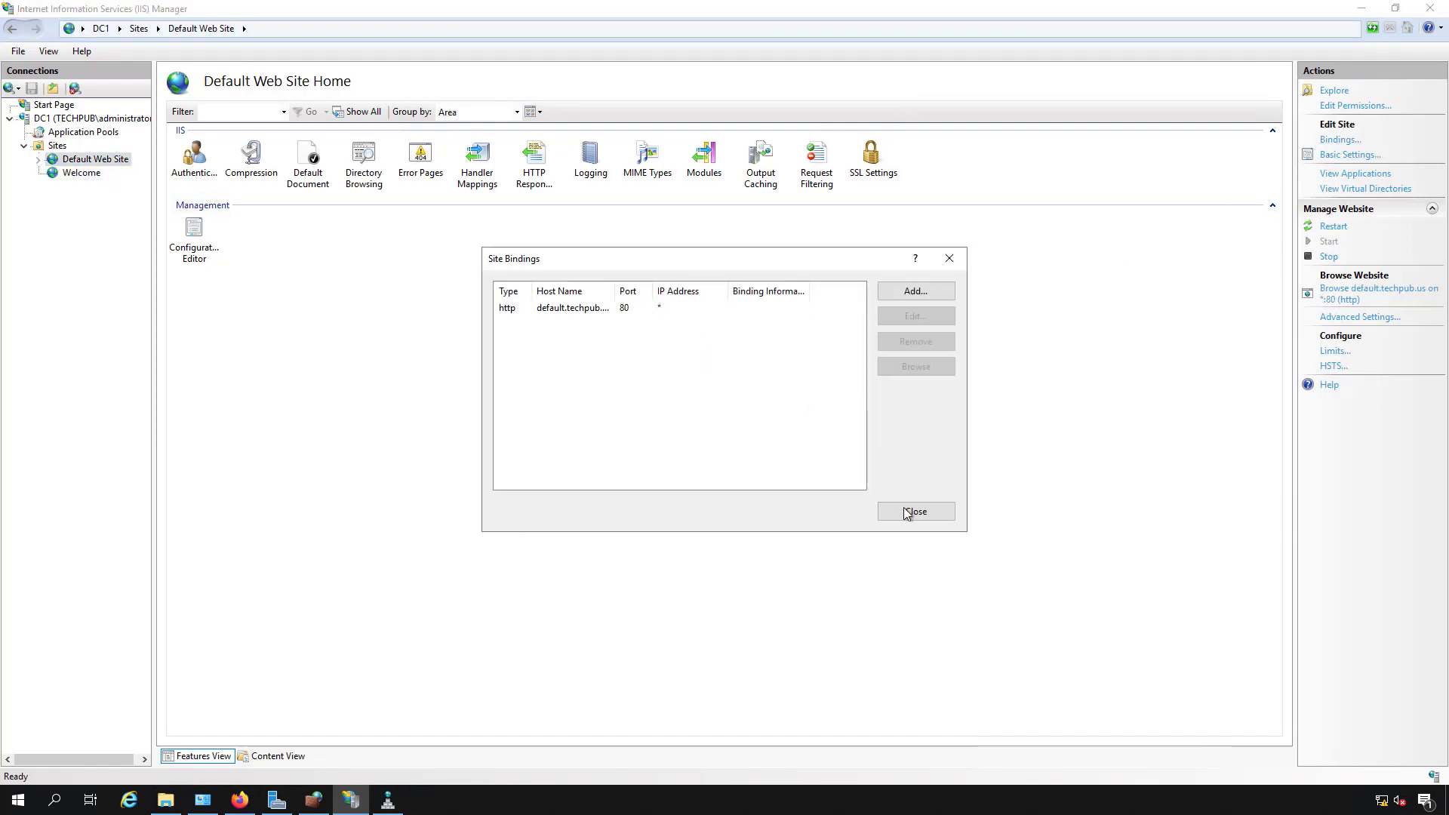
pyautogui.click(914, 511)
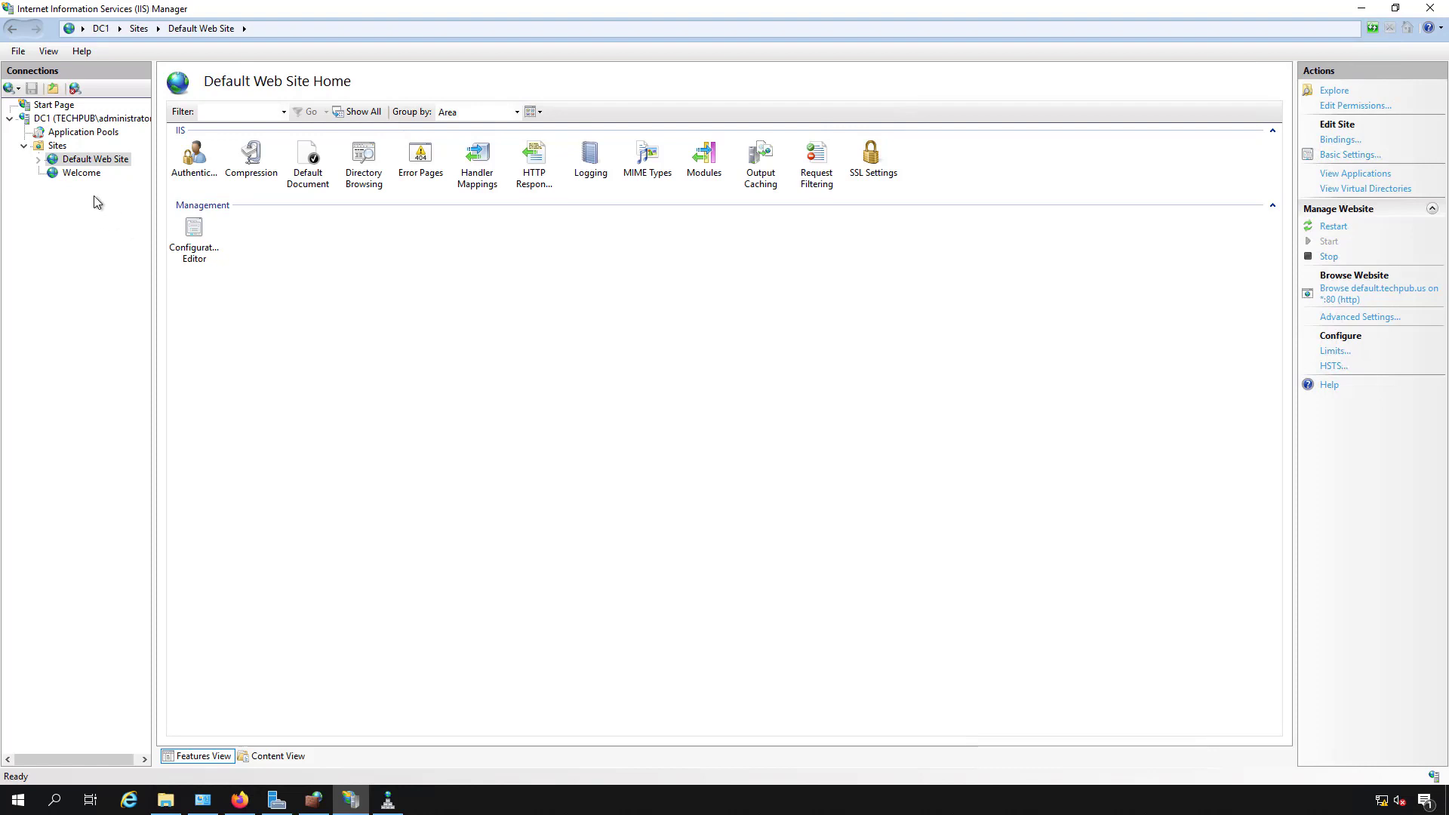
pyautogui.moveTo(95, 192)
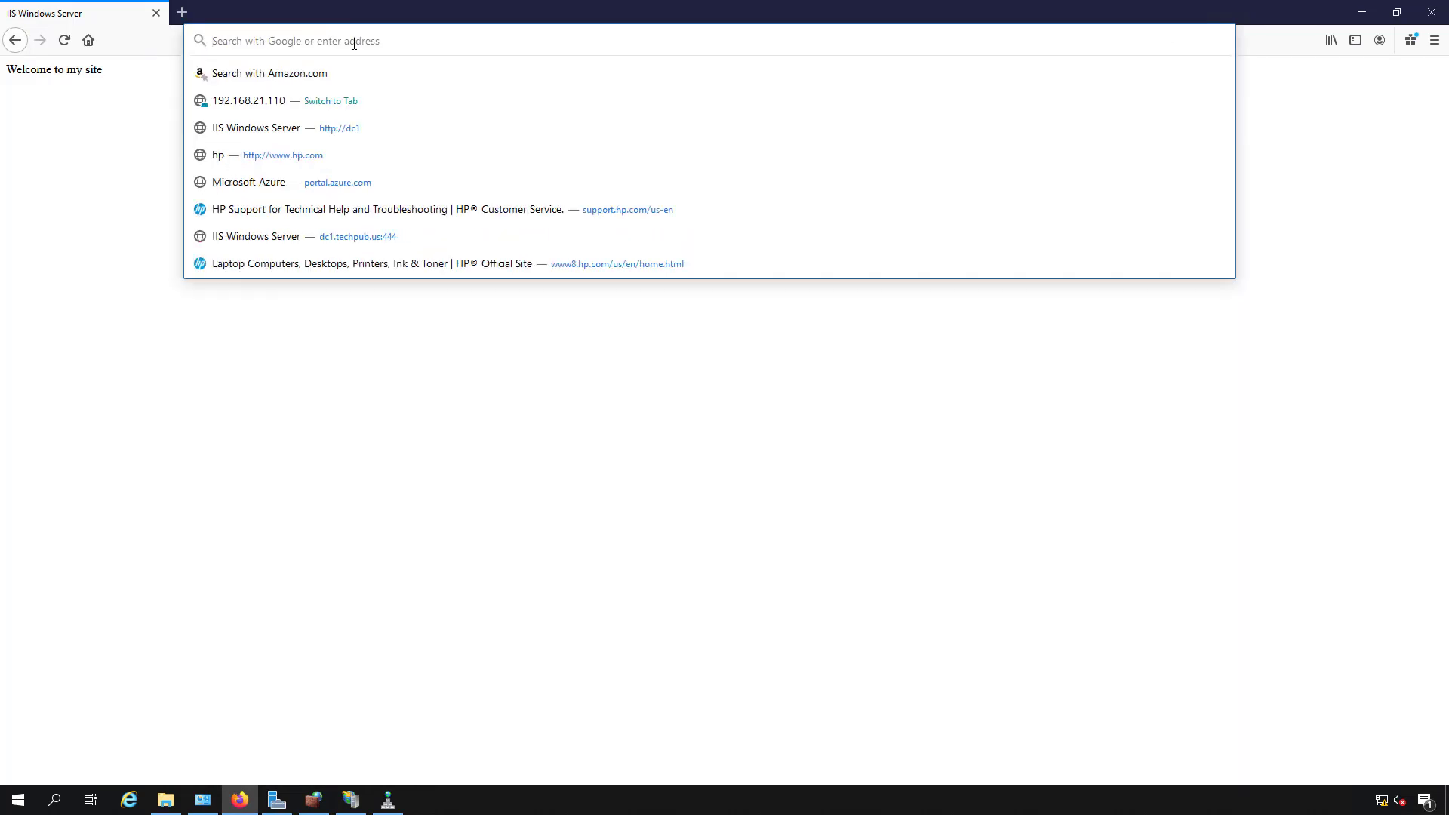
# Step: Load welcome.techpub.us and then default.techpub.us in Firefox to verify both sites
pyautogui.write('http')
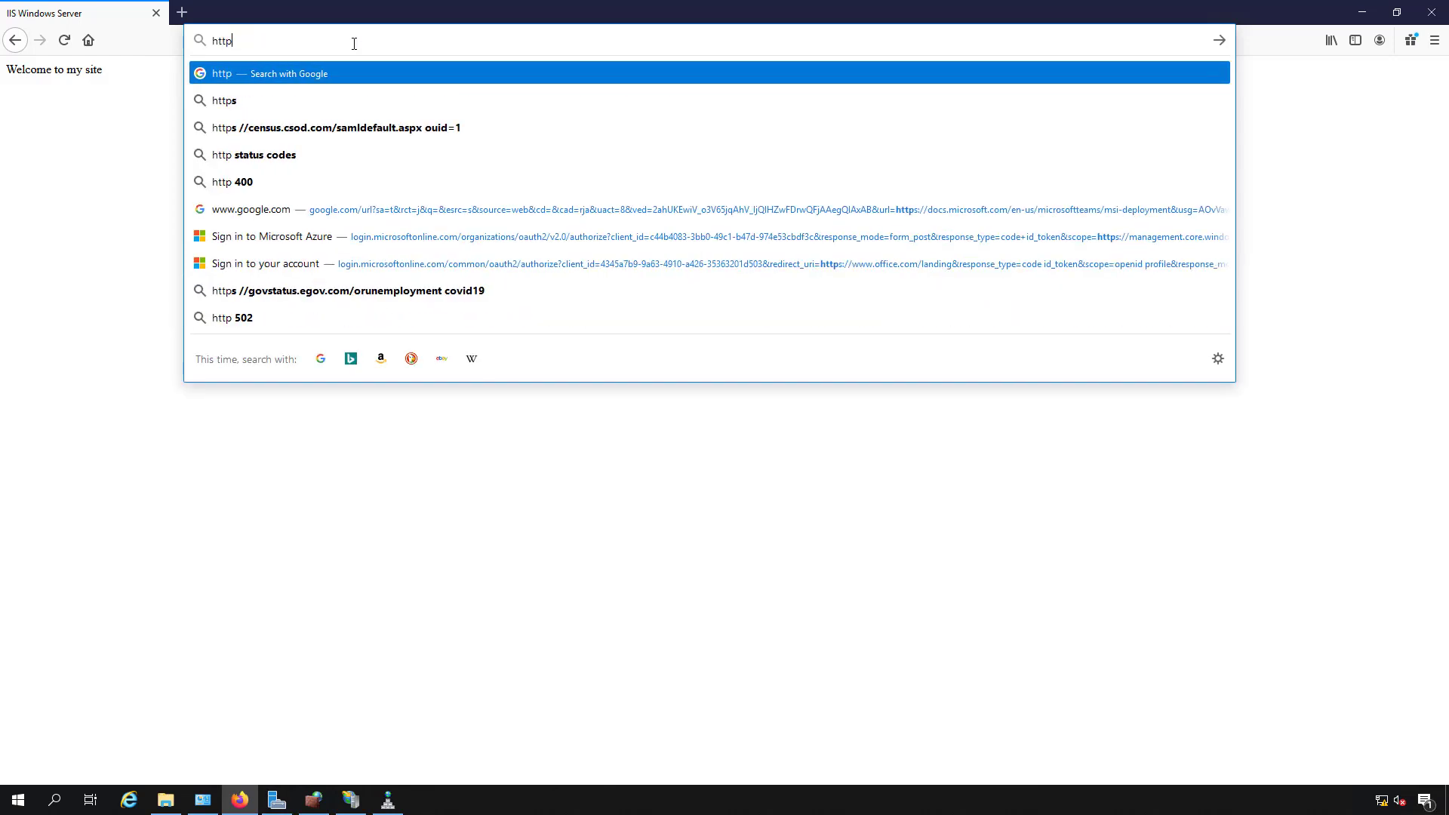
pyautogui.write('welcome.techpub.us')
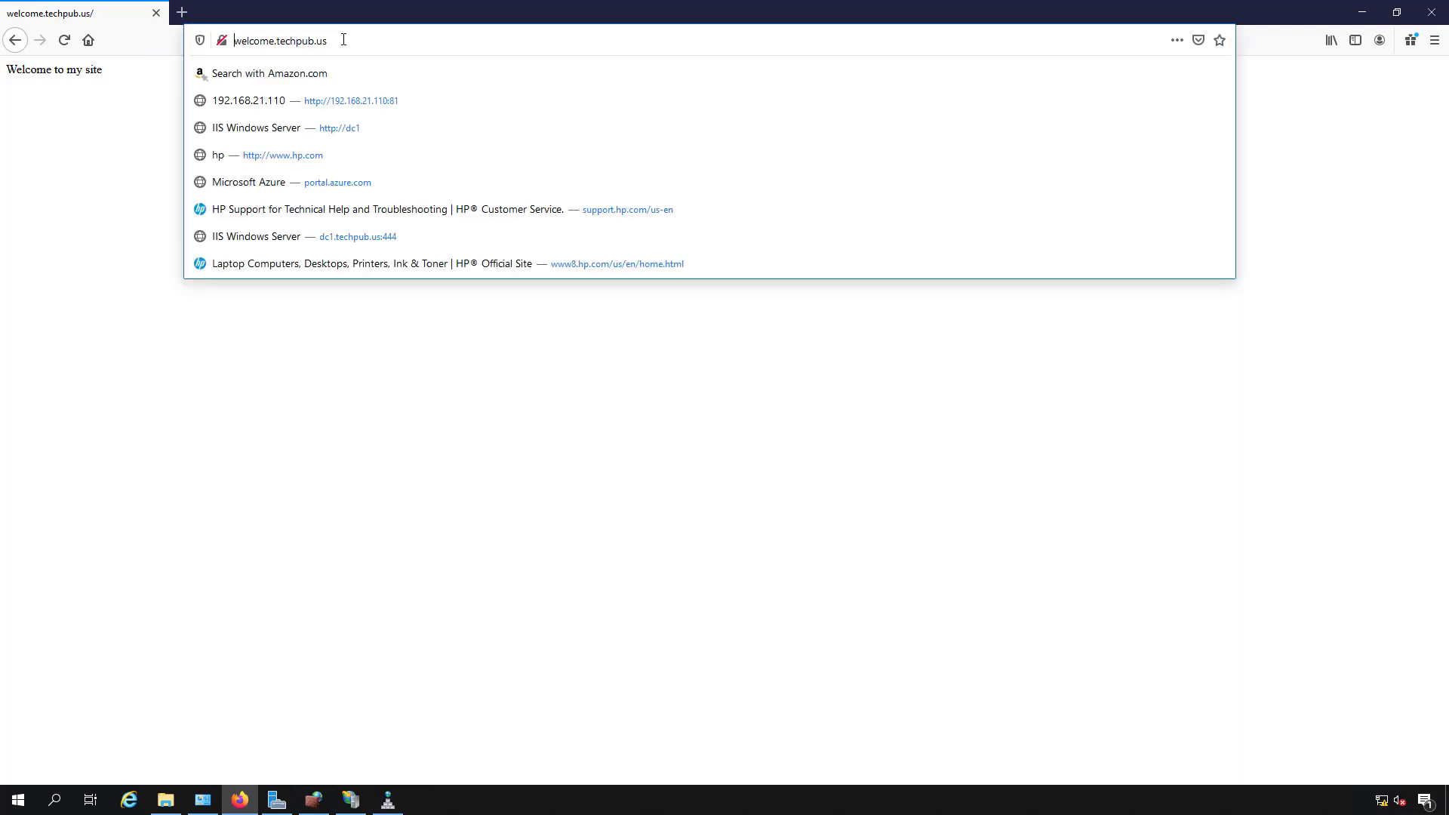
pyautogui.write('me.techpub.us')
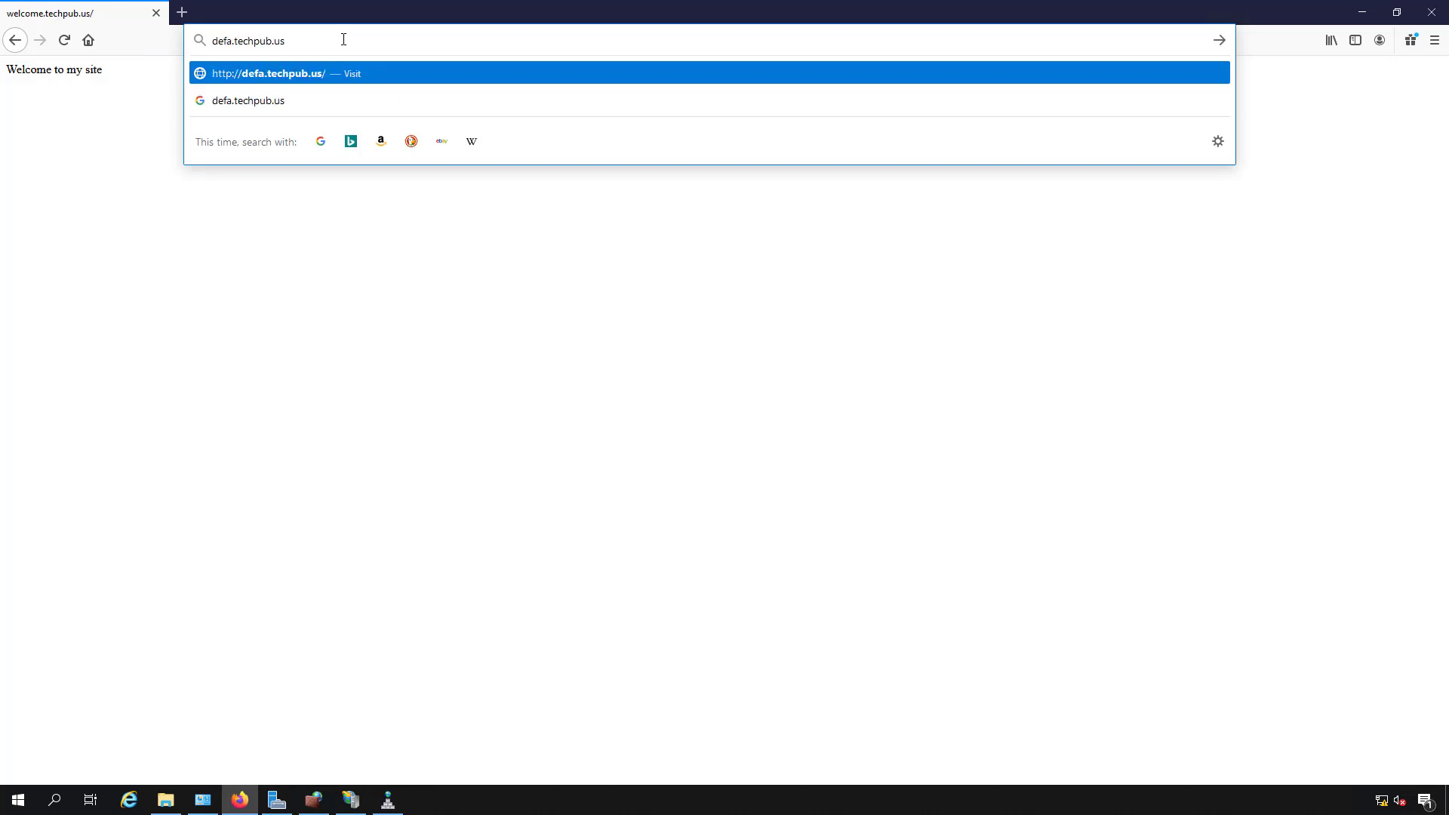
pyautogui.write('ult')
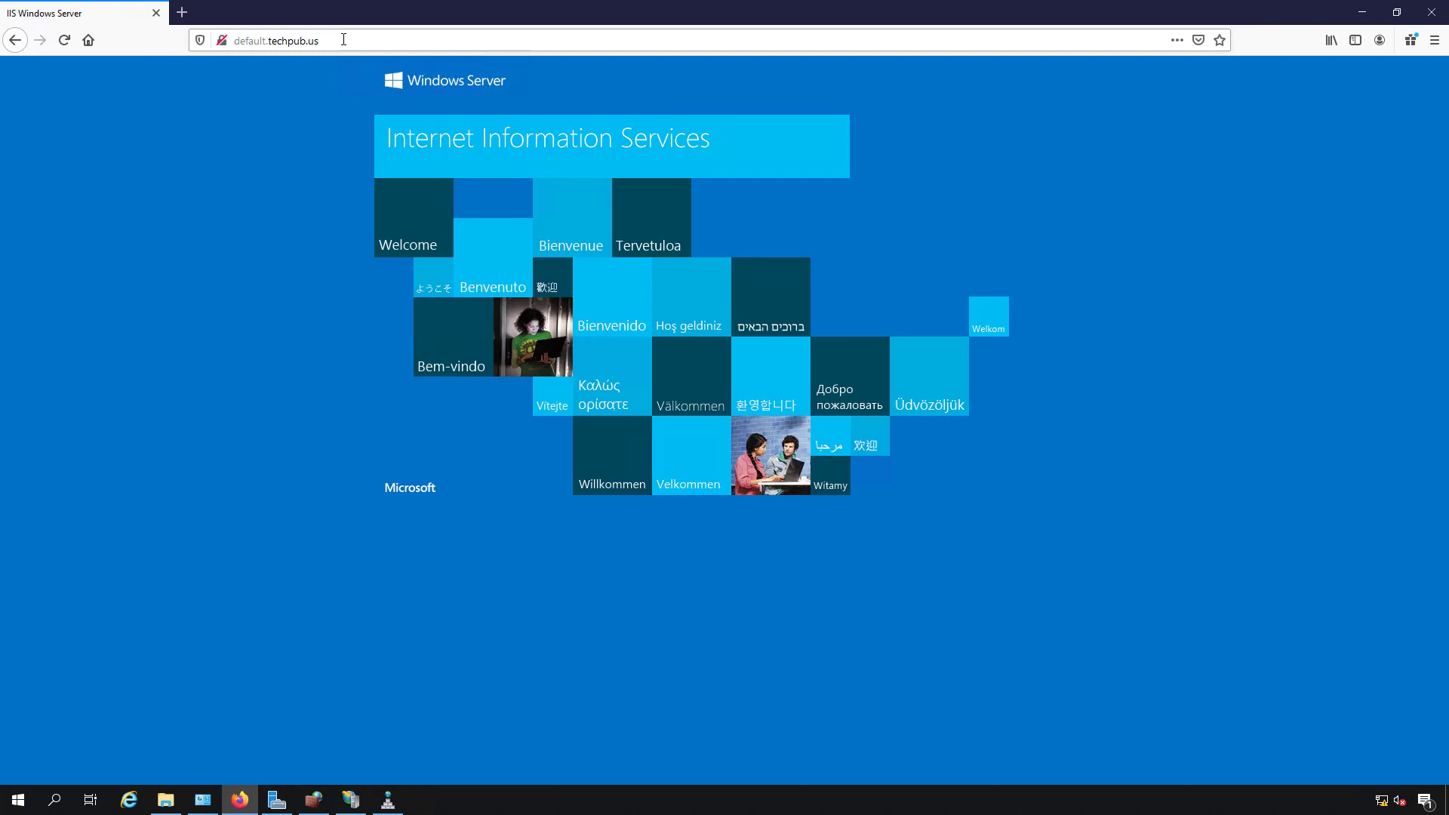
pyautogui.moveTo(623, 242)
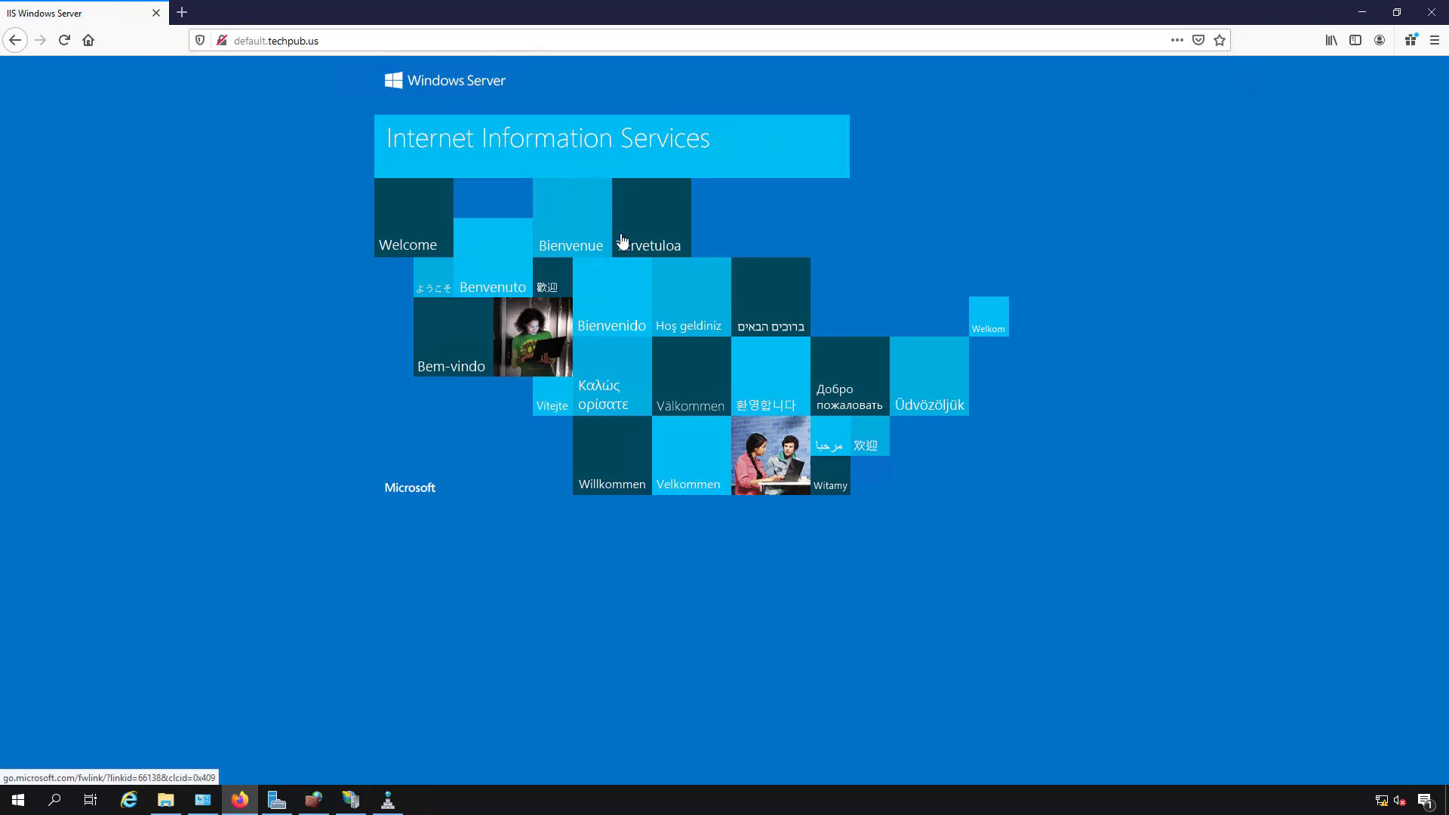
pyautogui.moveTo(1348, 67)
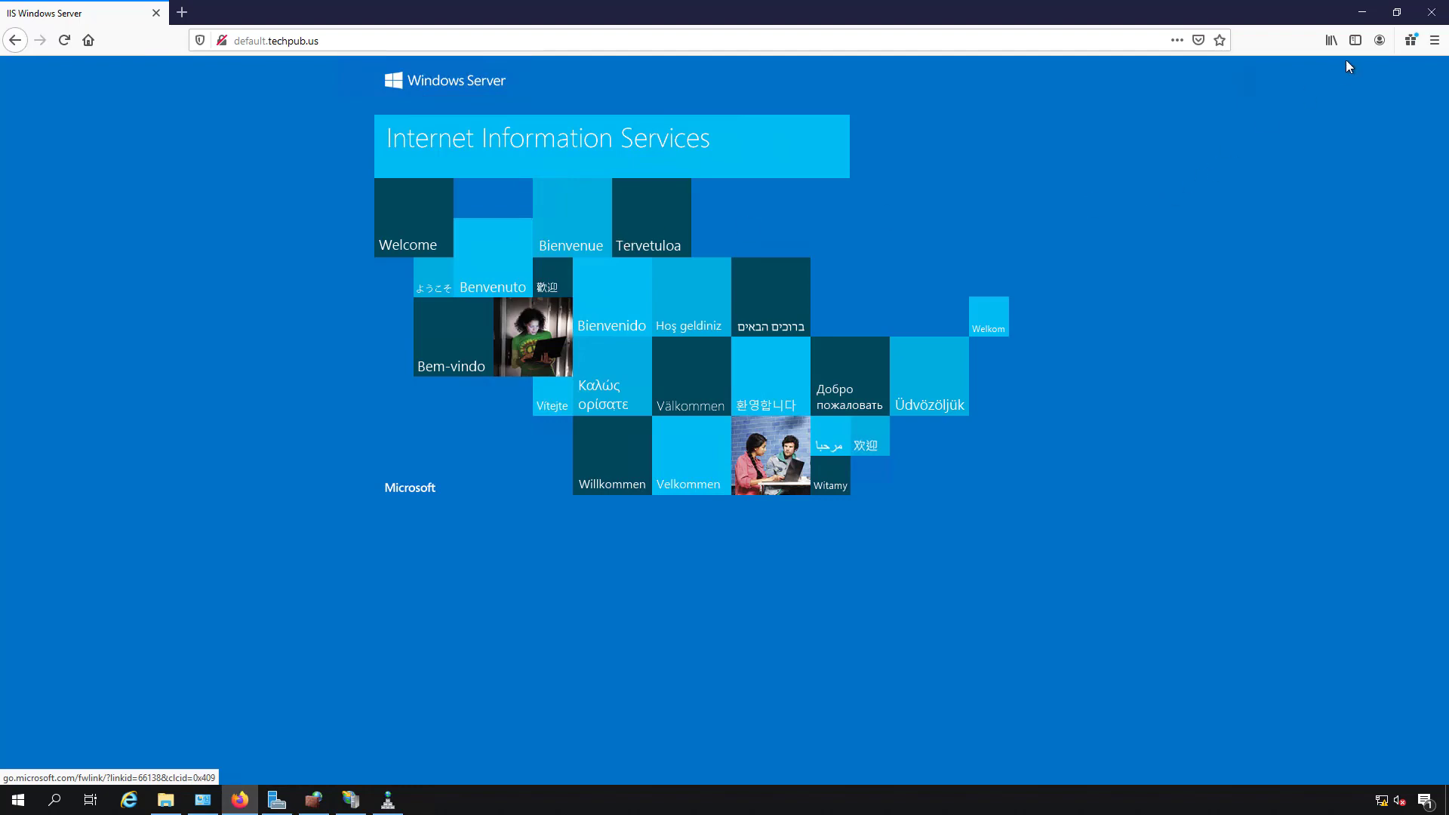
# Step: Clear the host name from the Default Web Site's binding so it serves *:80
pyautogui.click(348, 800)
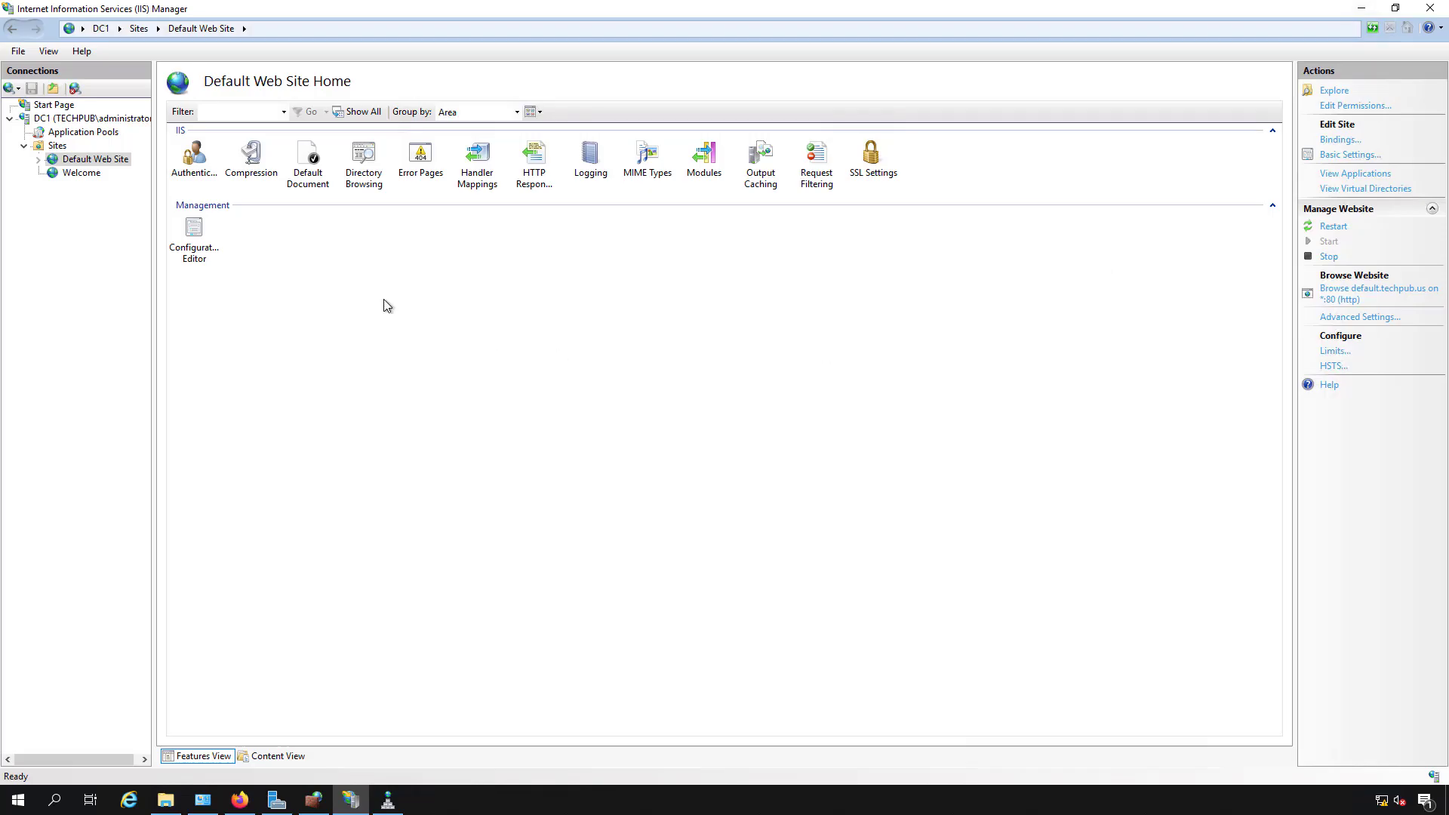
pyautogui.moveTo(1339, 139)
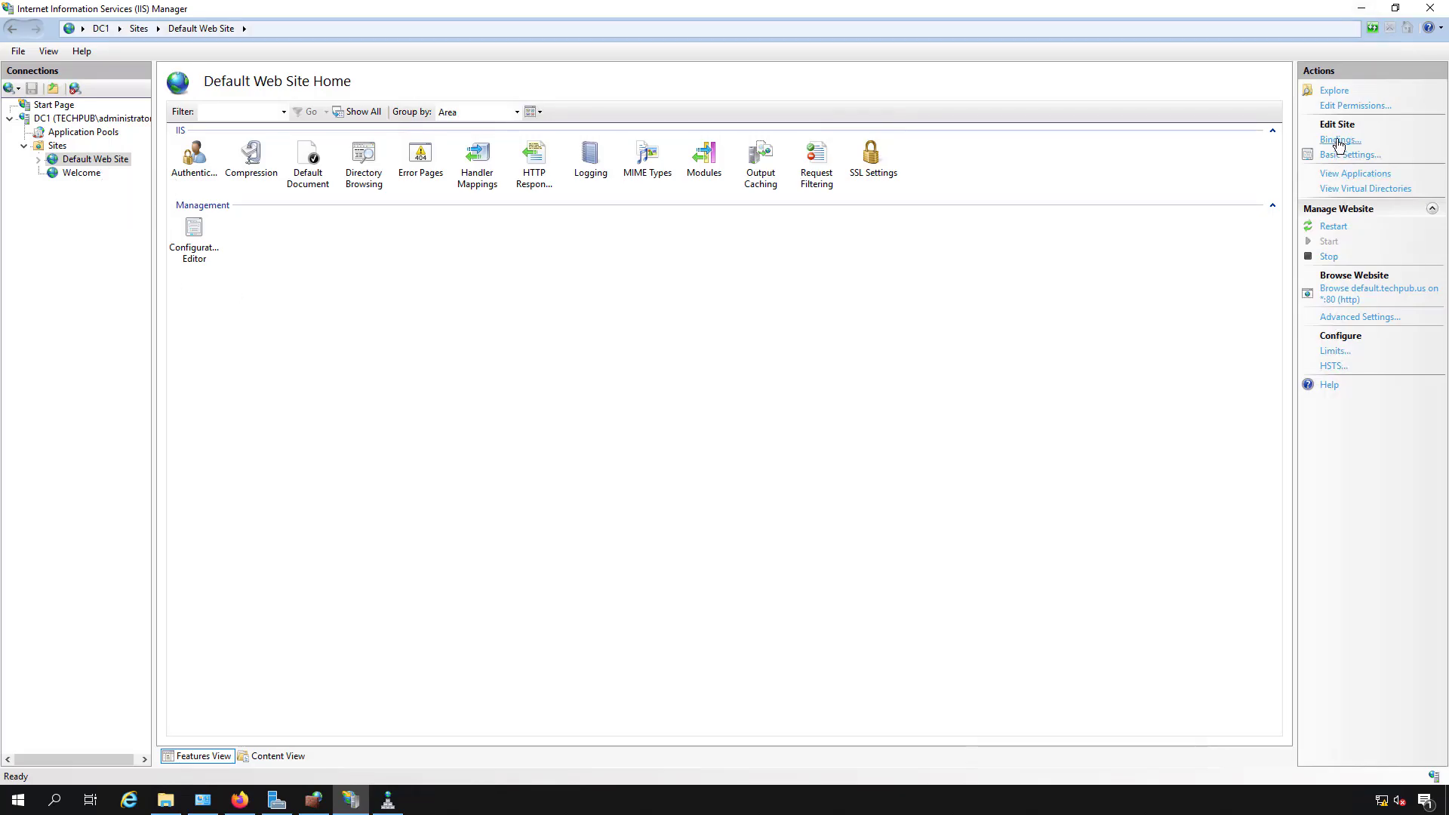
pyautogui.click(1339, 139)
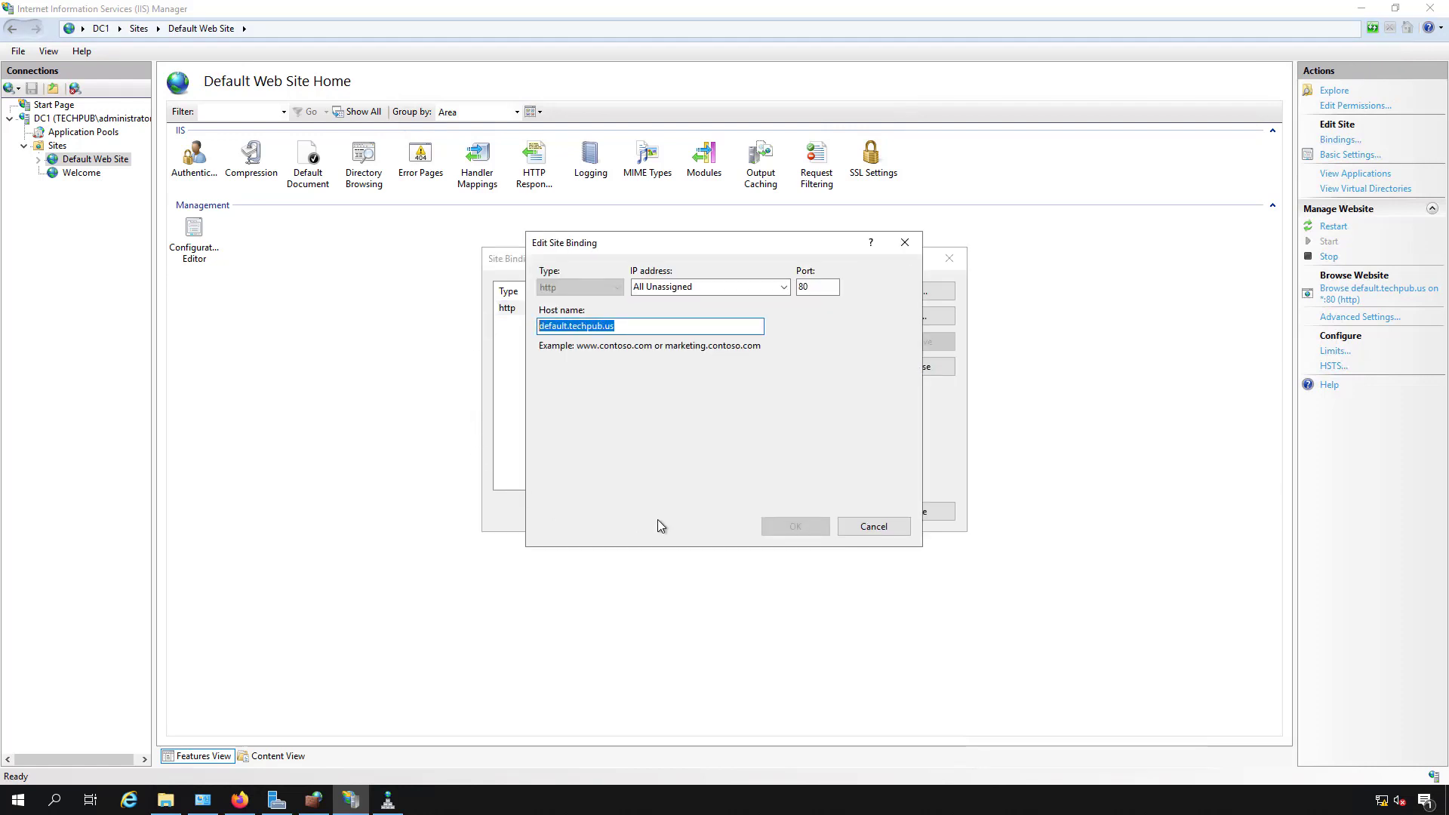
pyautogui.click(871, 525)
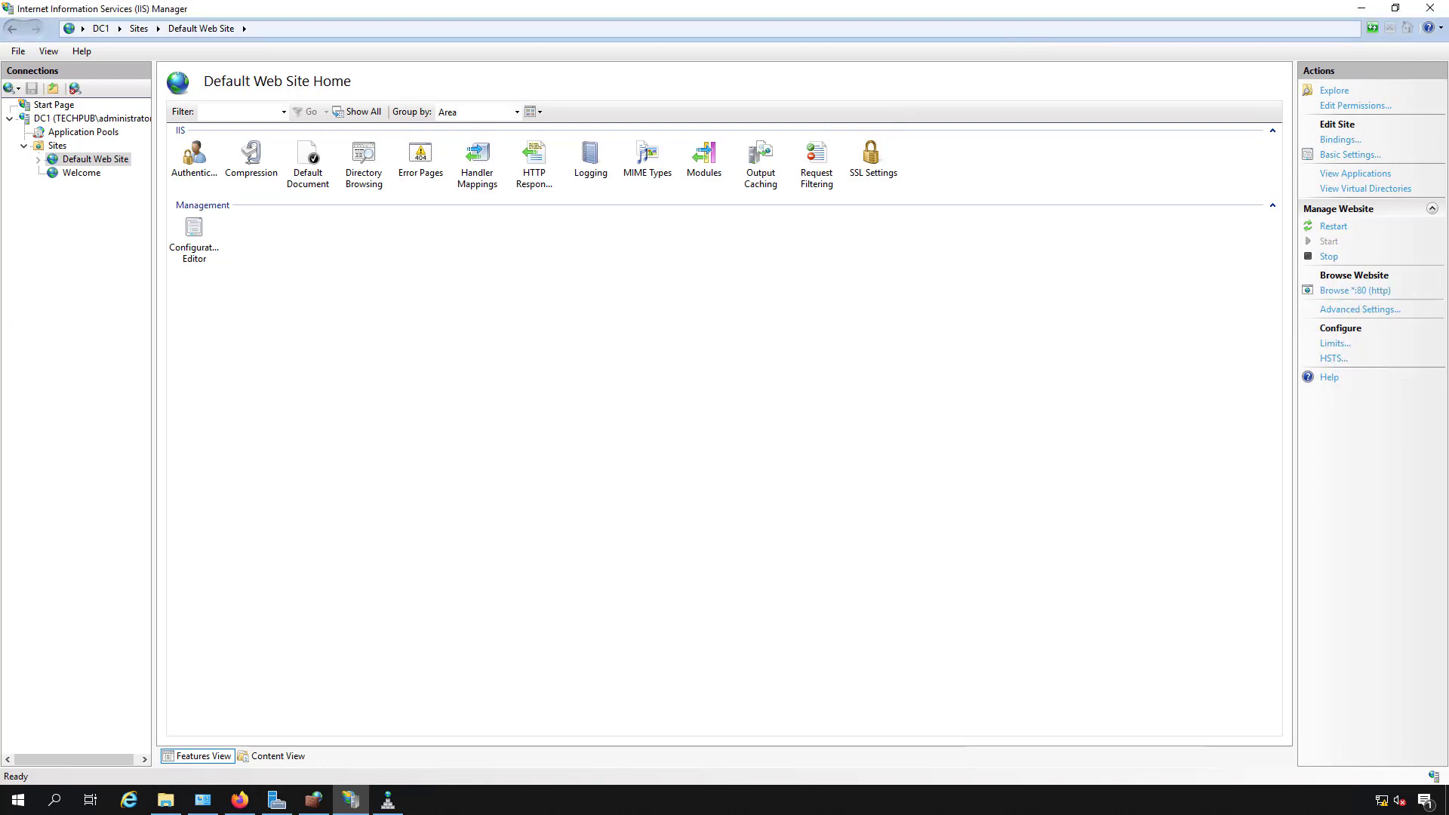
# Step: Clear the Welcome site's host name on its *:80 binding, triggering the duplicate-binding warning
pyautogui.click(81, 173)
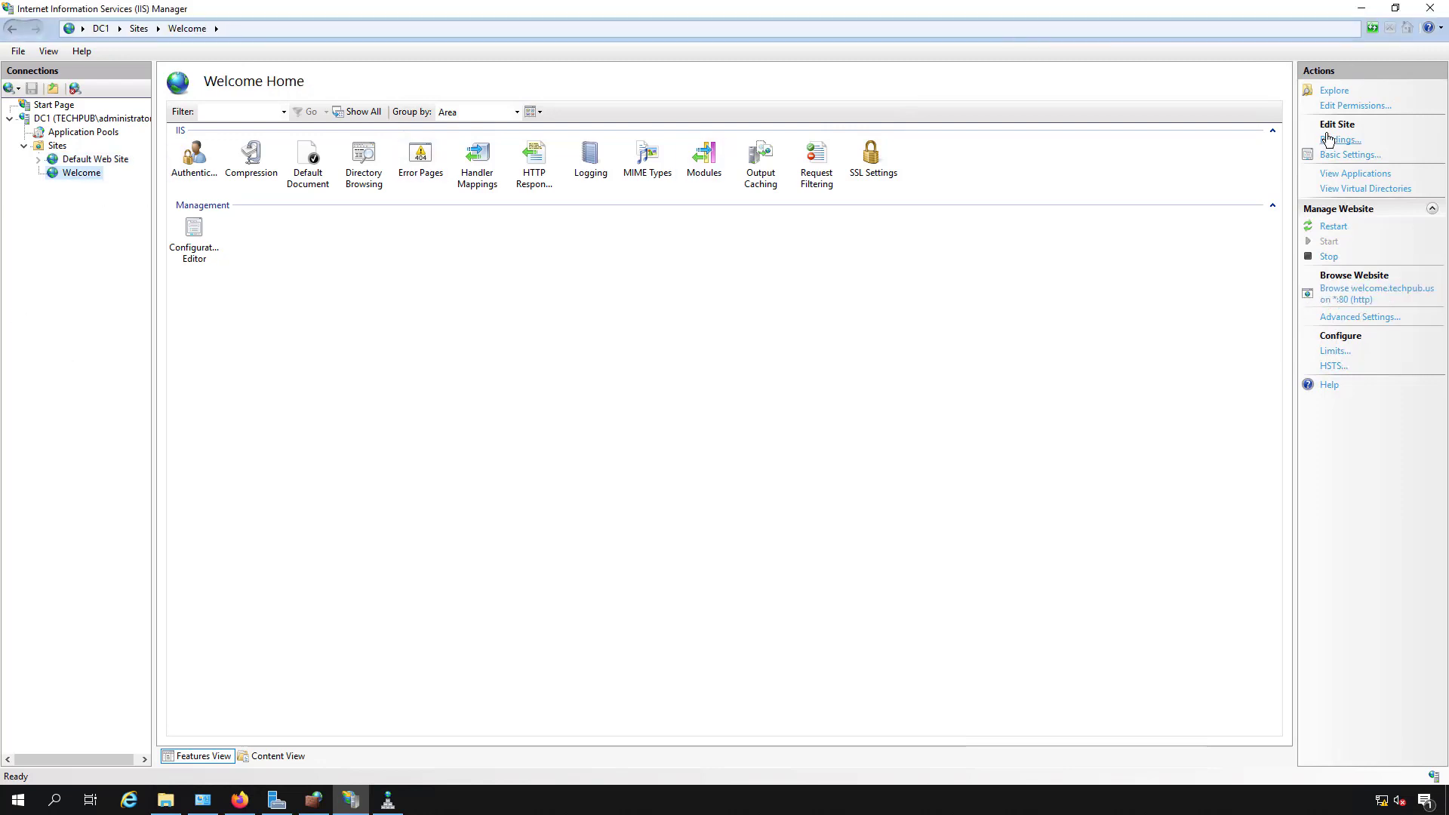
pyautogui.click(1339, 139)
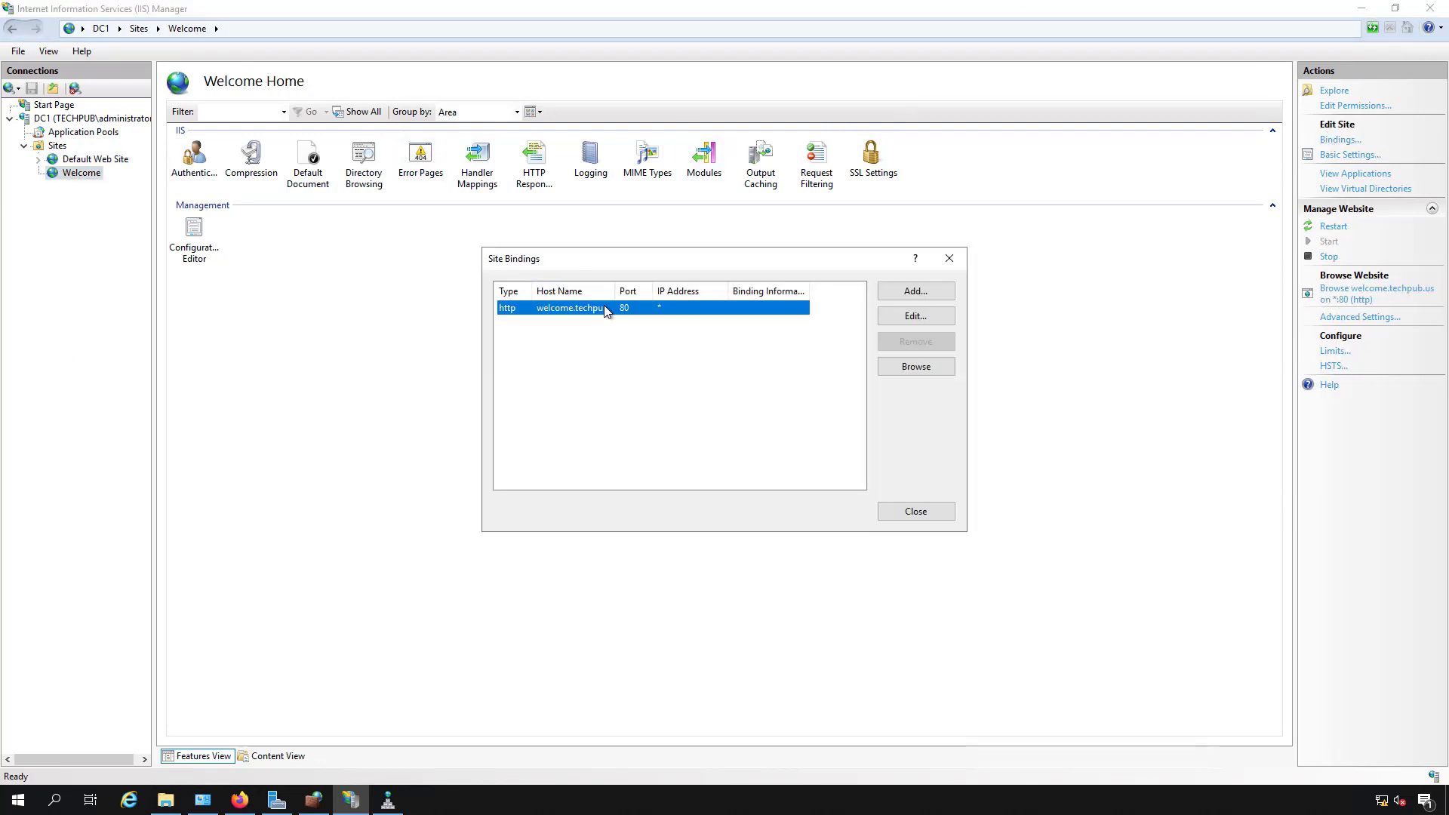
pyautogui.click(914, 316)
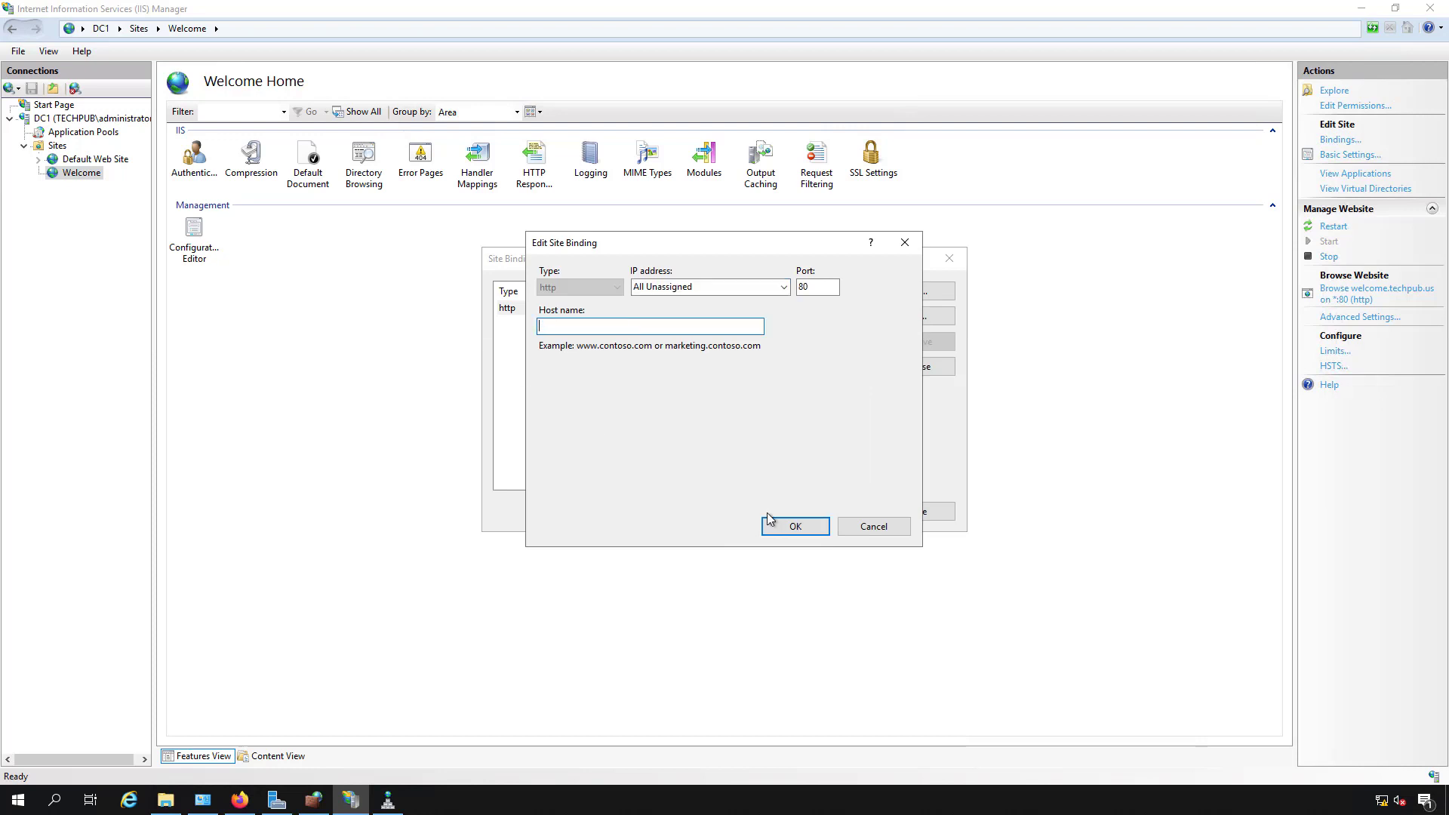
pyautogui.click(794, 526)
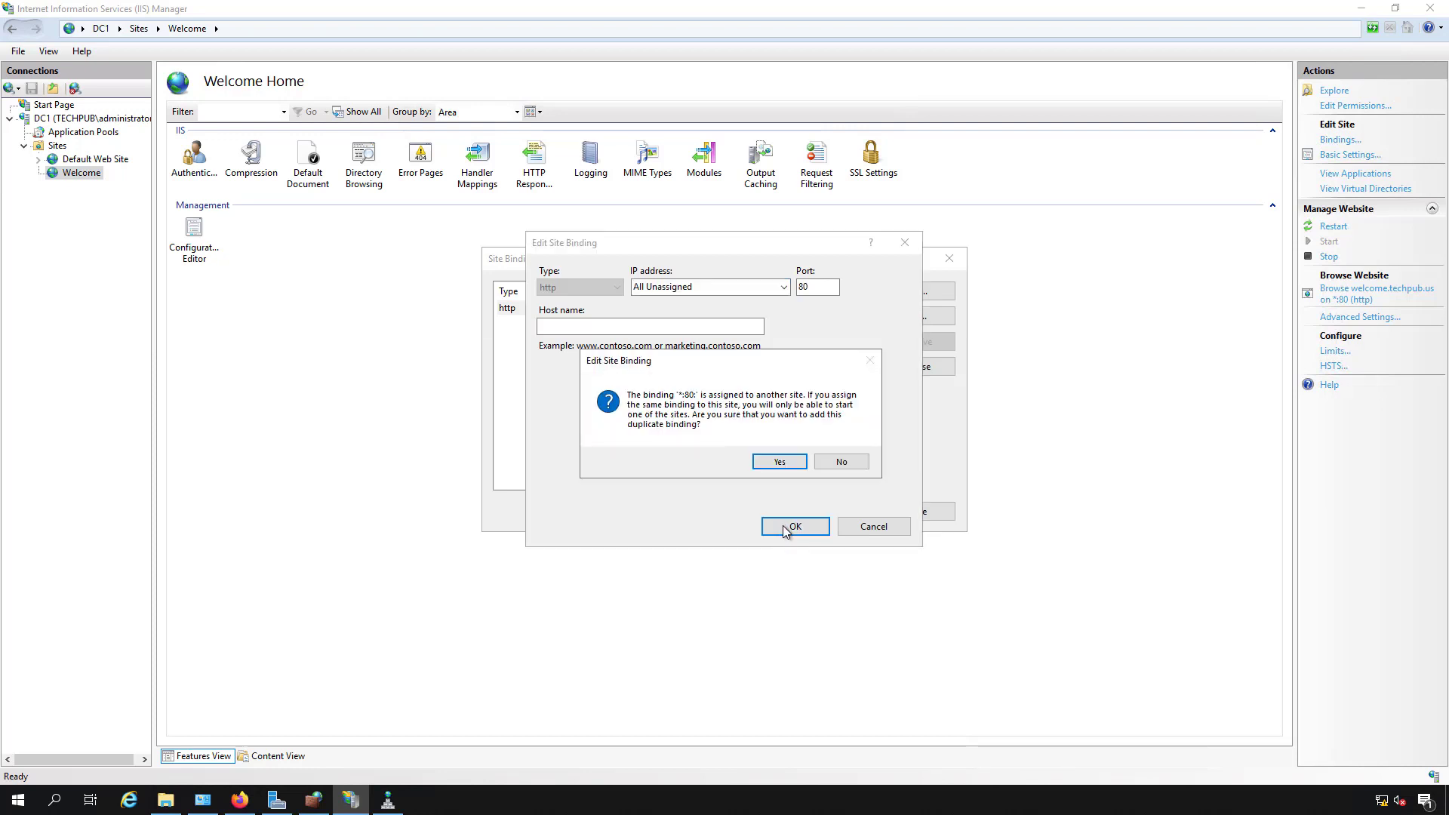
pyautogui.moveTo(779, 461)
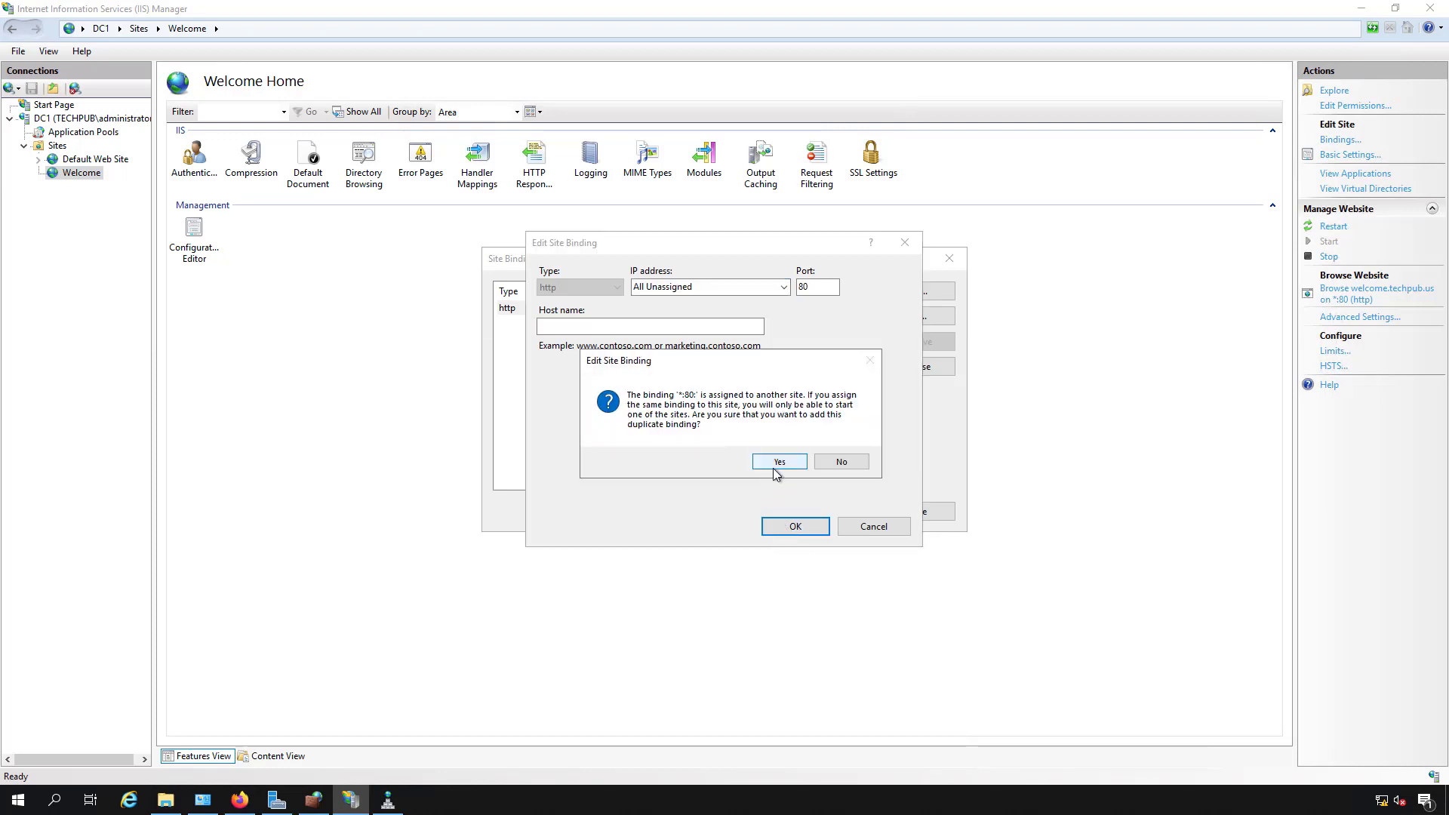